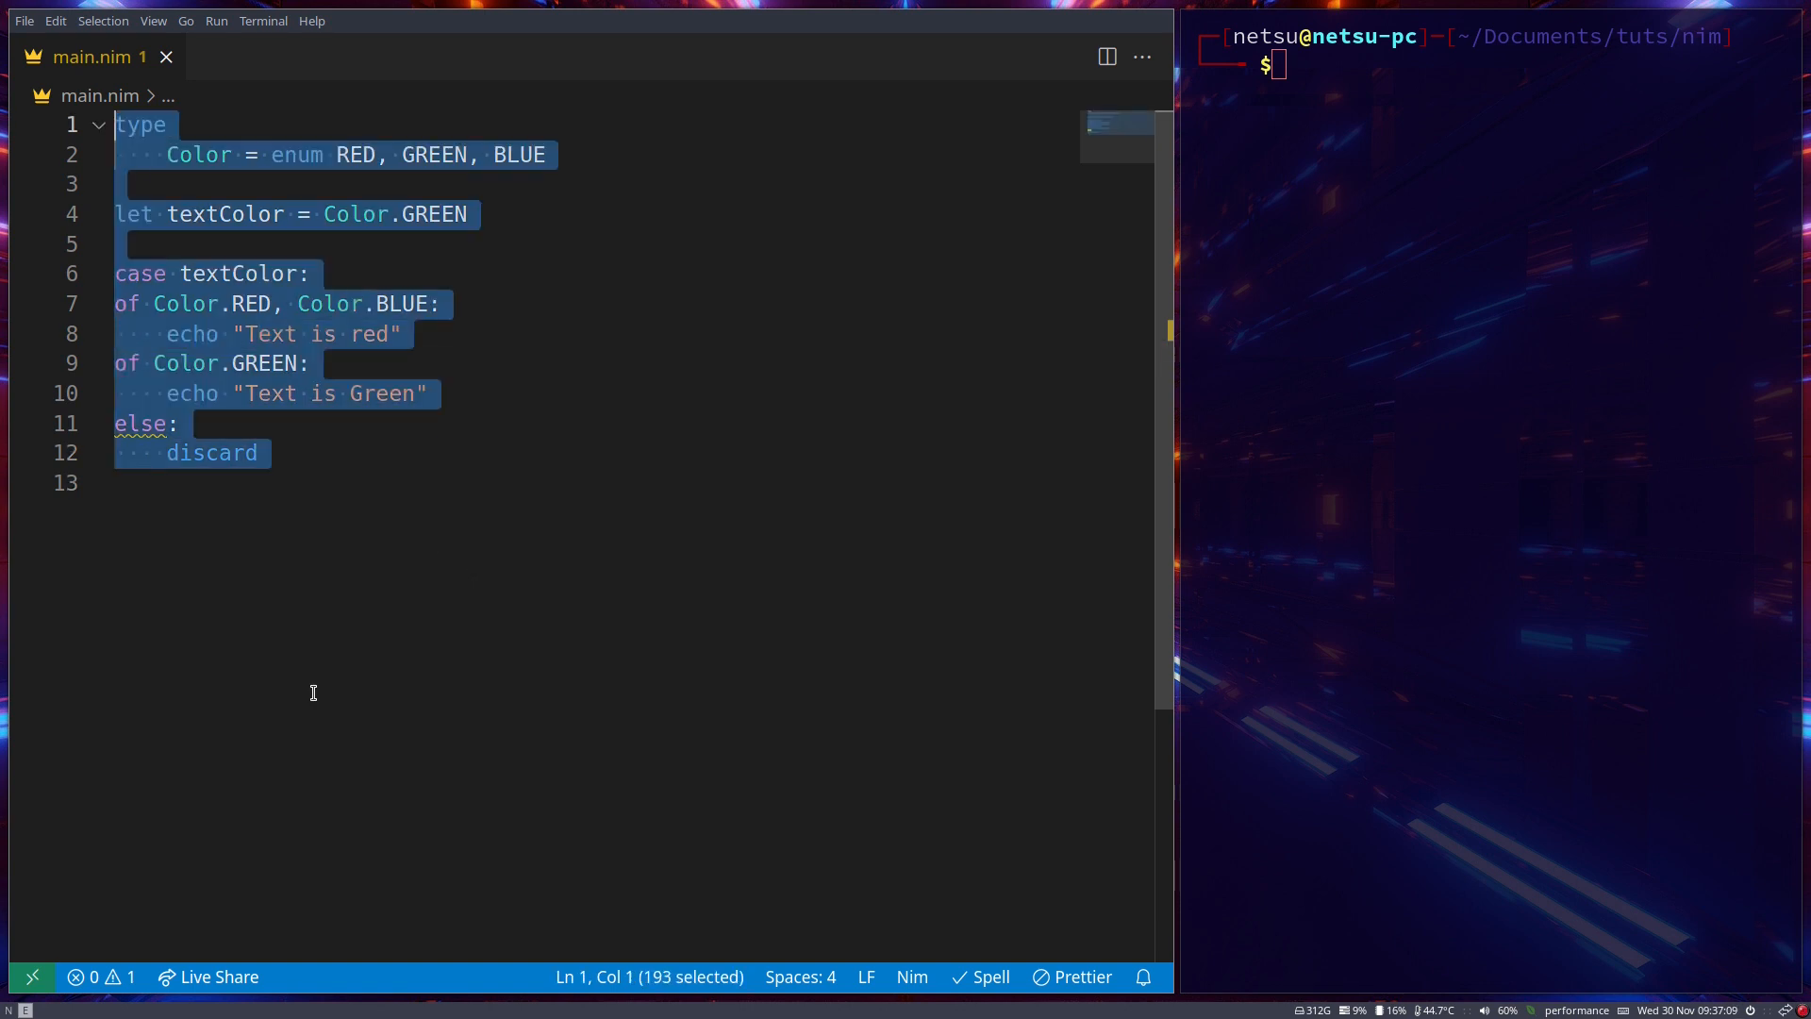
Write a let block listing friend1, friend2 and friend3 on indented lines
text(let)
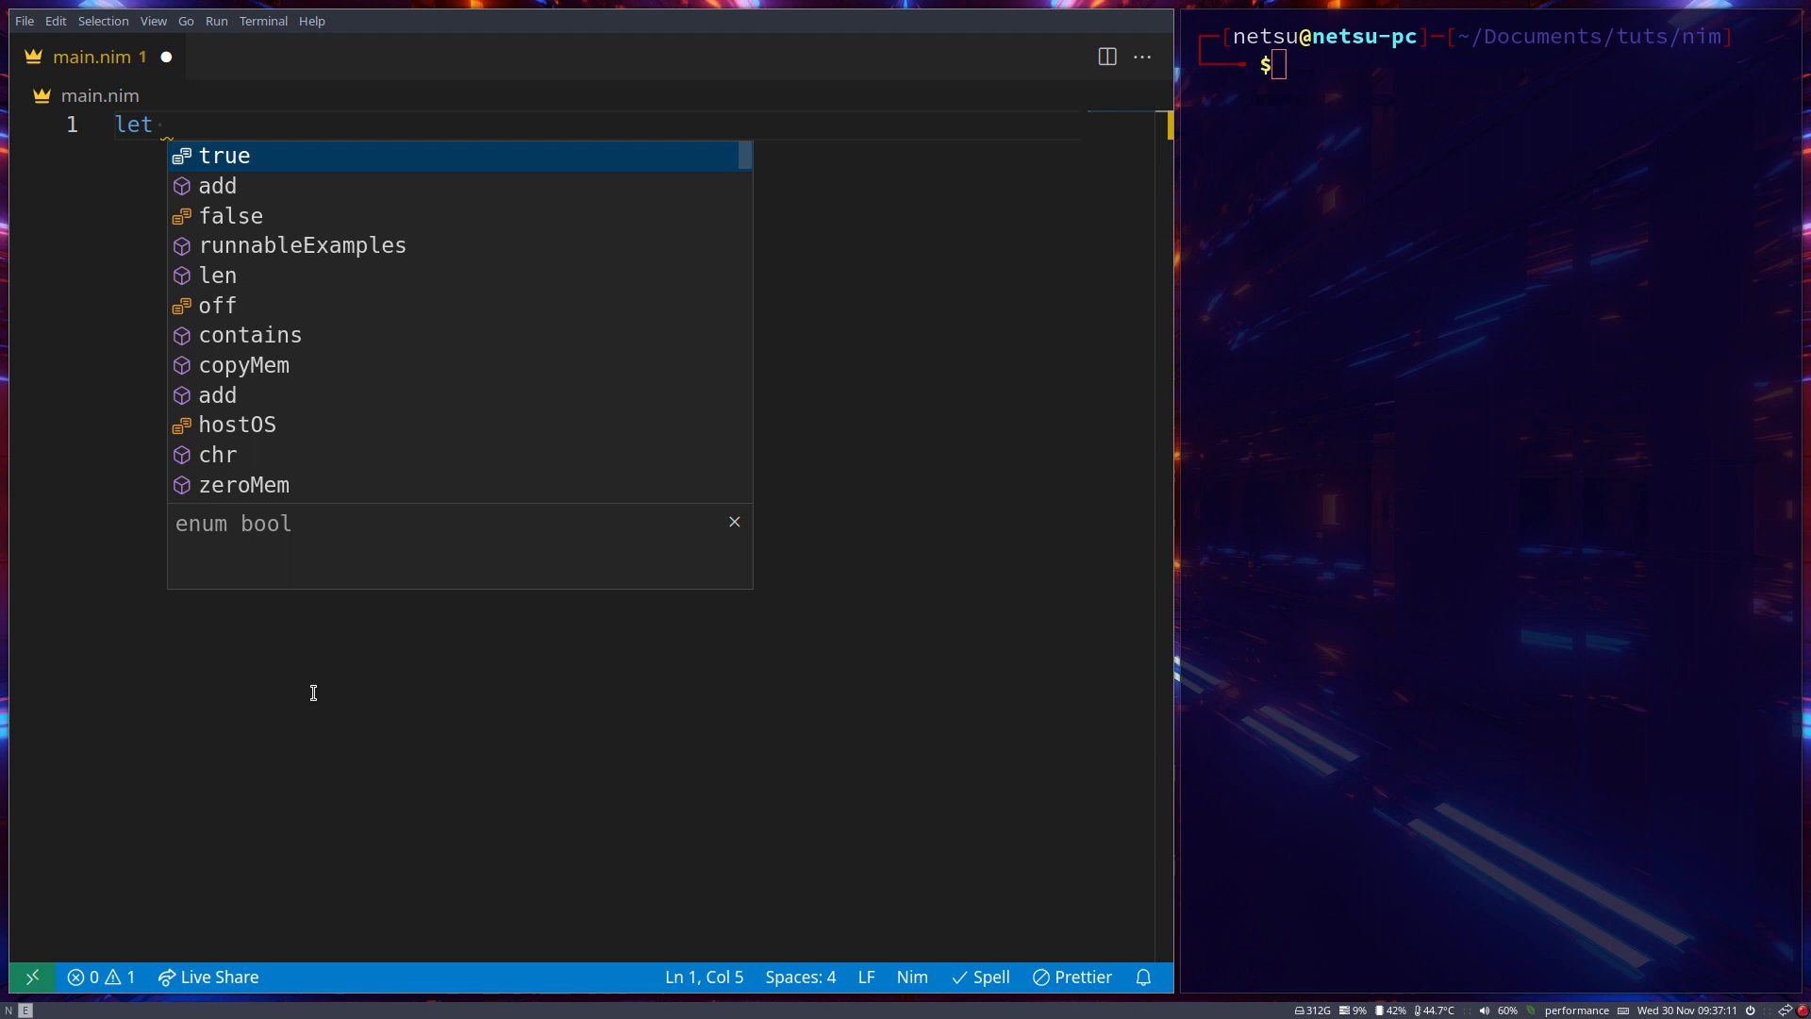
text(friend1, frie)
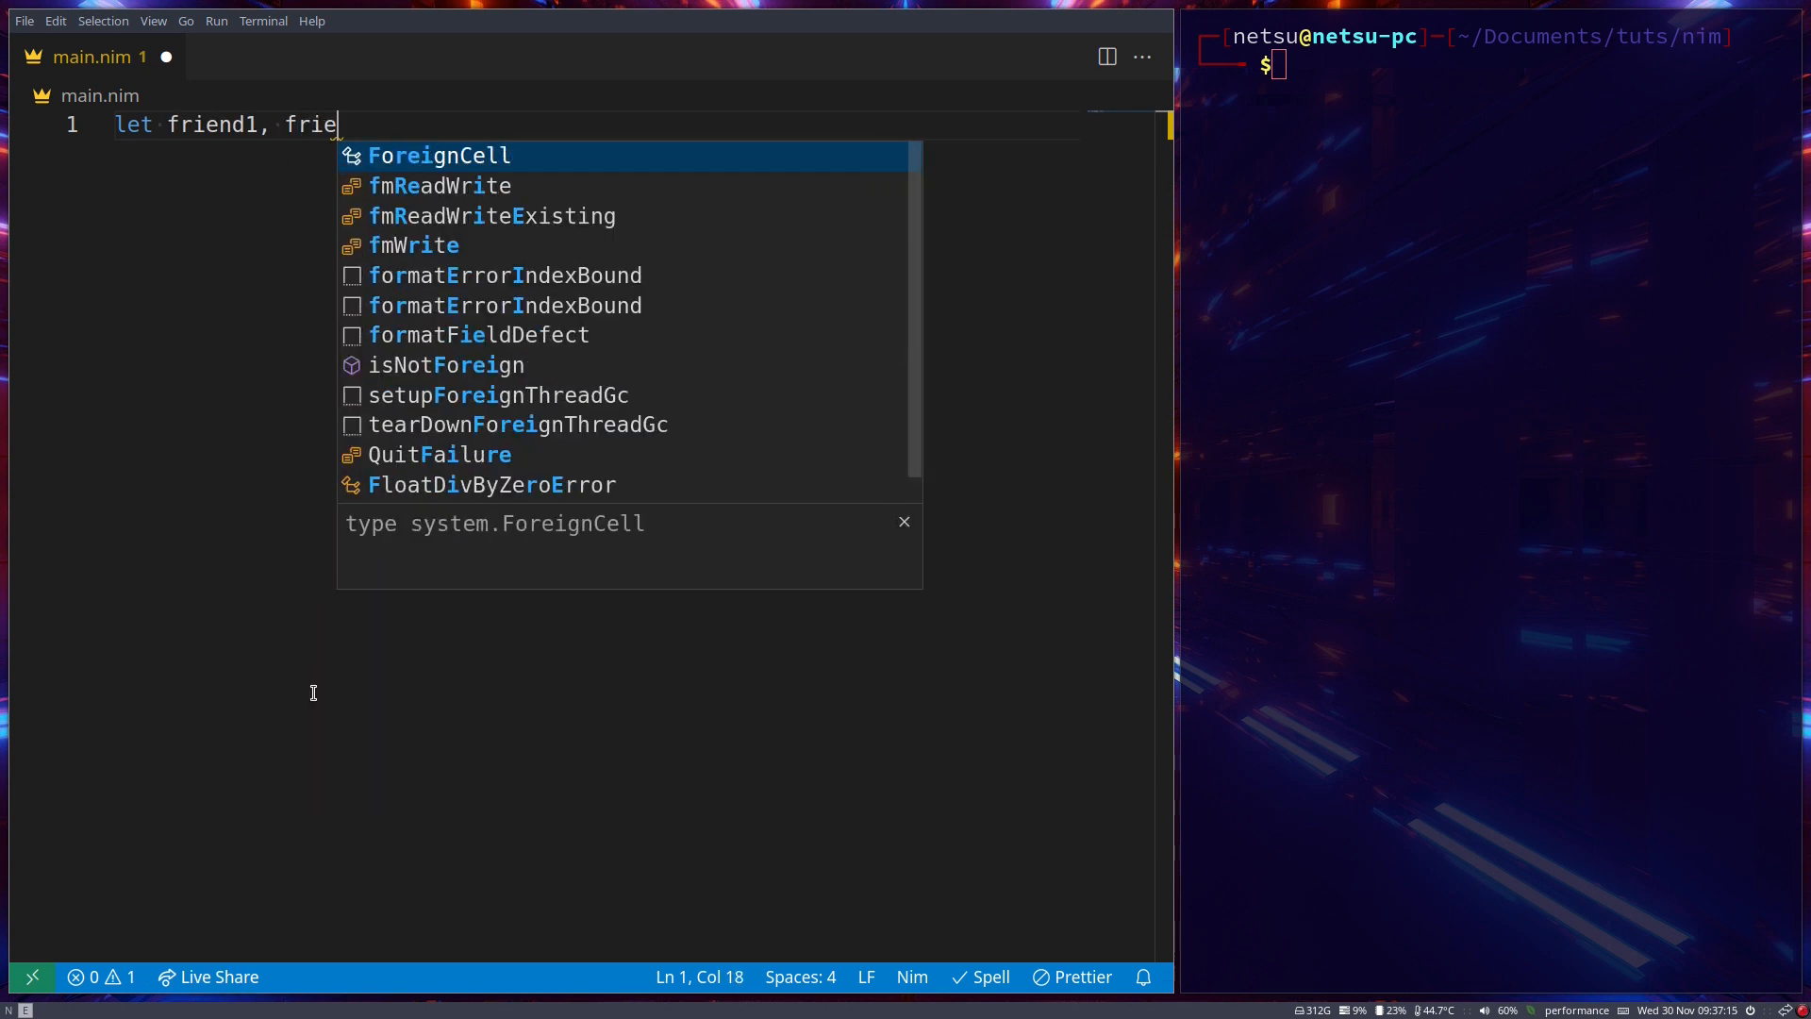
text(nd2, fr)
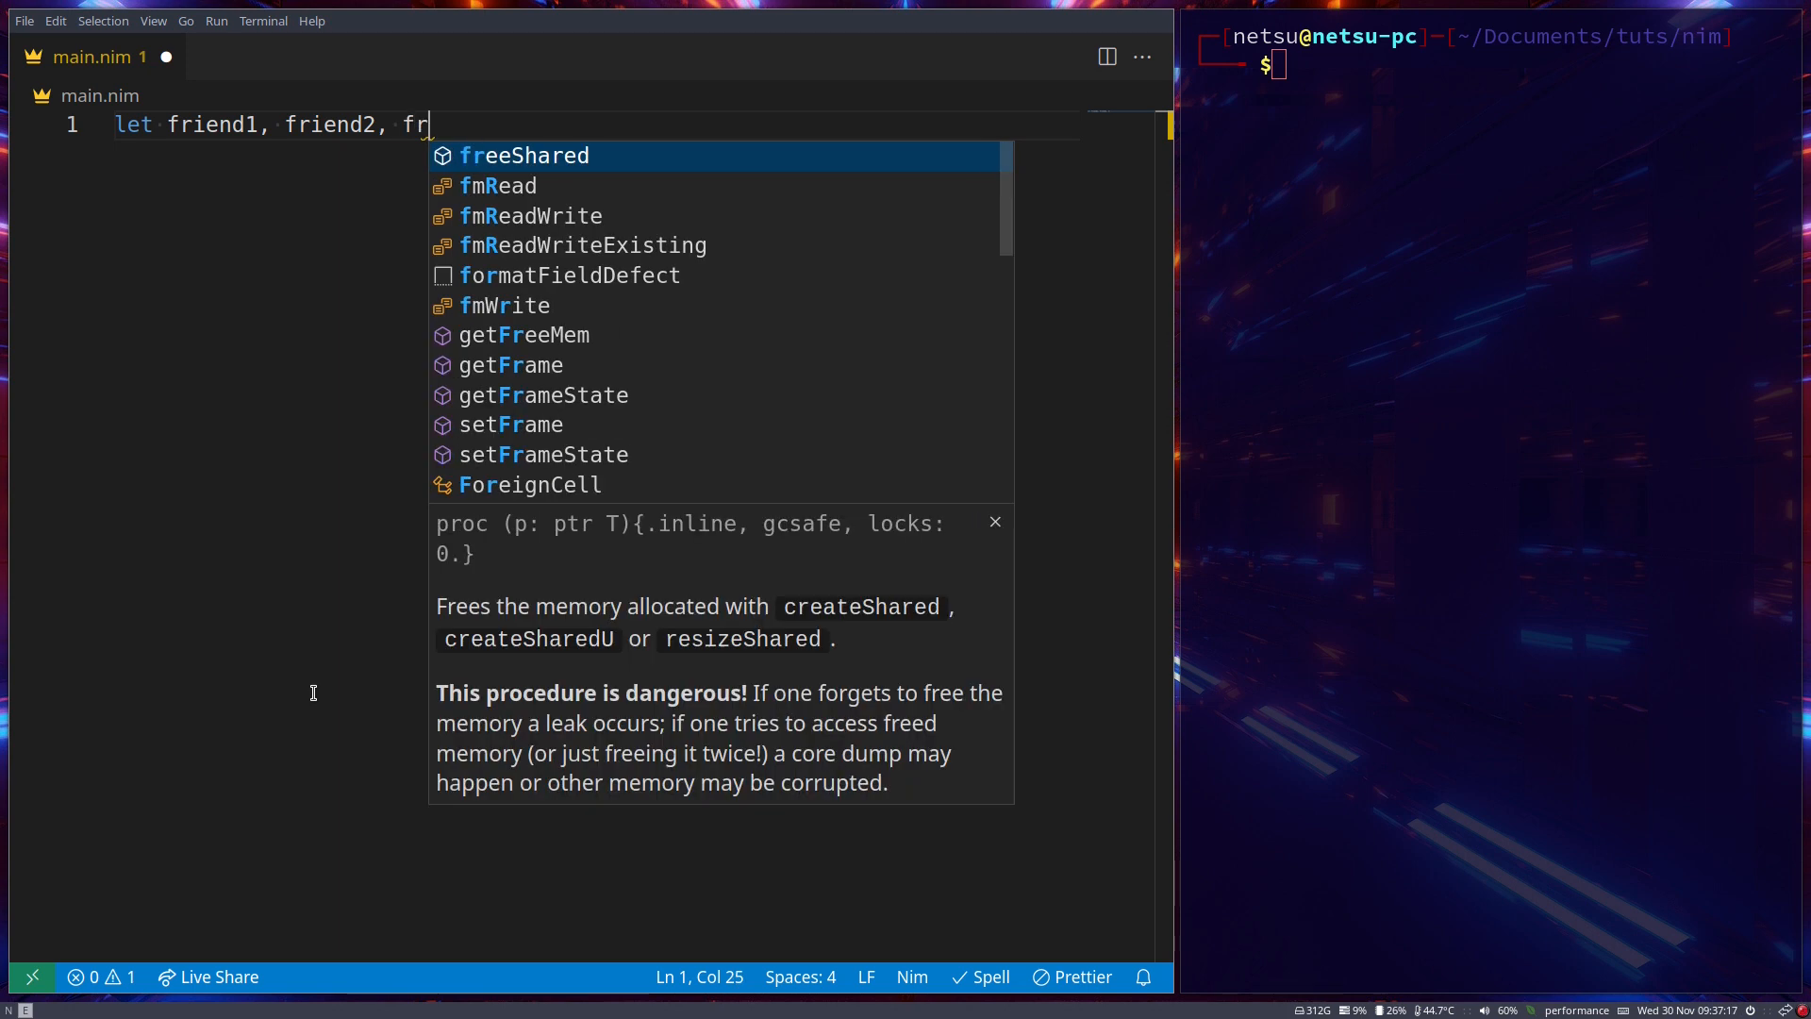
text(iend3)
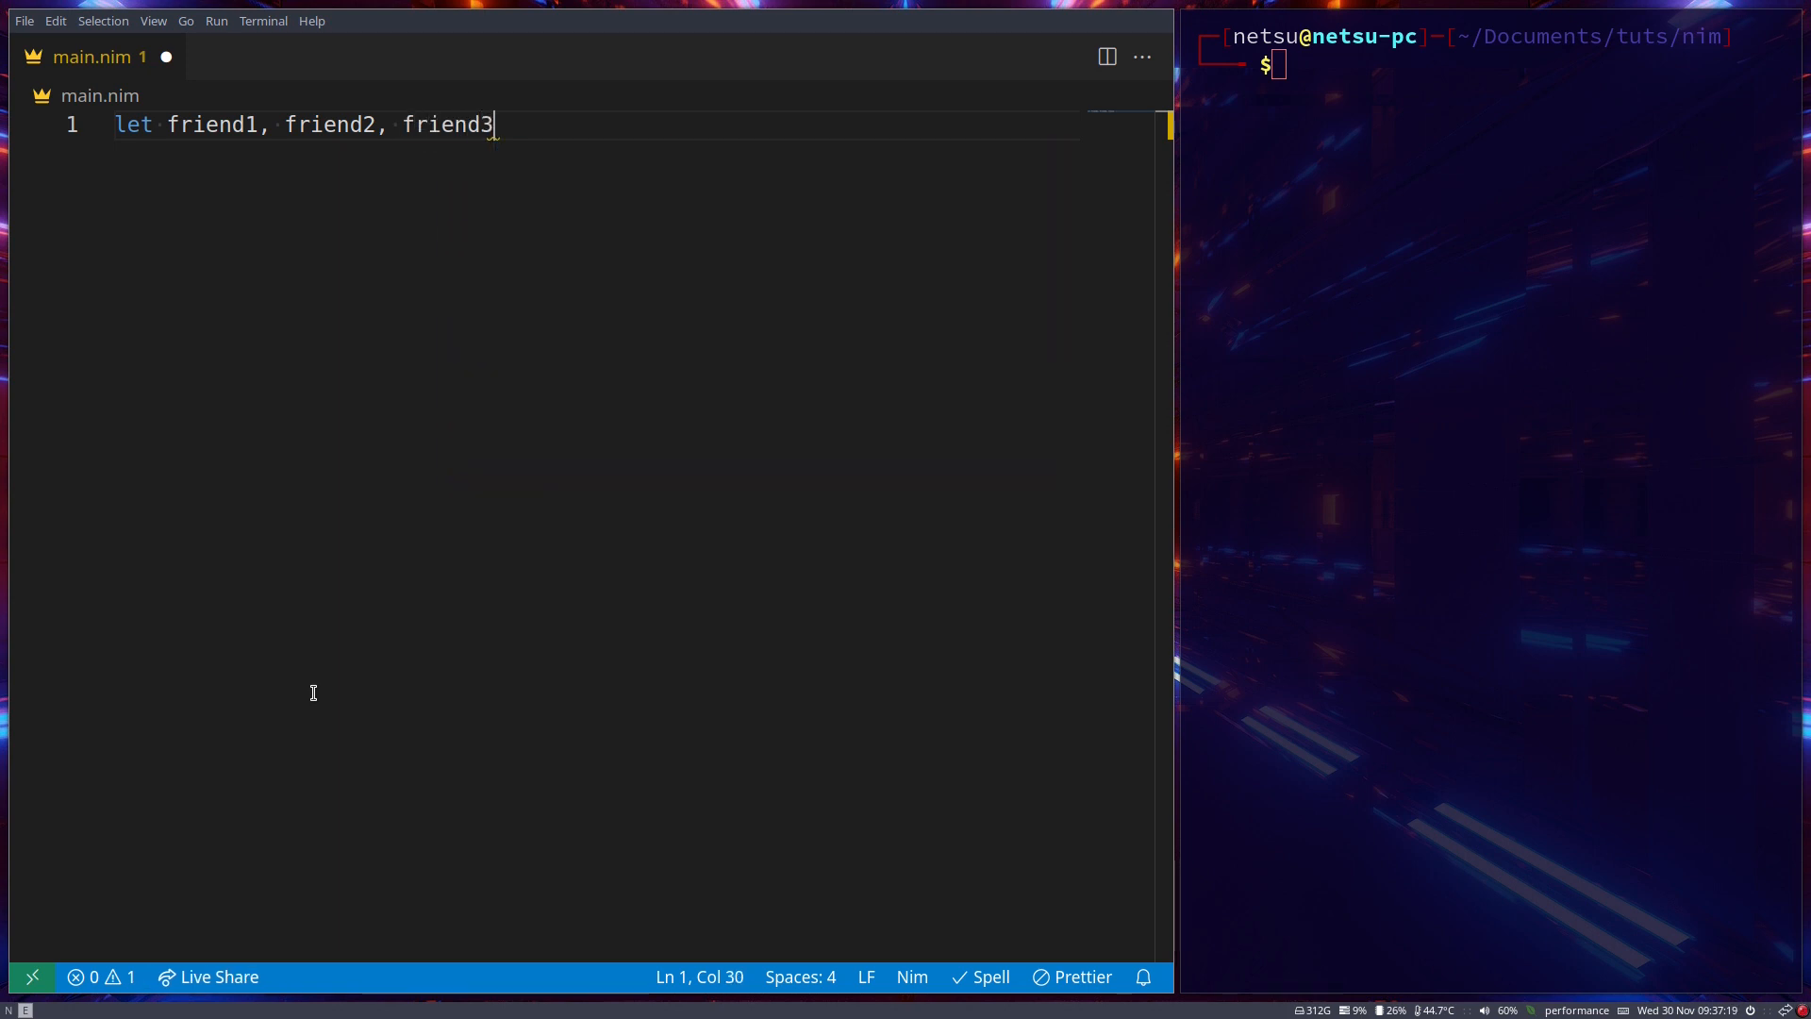
Assign the strings "Mike", "Nick" and "Jack" to the three friends
text(= "")
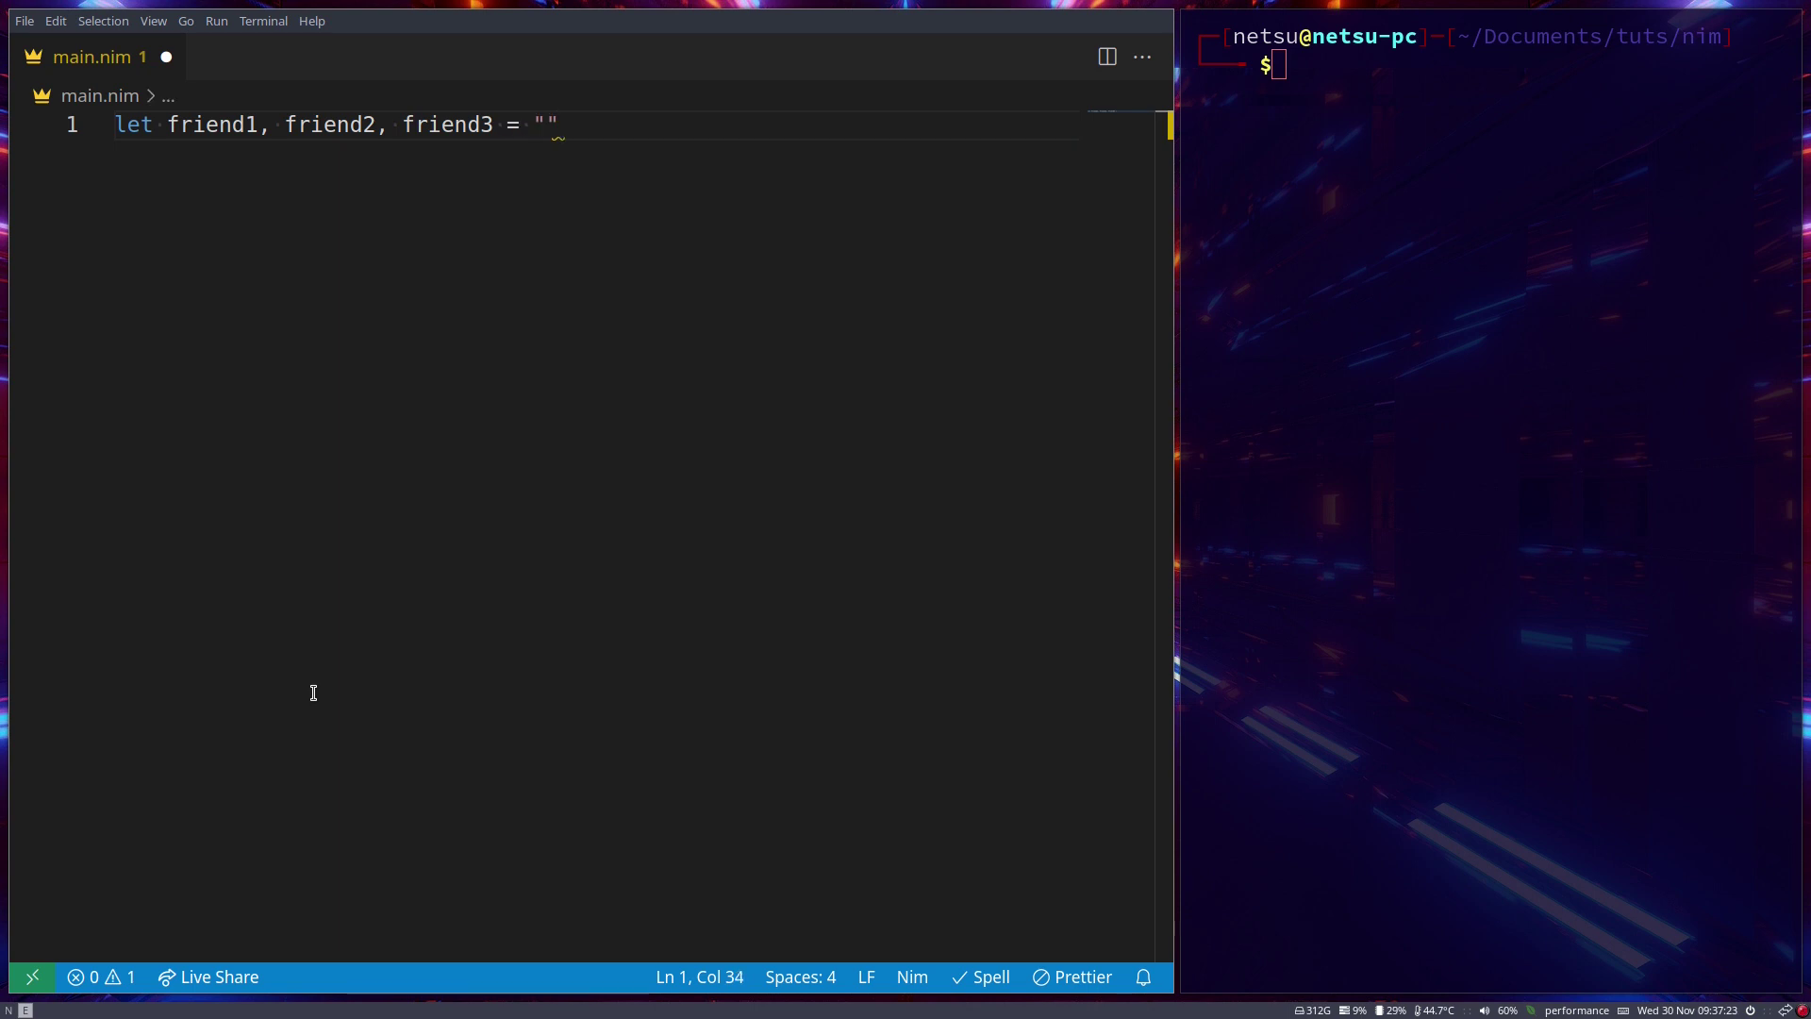
text(Mike)
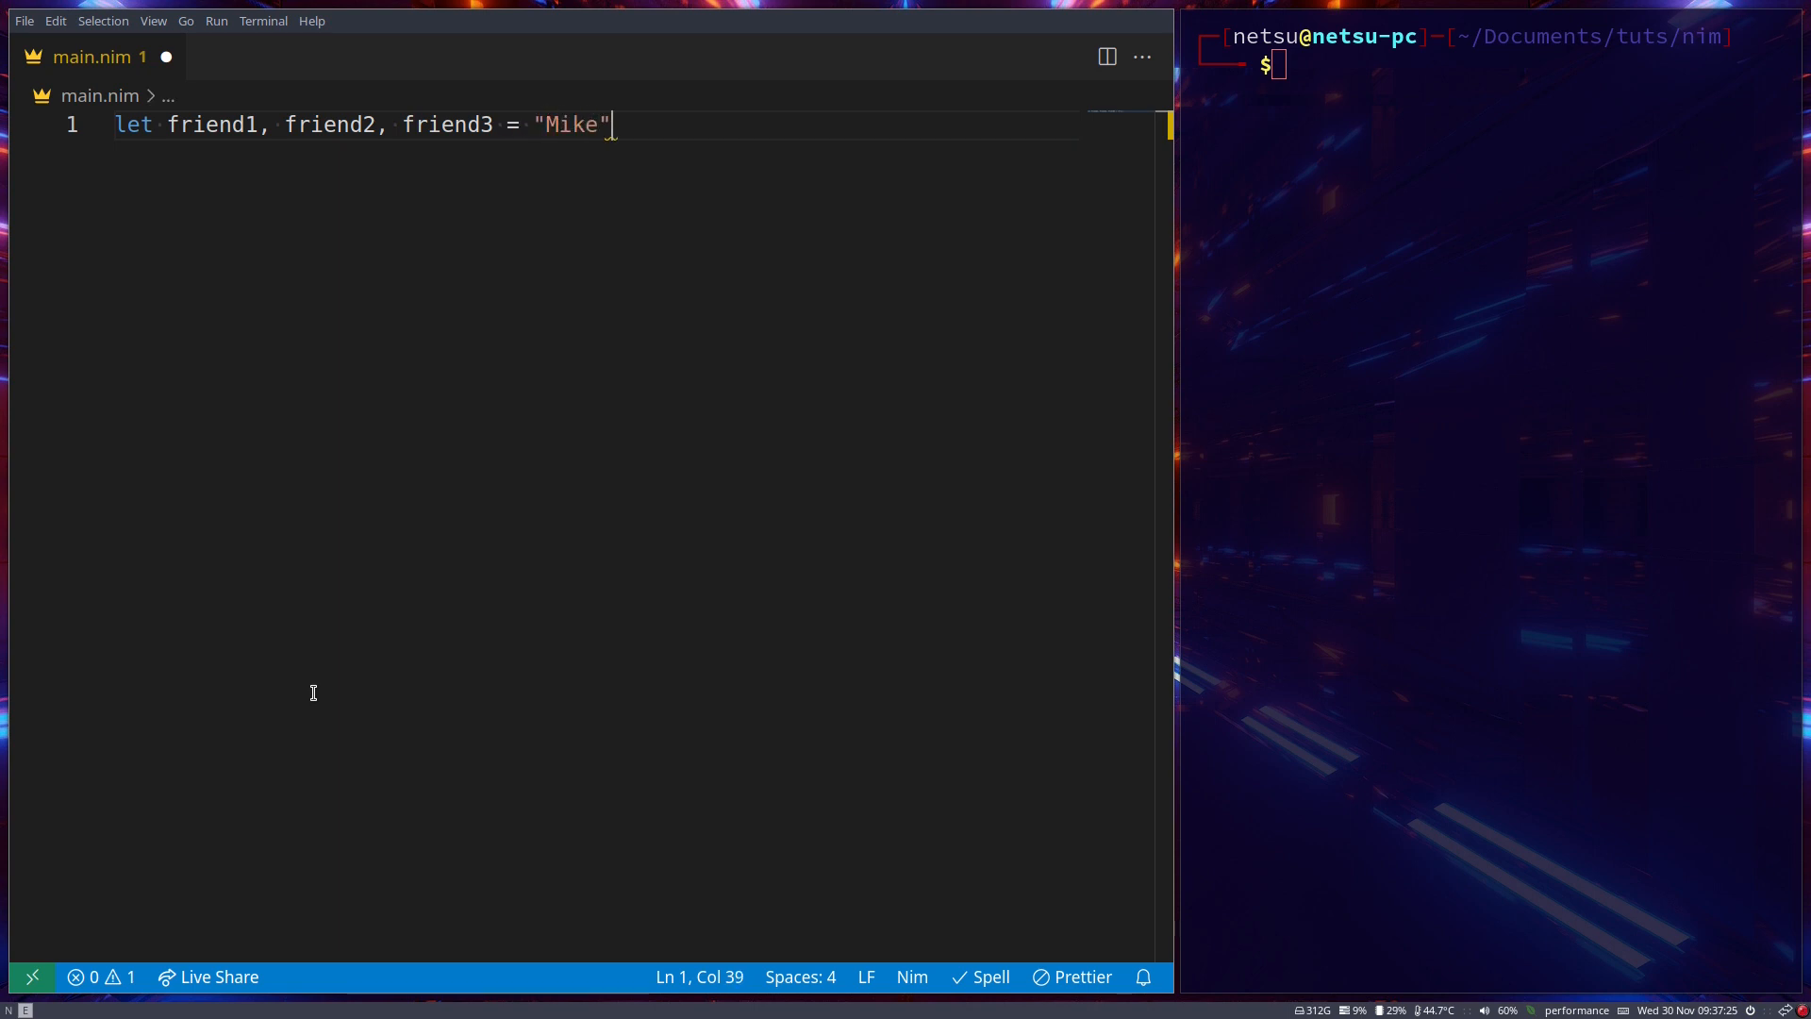
text(, "Nick")
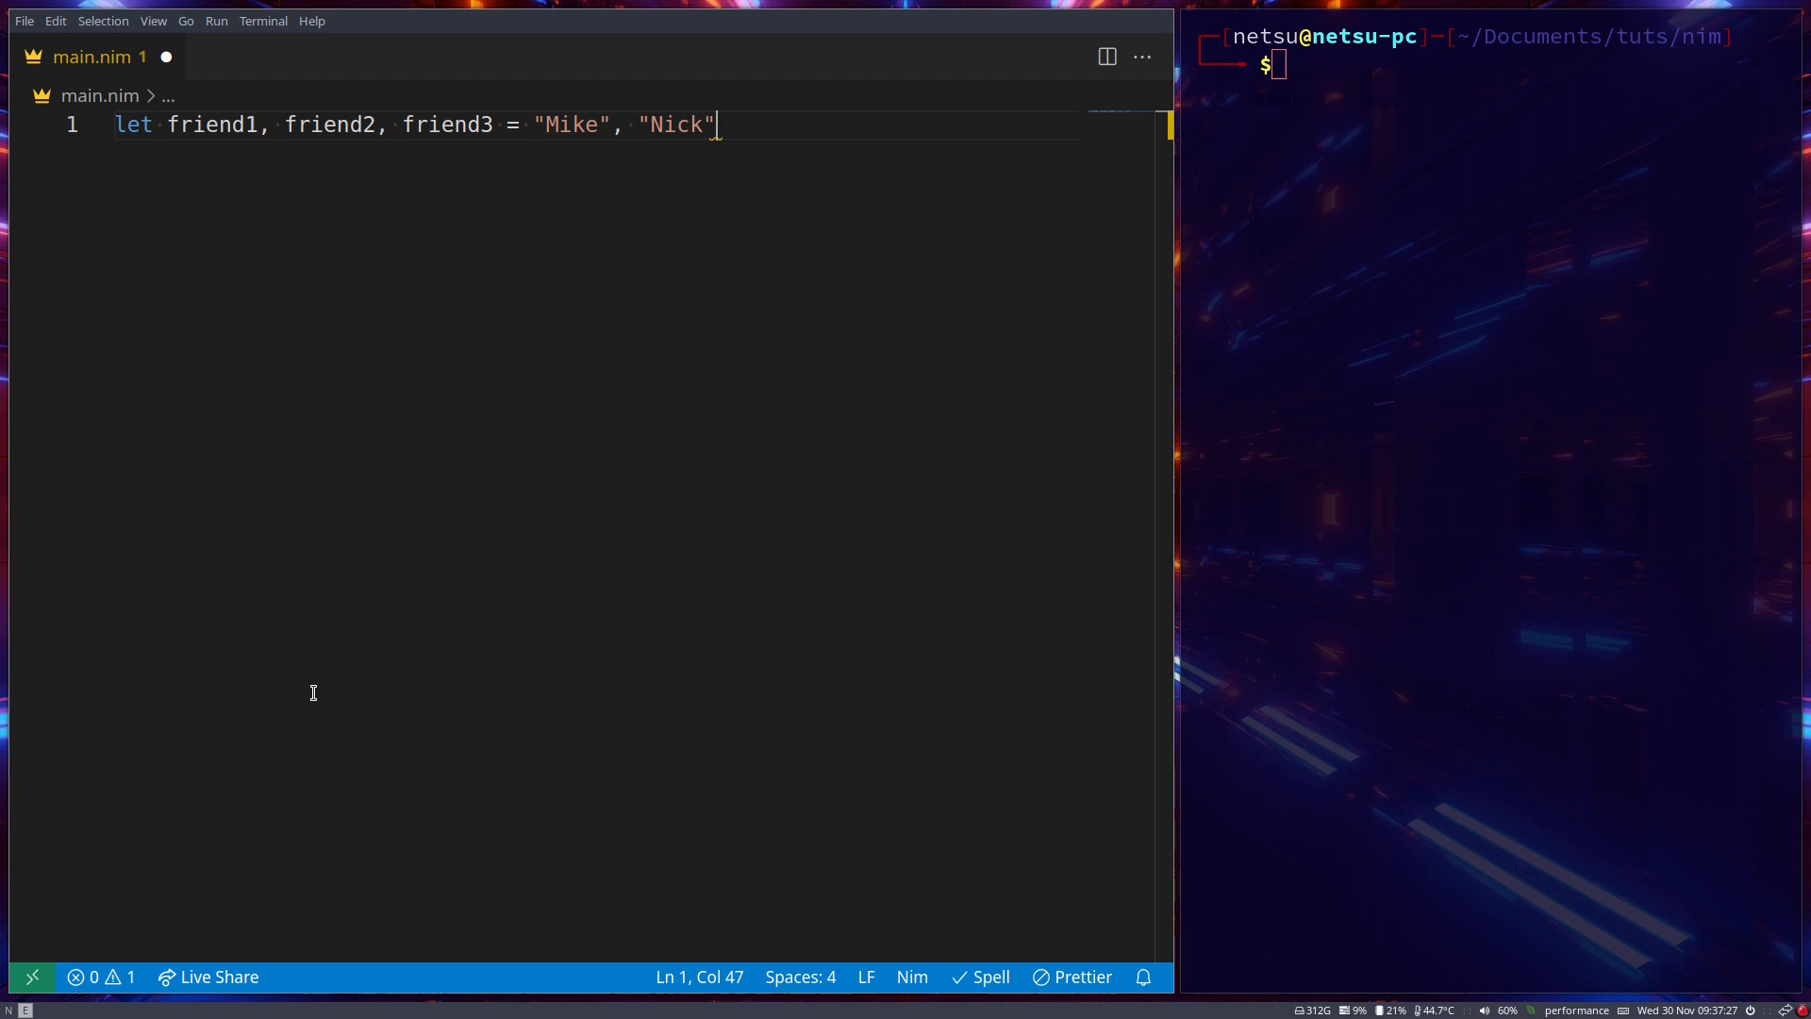
text(, "Jack")
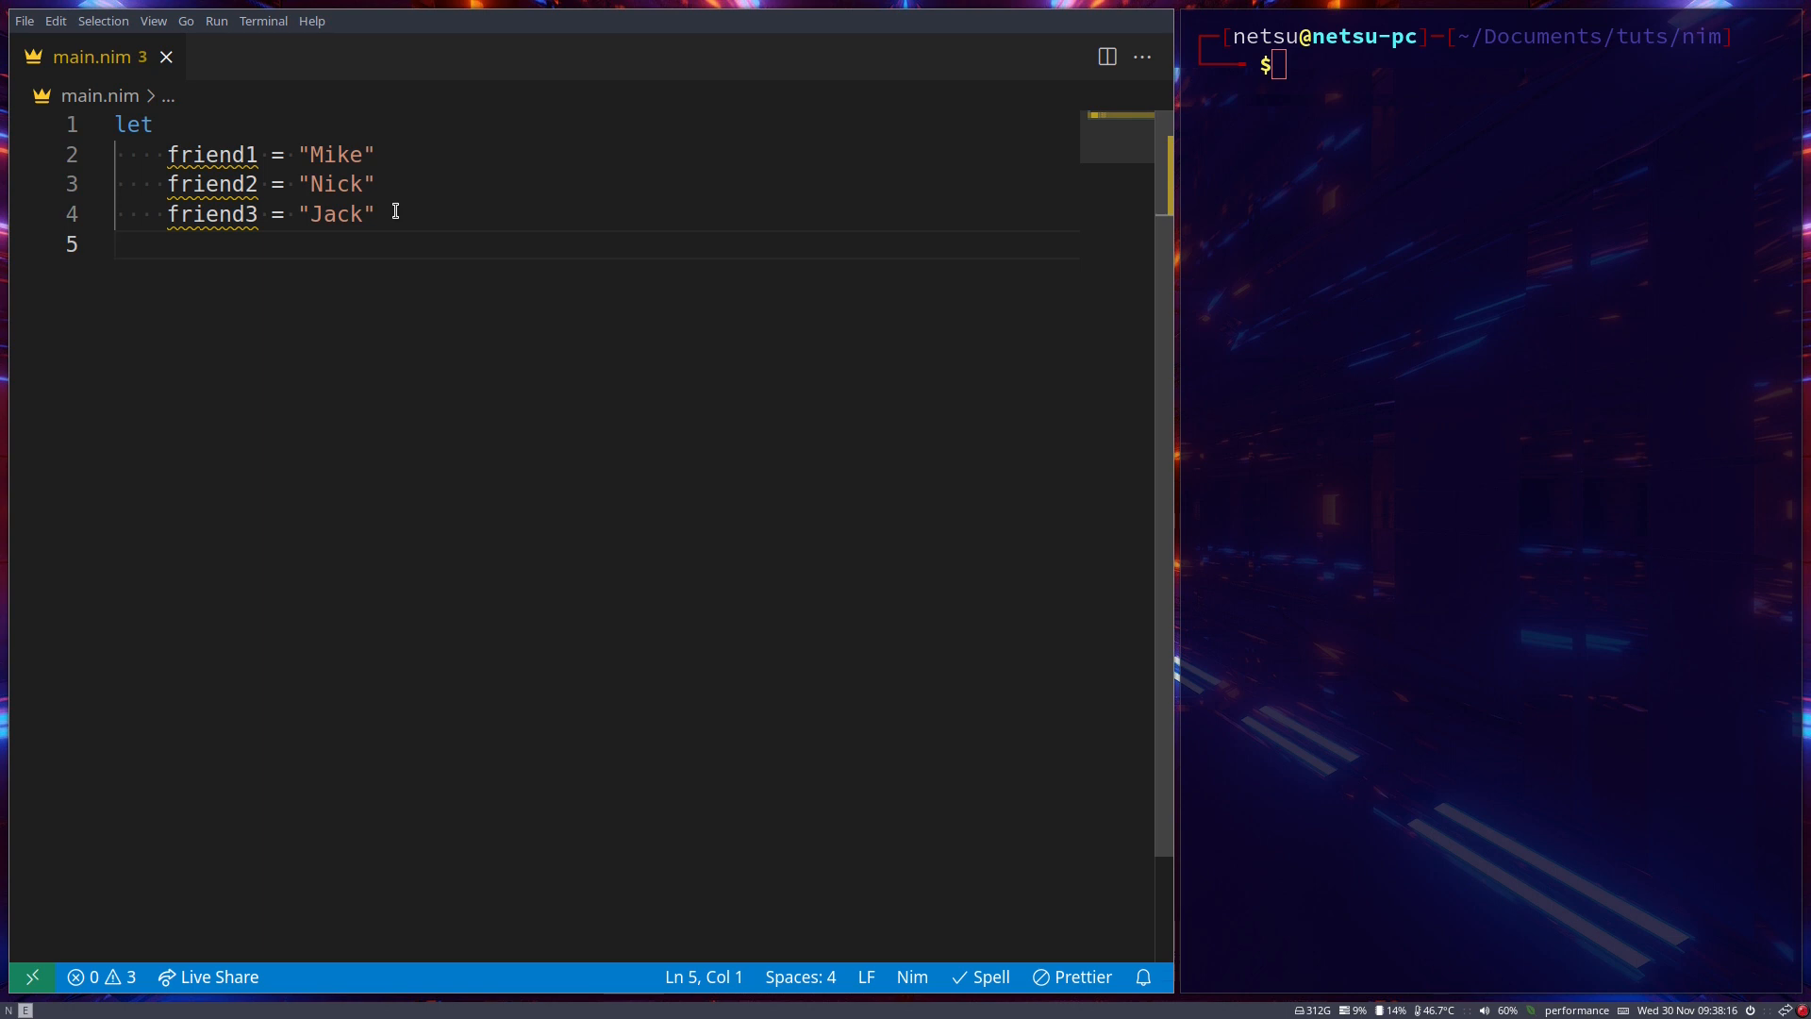
Add a fourth binding name = "Mike" to the let block
key(Enter)
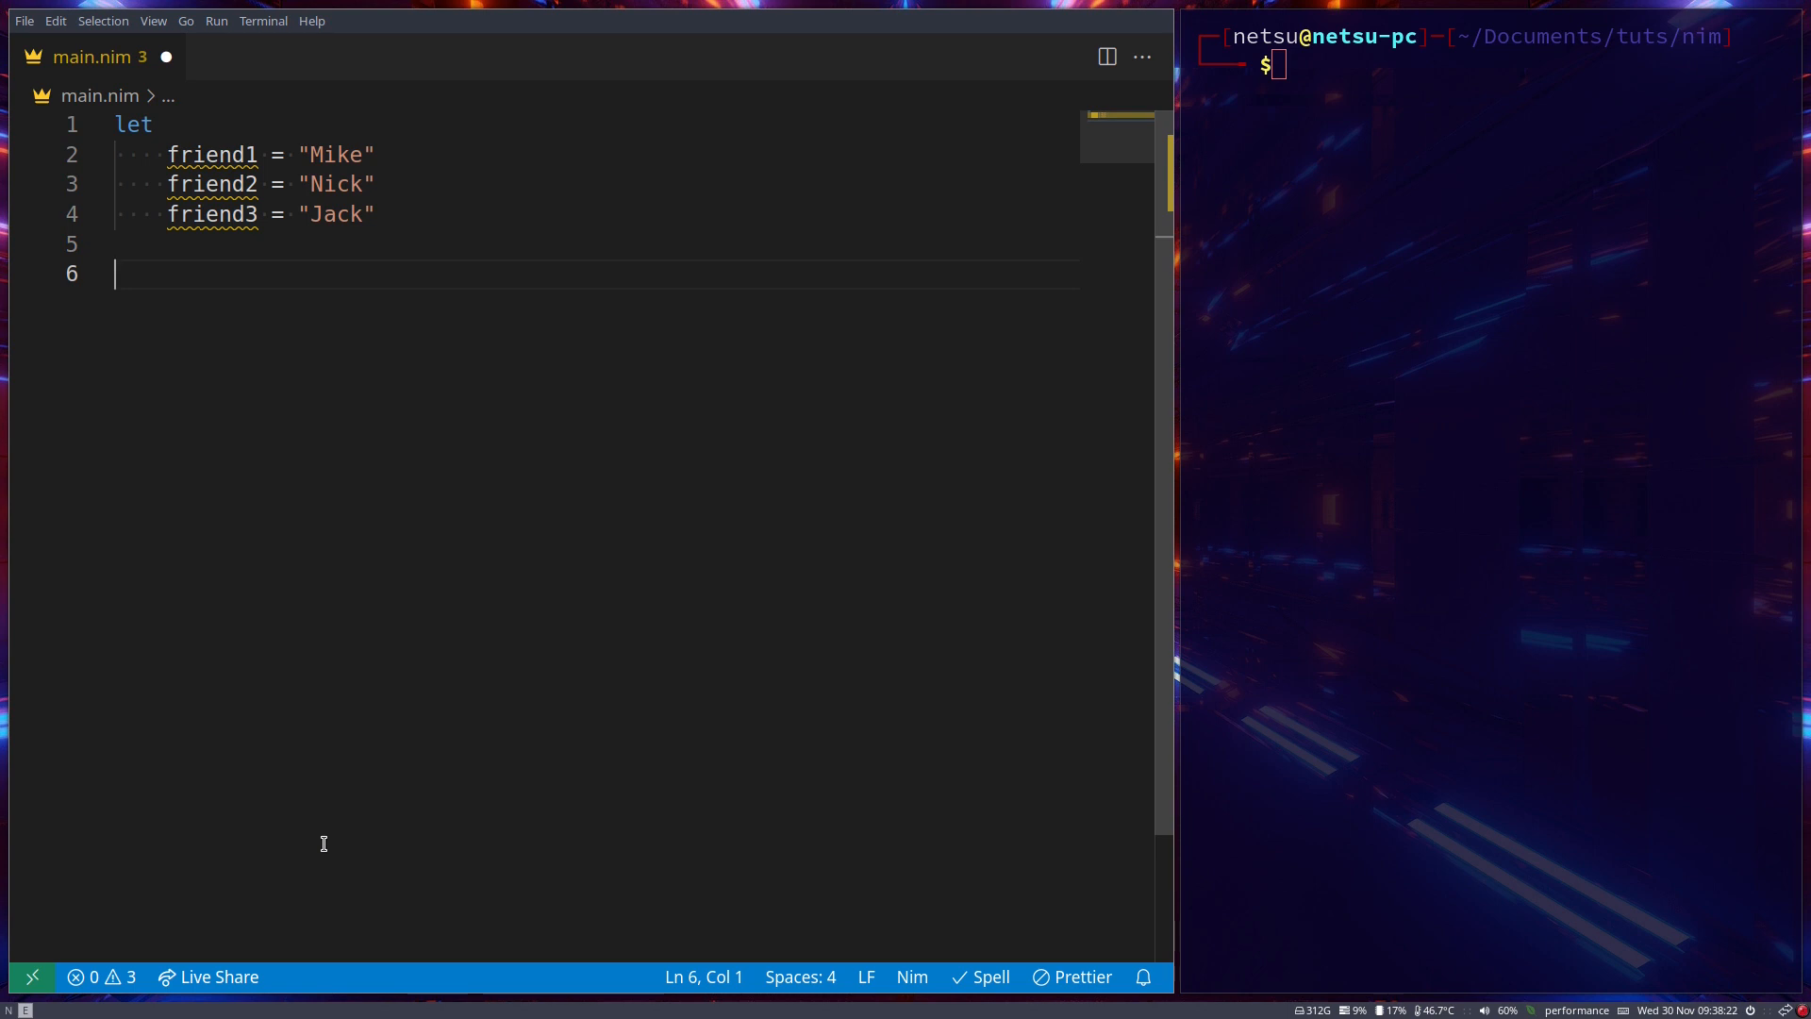
text(name)
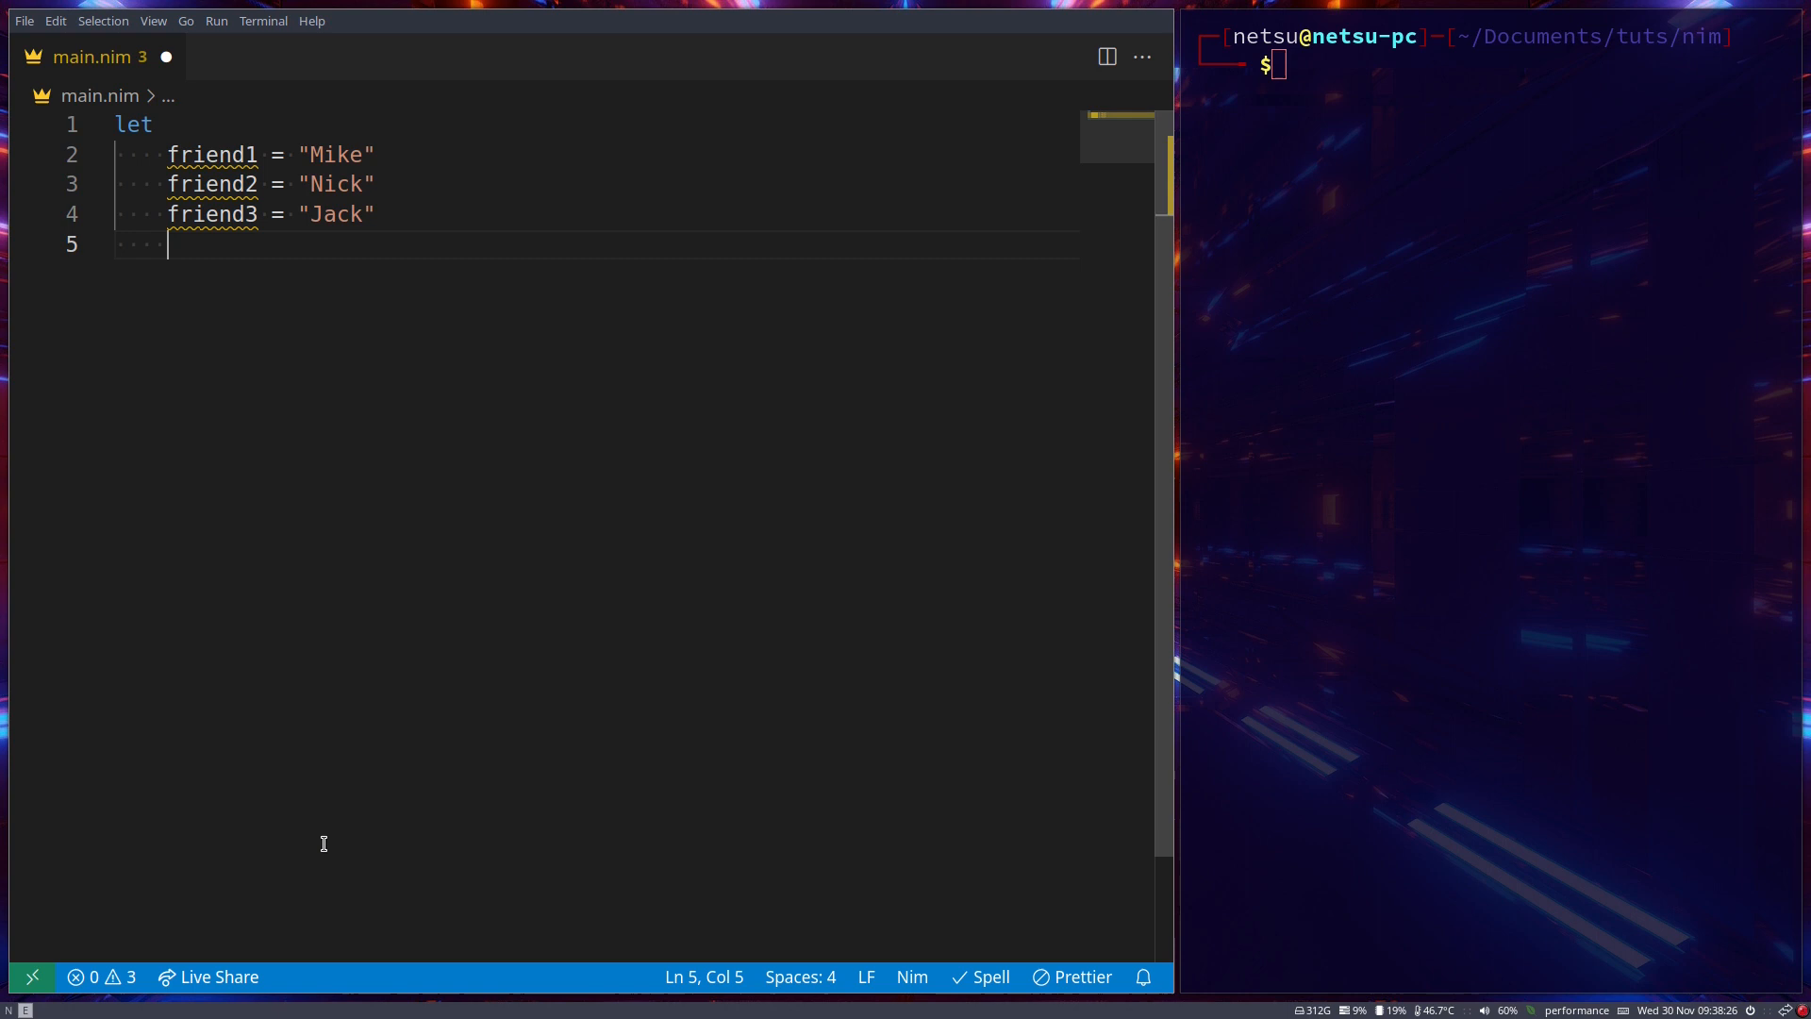
text(name = "Mike)
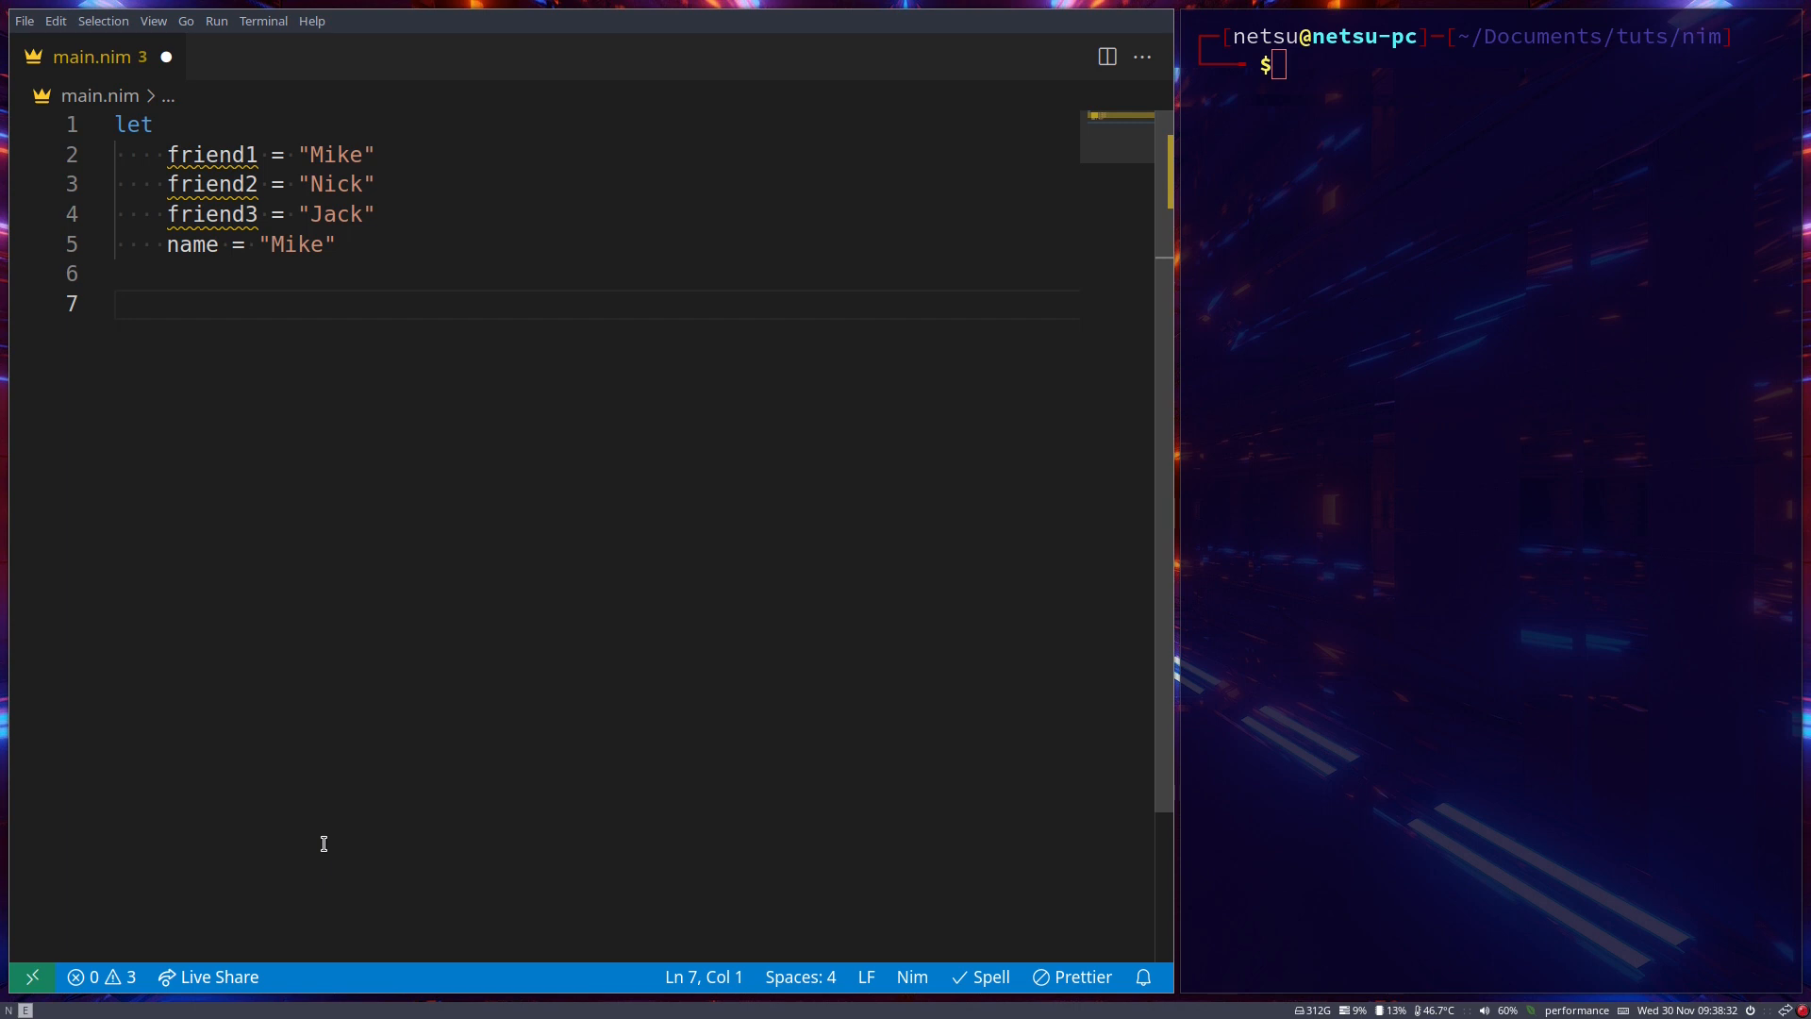
Draft an if friend1 == name check with discard, then delete it
text(if)
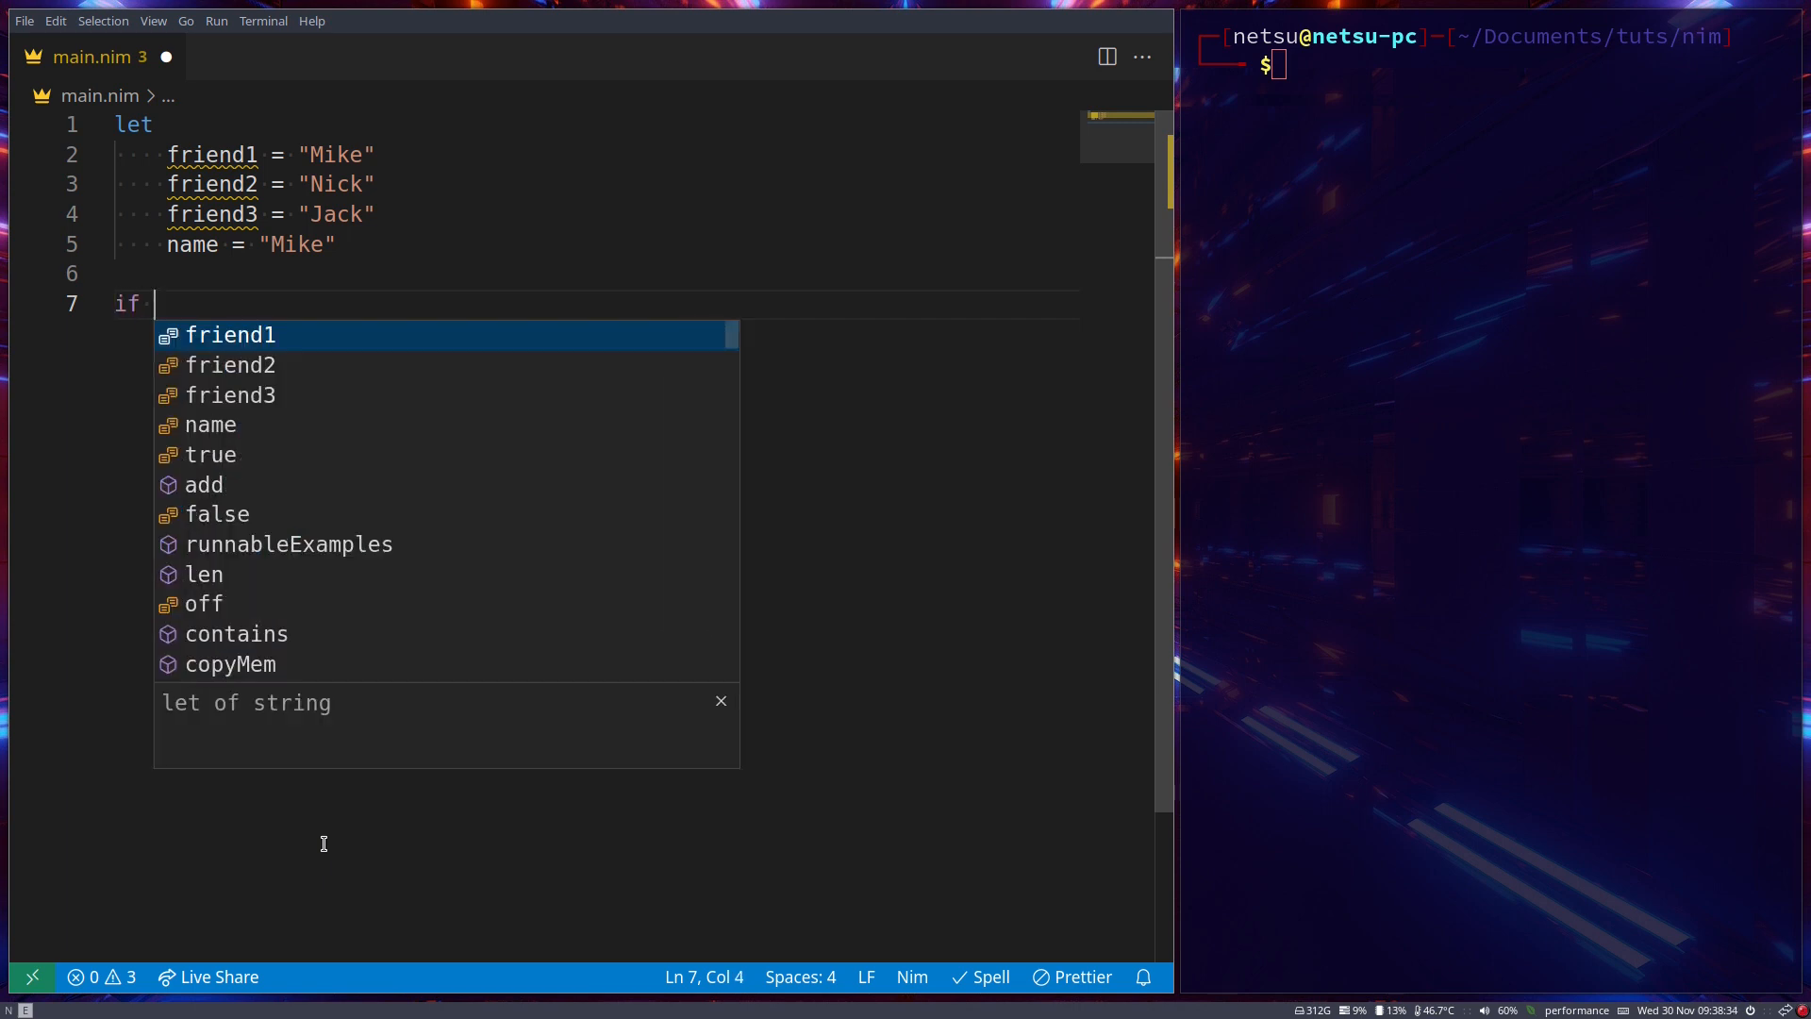
text(friend1)
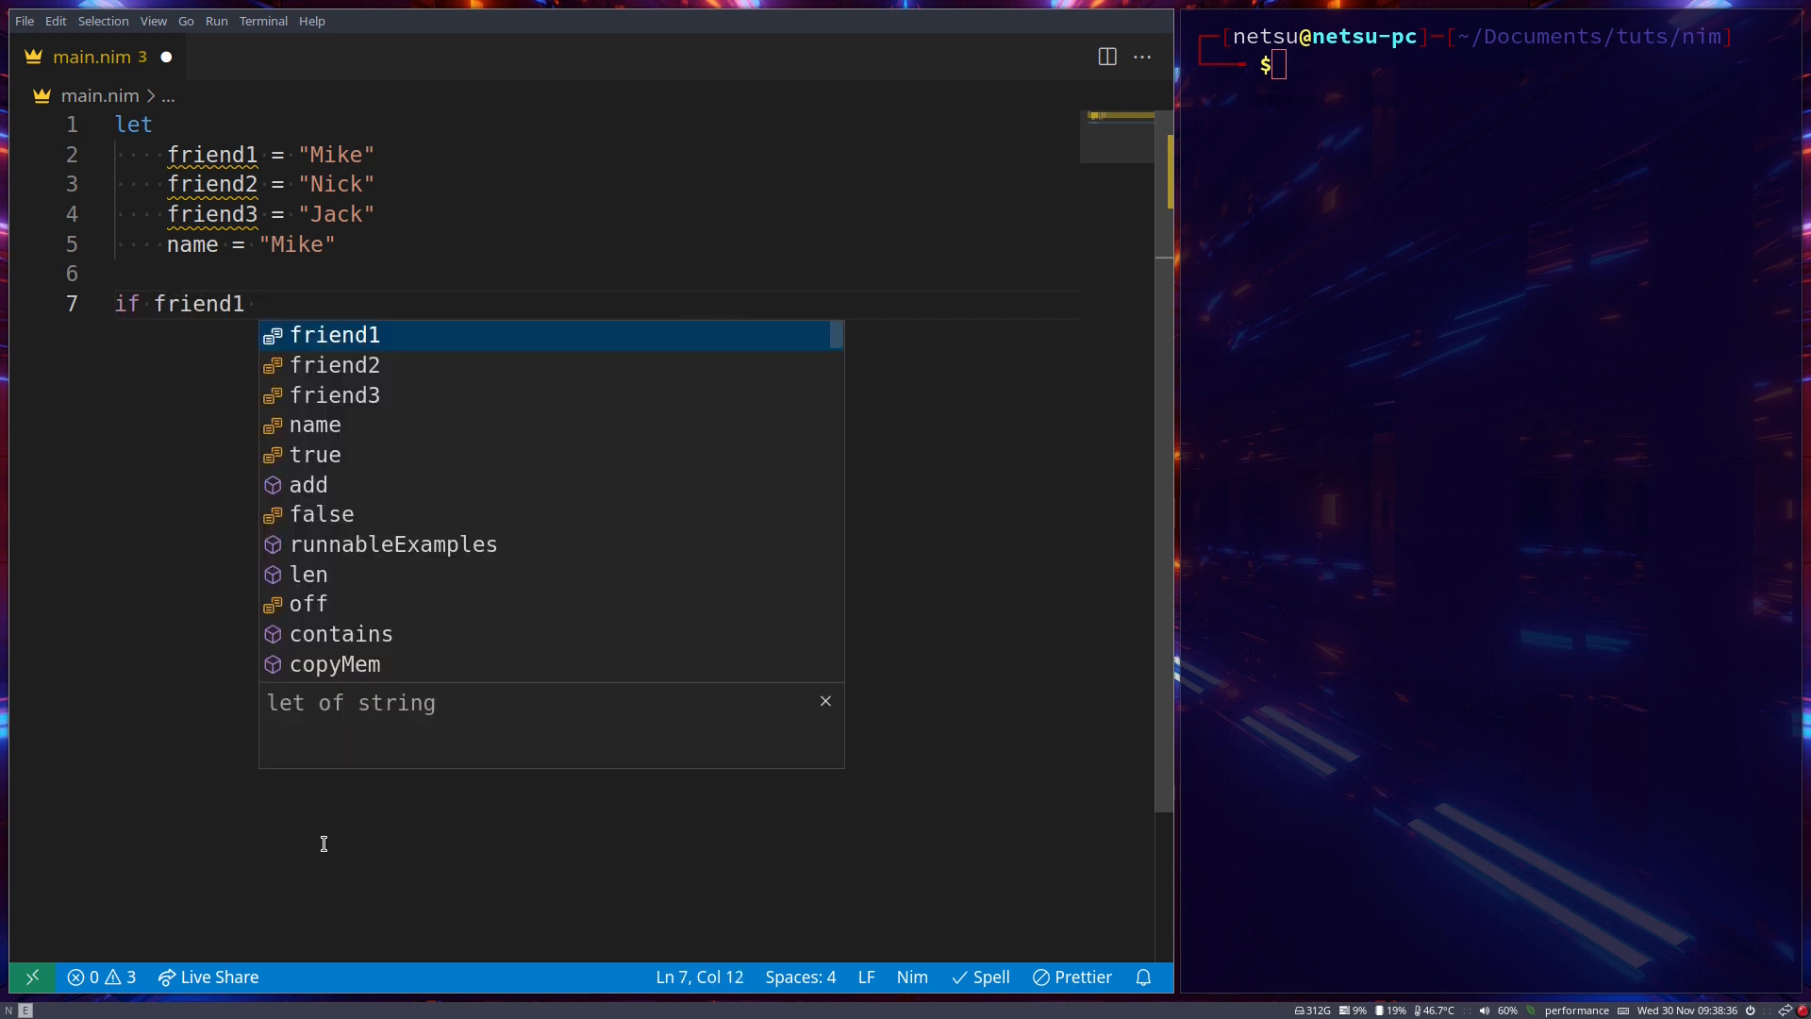
text(== M)
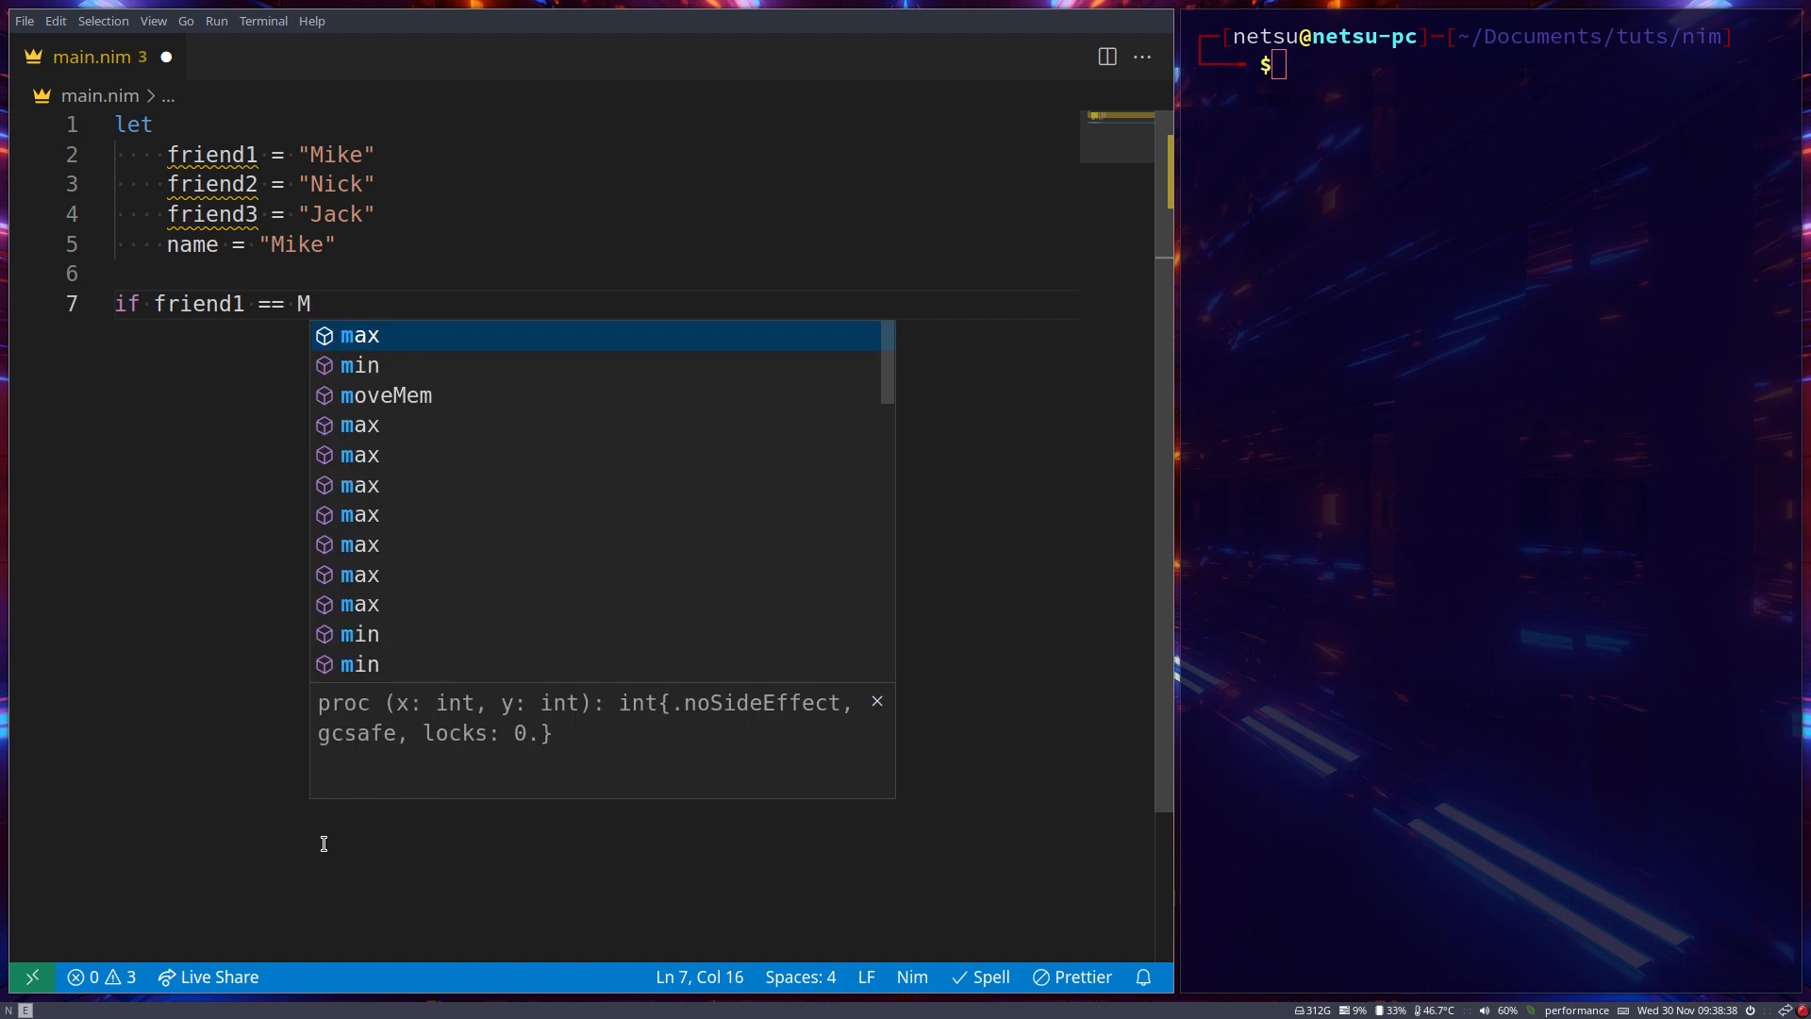
text(ame:)
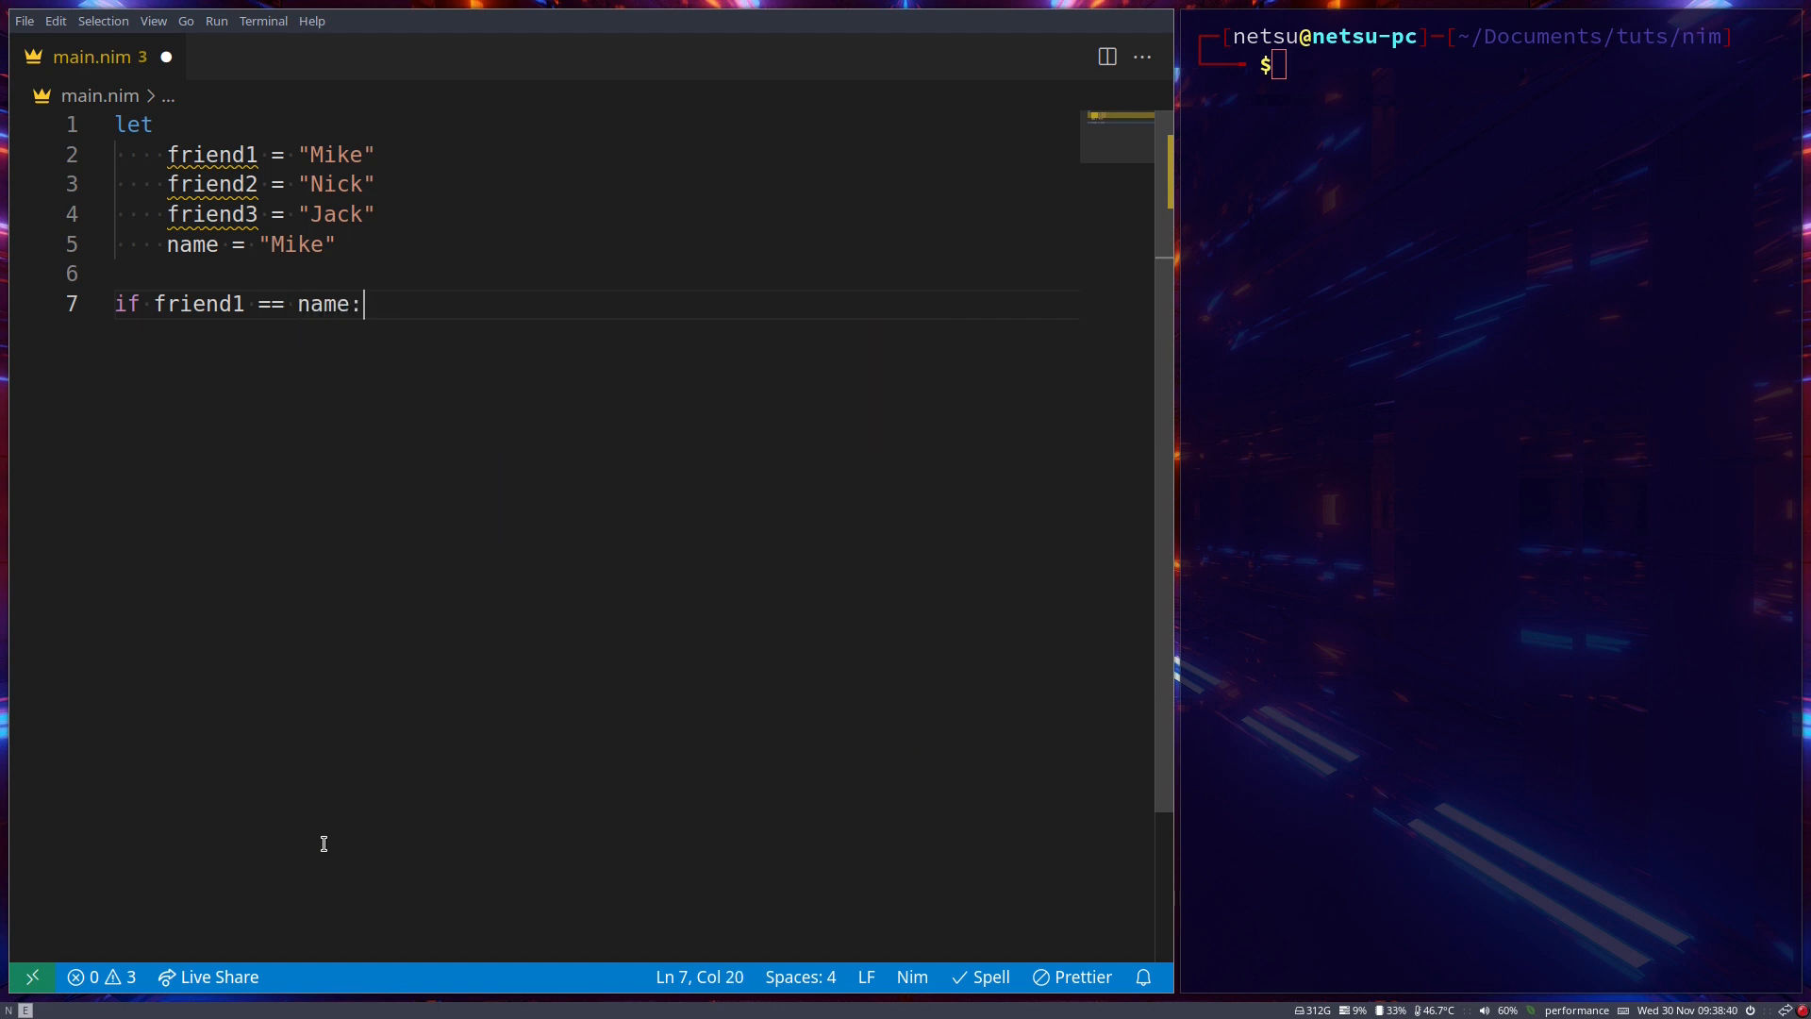
text(discard)
text(if)
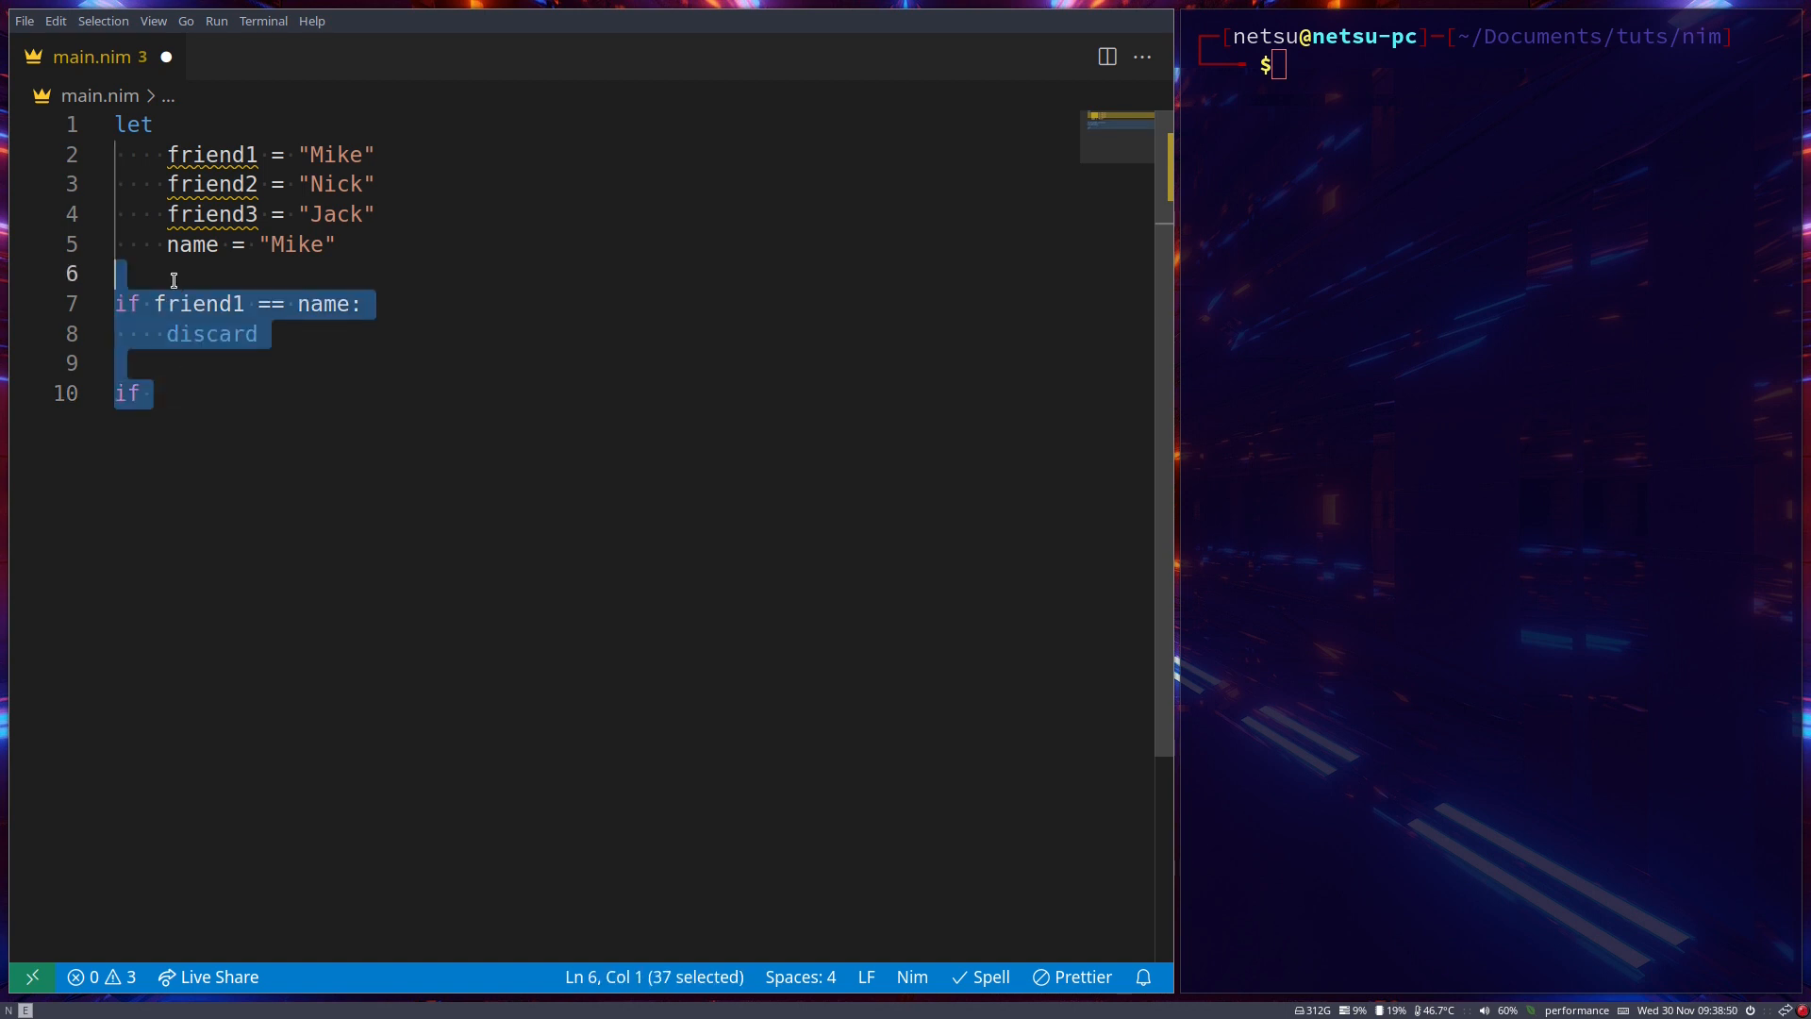
key(Delete)
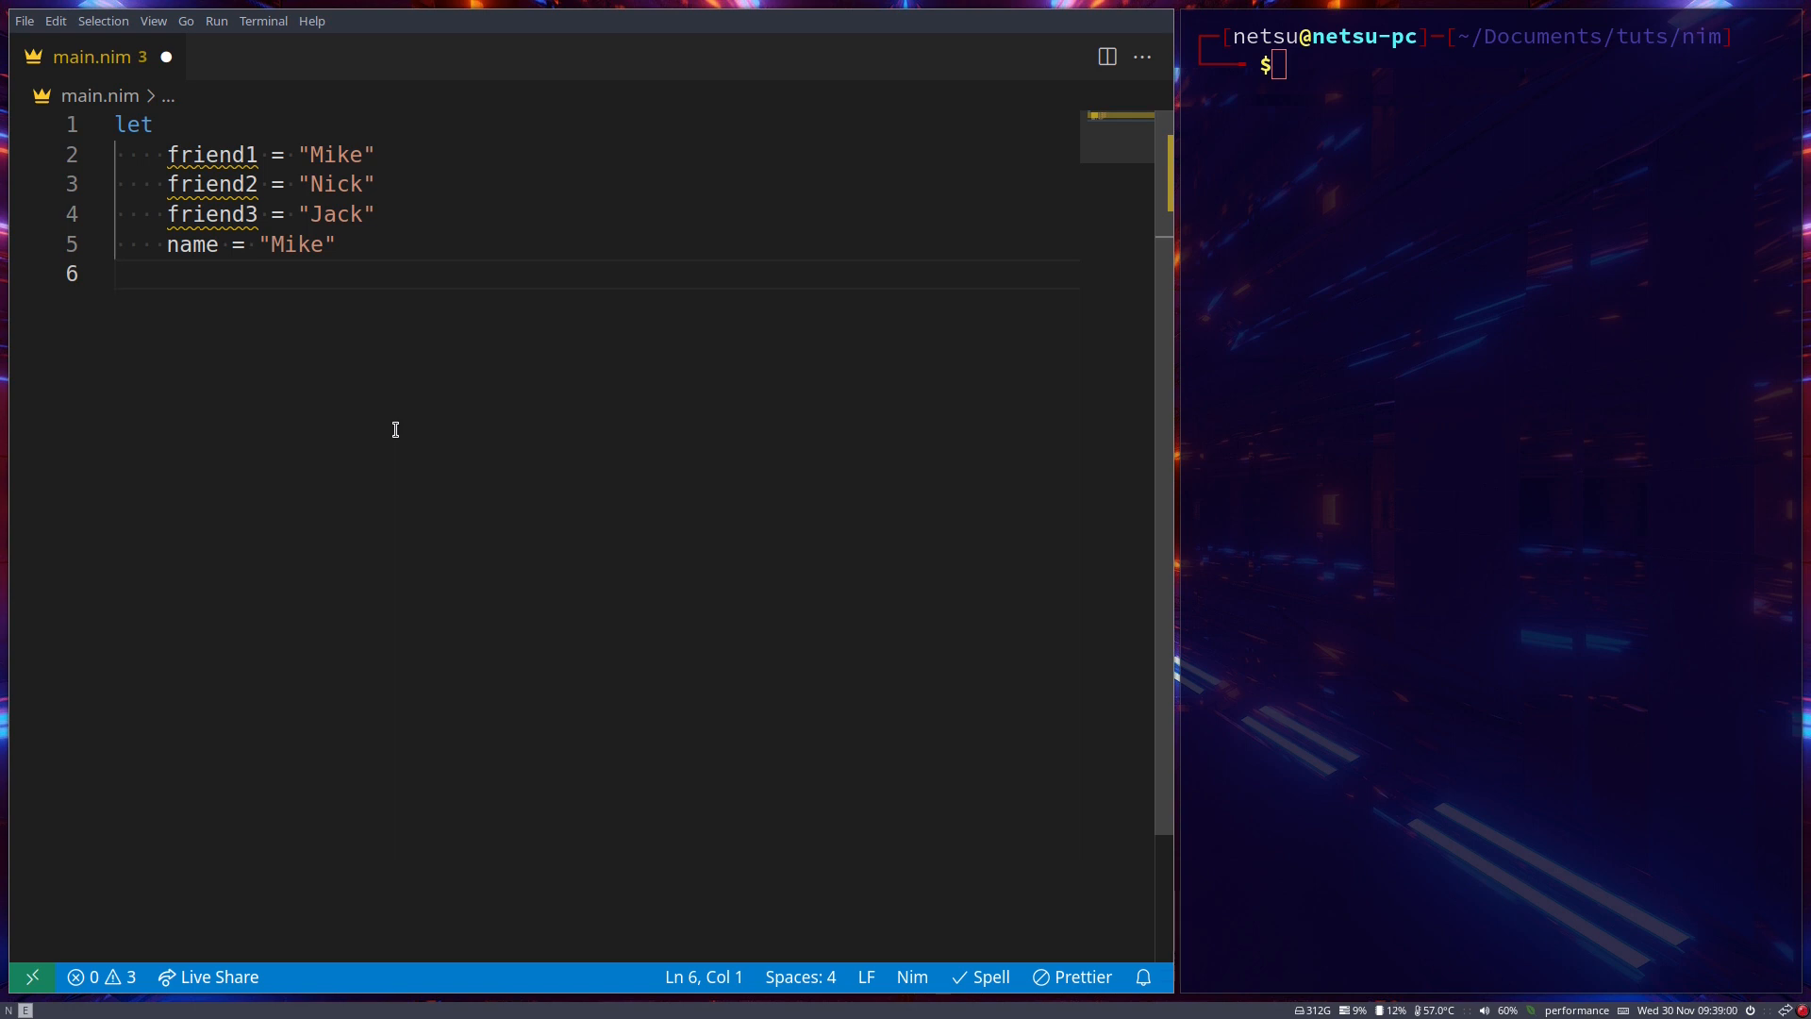
mouse_move(362, 413)
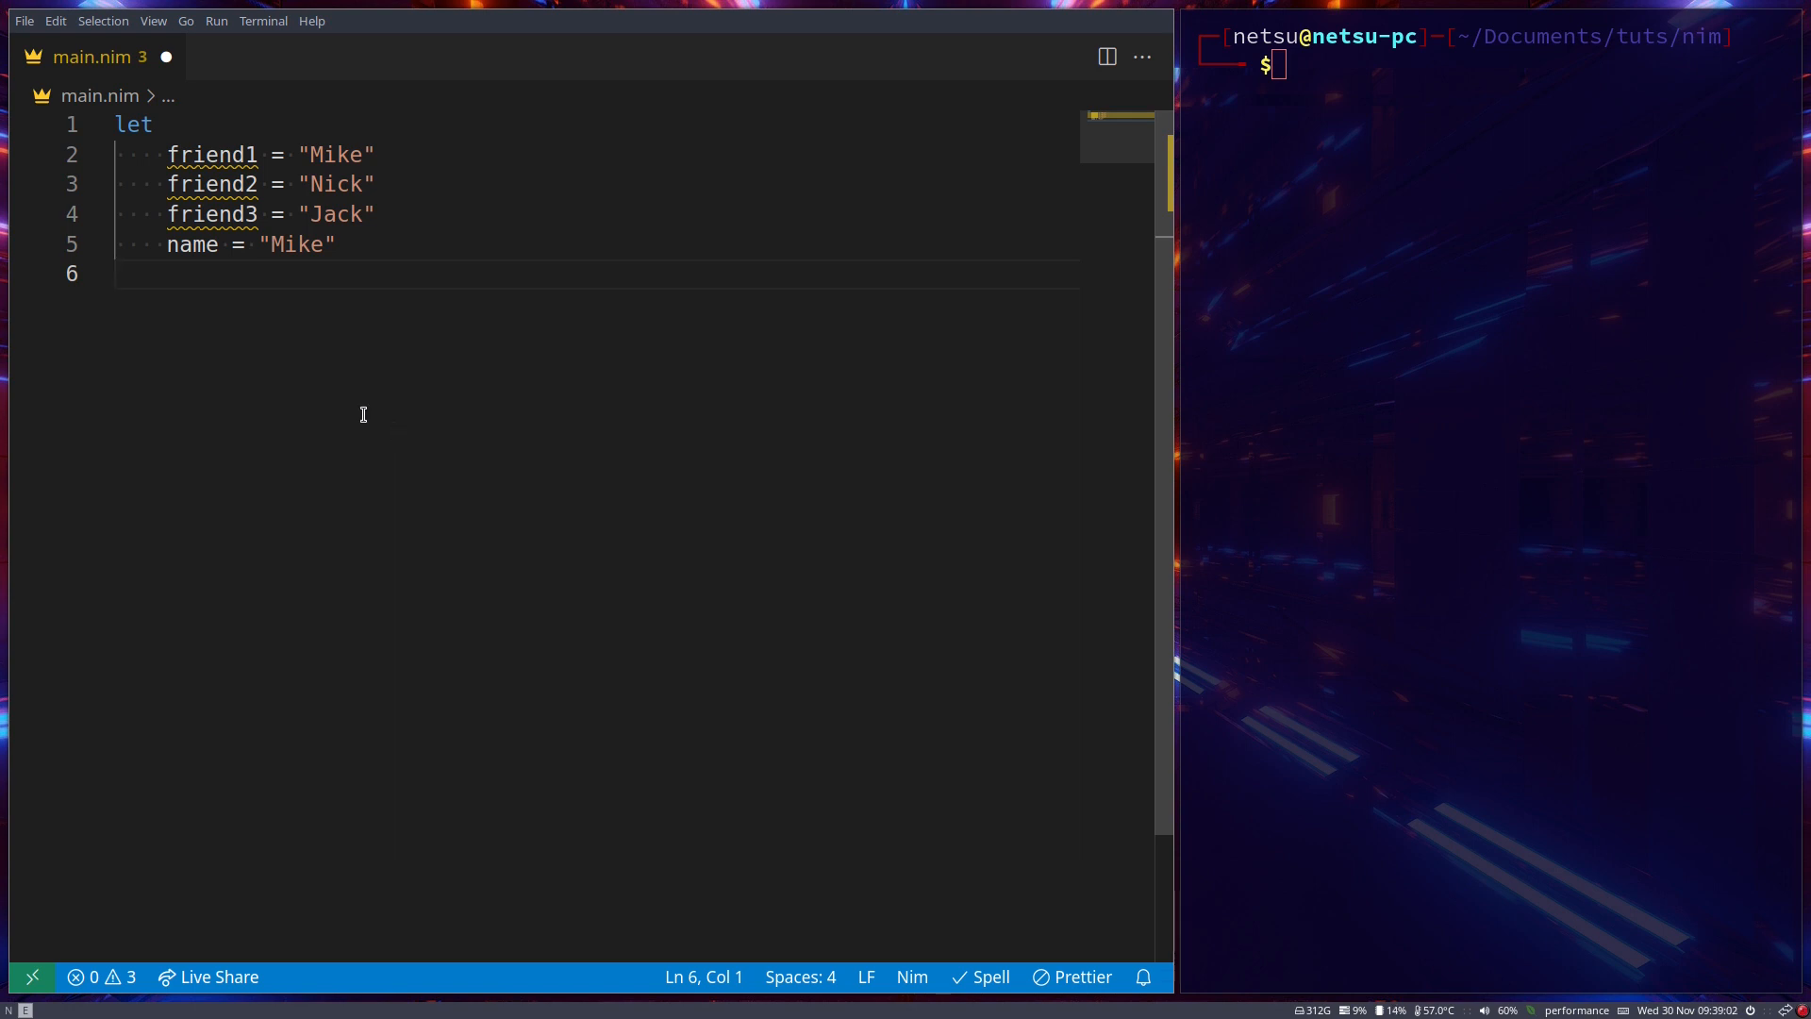
Replace the separate friends with friends = ["Mike", "Nick", "Jack"] and save
click(378, 213)
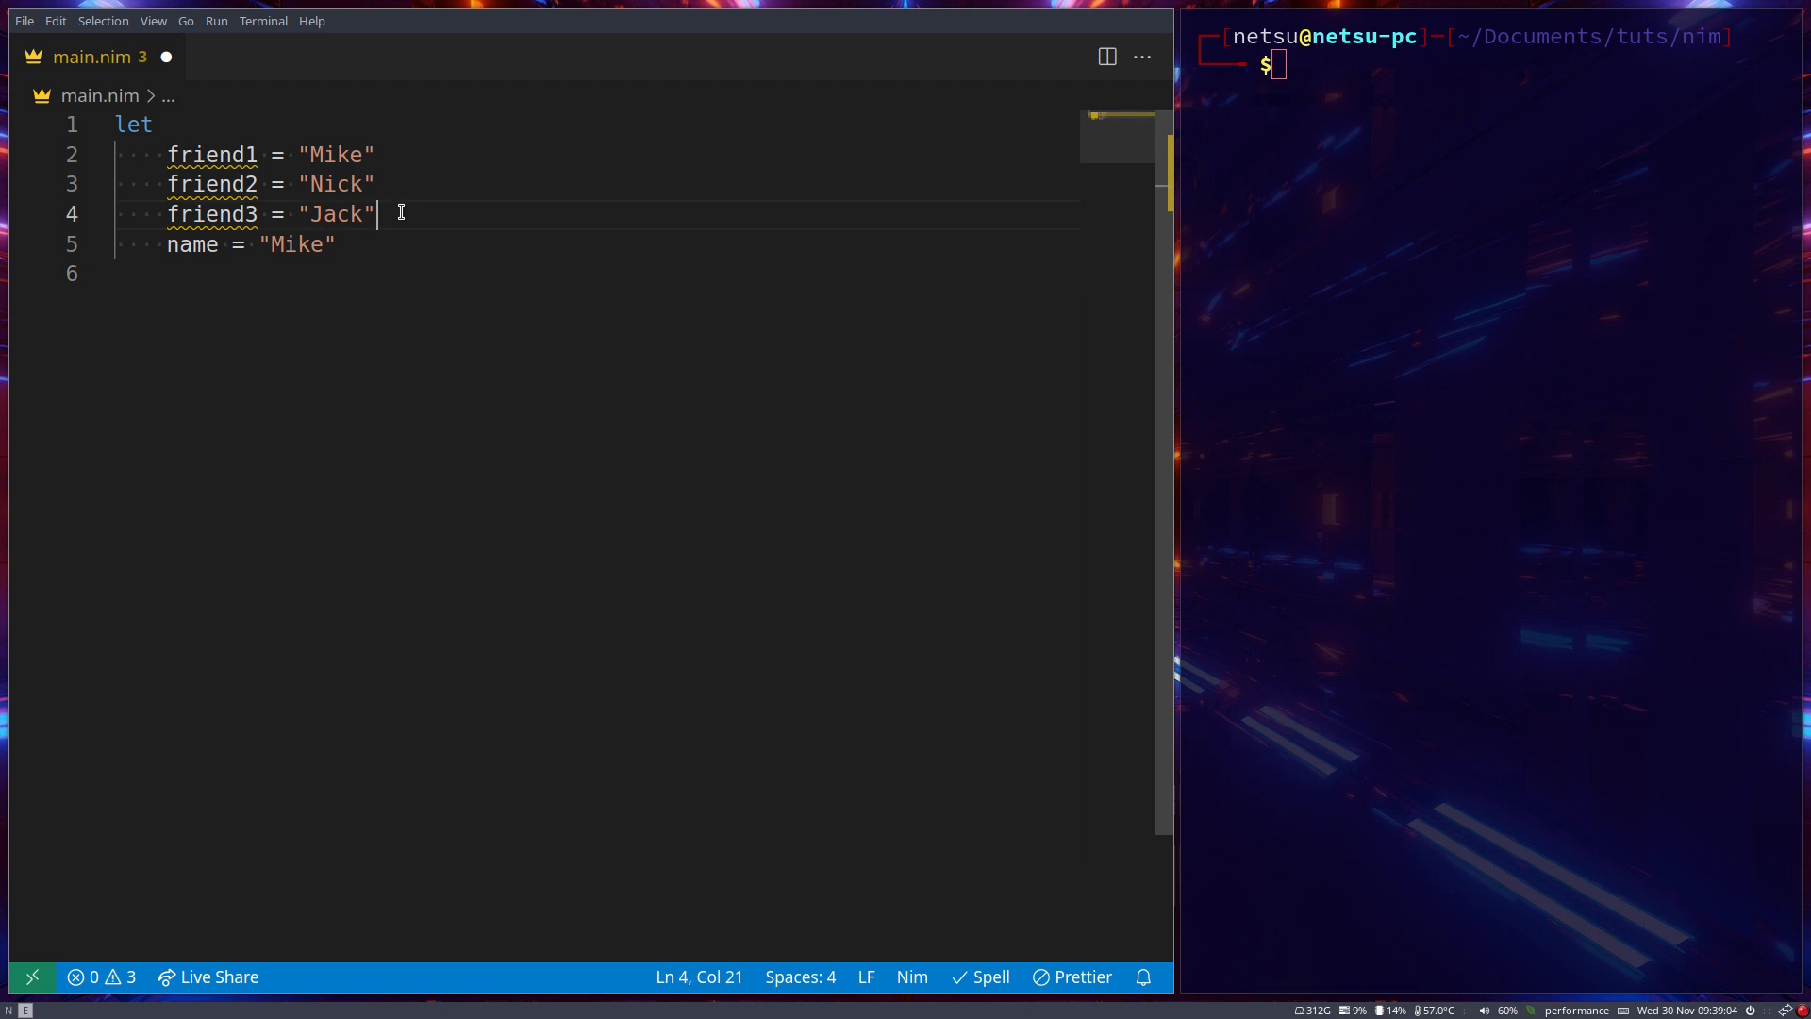
key(Enter)
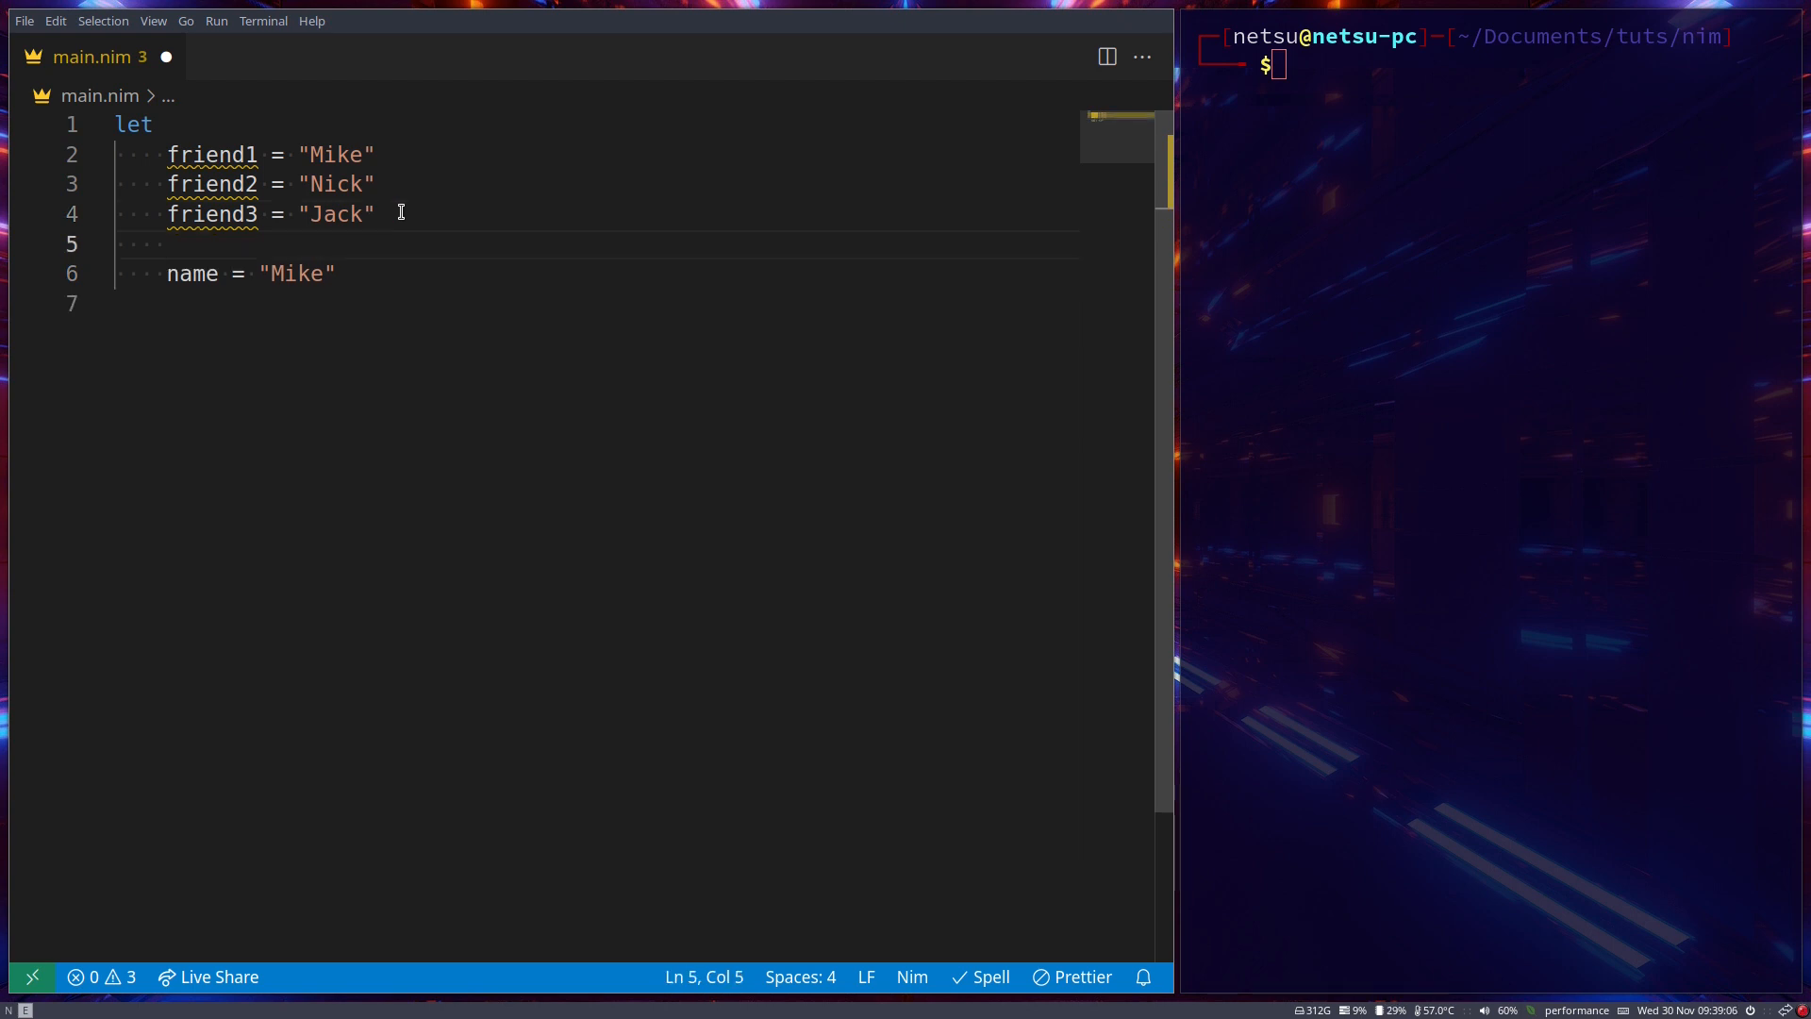
text(friends)
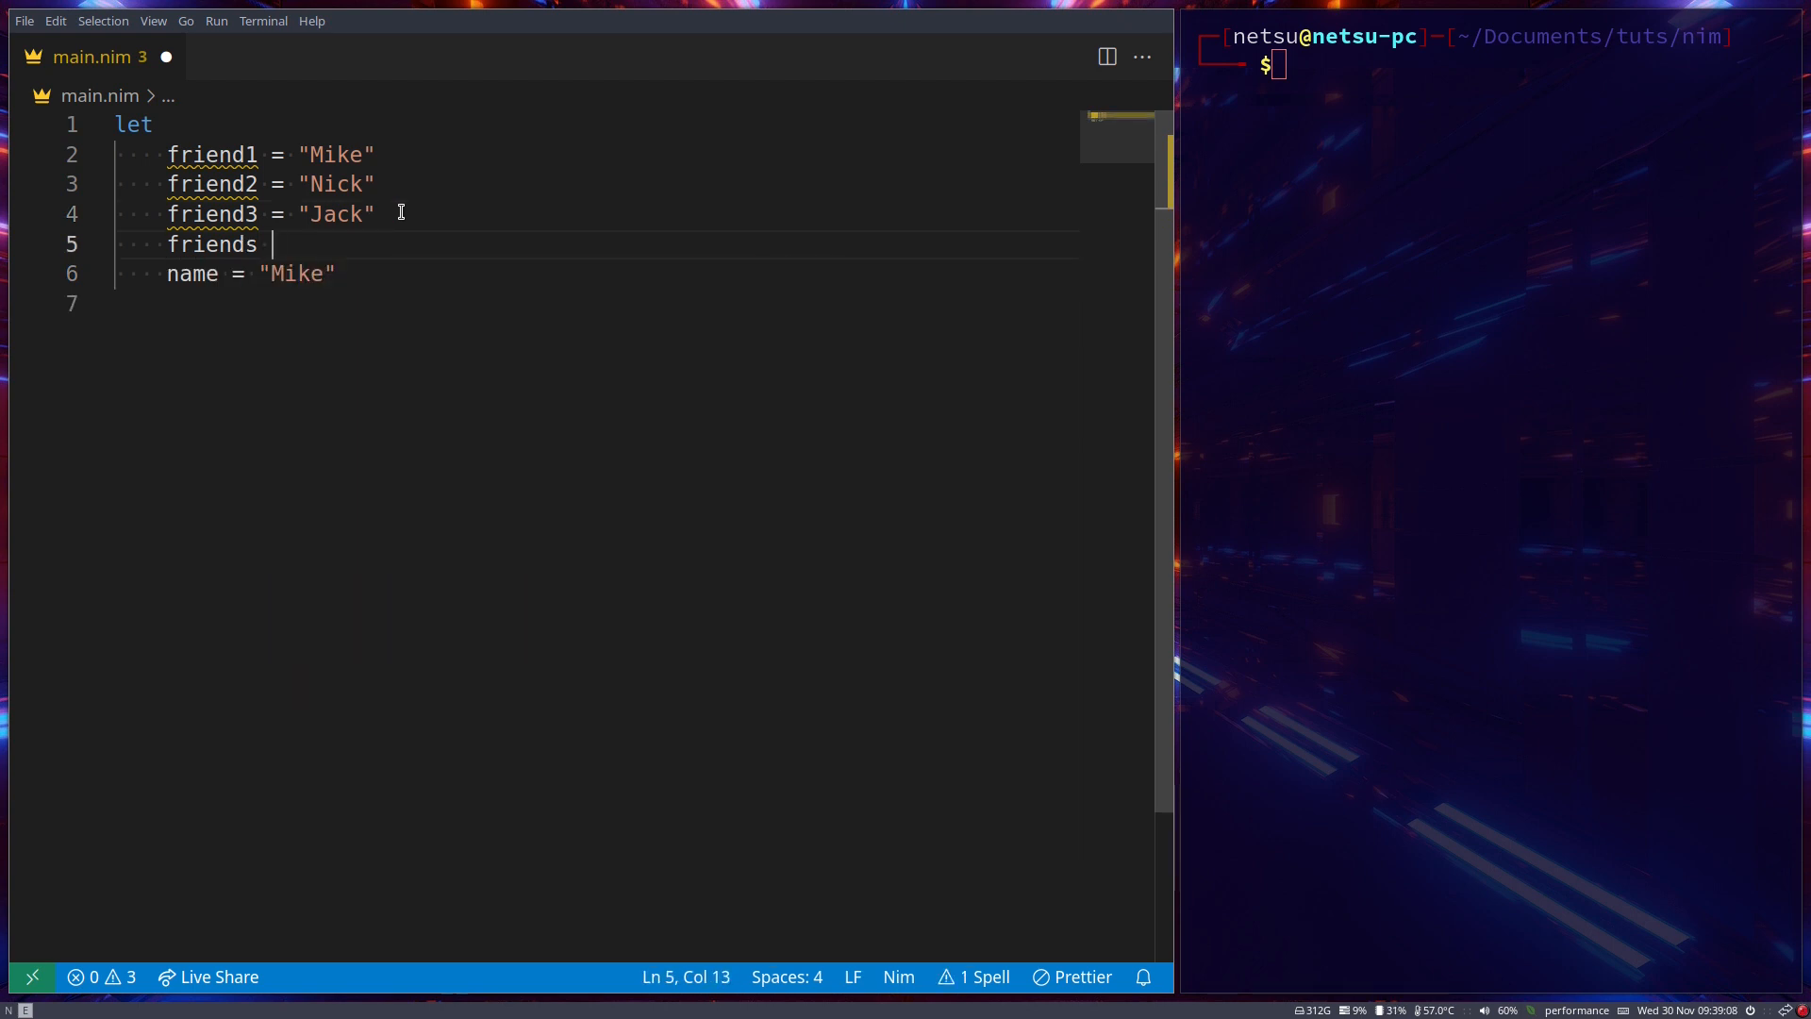
text(= [])
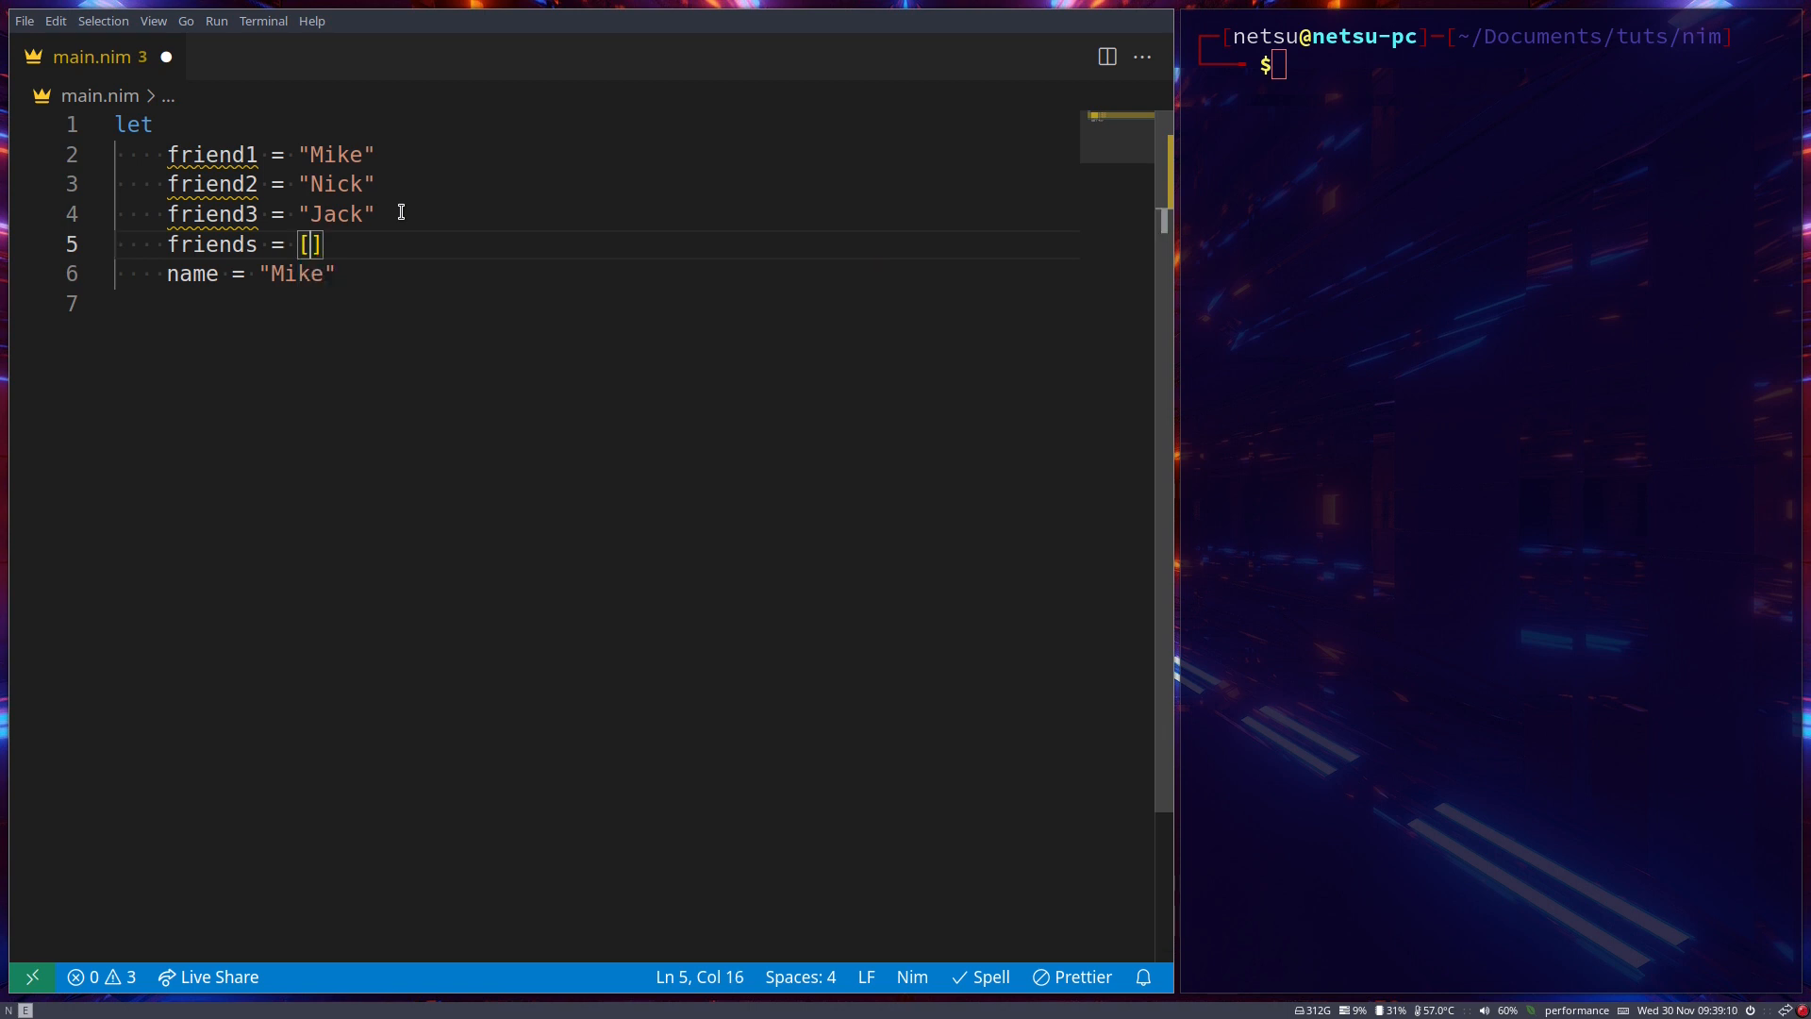
mouse_move(411, 168)
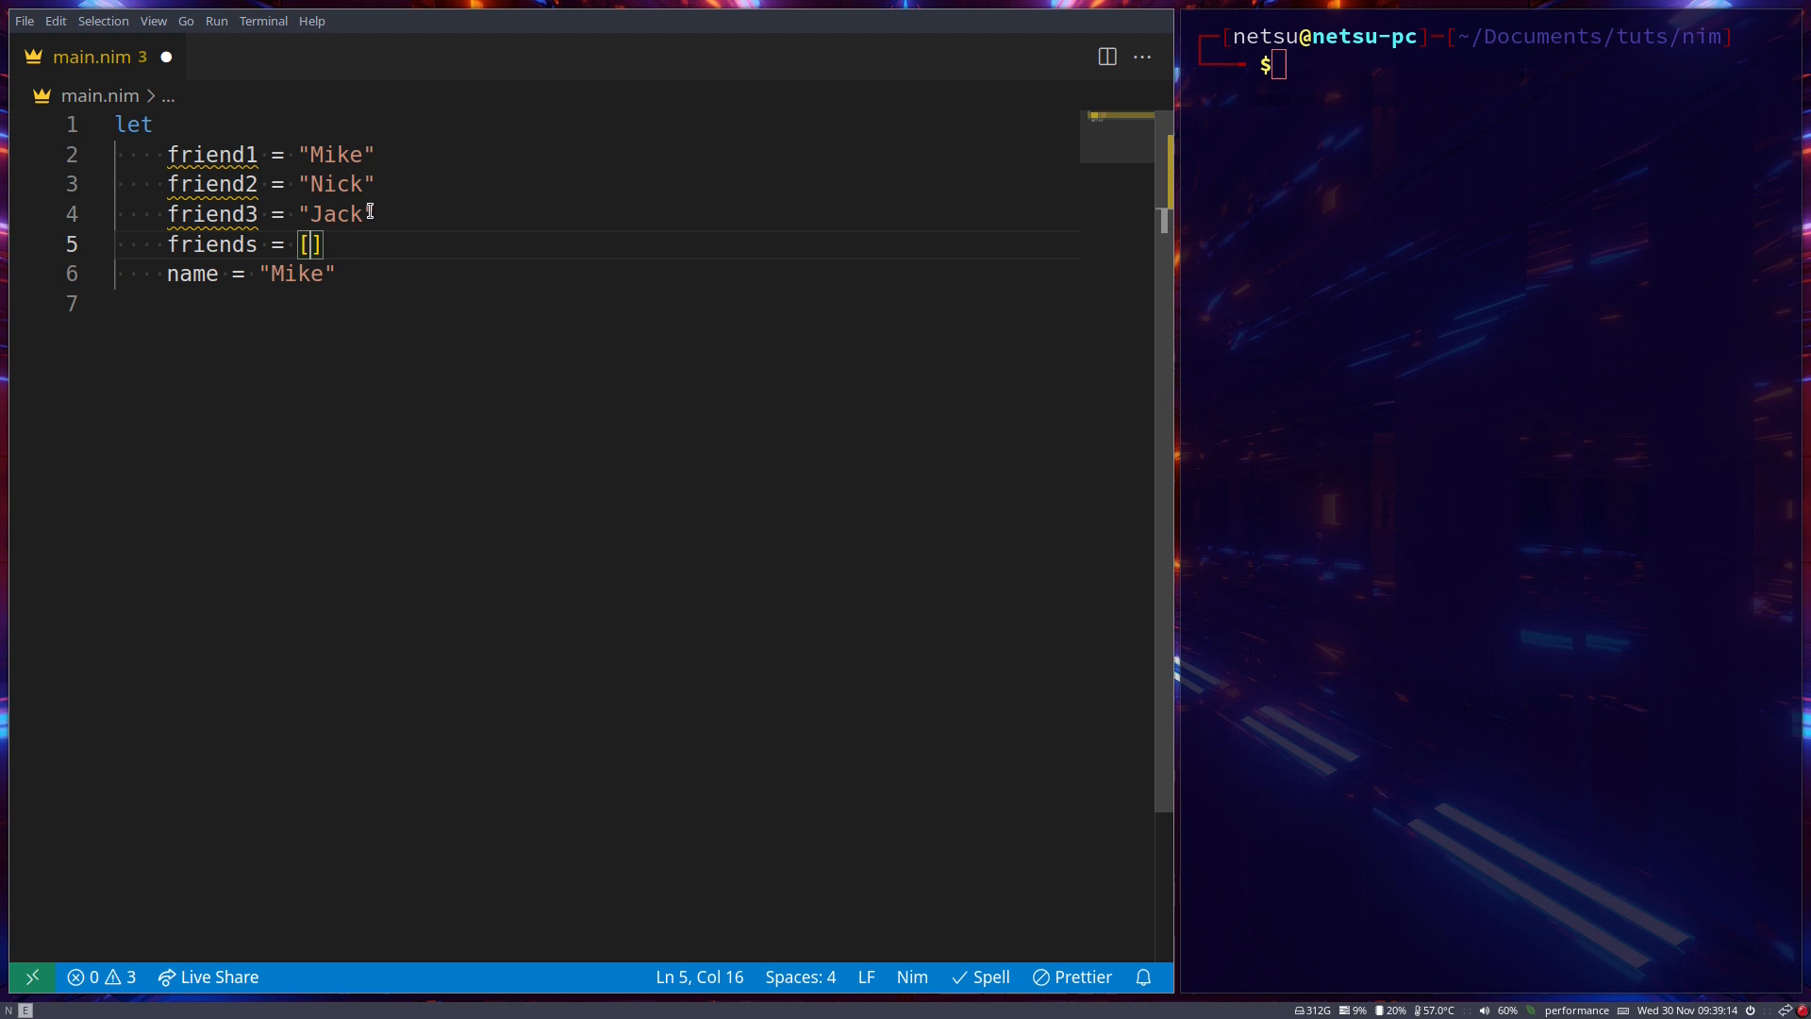
text("Mike", "Nick")
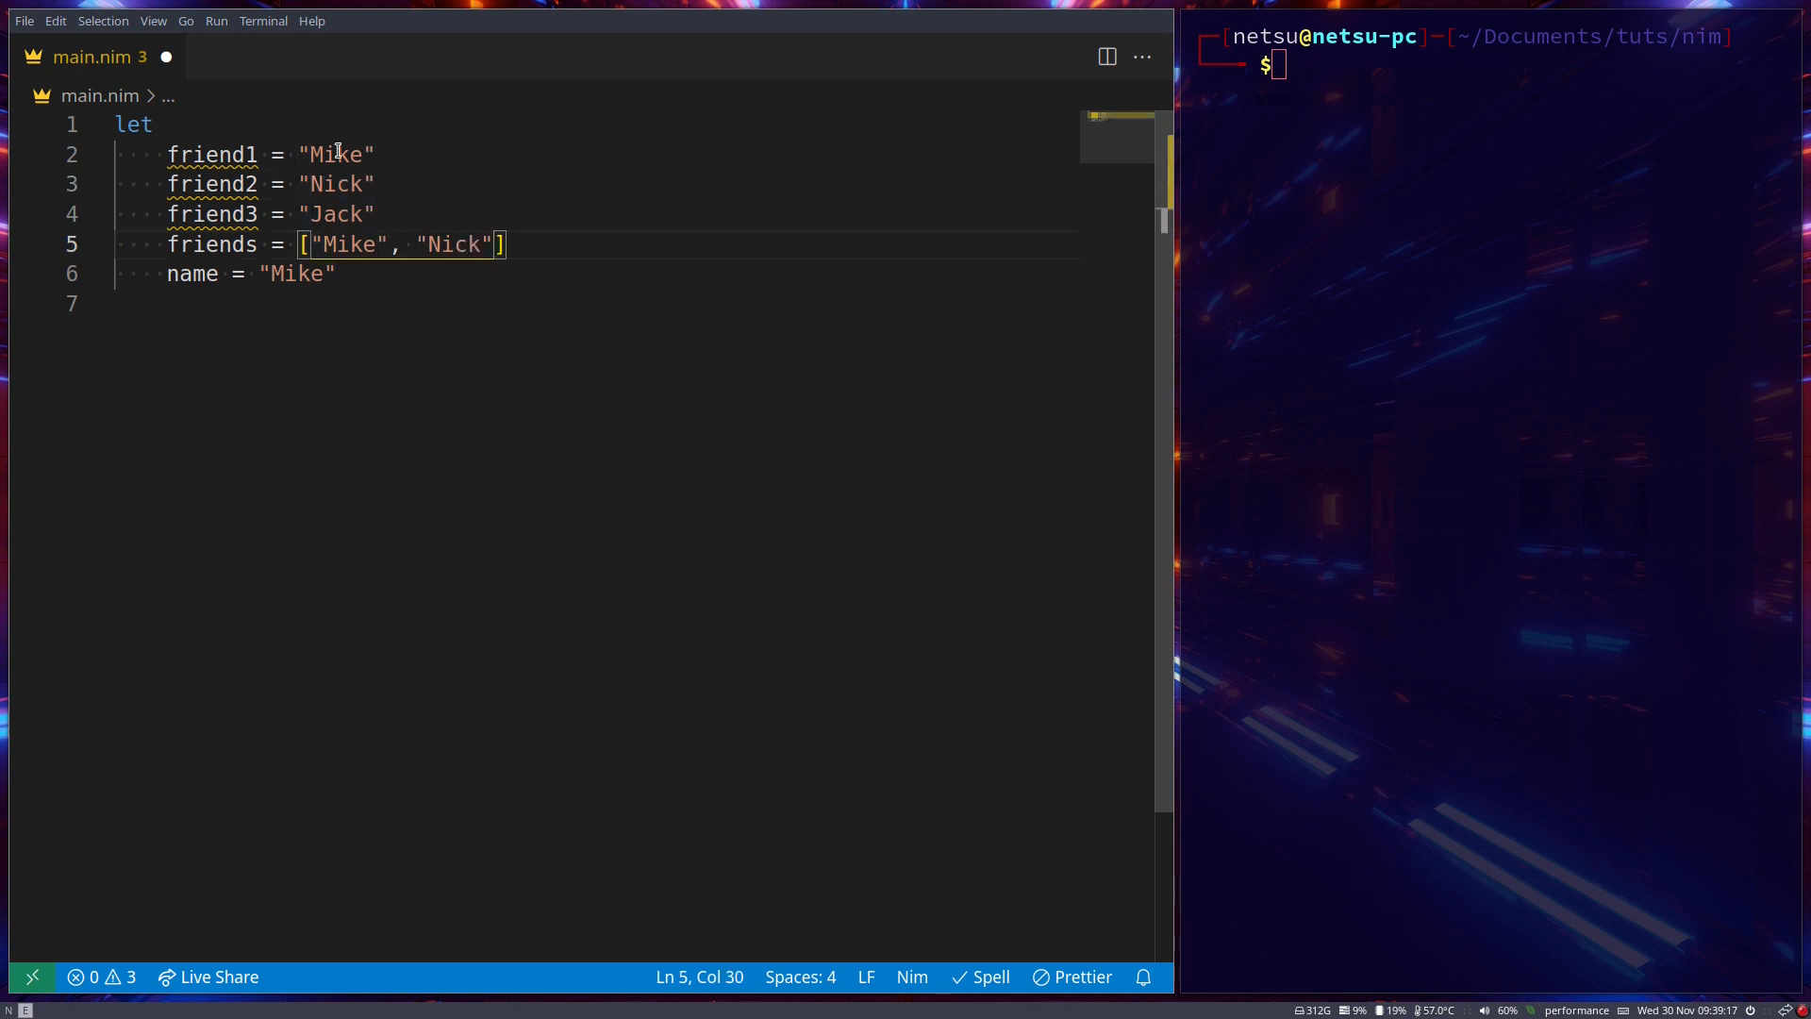
text(, "Jack)
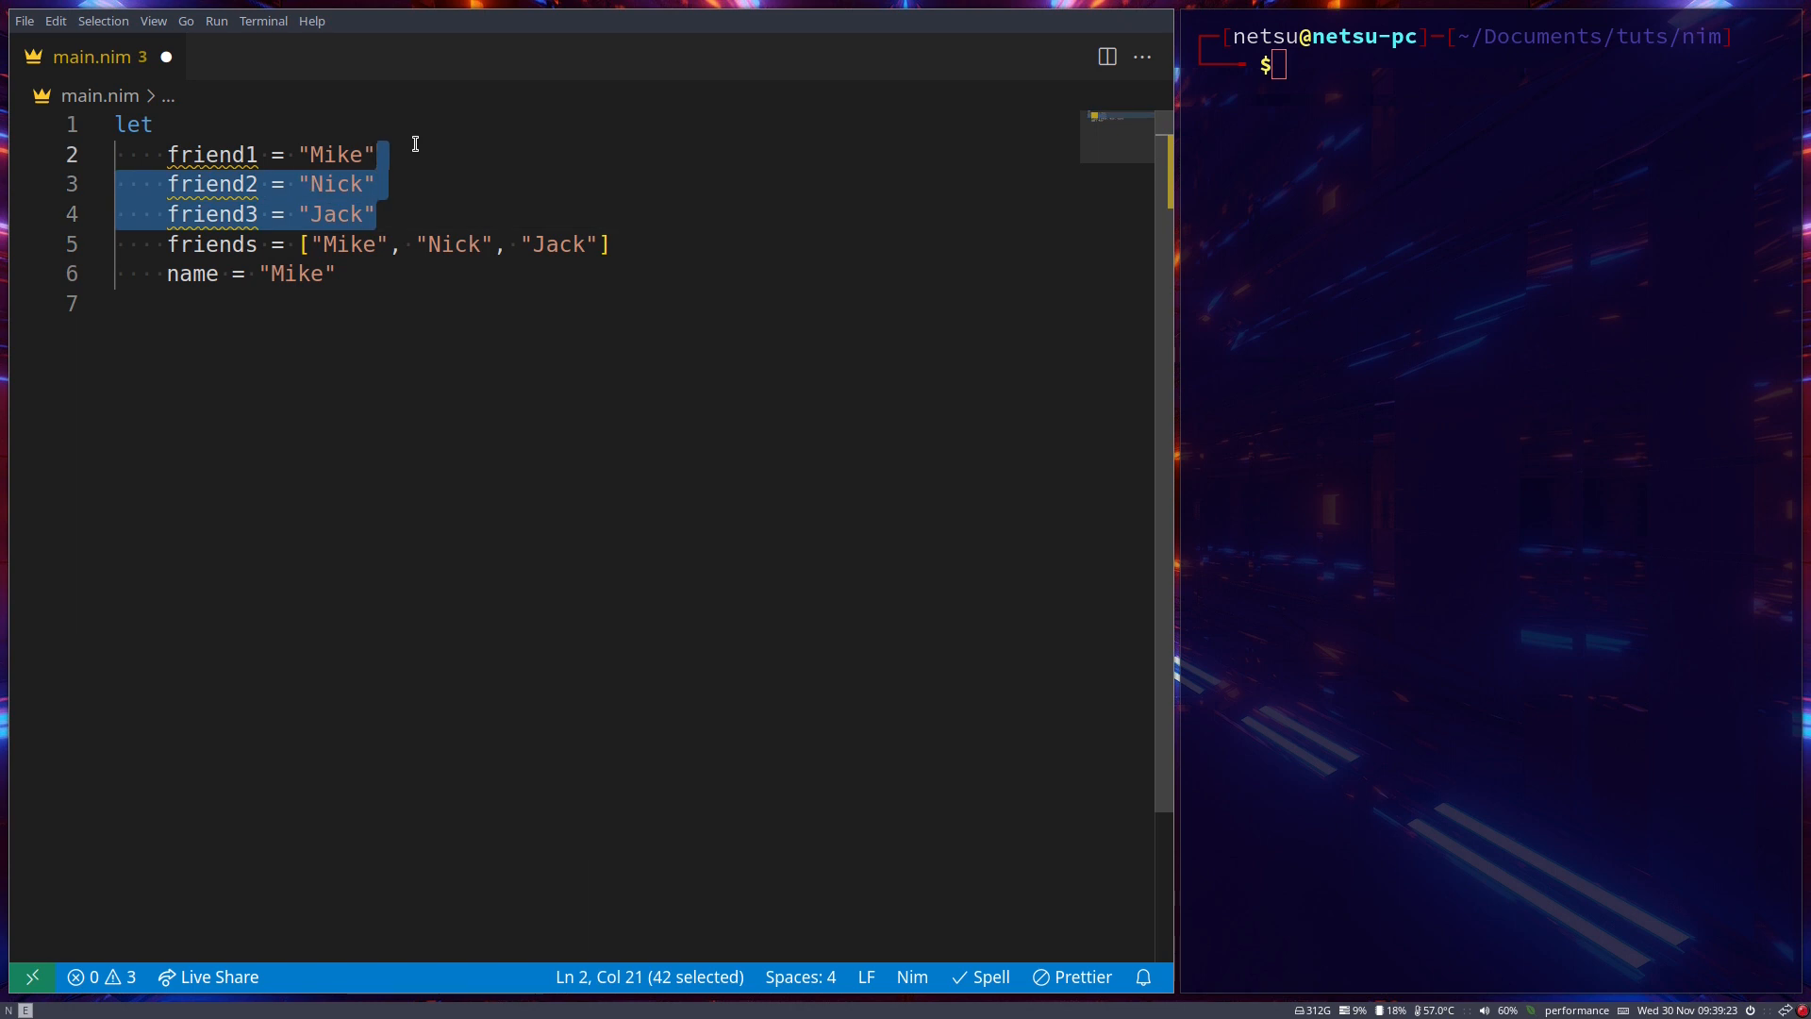
key(Delete)
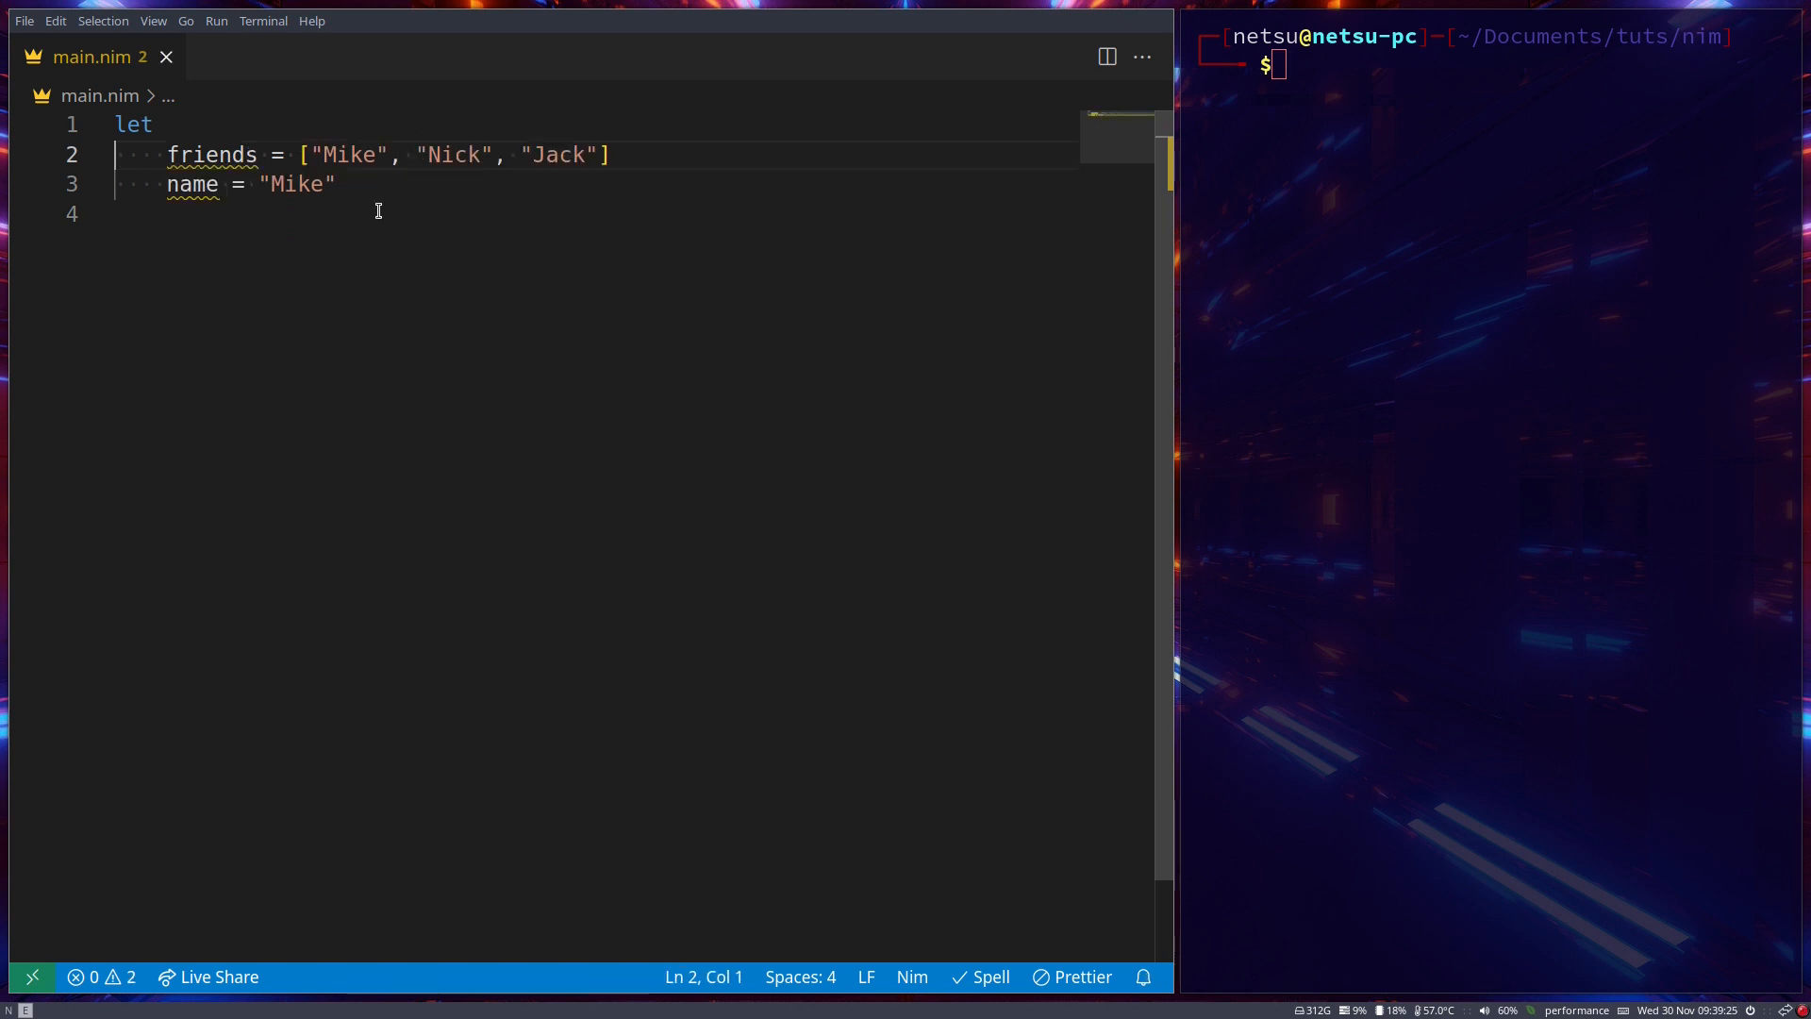
Echo friends[0], run it, then change the index to 1 and rerun
drag(298, 154, 611, 155)
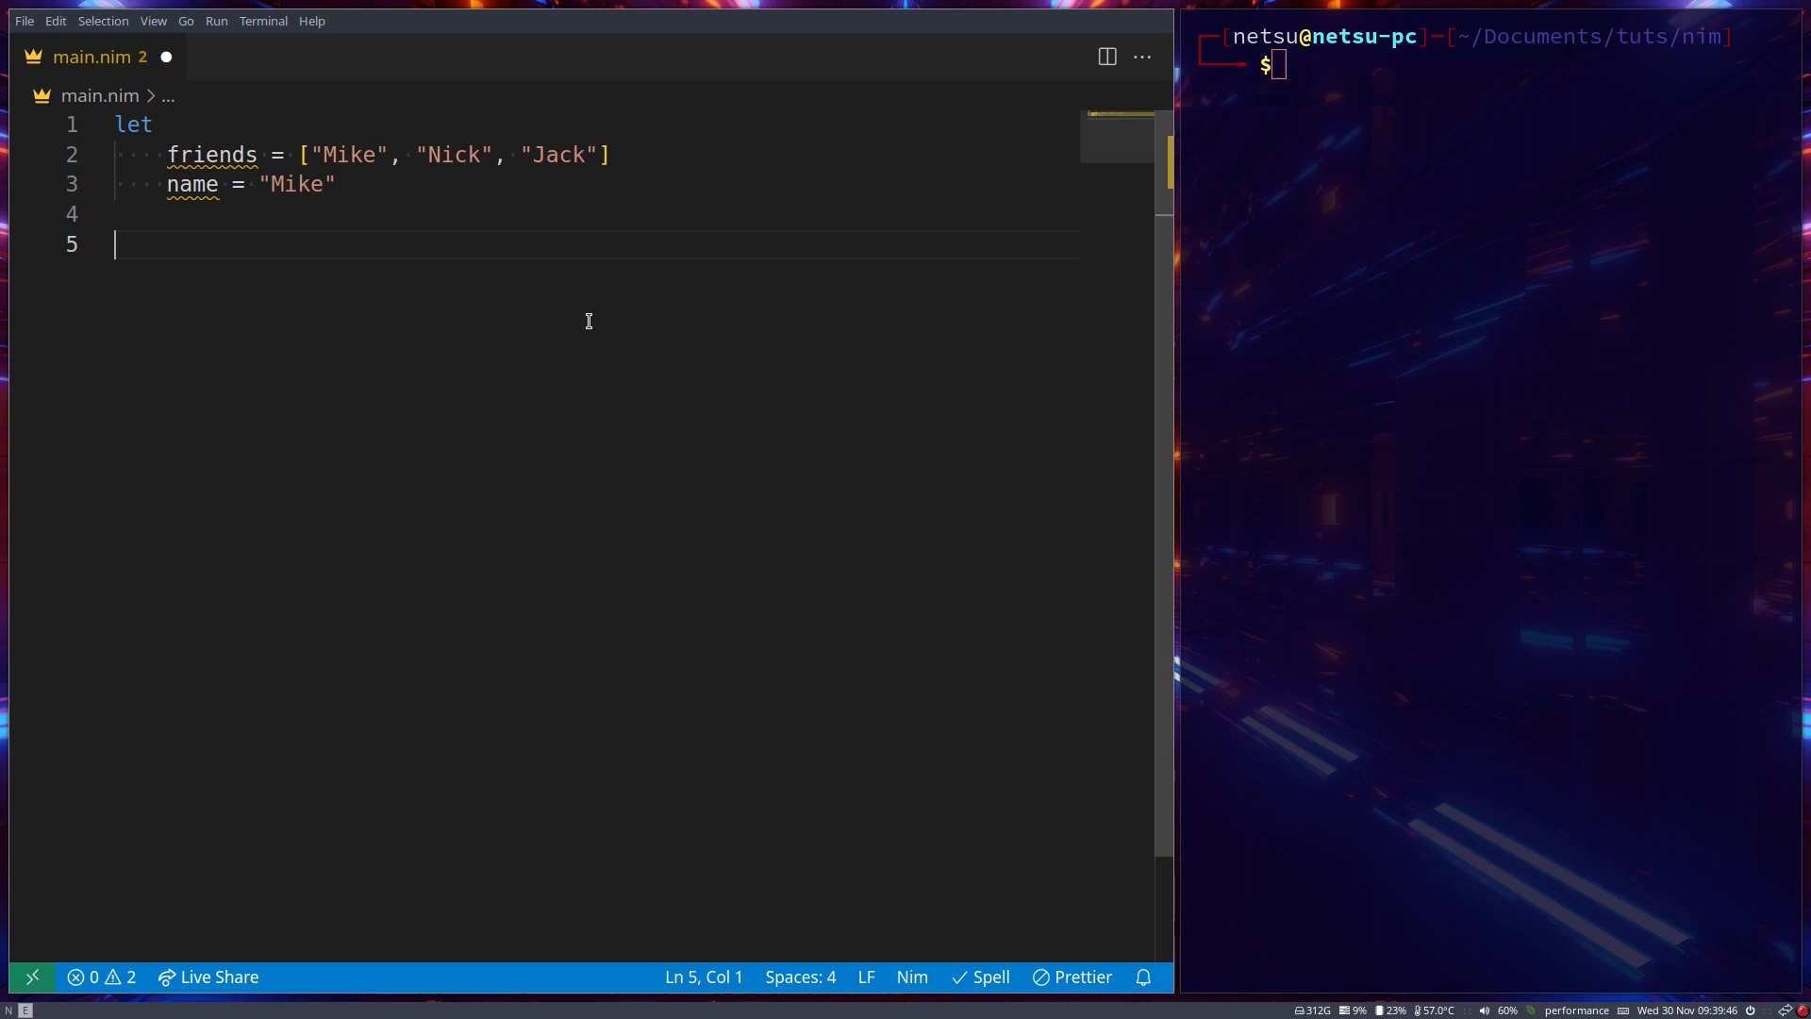
text(echo friends)
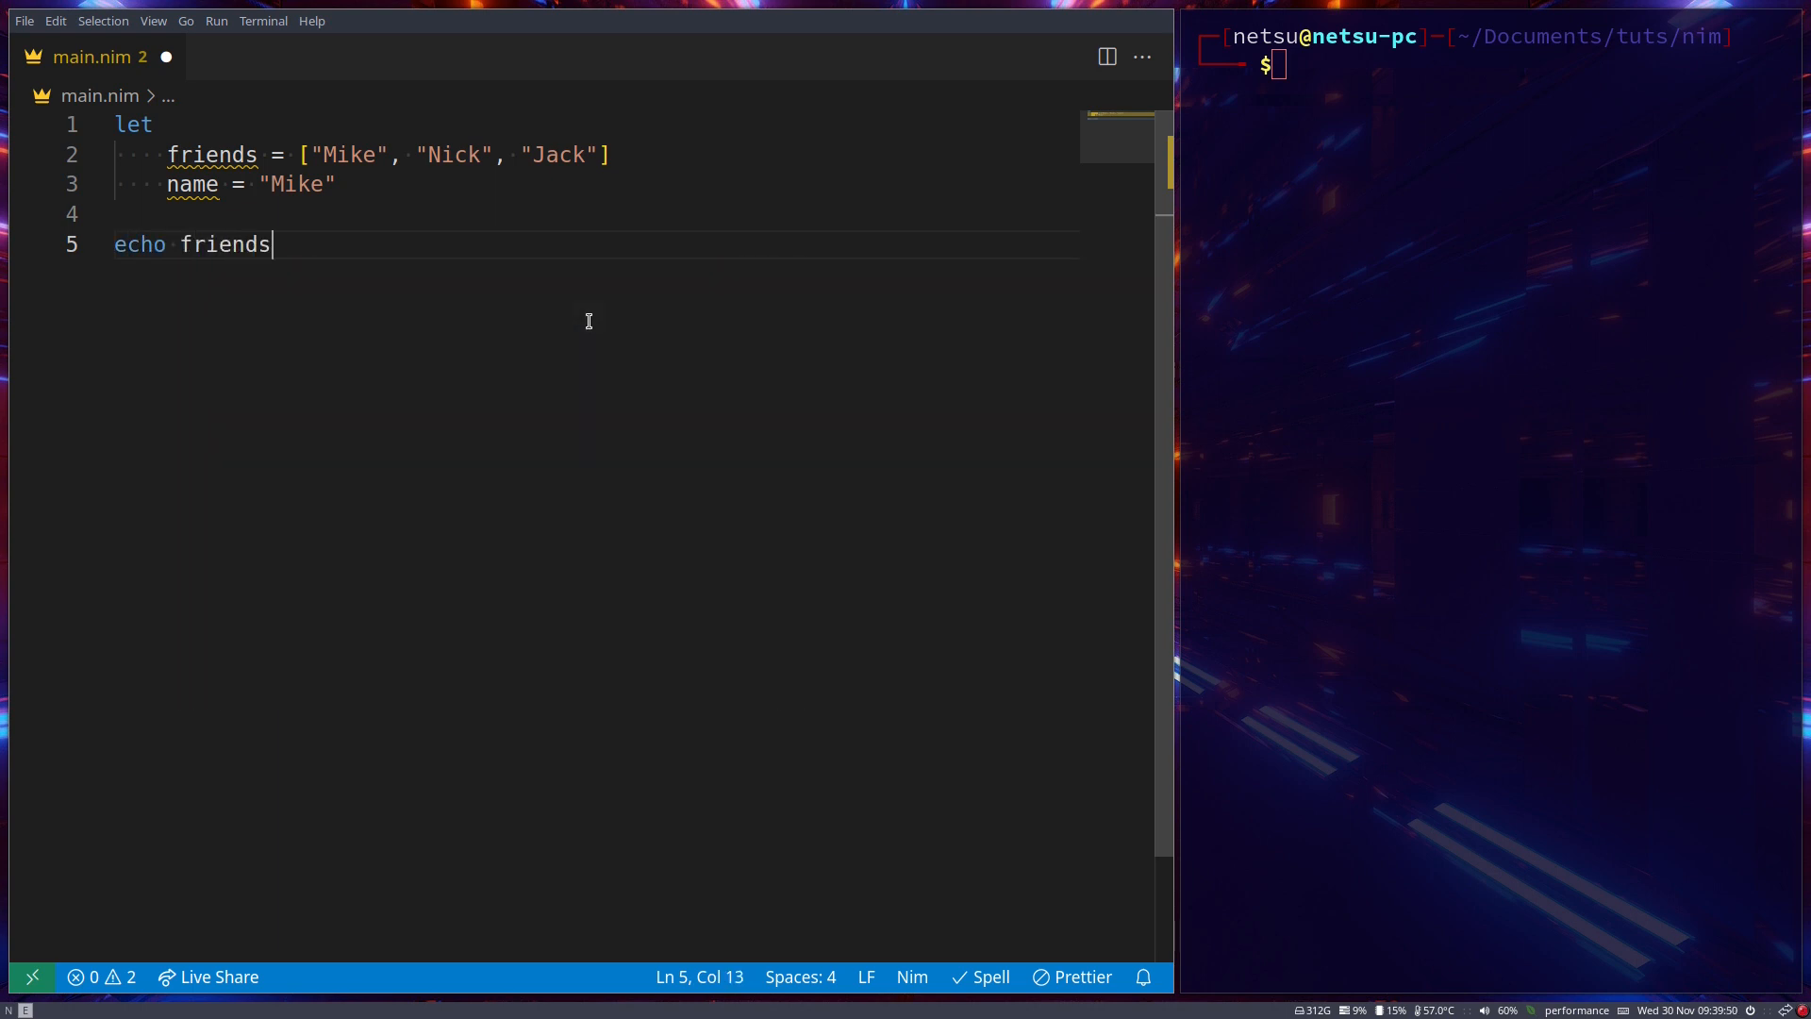
text([0])
click(1526, 64)
text(nim r --verbosity:0 --hints:off main.nim)
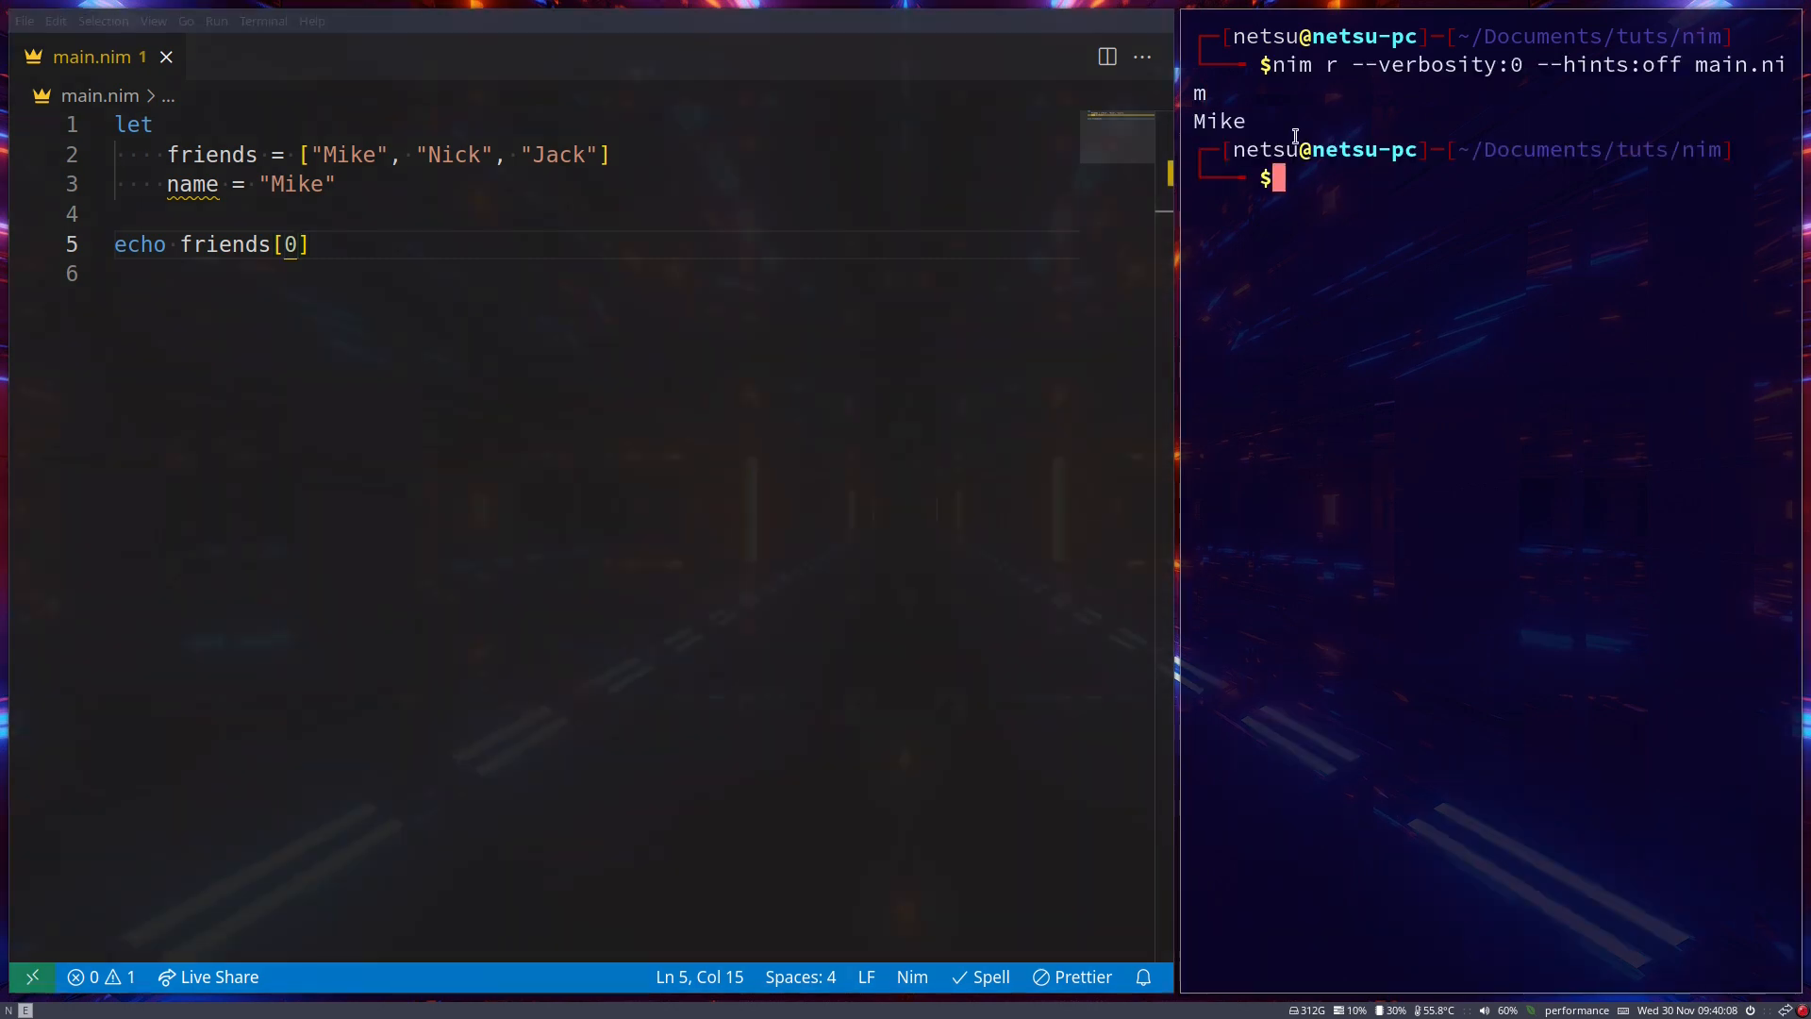
click(381, 155)
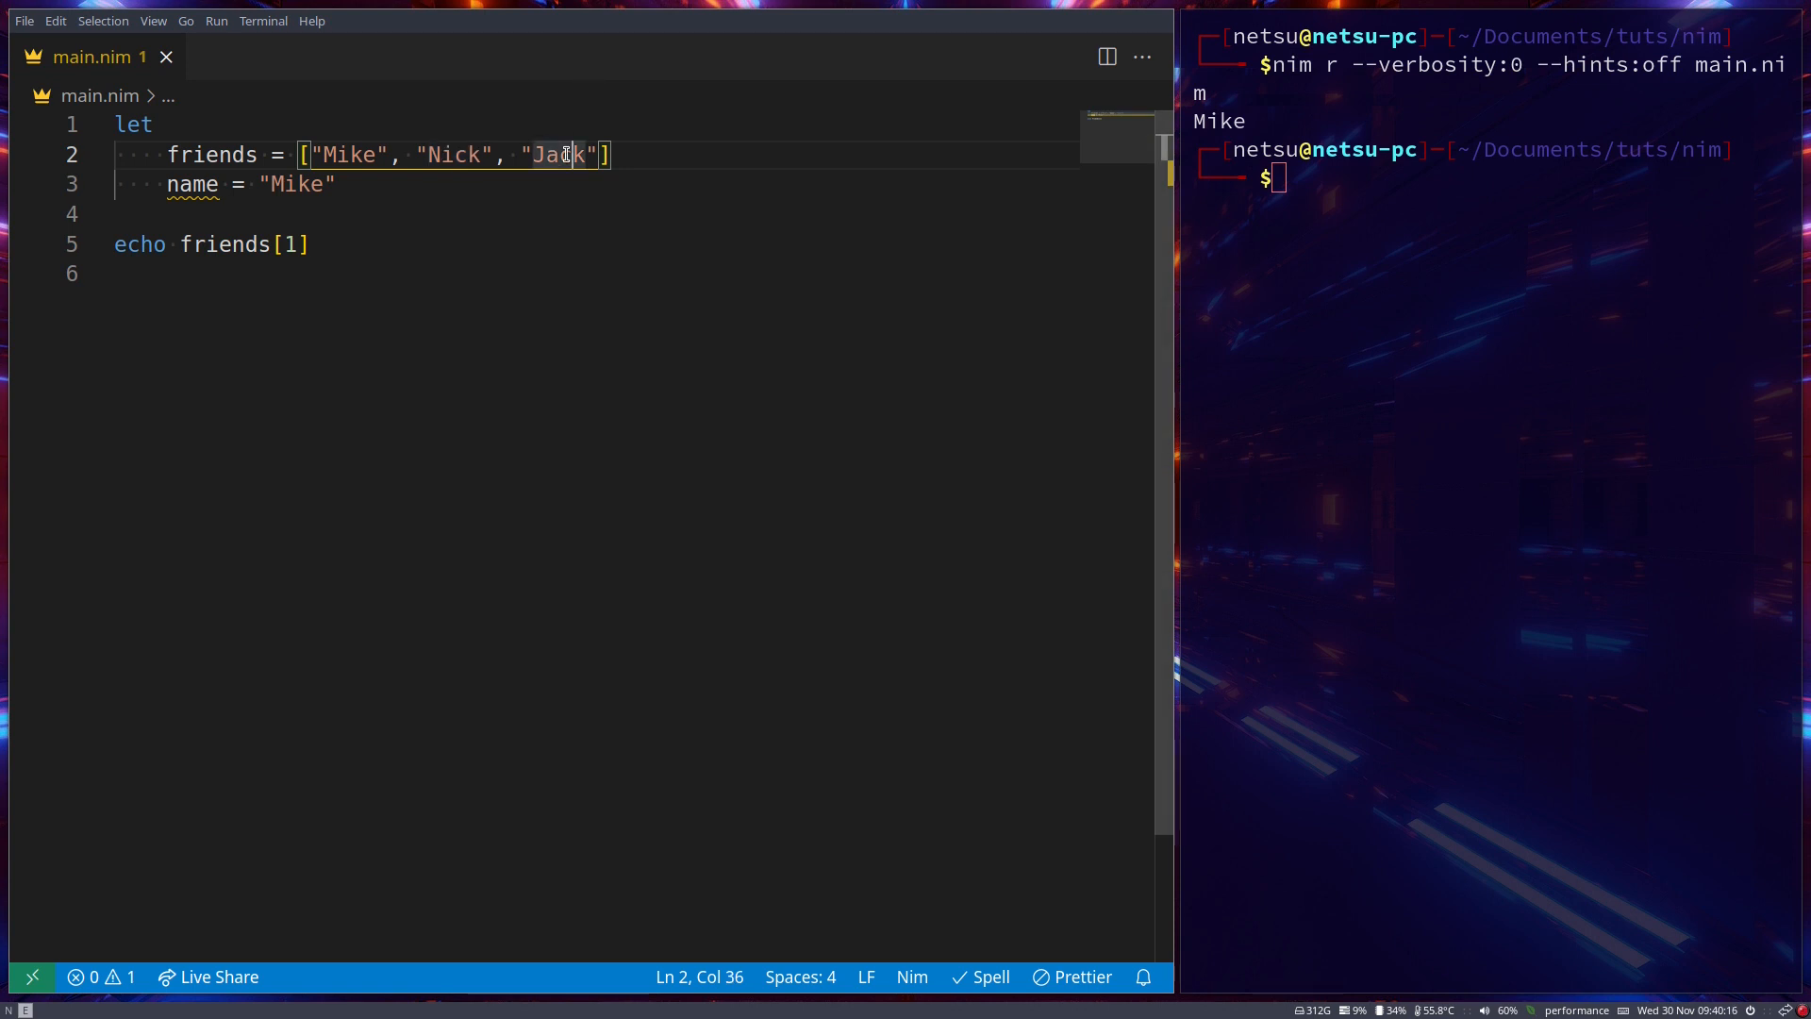
mouse_move(932, 230)
text(nim r --verbosity:0 --hints:off main.nim)
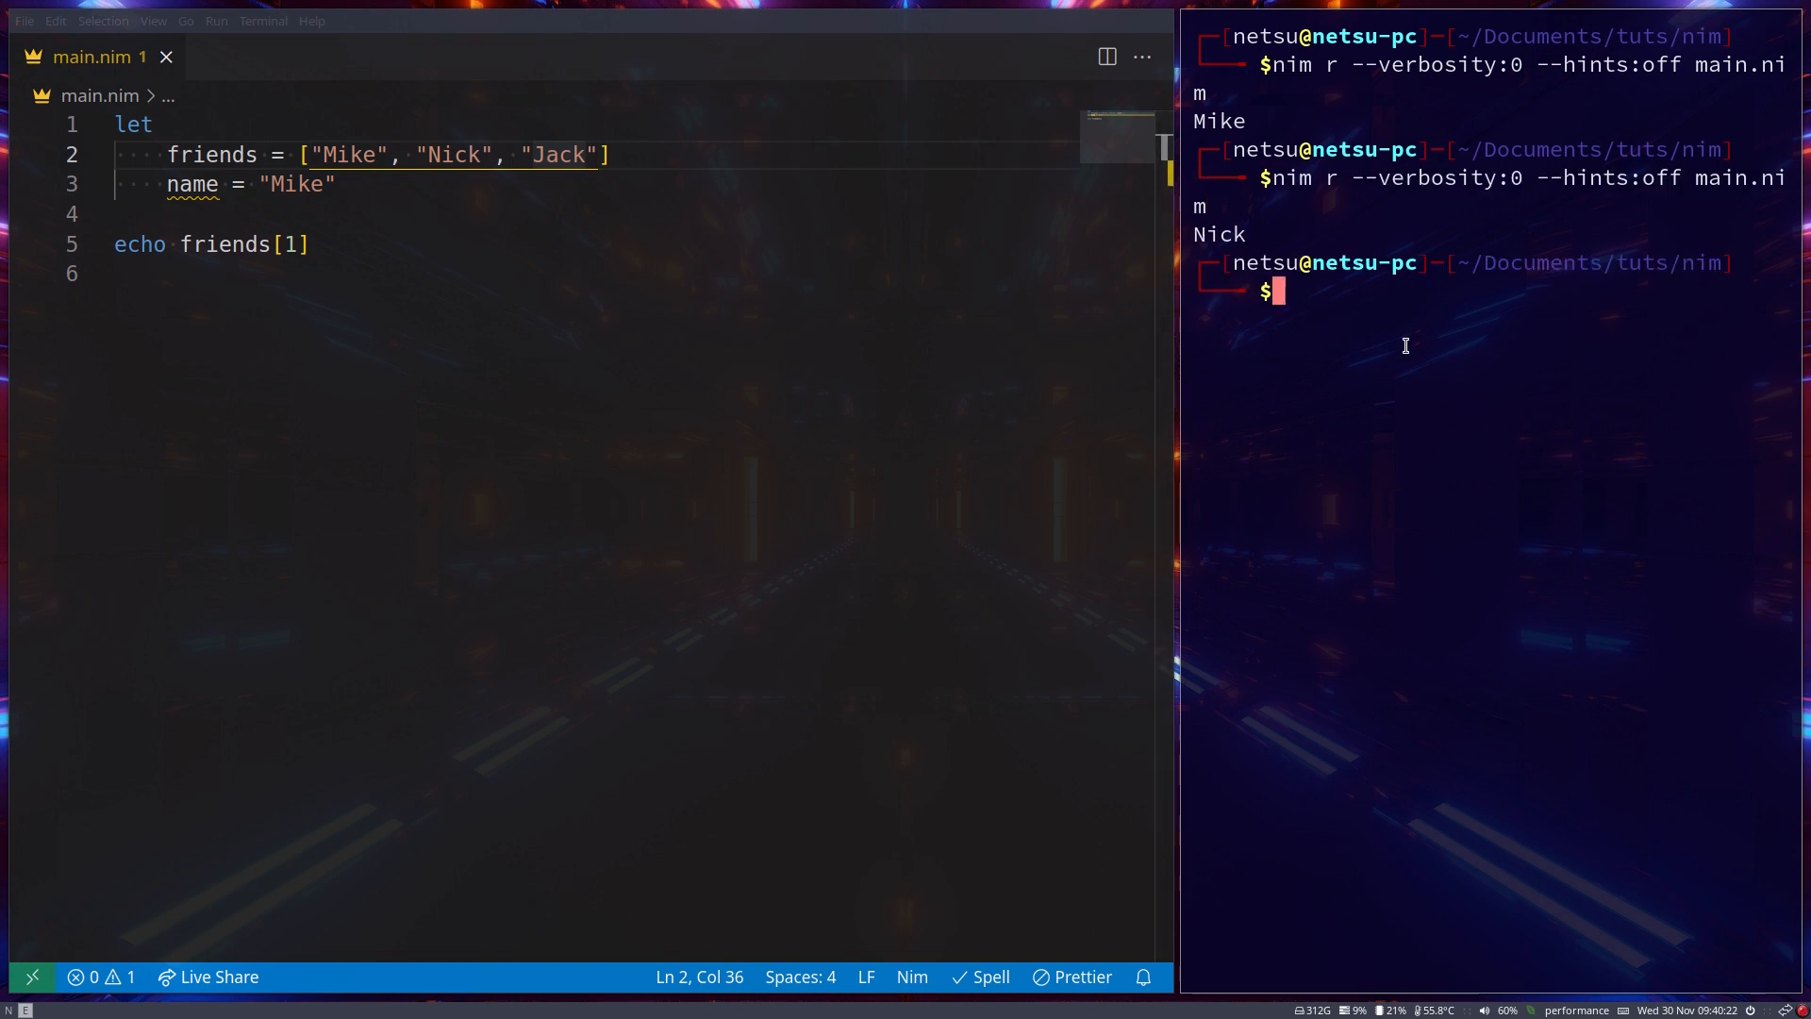
Add a # comment beneath the array labelling indices 0, 1, 2
key(Enter)
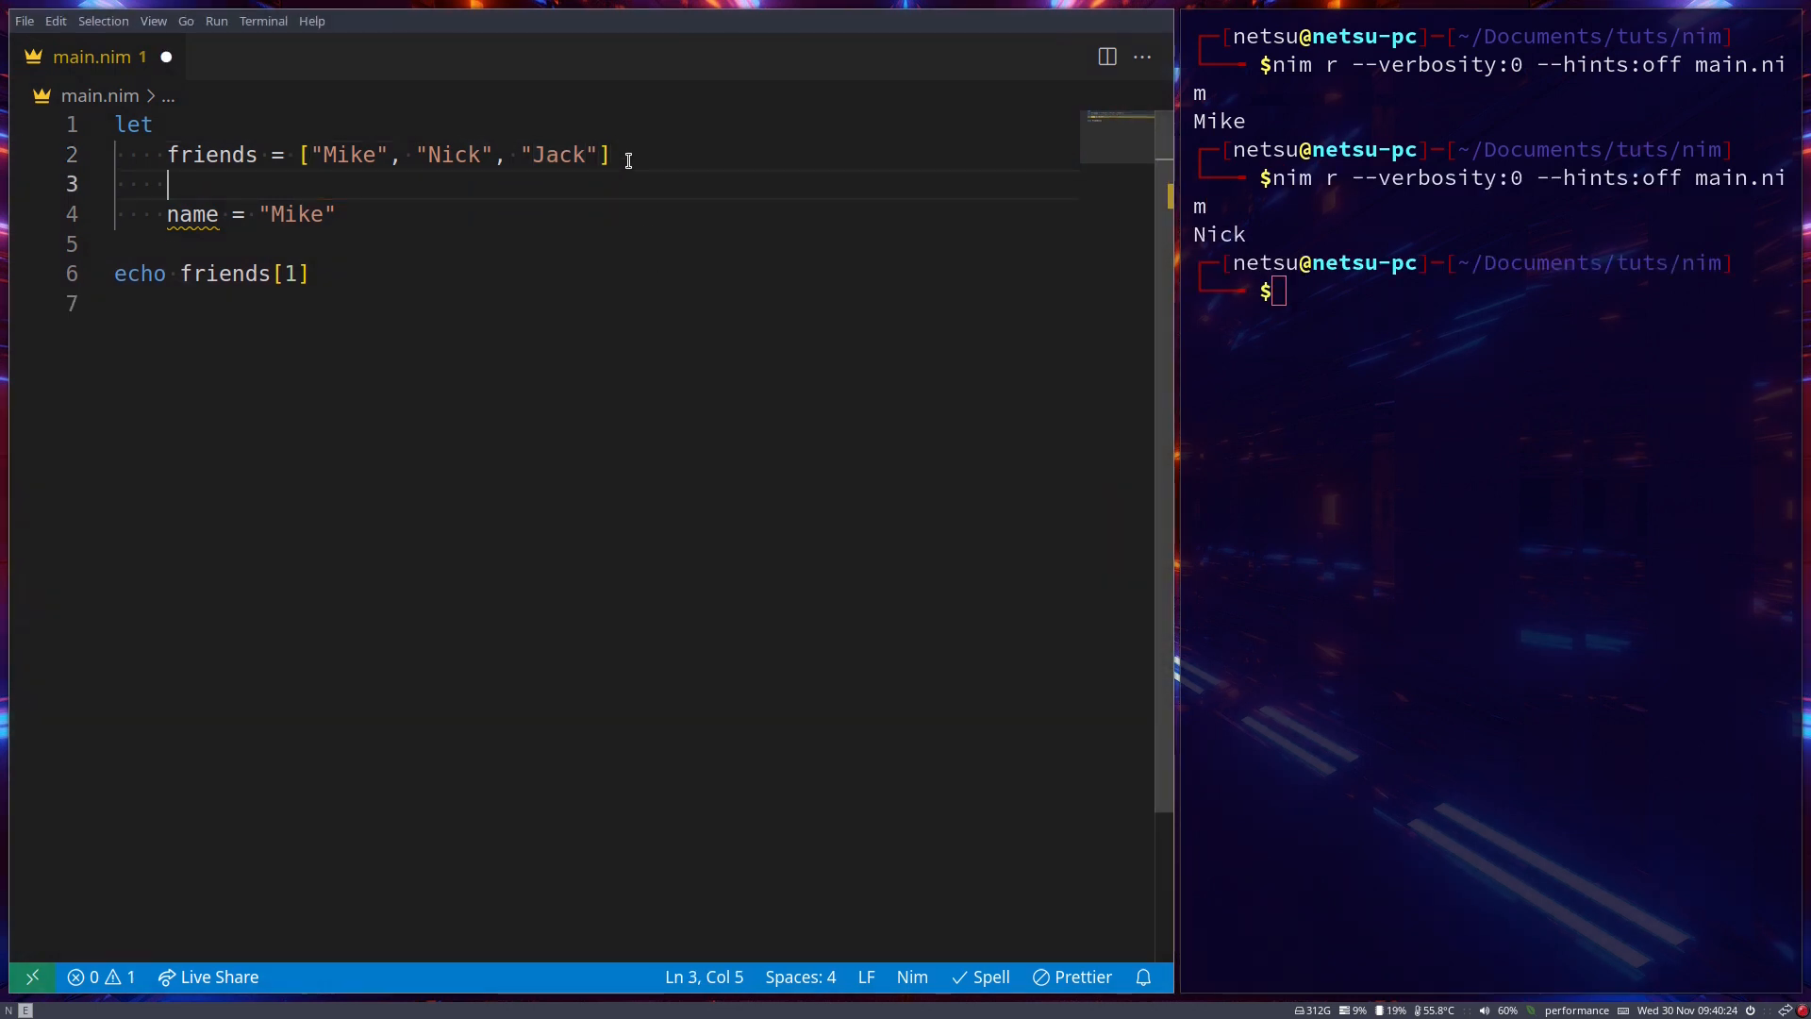
text(#           0       1)
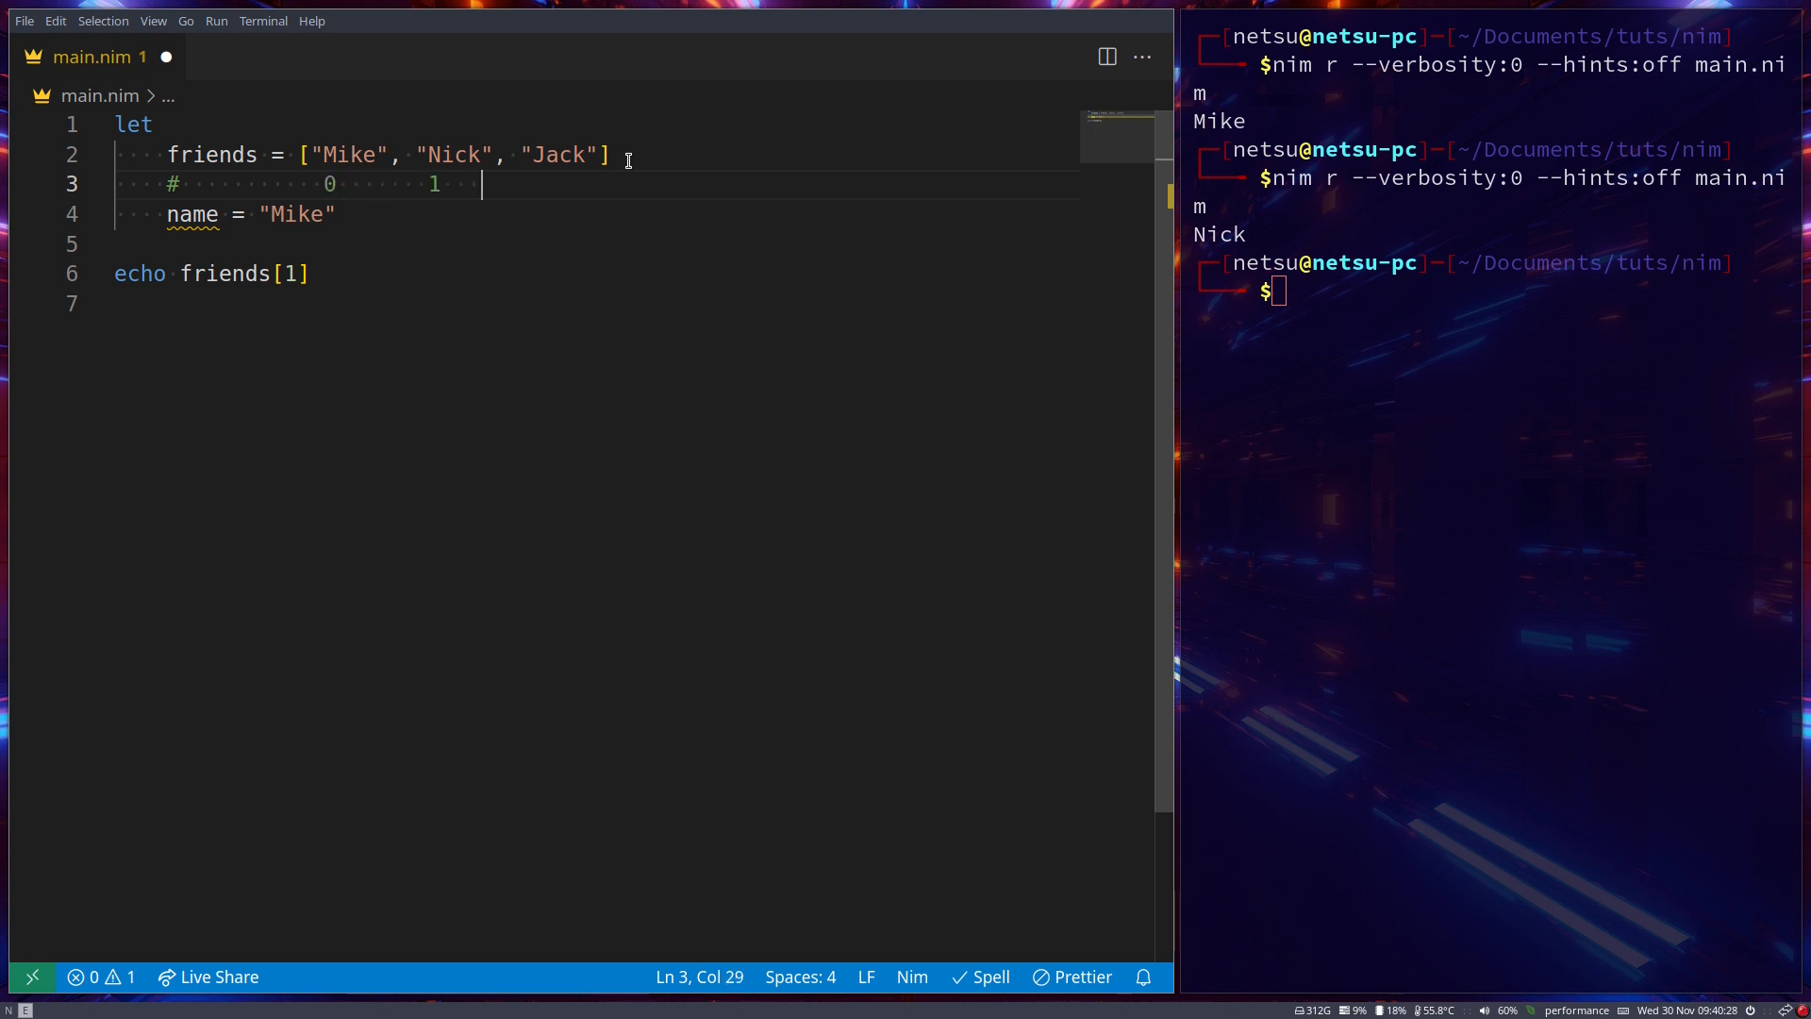
text(2)
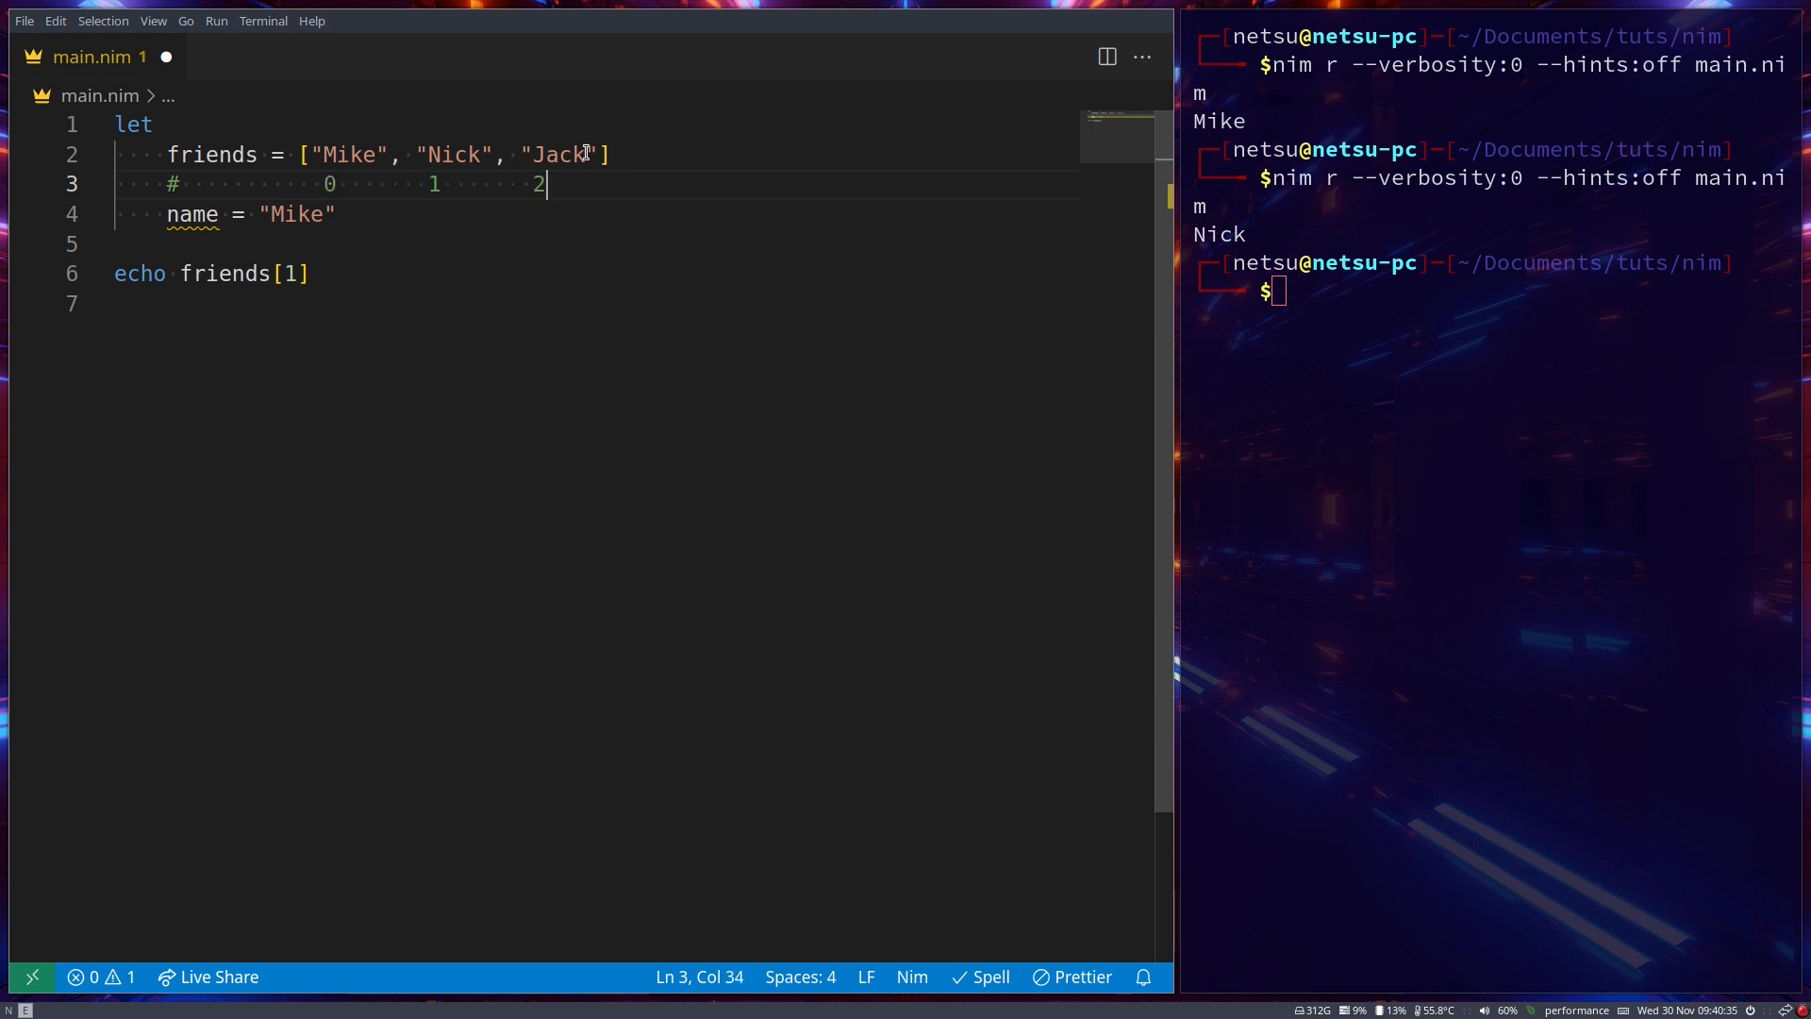
mouse_move(720, 253)
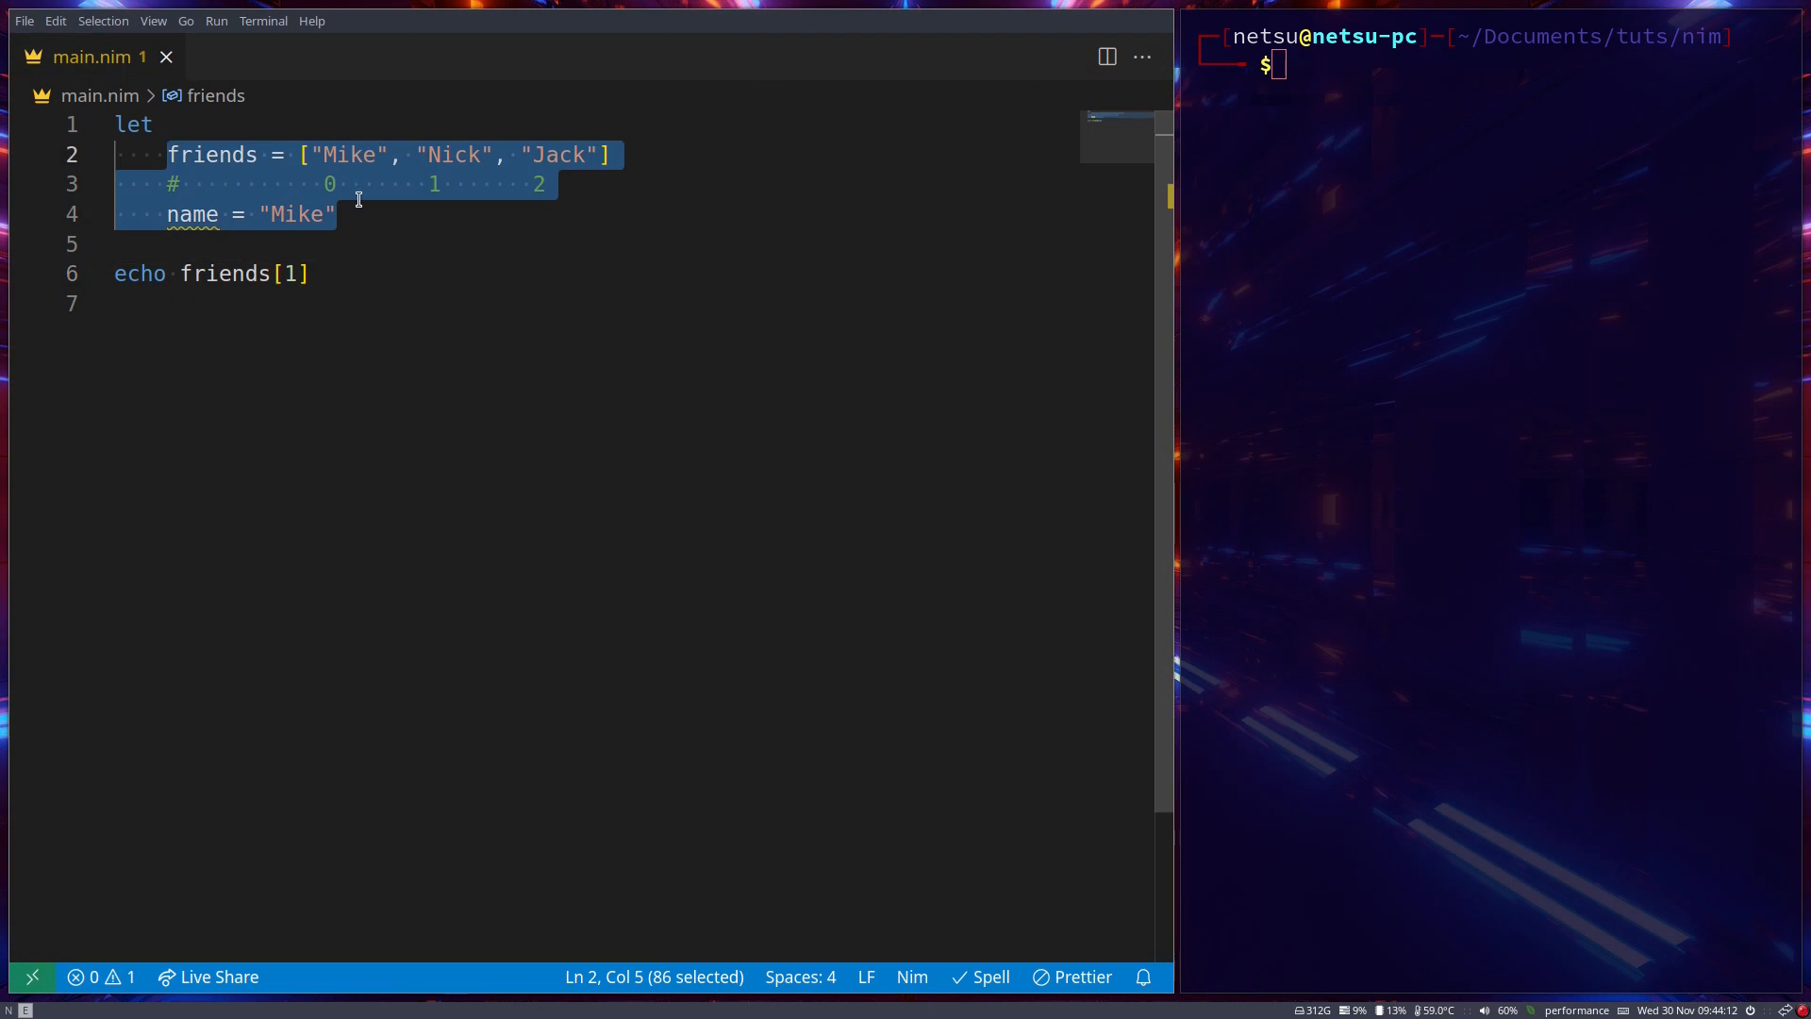
Rewrite the echo as if name in friends: echo "Found someone with the same name"
click(358, 213)
text(if)
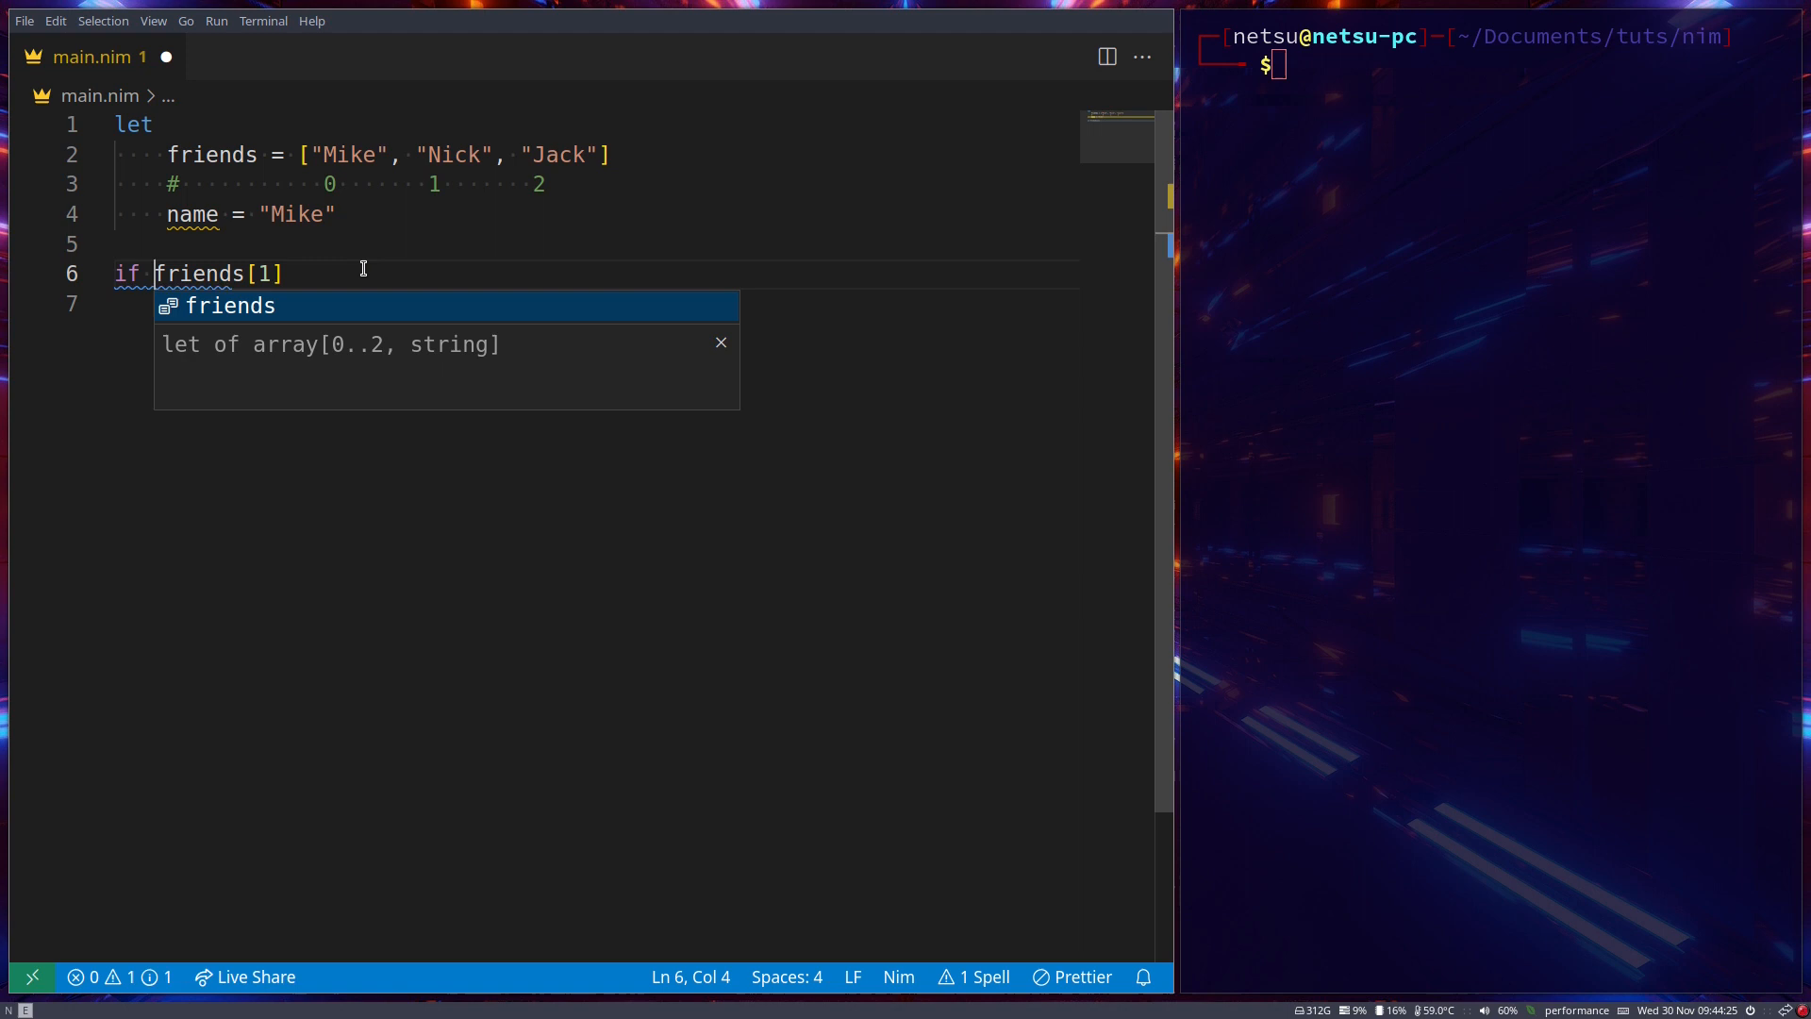
text(name in)
click(595, 304)
text(echo :)
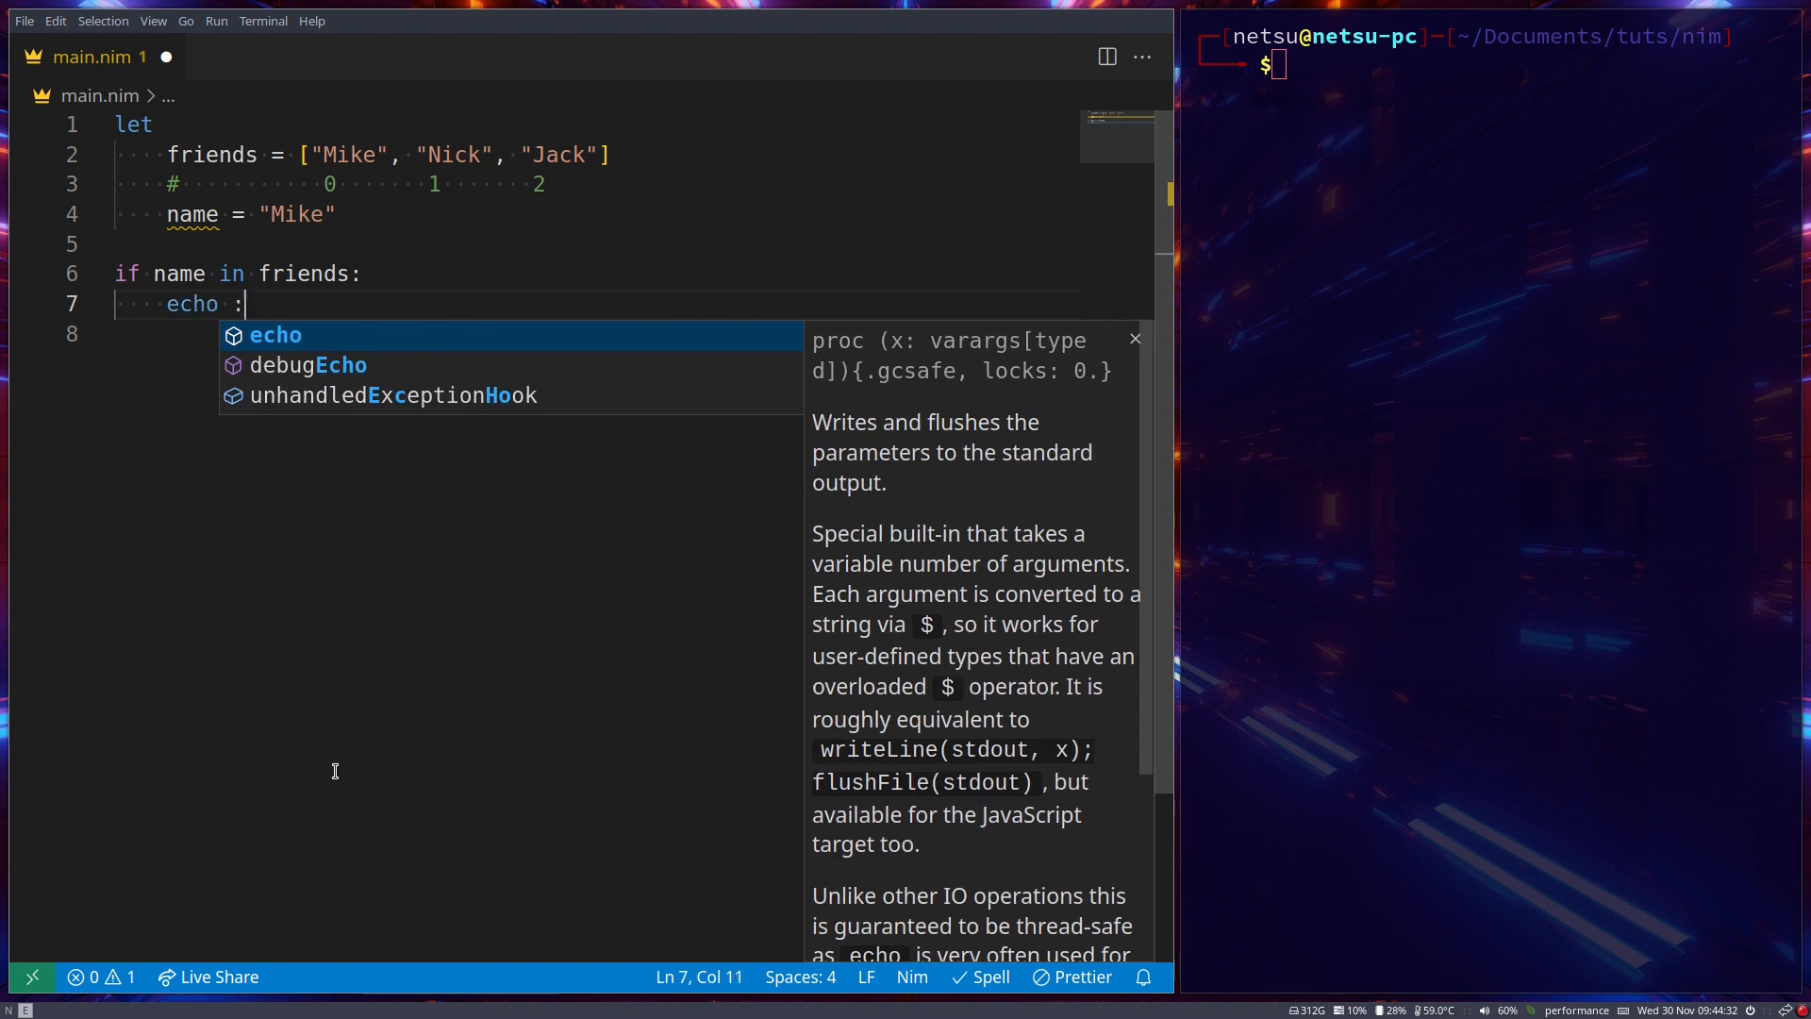
text("Found some")
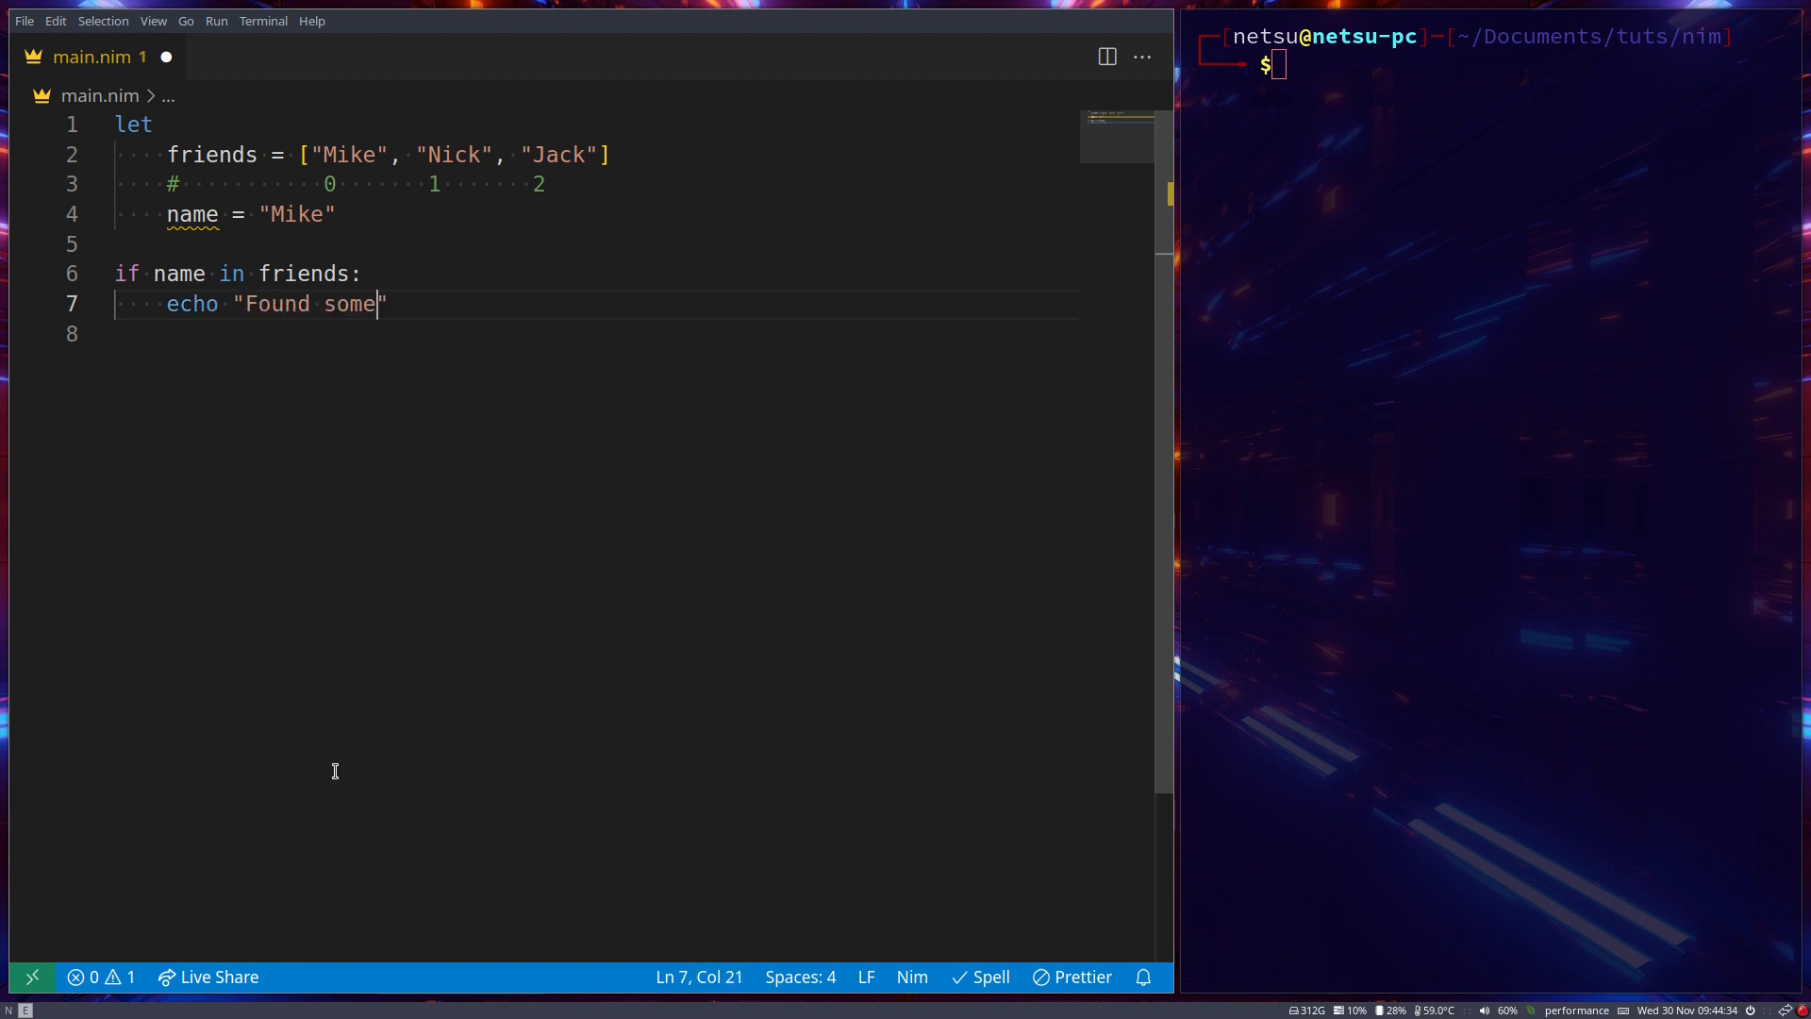
text(one with the same name)
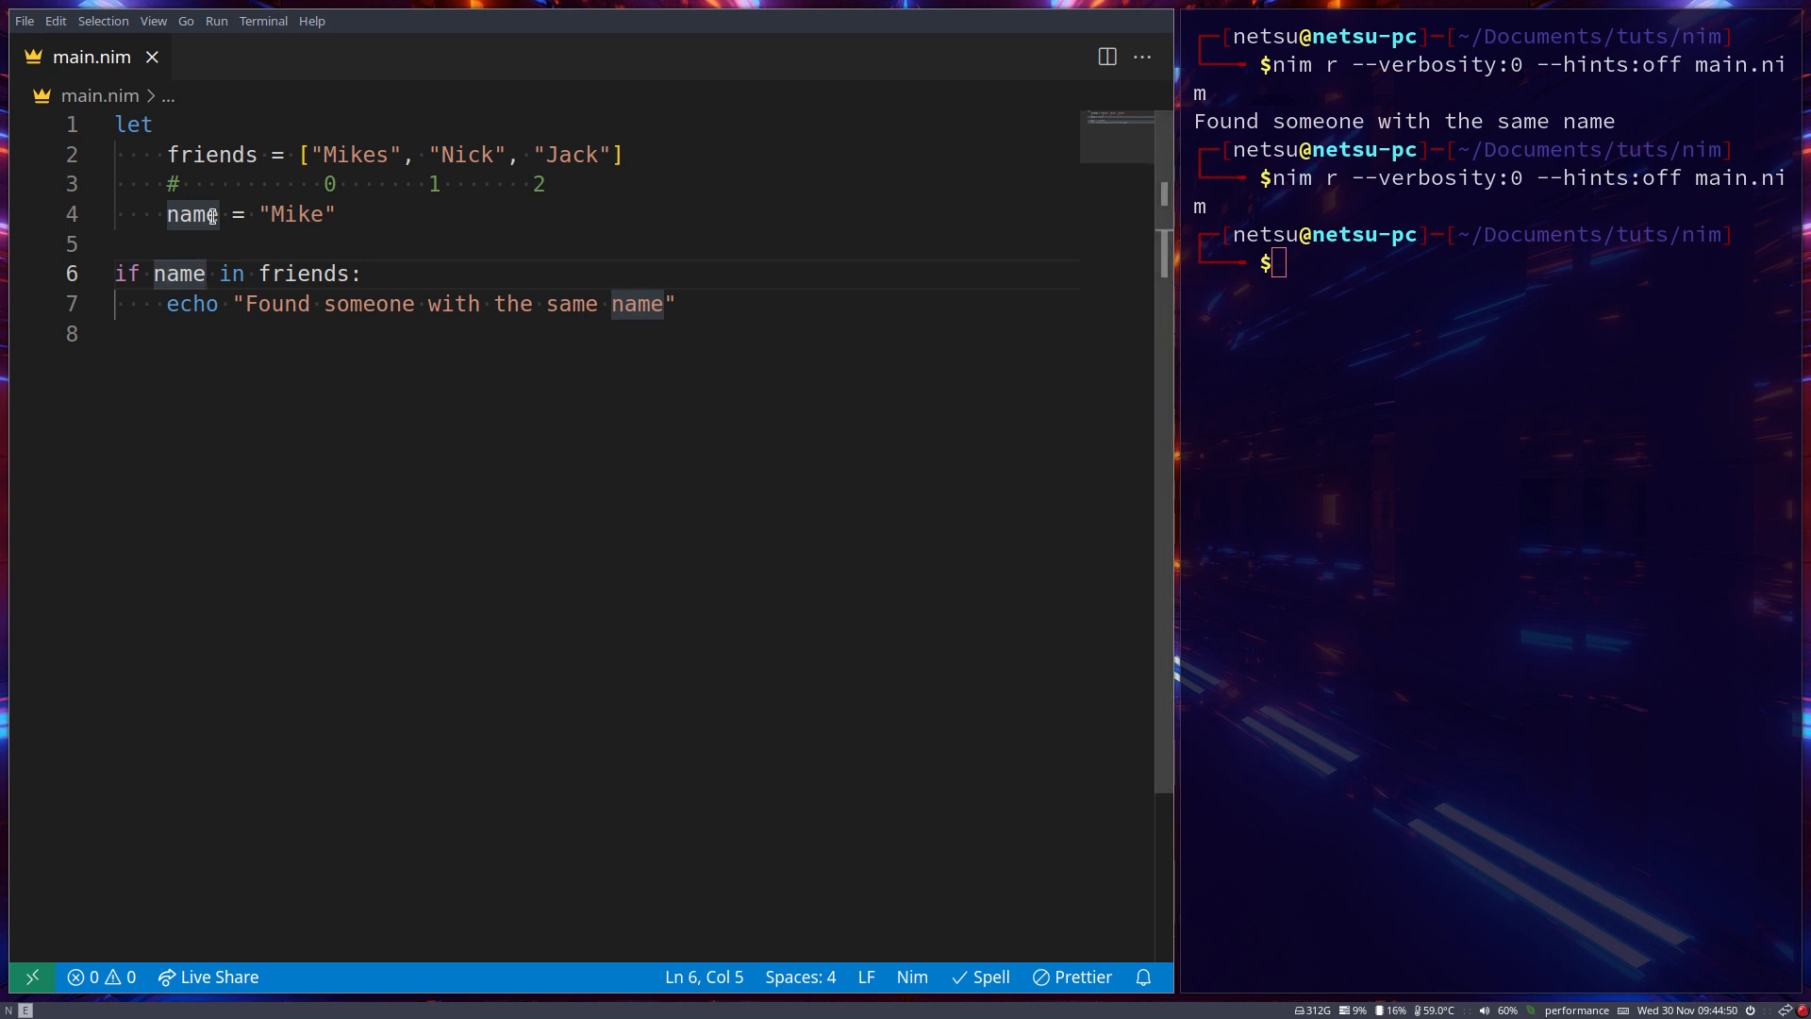
Rename the first friend to Mikes, rerun, then select the whole program
drag(311, 155, 624, 155)
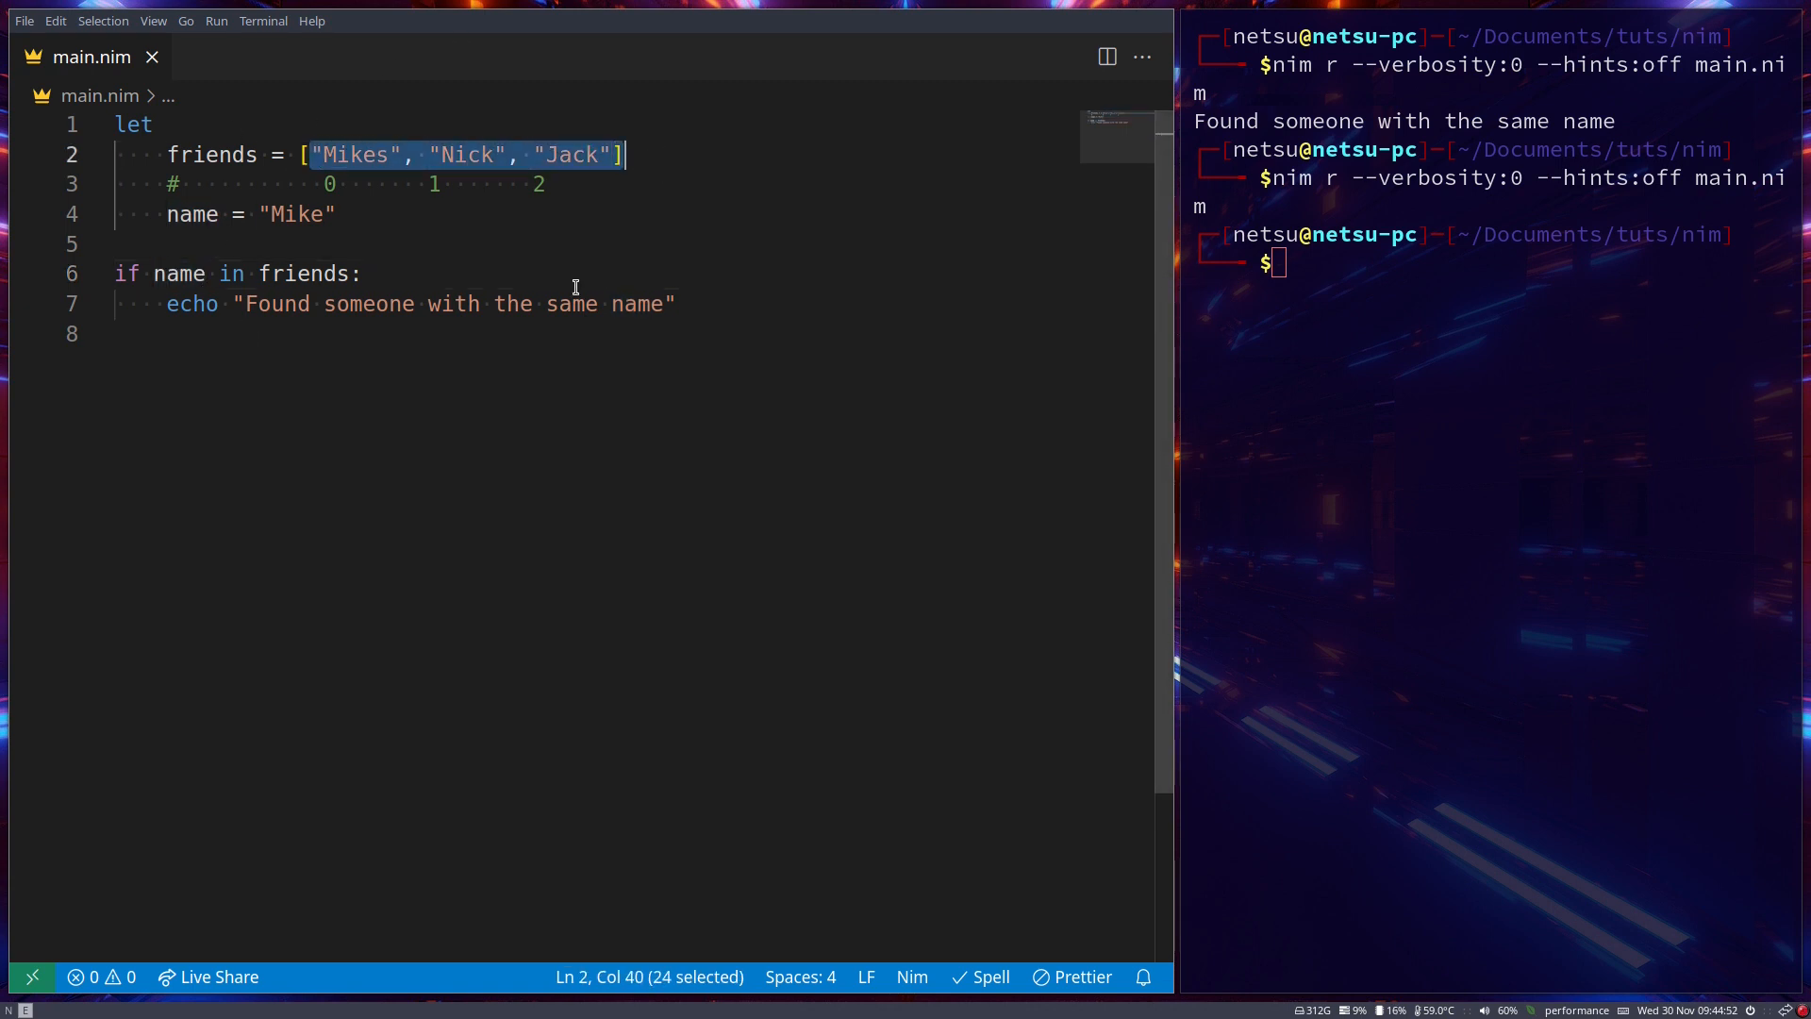
key(ctrl+a)
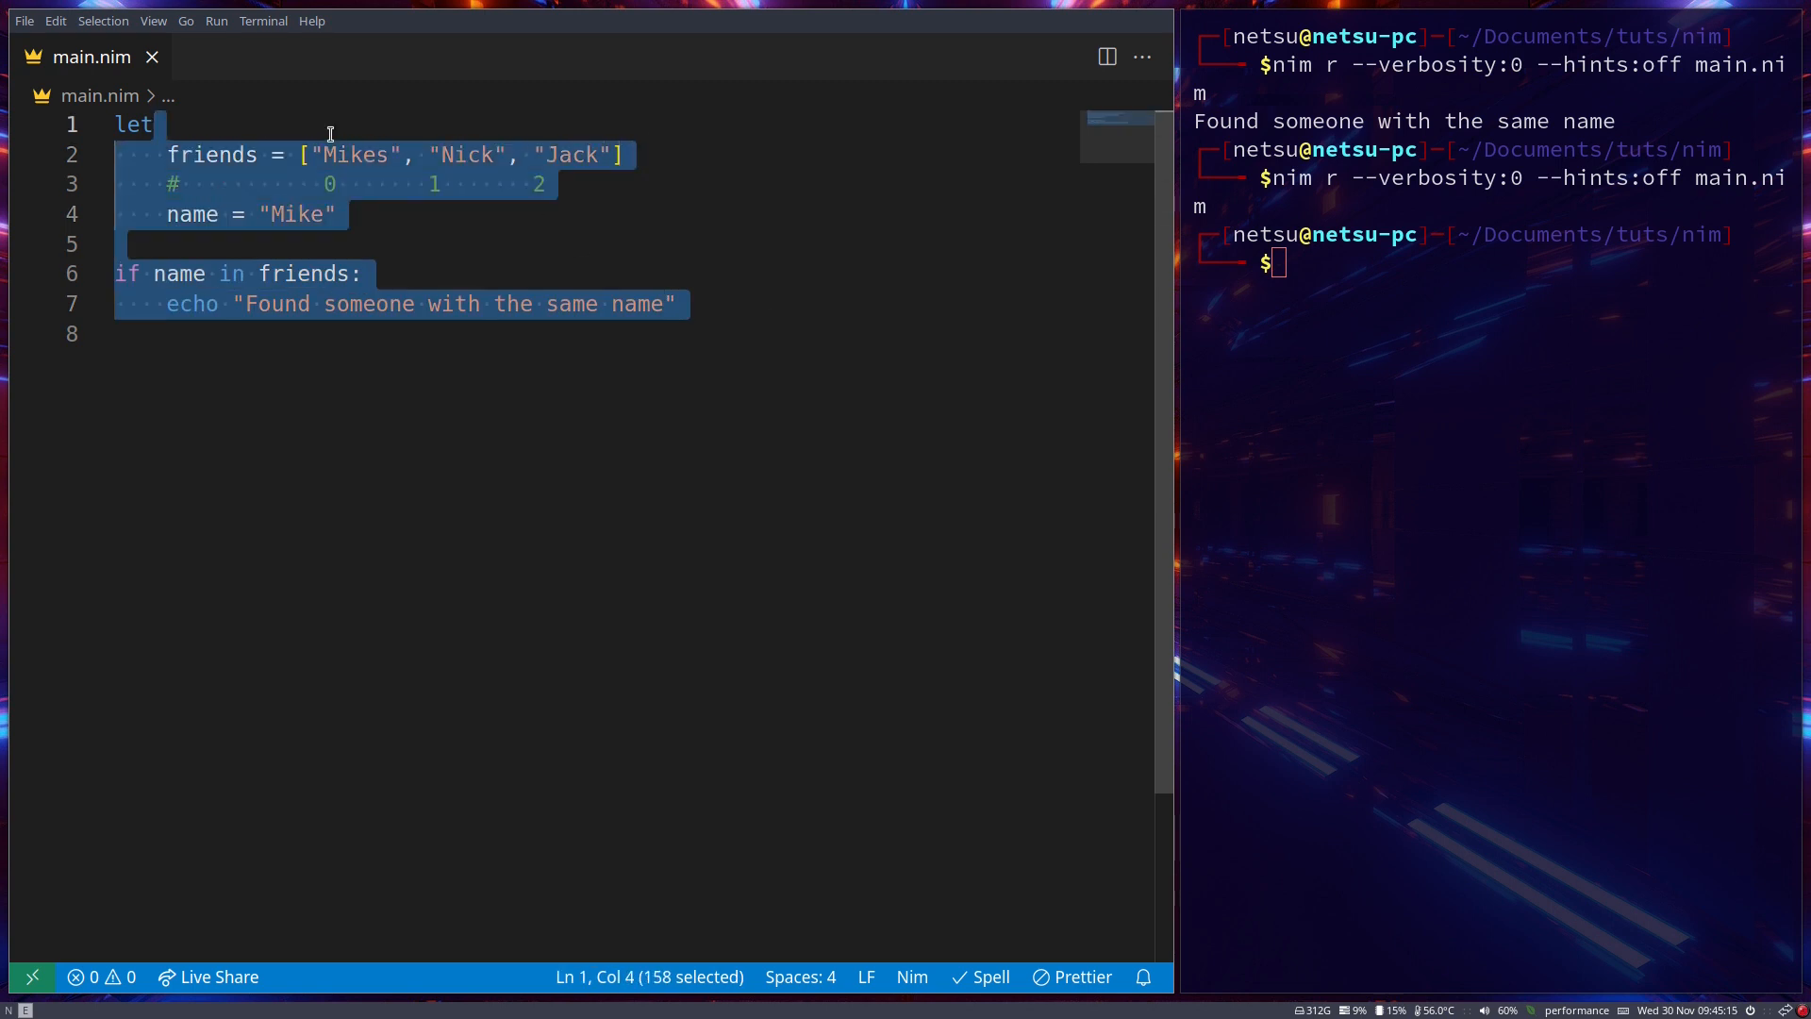
Declare let a: array[3, int] = [1, 2, 3] over the old code
text(a)
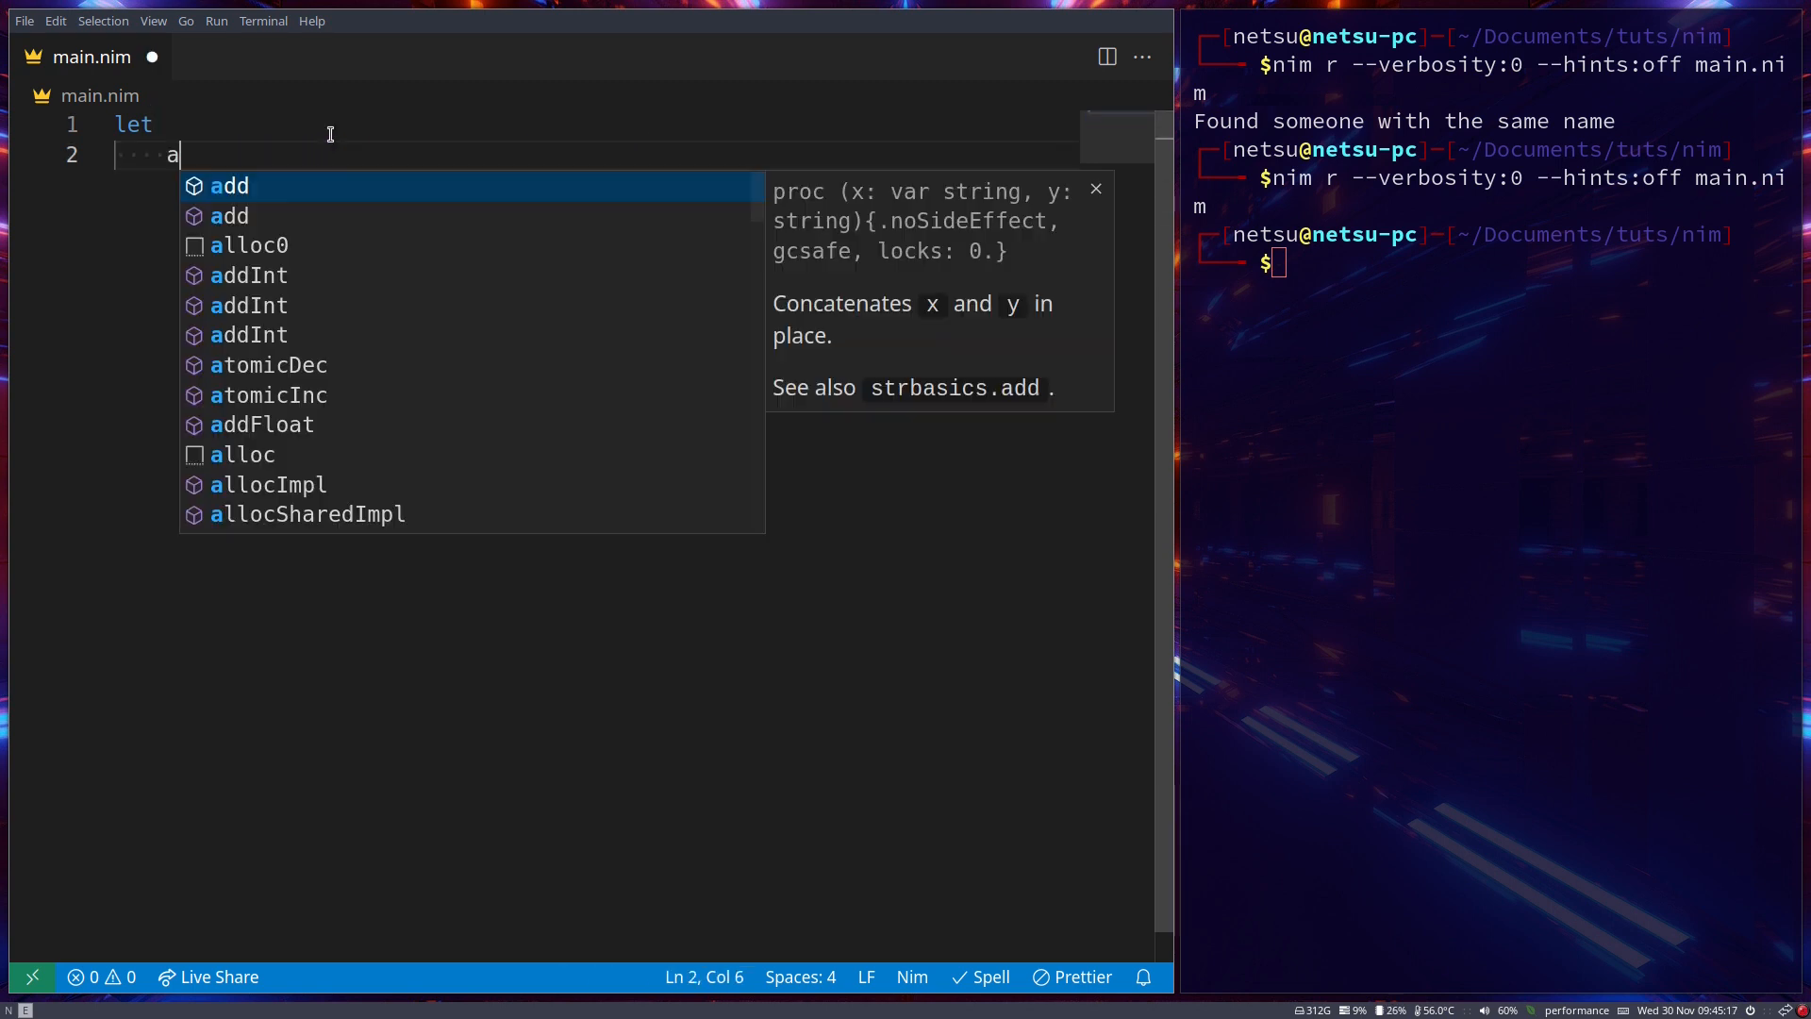
text(L)
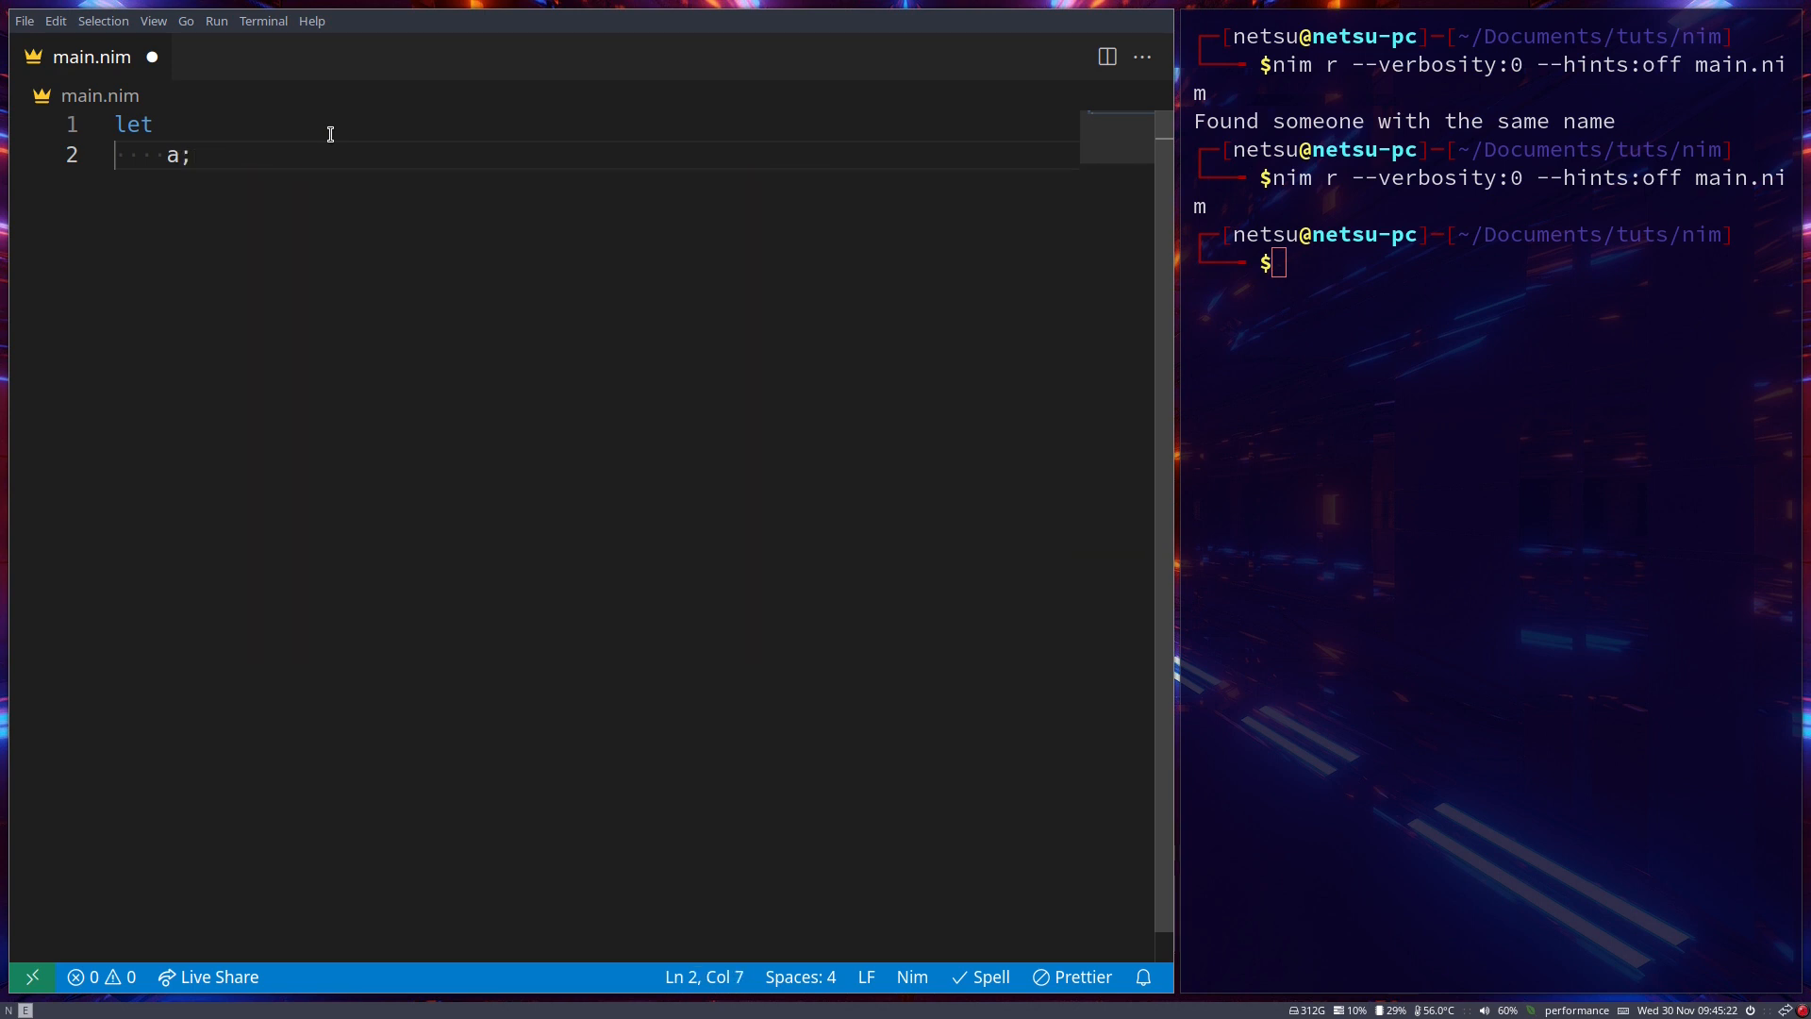
text(: array)
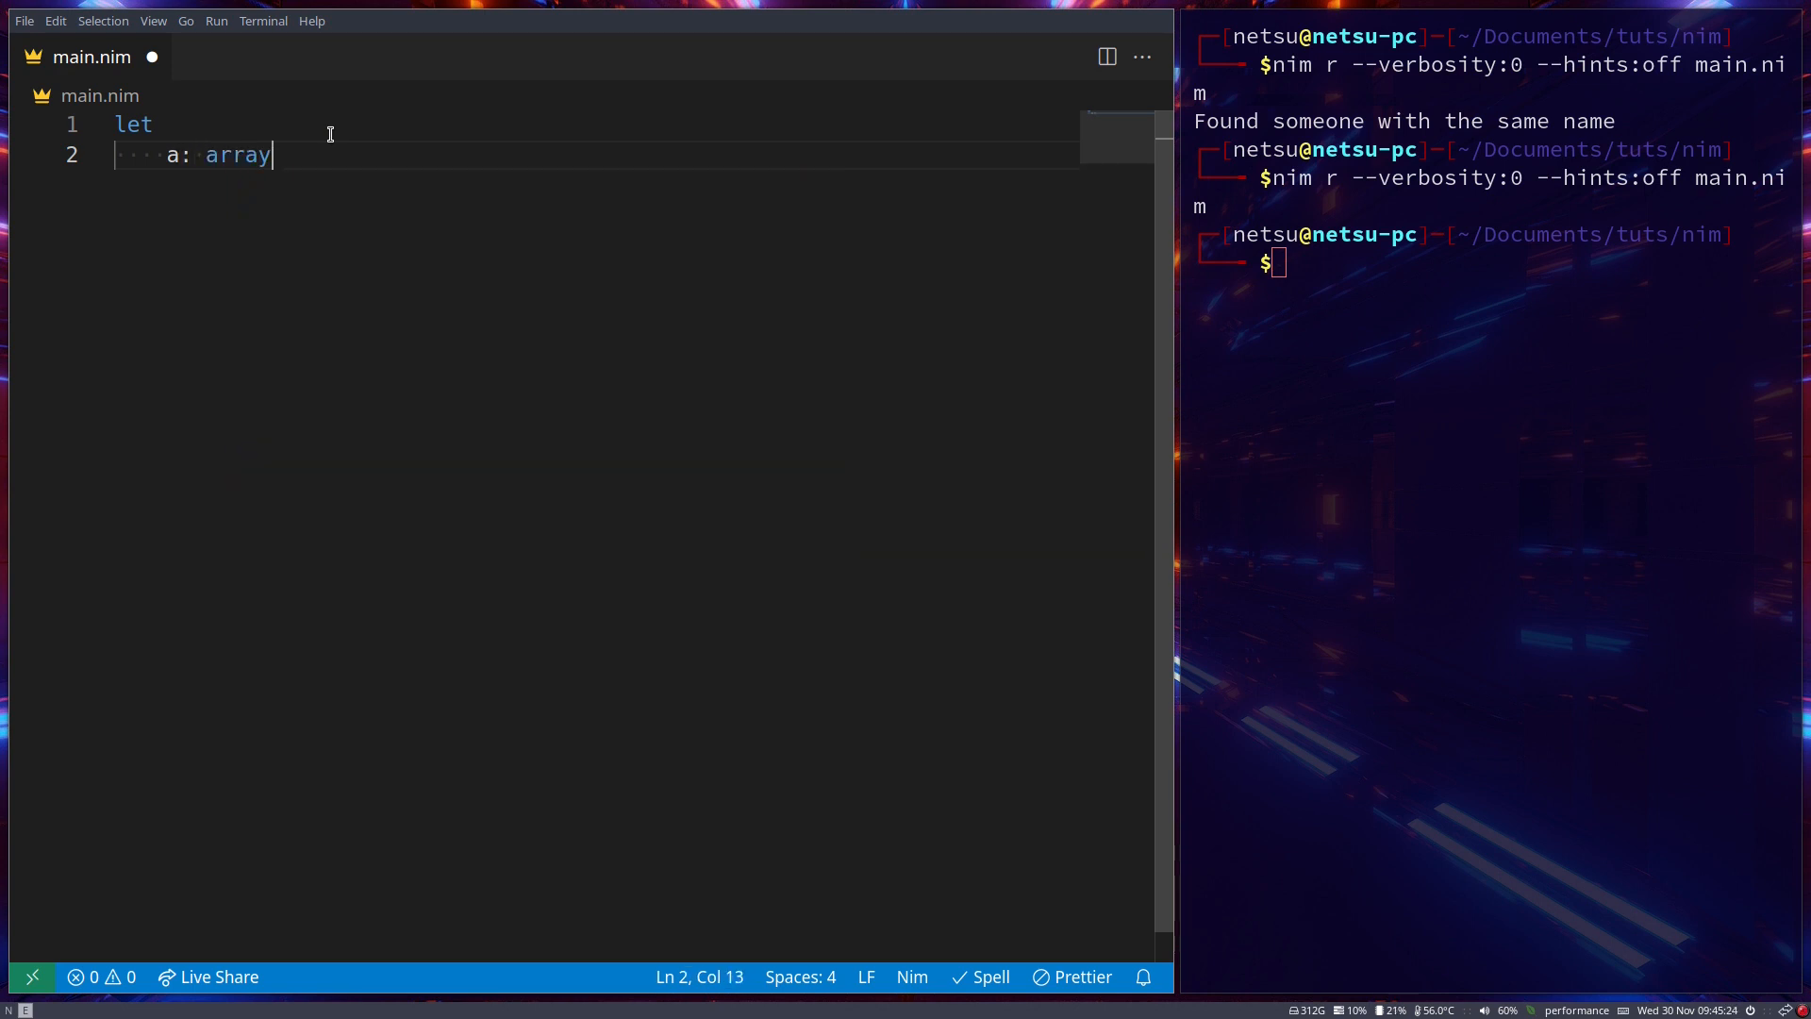
text([)
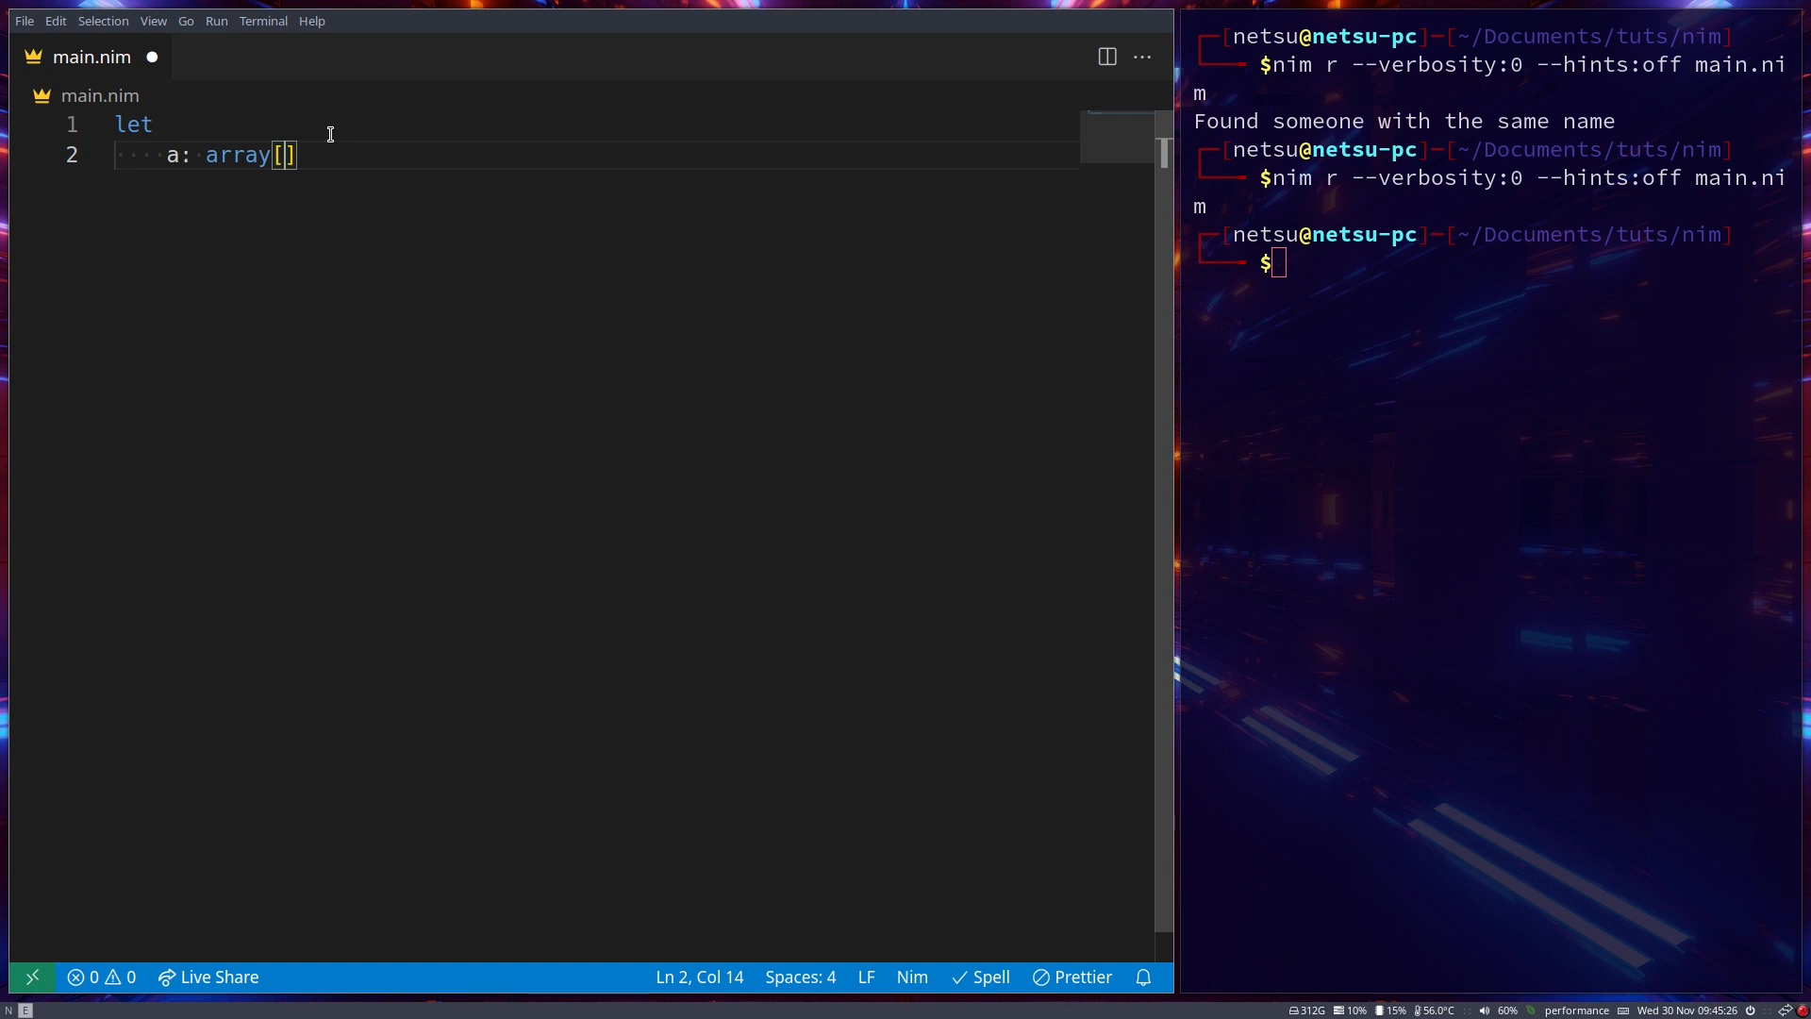
text(3, int)
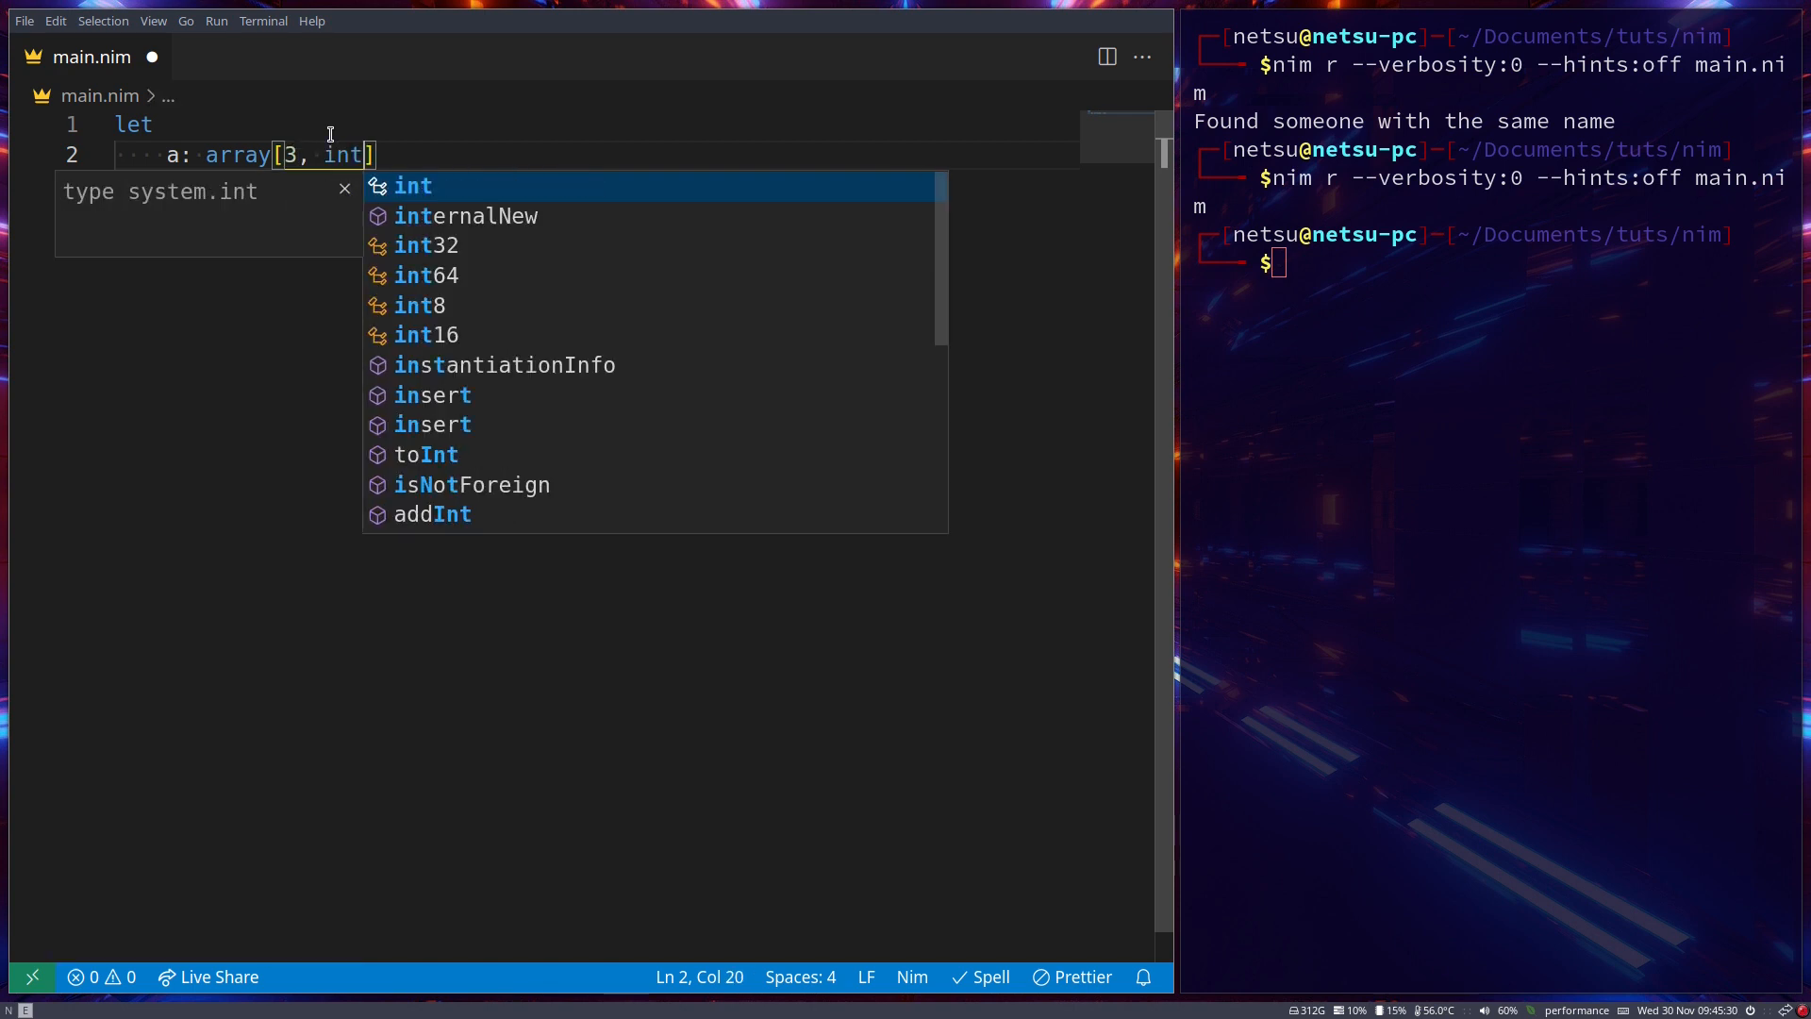
text(=)
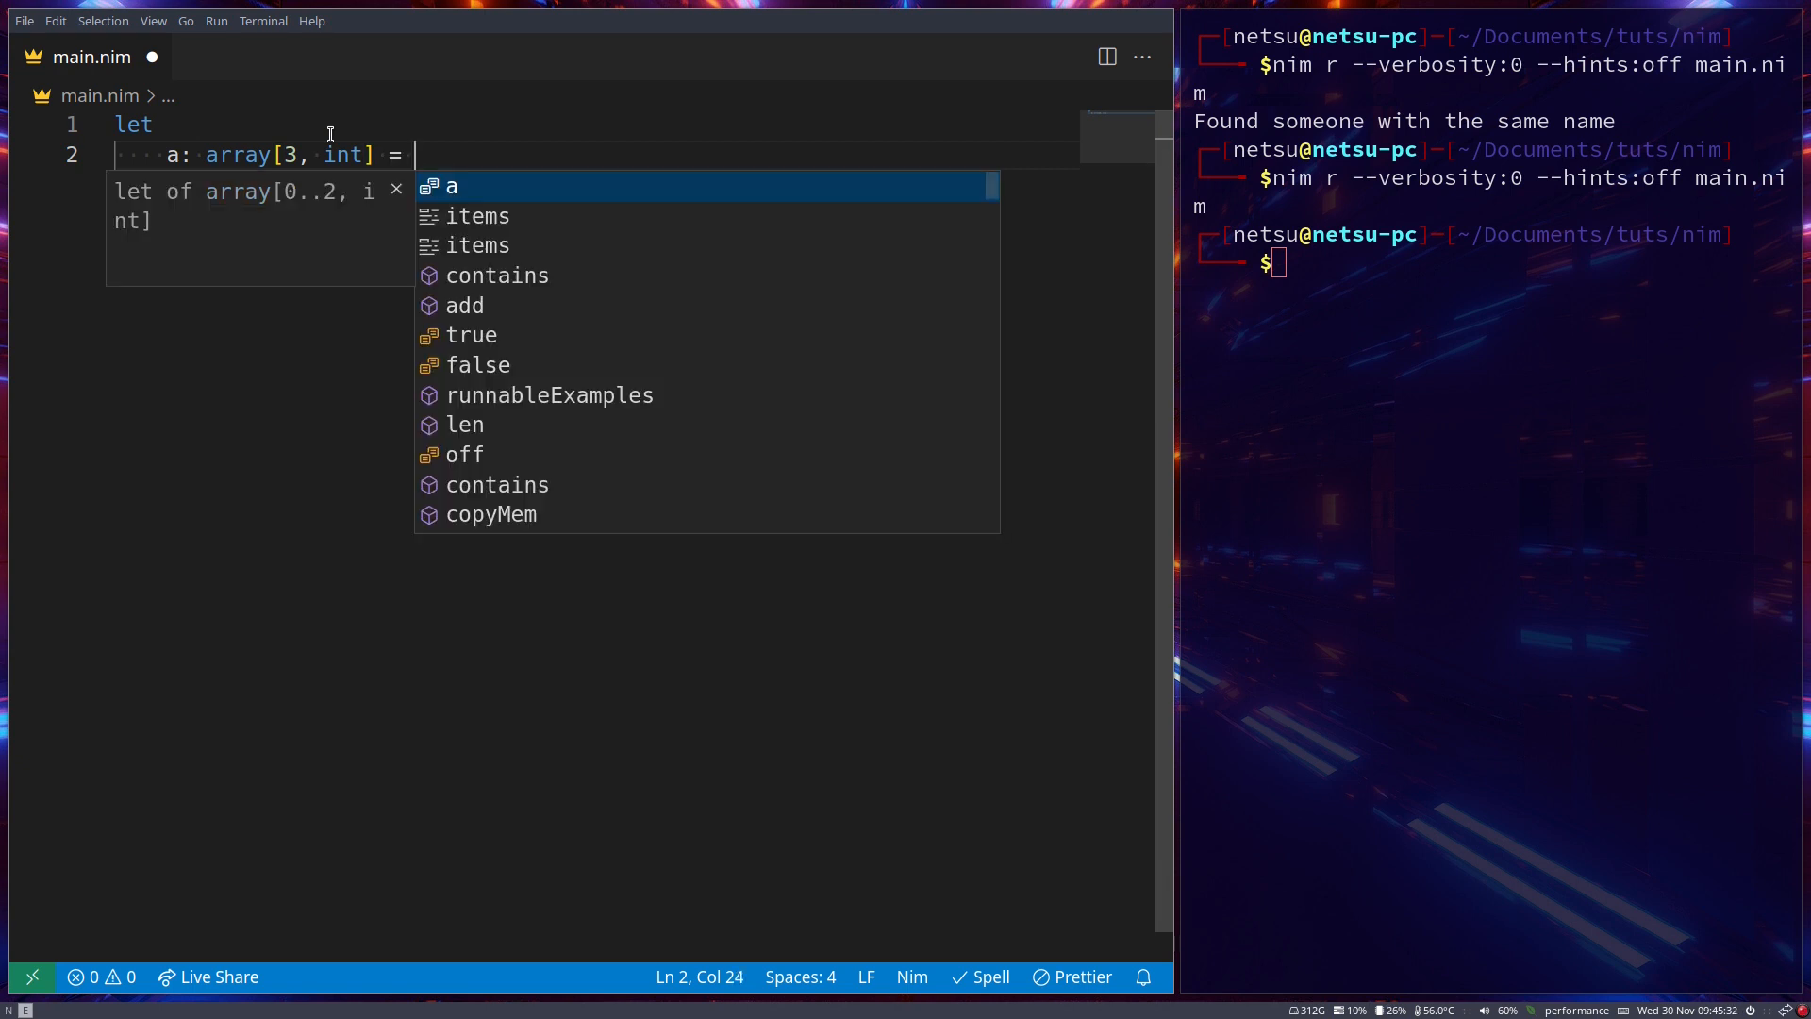
text([1, 2])
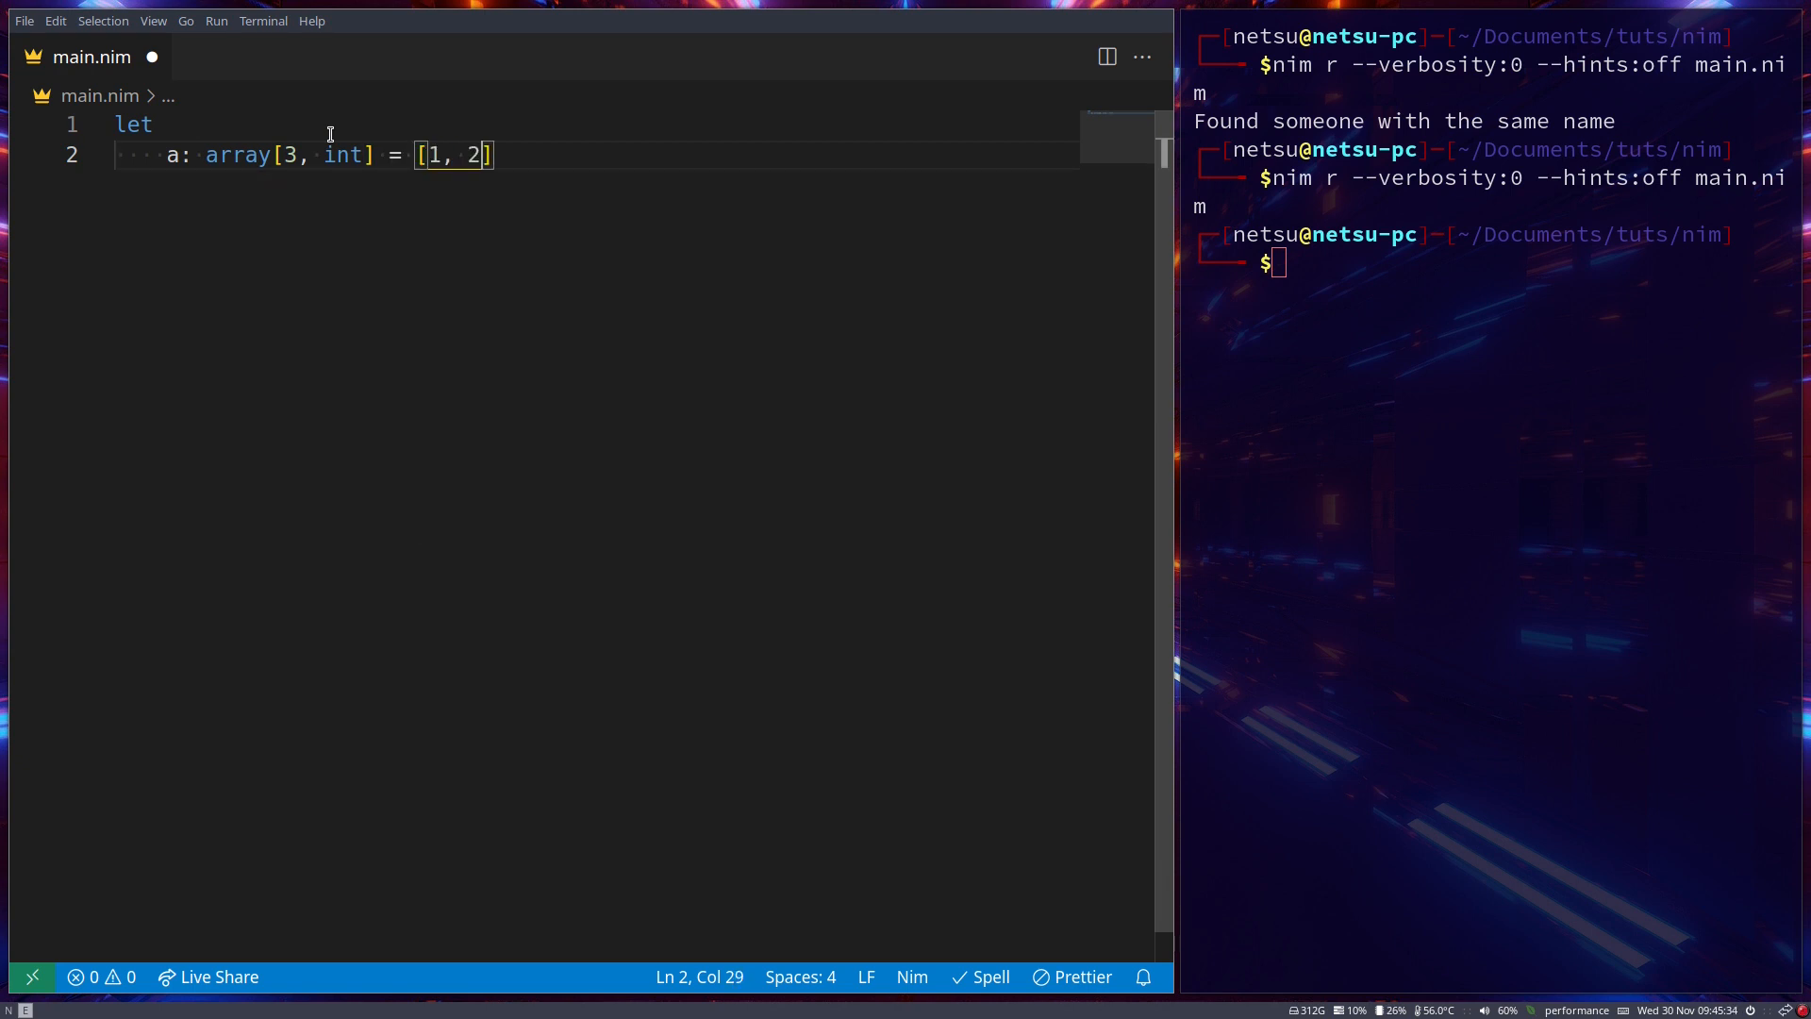
text(, 3)
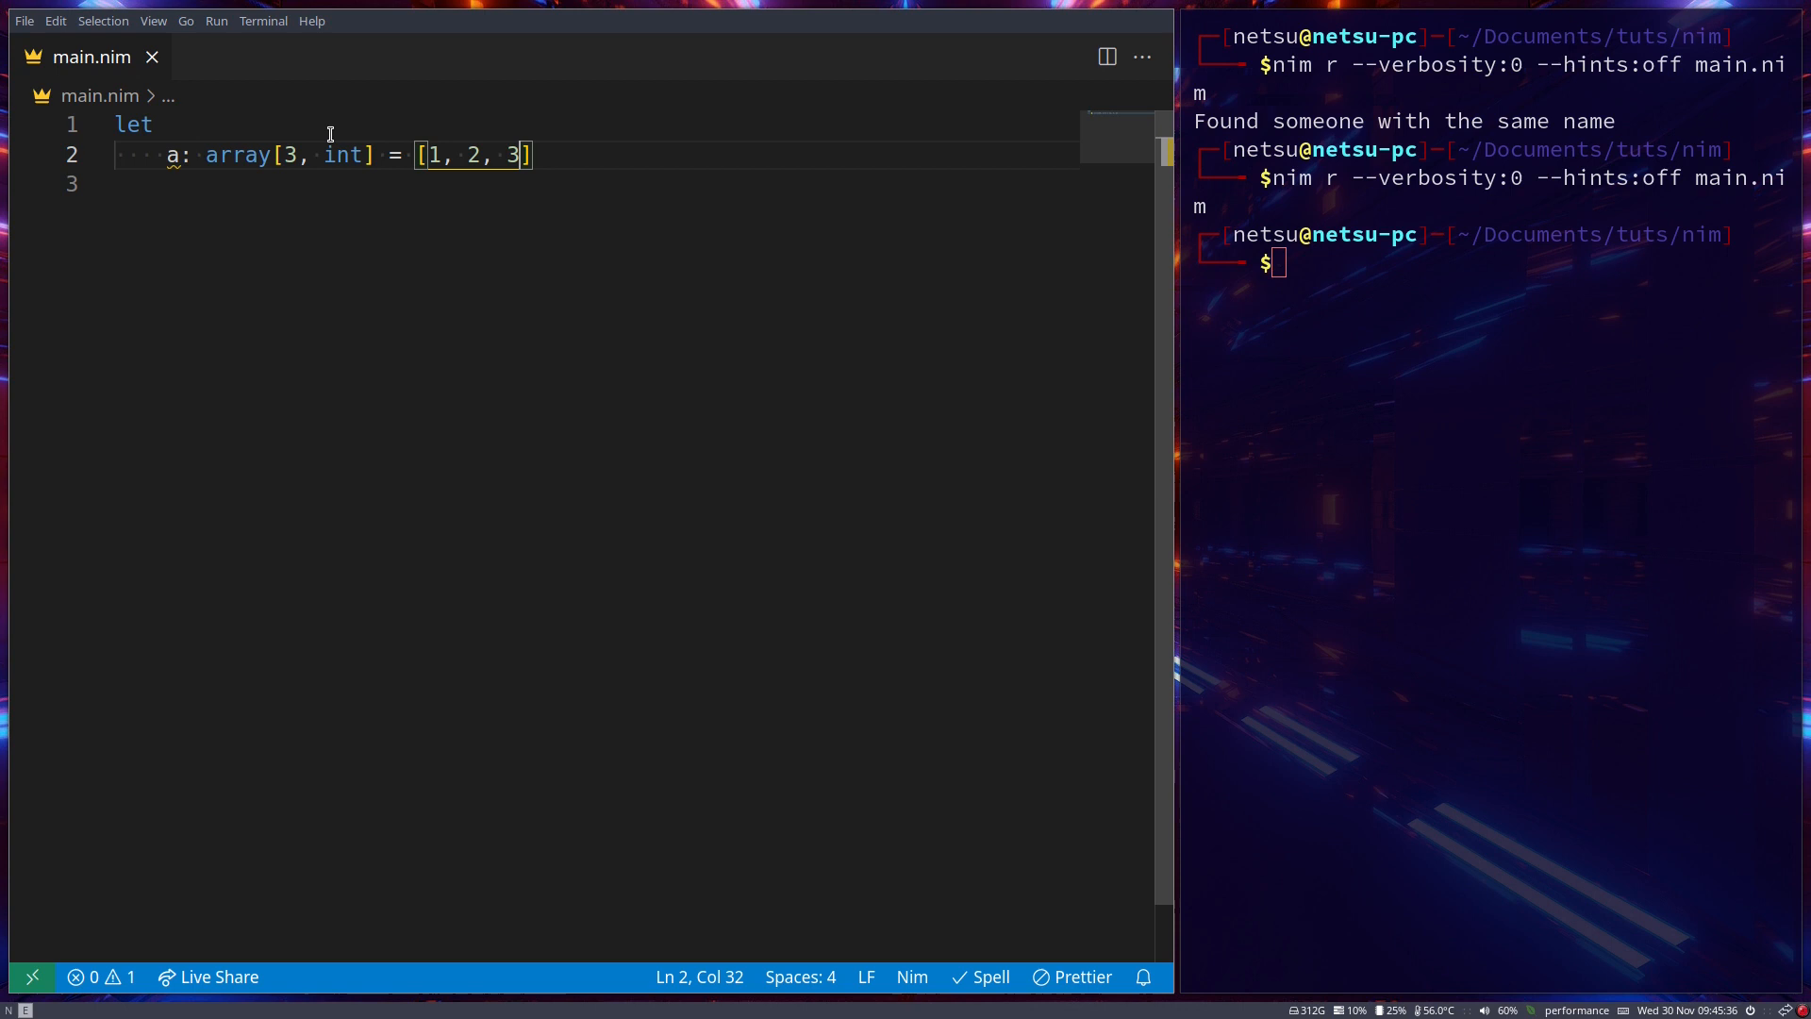
Try 2.0 as an element, revert it, and change the last element to 4
double_click(236, 155)
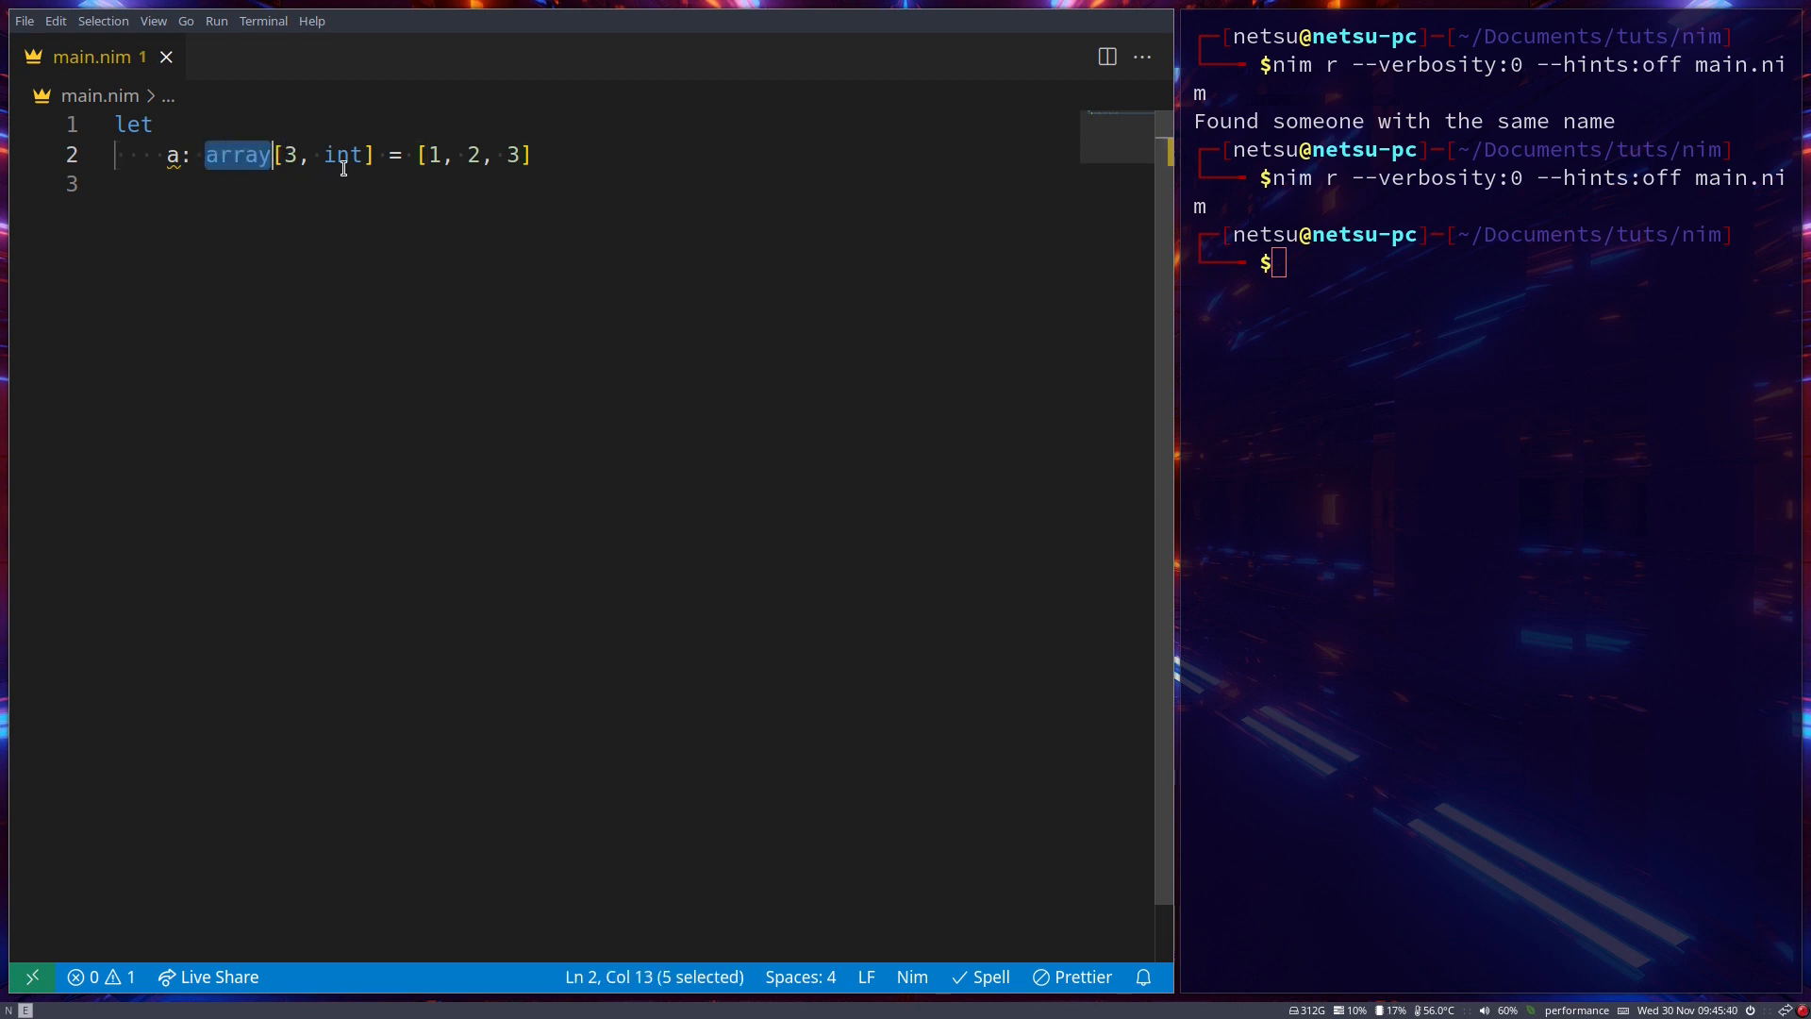
mouse_move(340, 154)
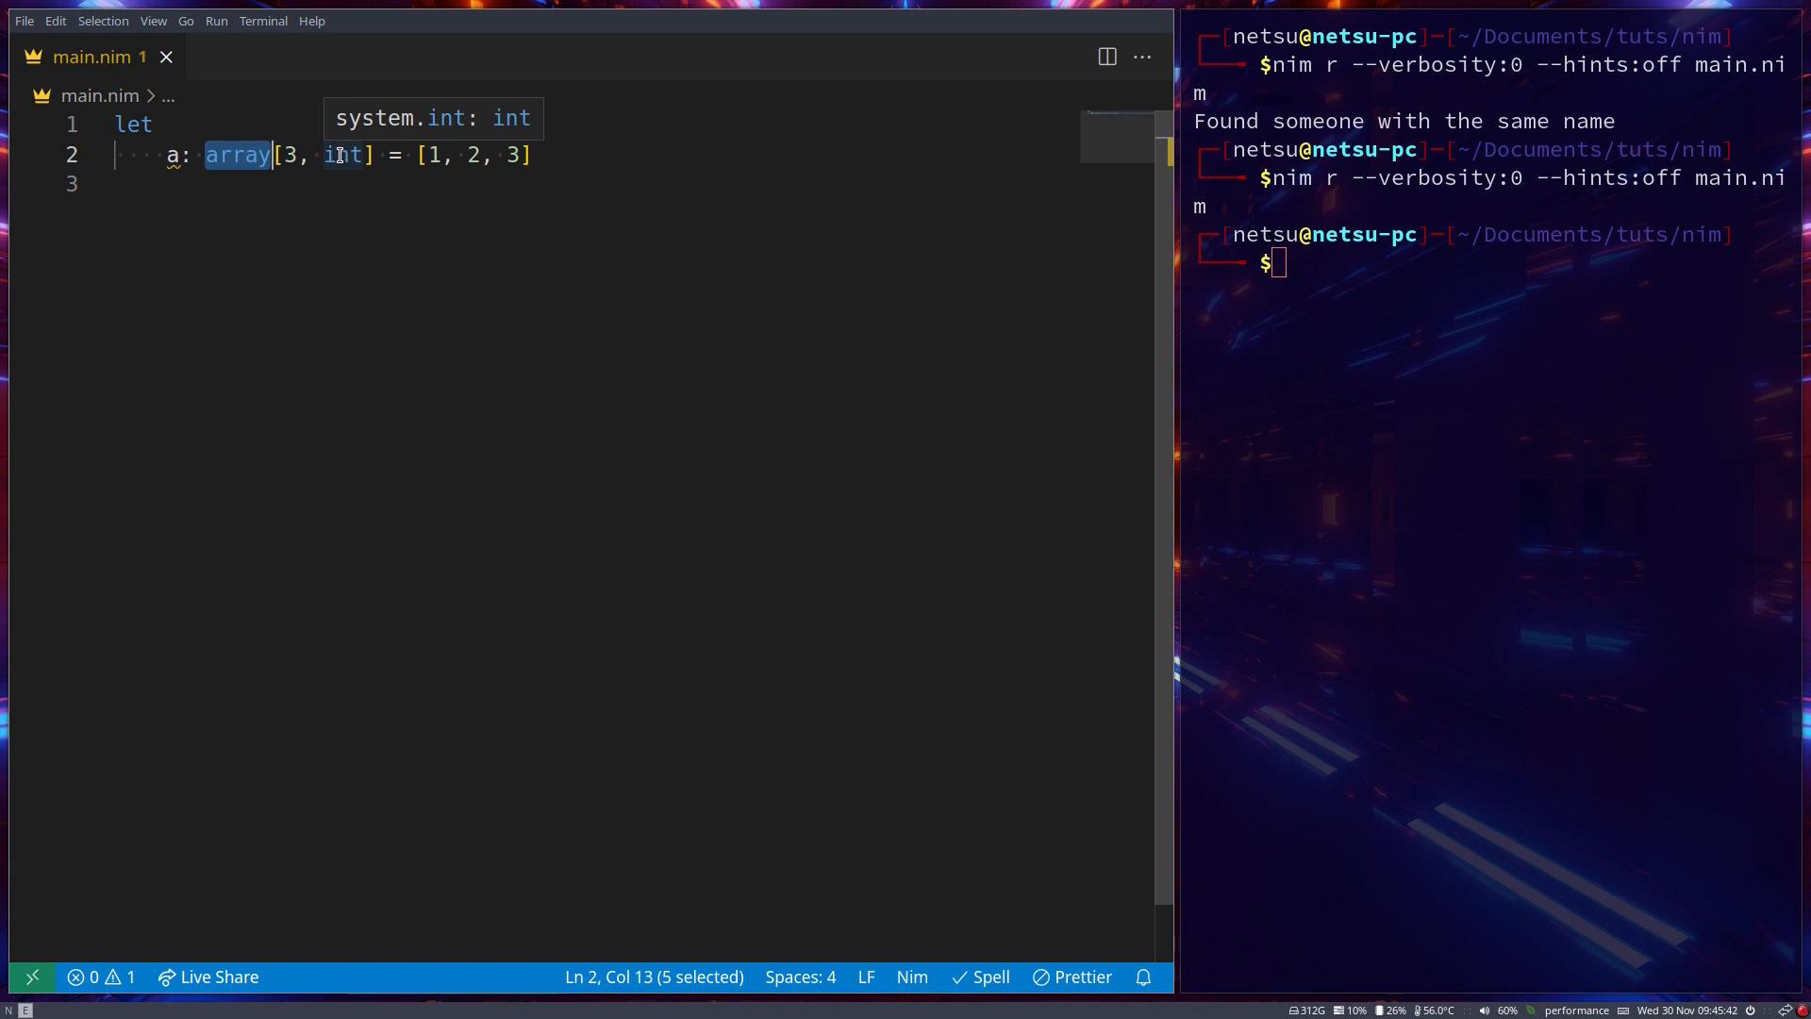
text(.0)
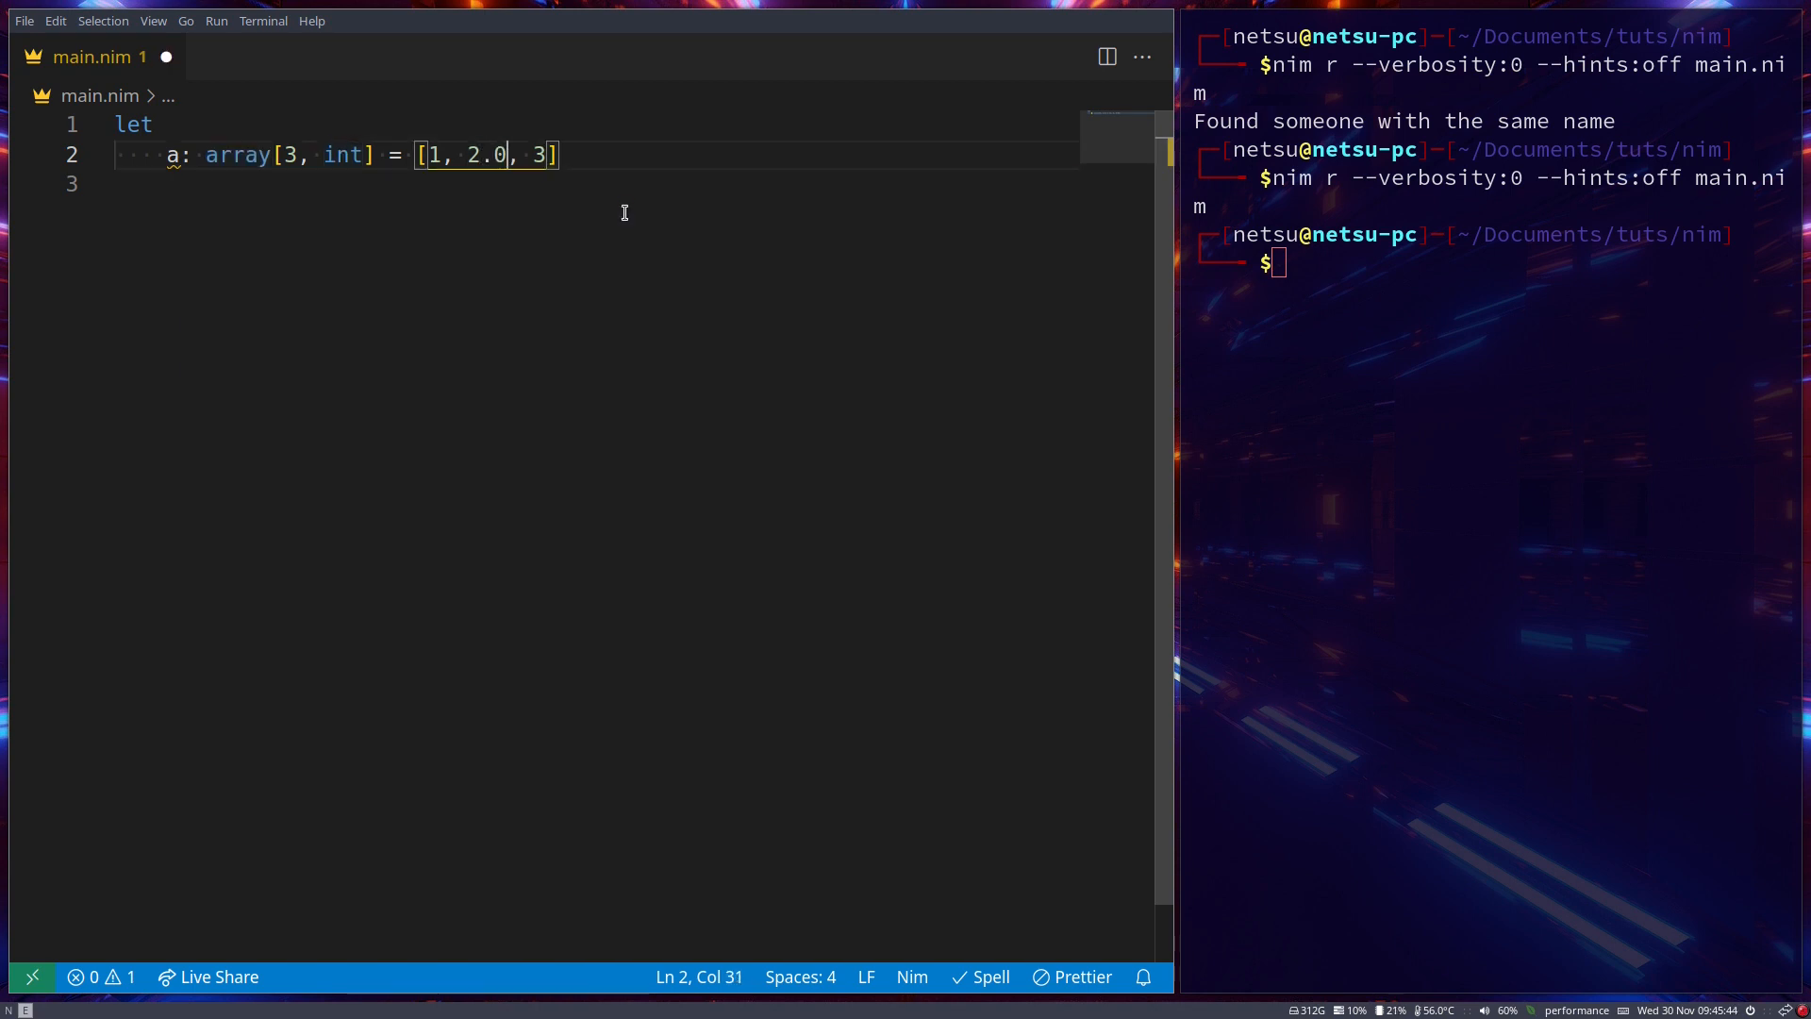
key(BackSpace)
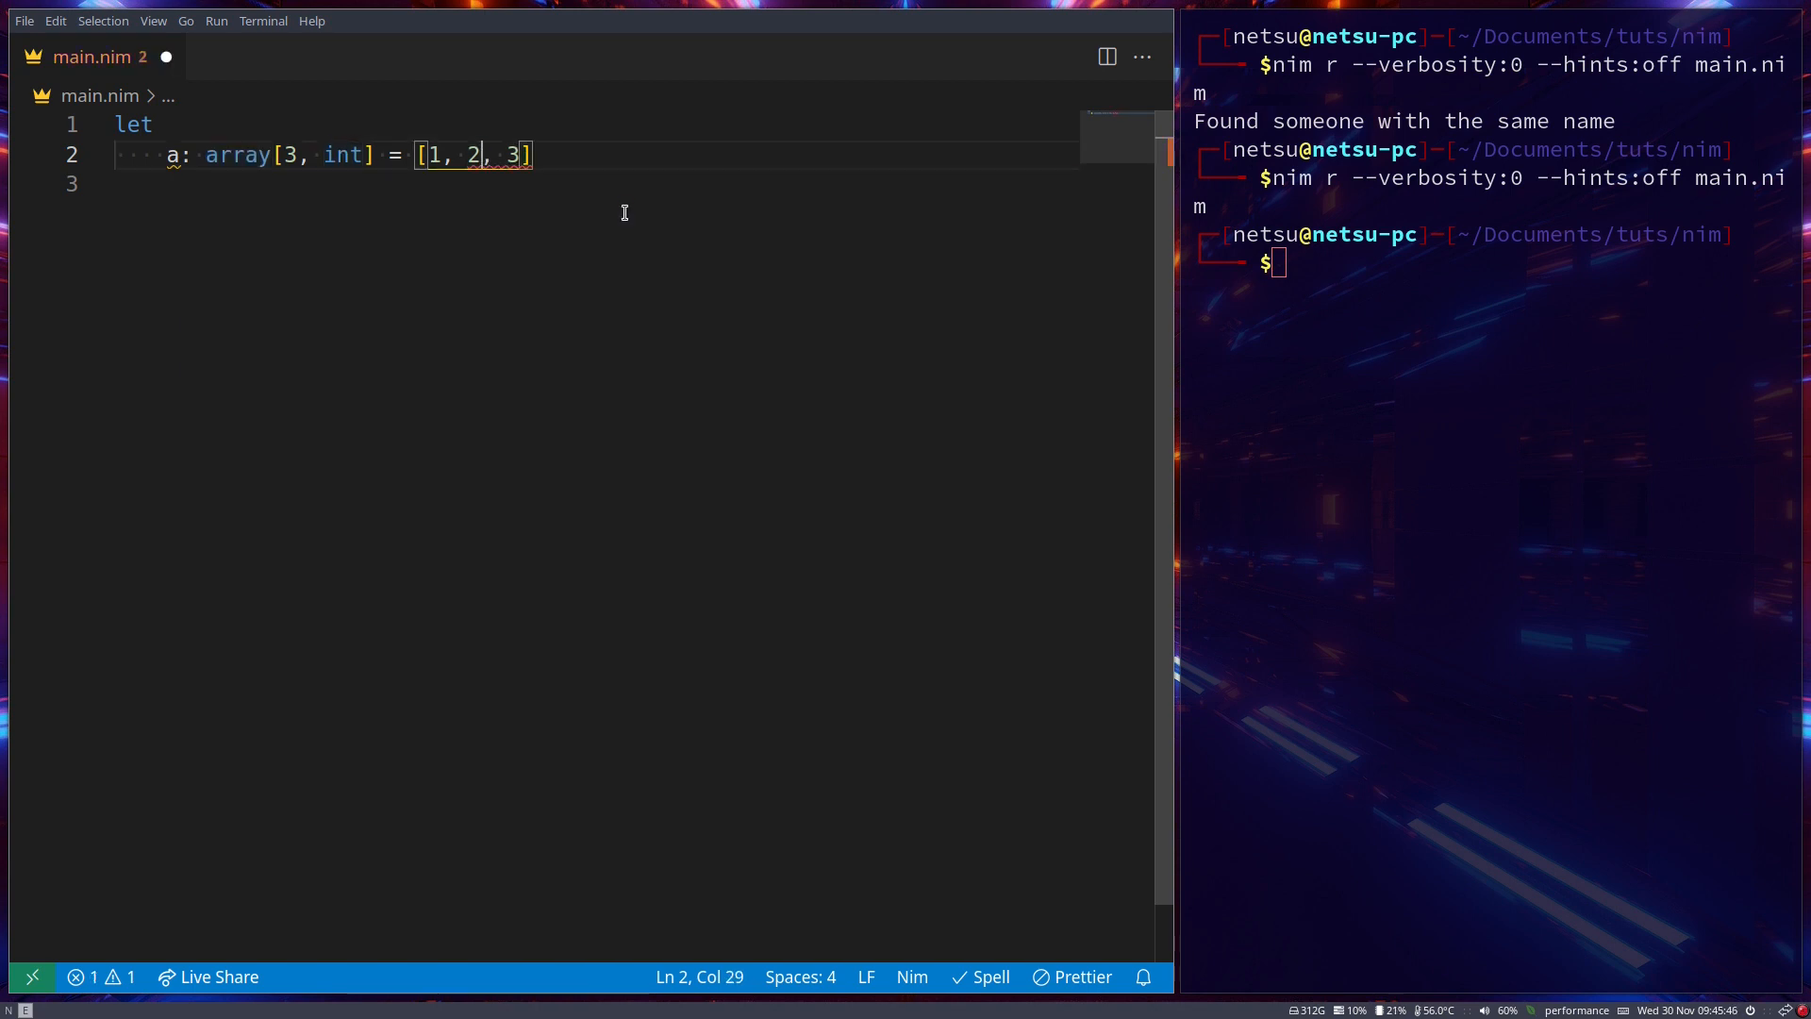
text(,)
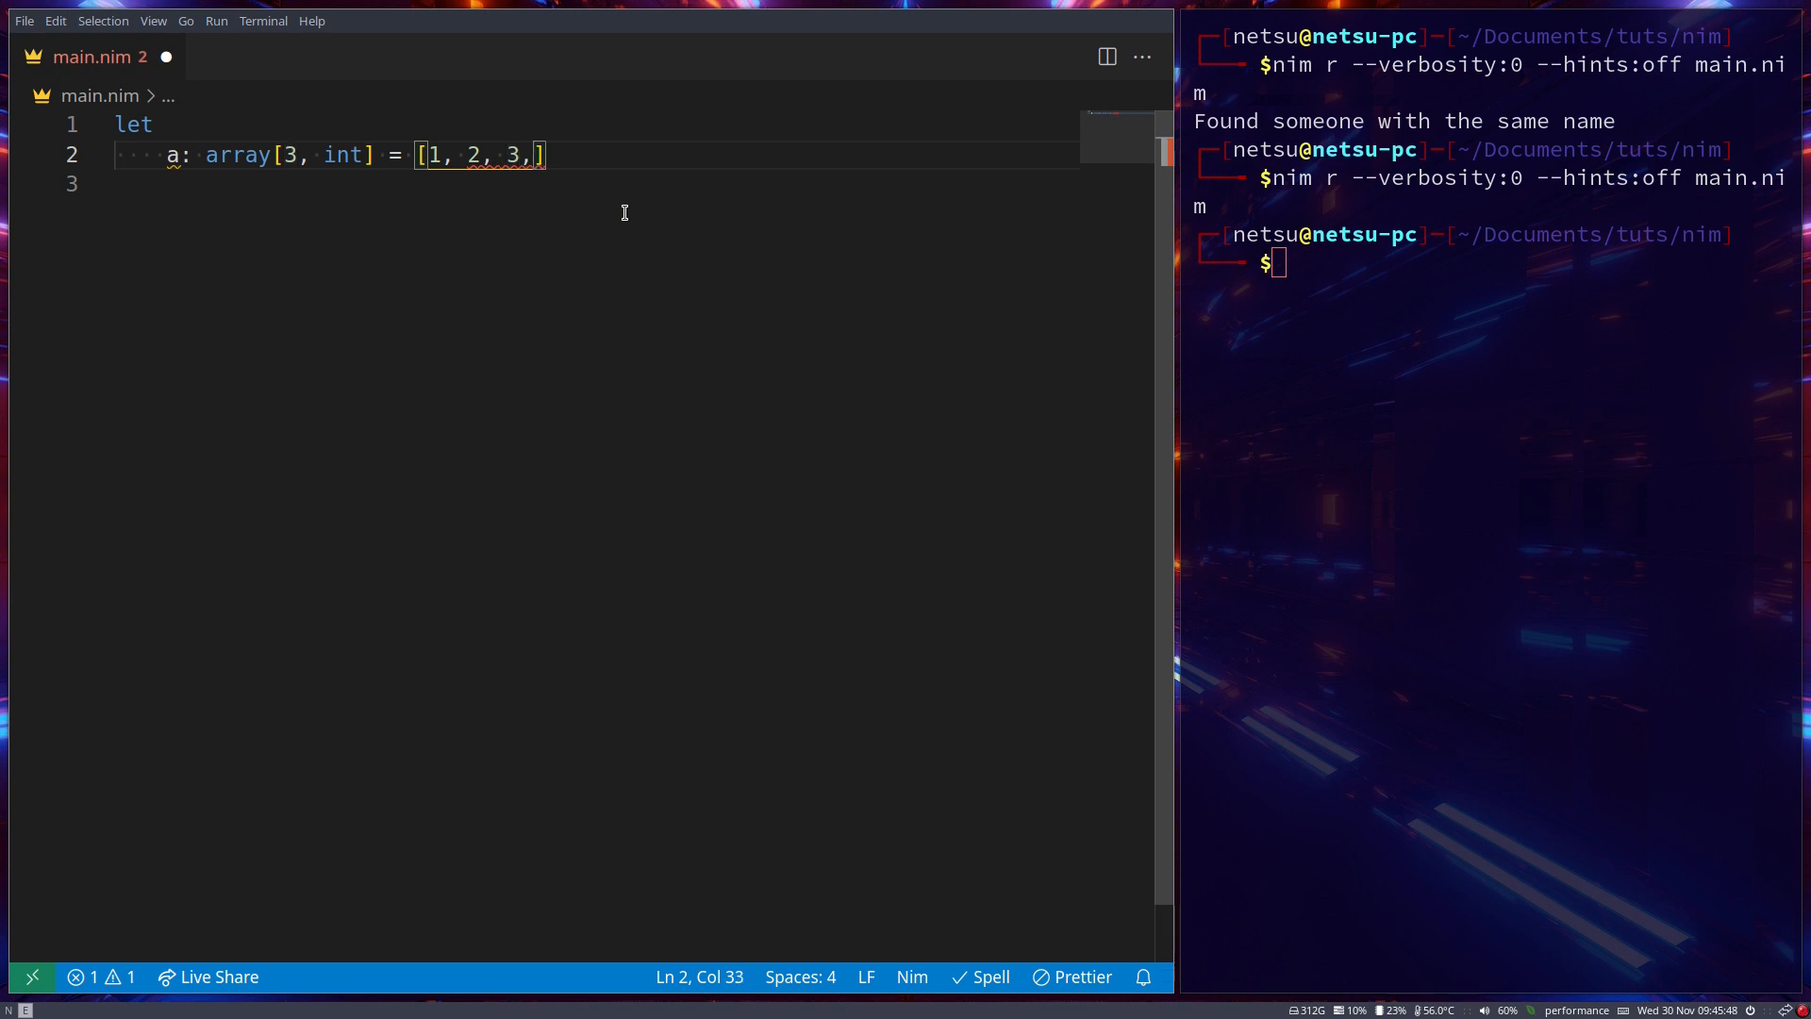
text(4)
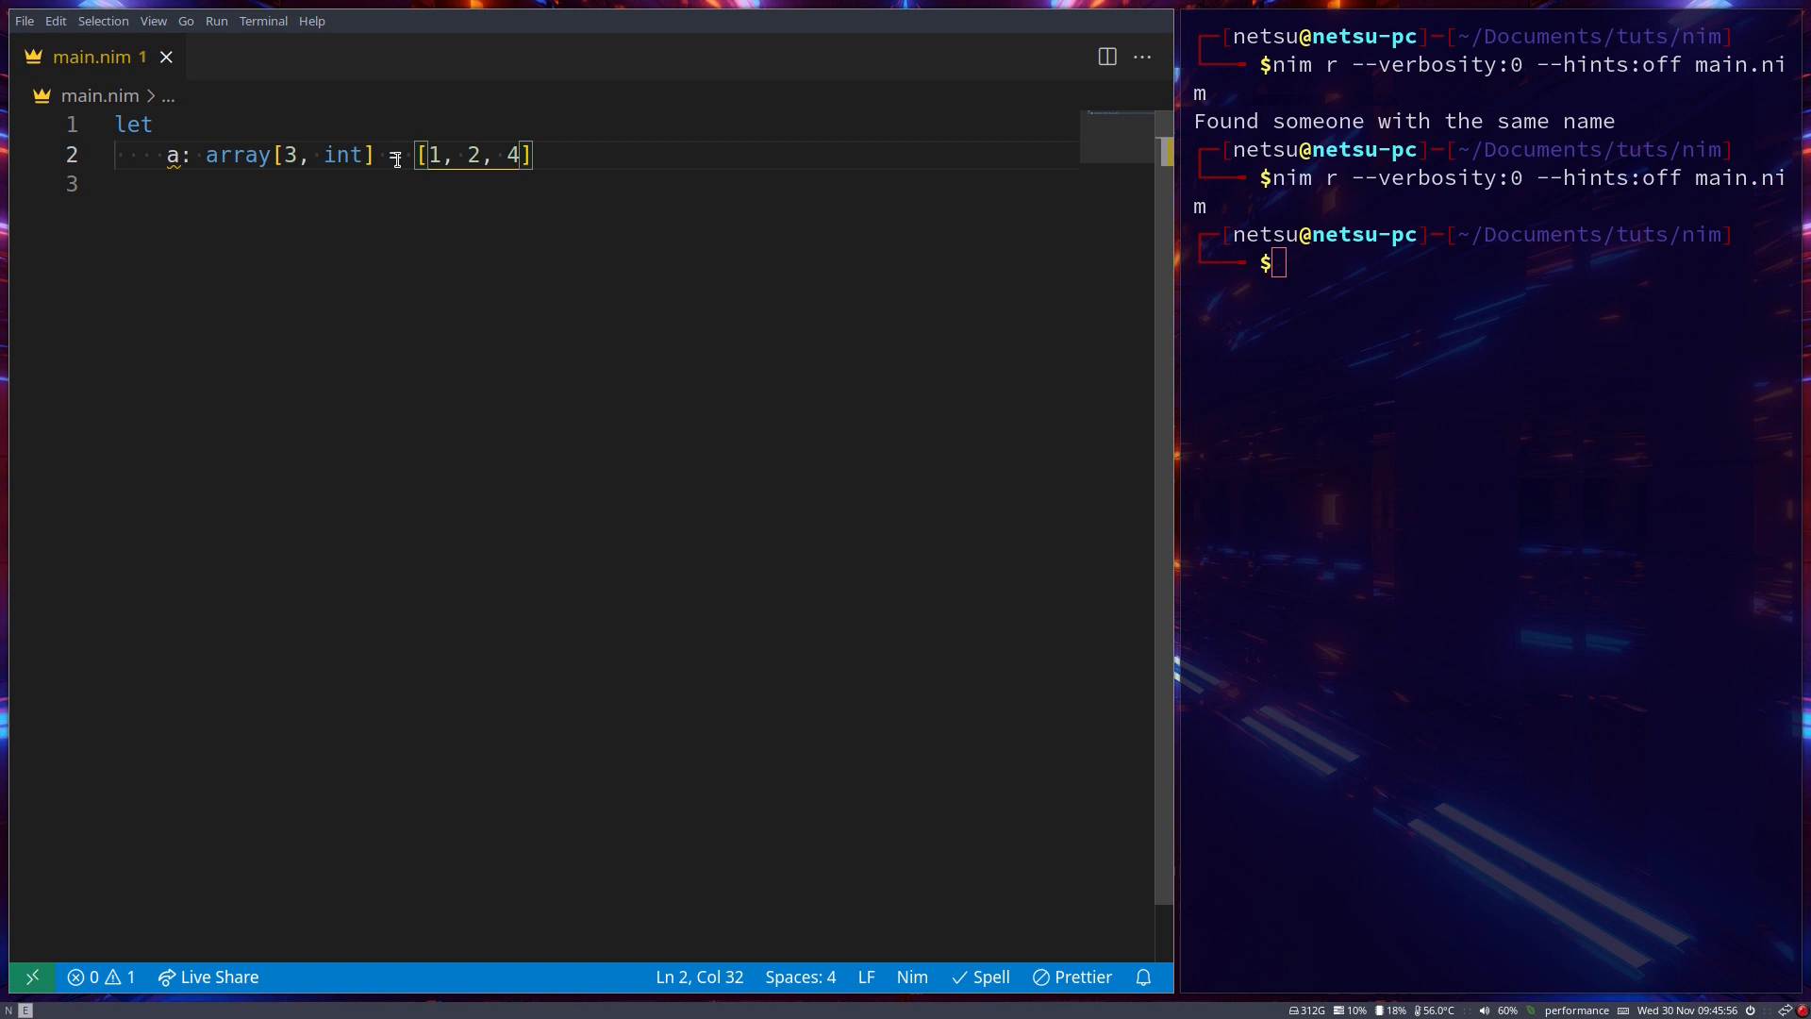
drag(415, 155, 534, 155)
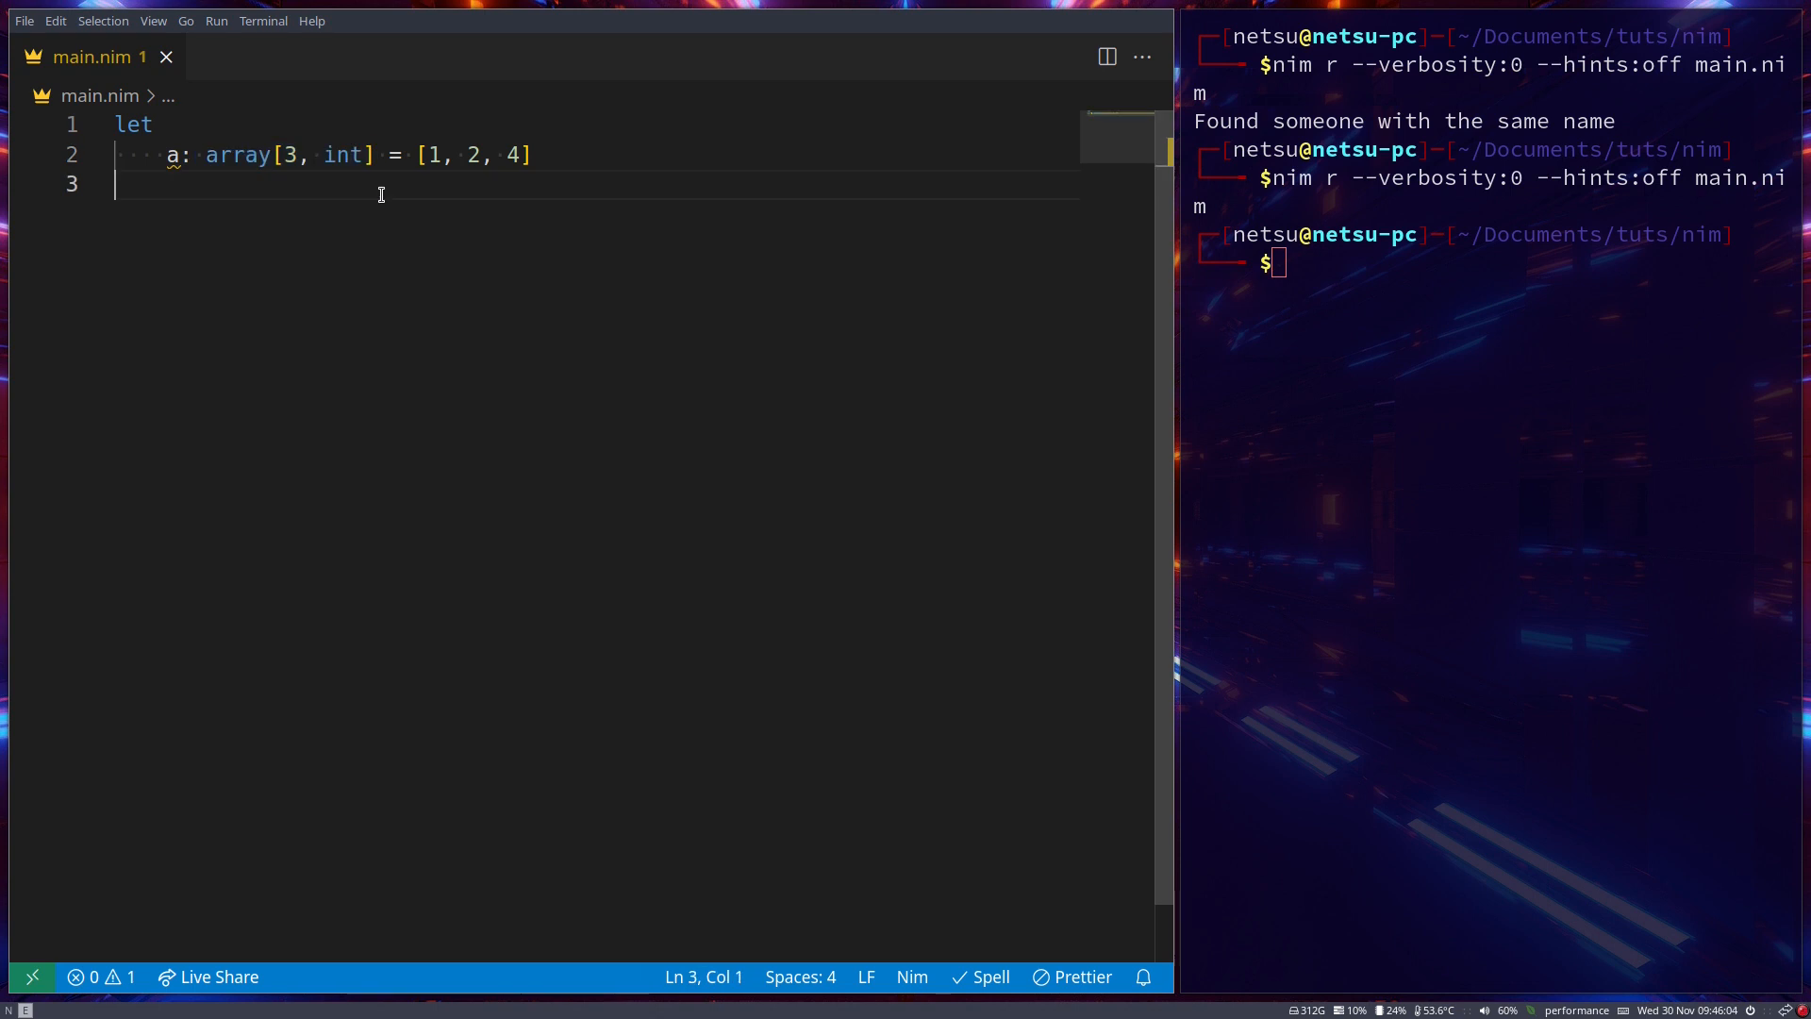
Echo a[1] and run it, then change the index to a[2] printing 4
text(echo)
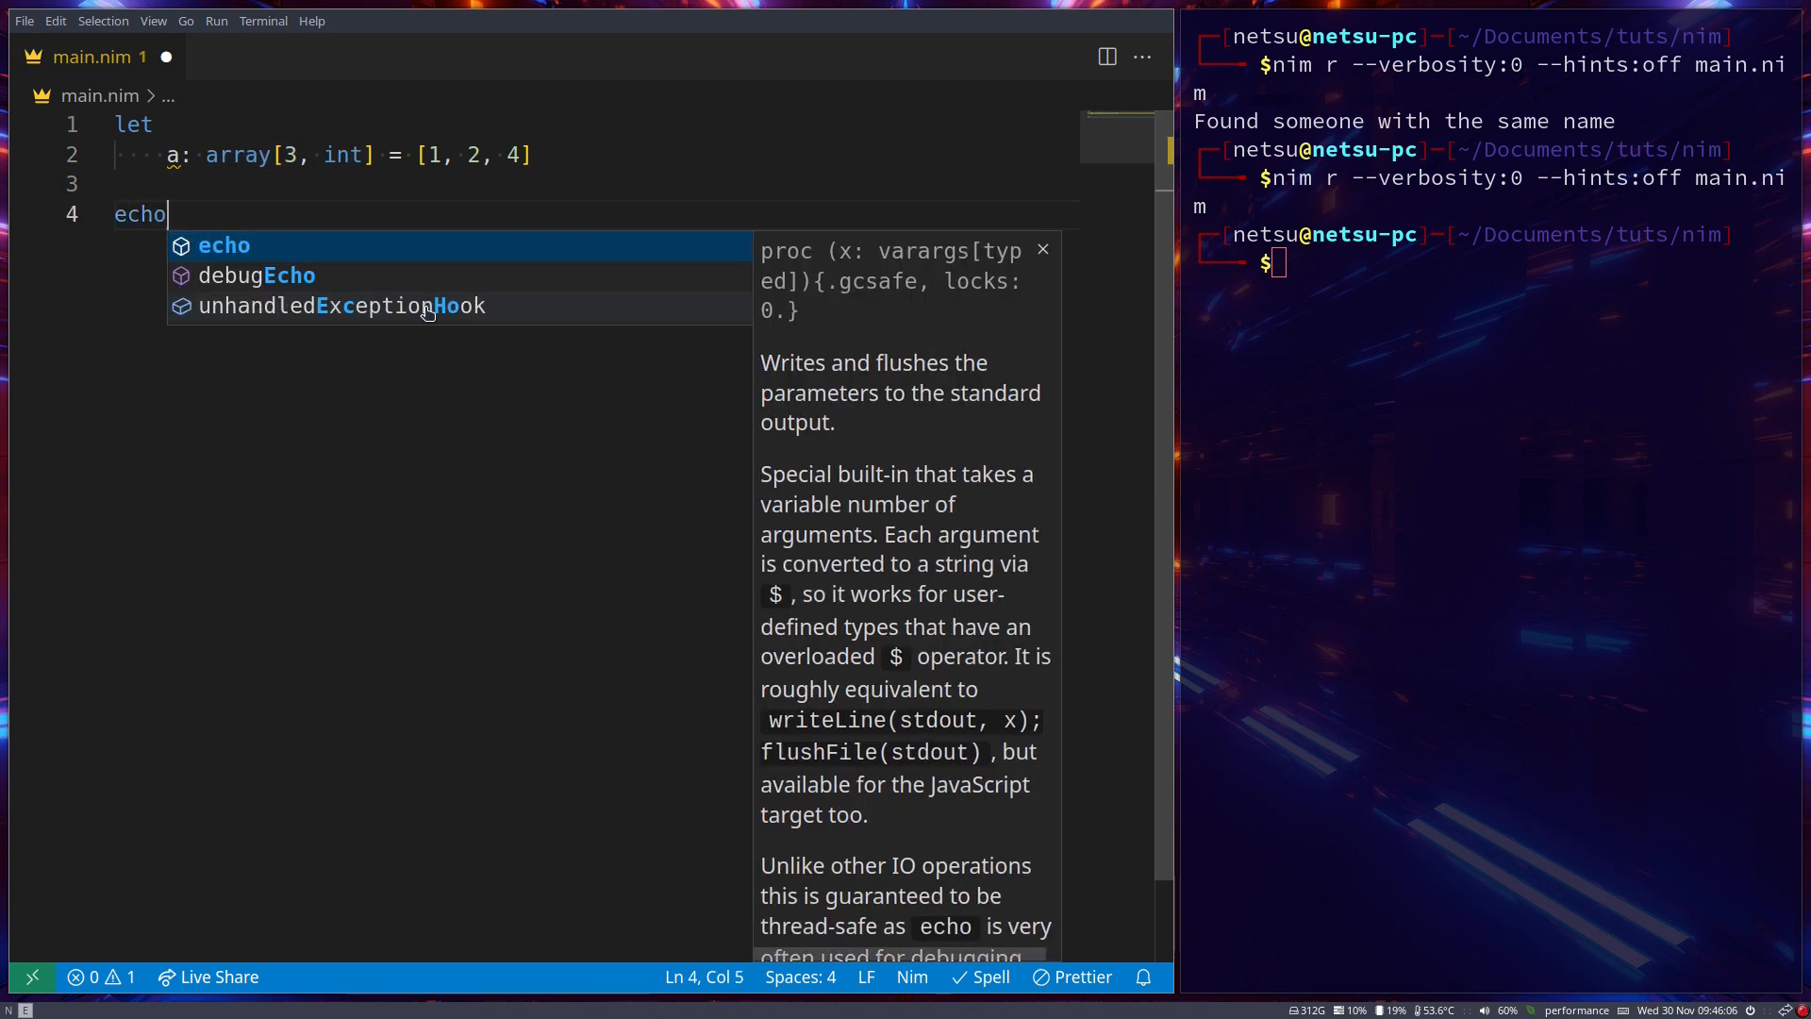
text(a[1])
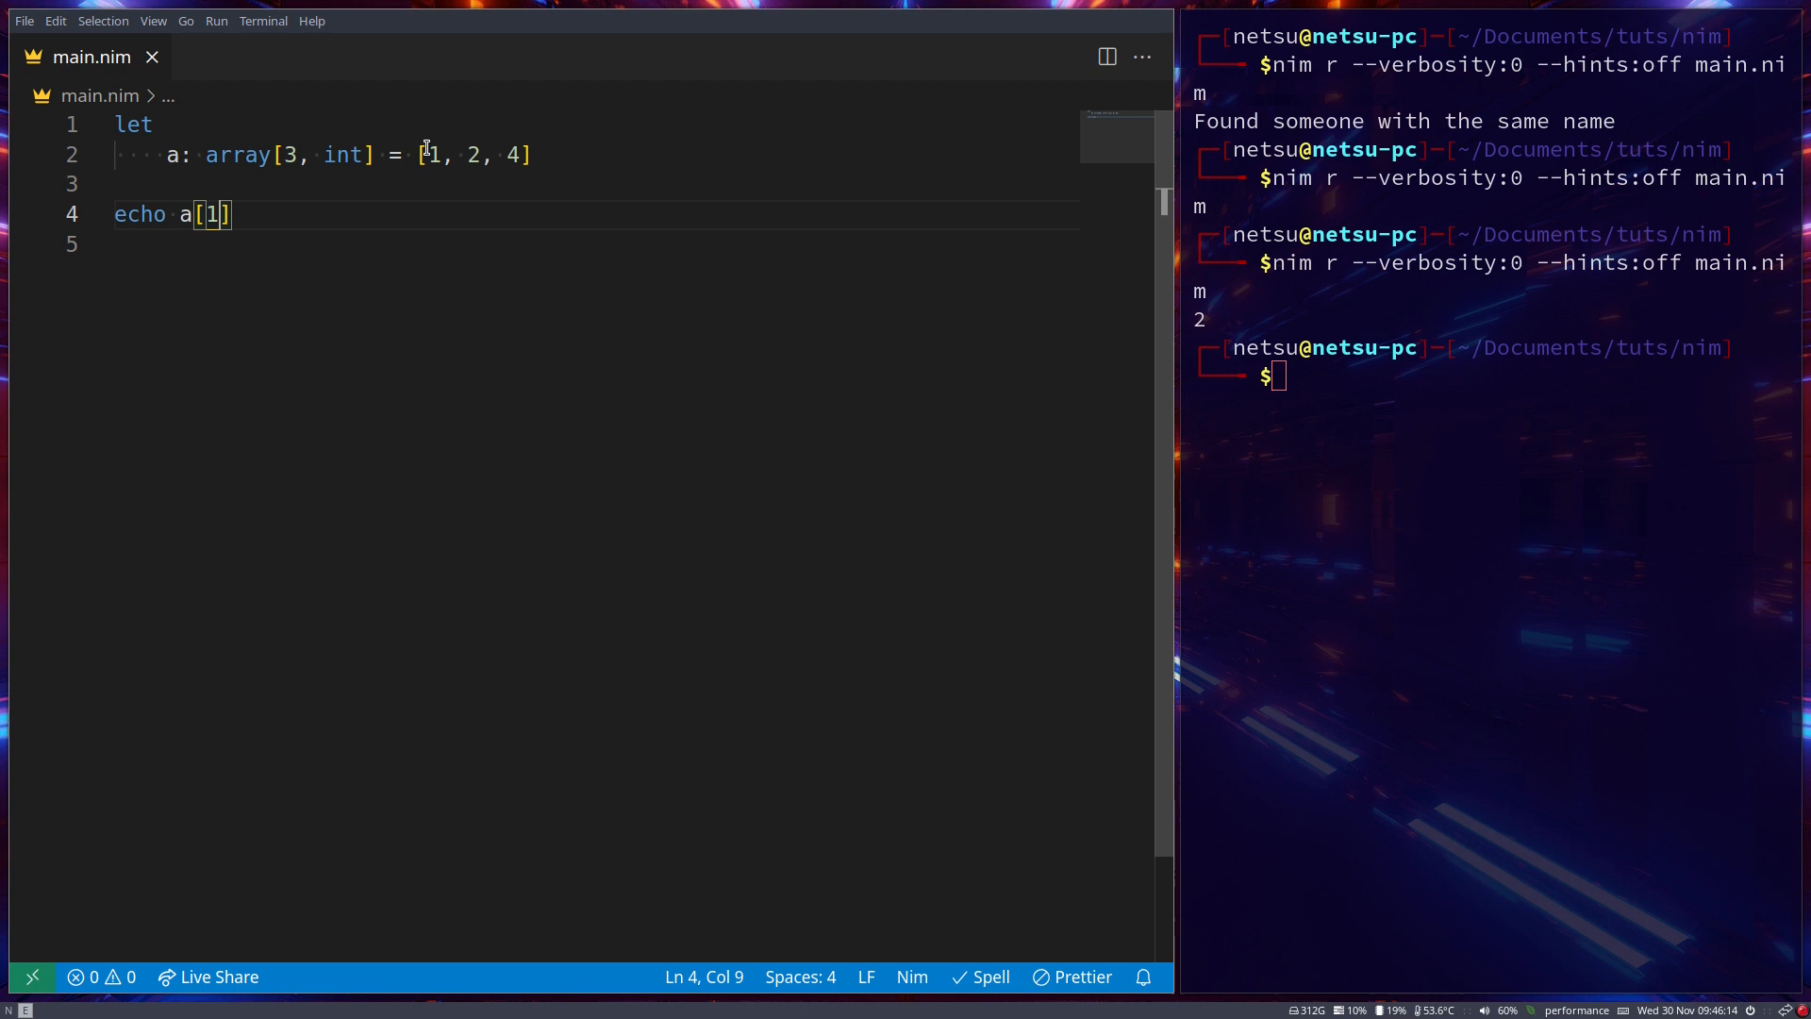
key(Backspace)
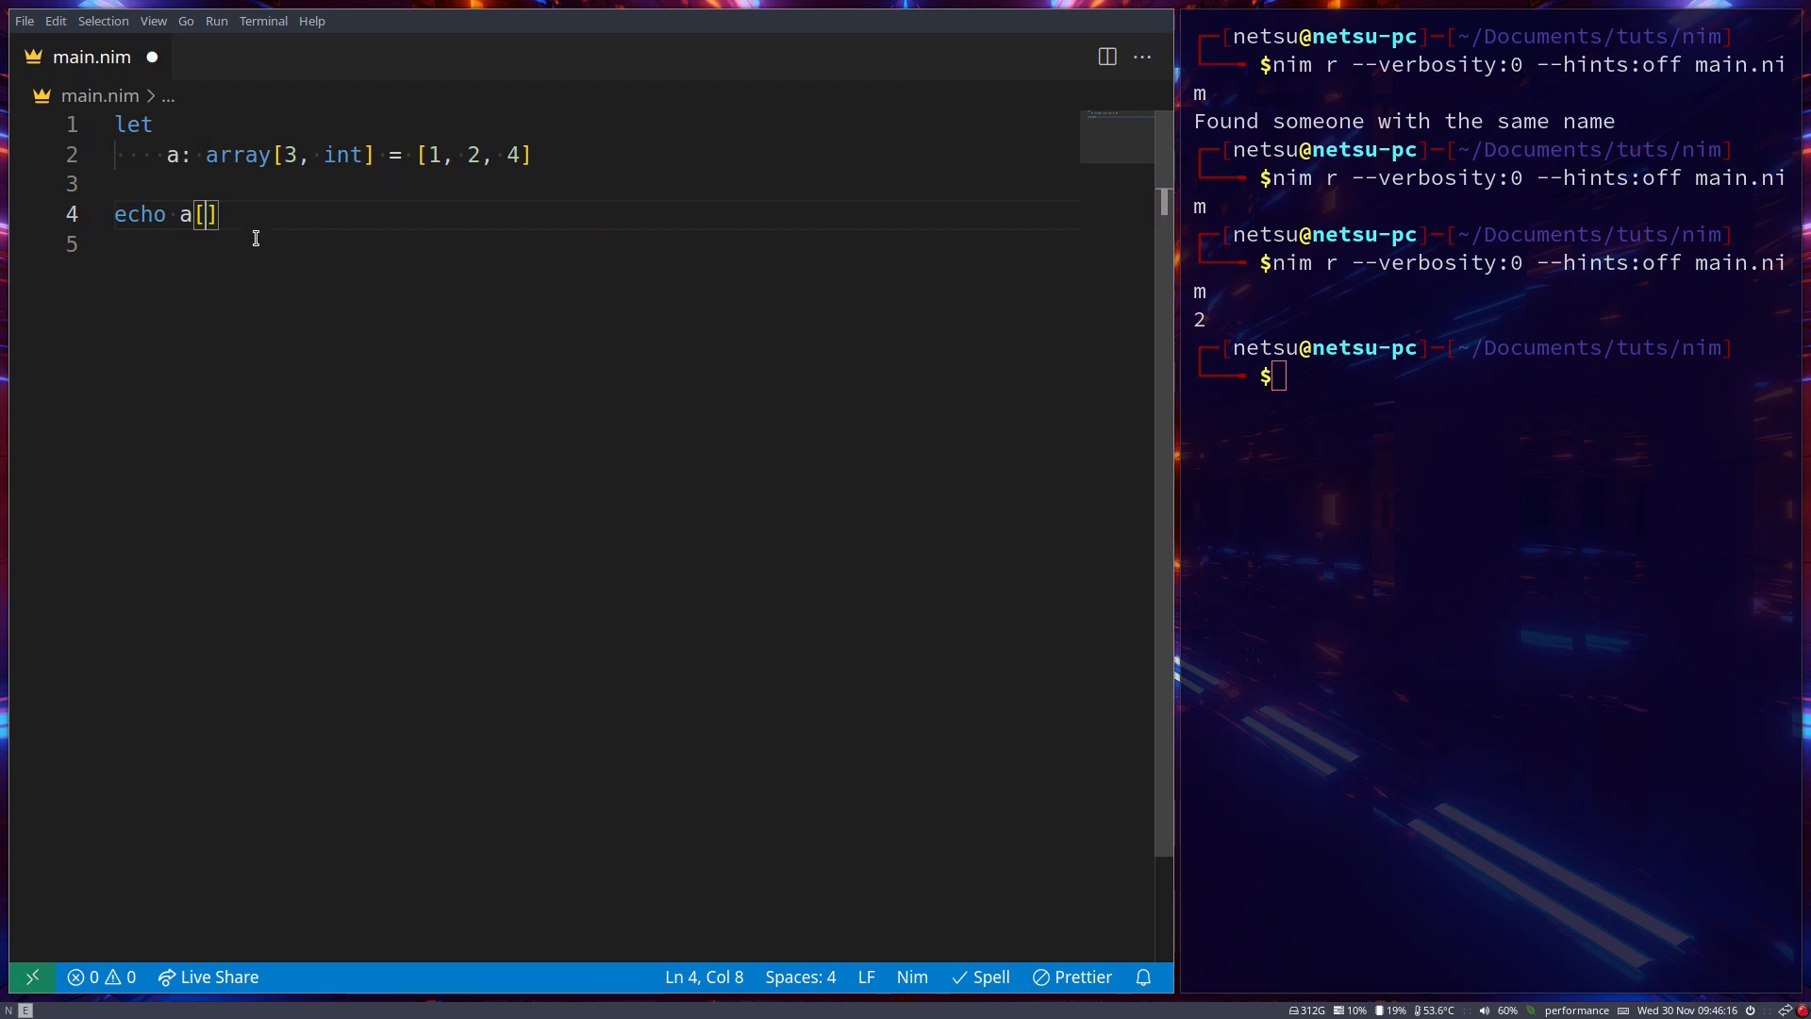
text(2)
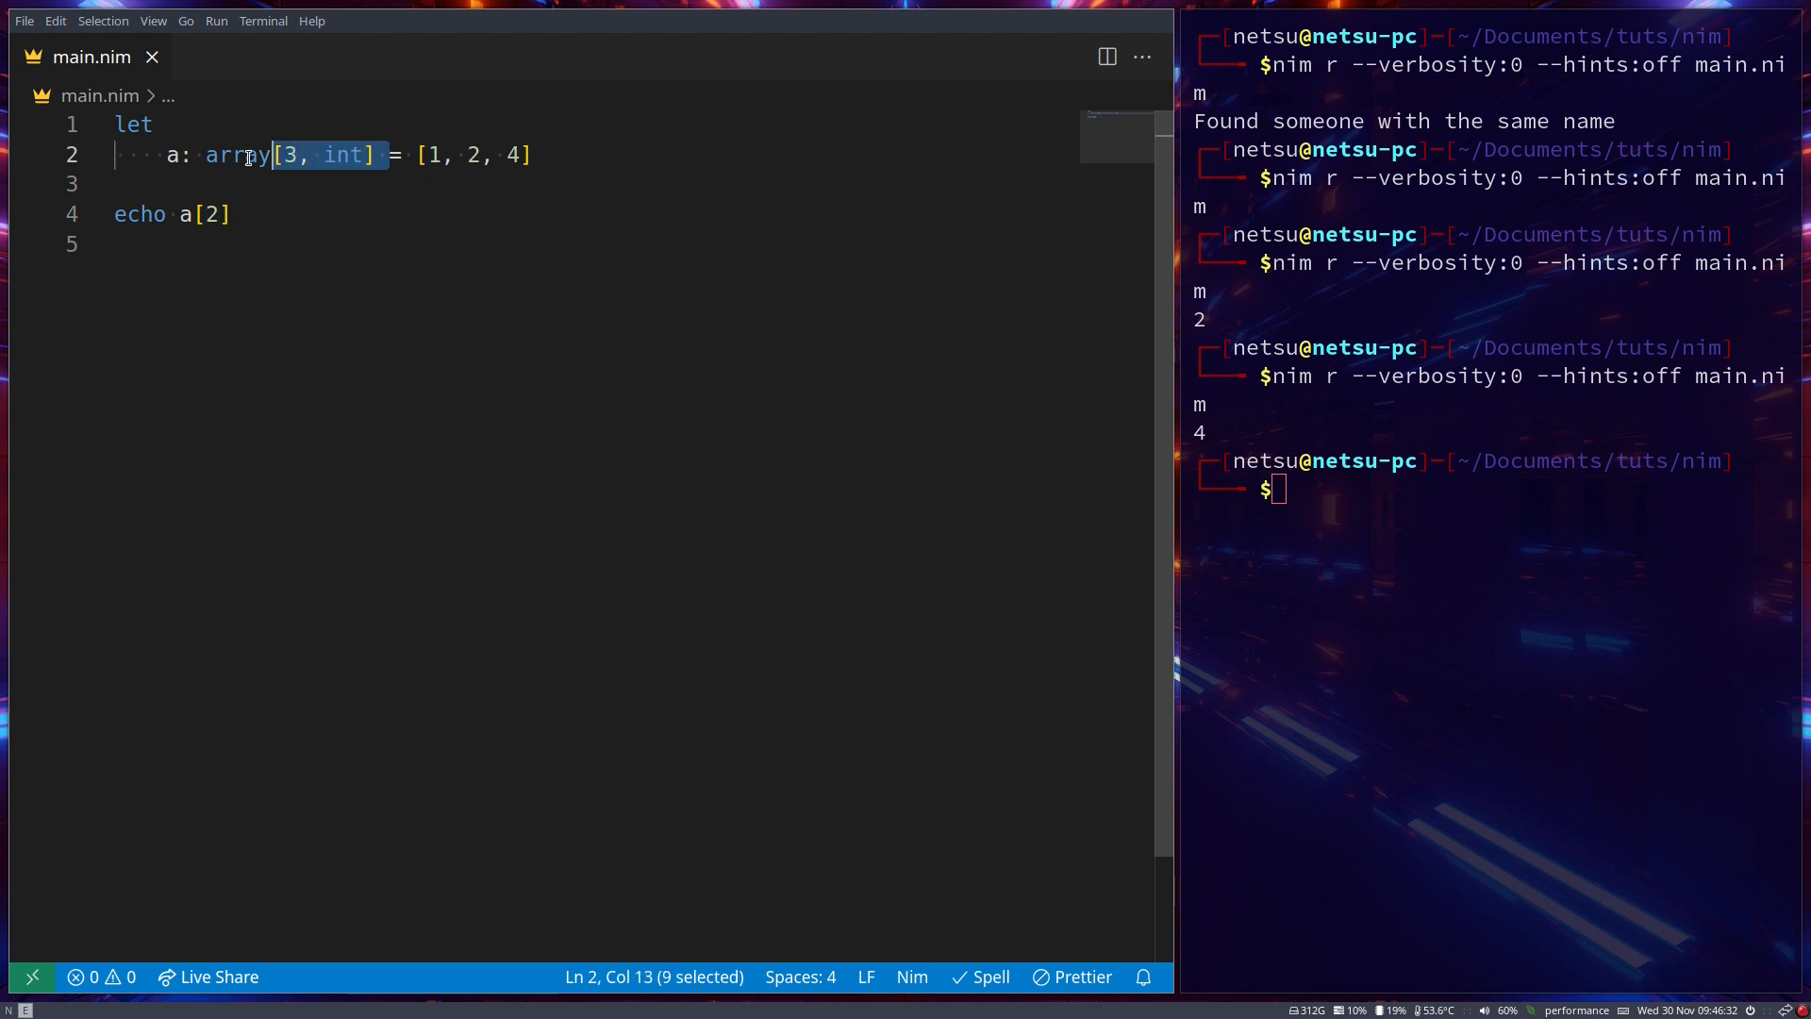
Delete the ': array[3, int]' annotation leaving a = [1, 2, 4]
key(Delete)
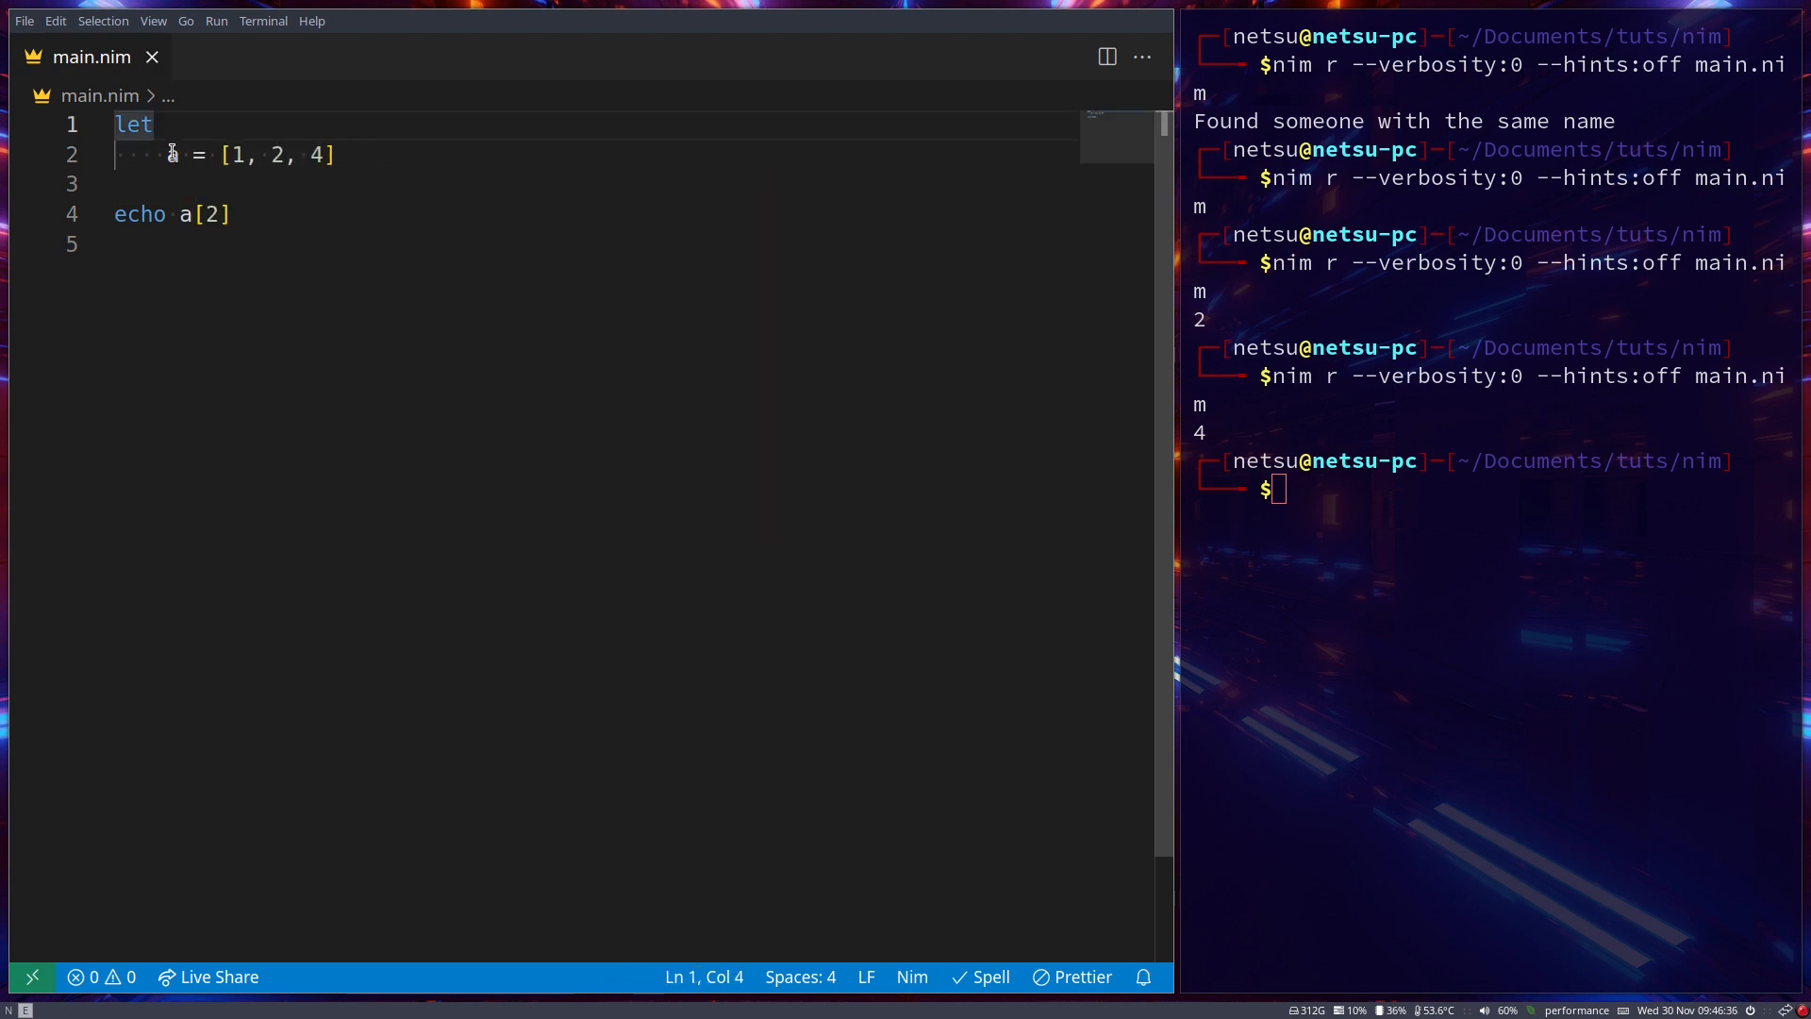
mouse_move(170, 154)
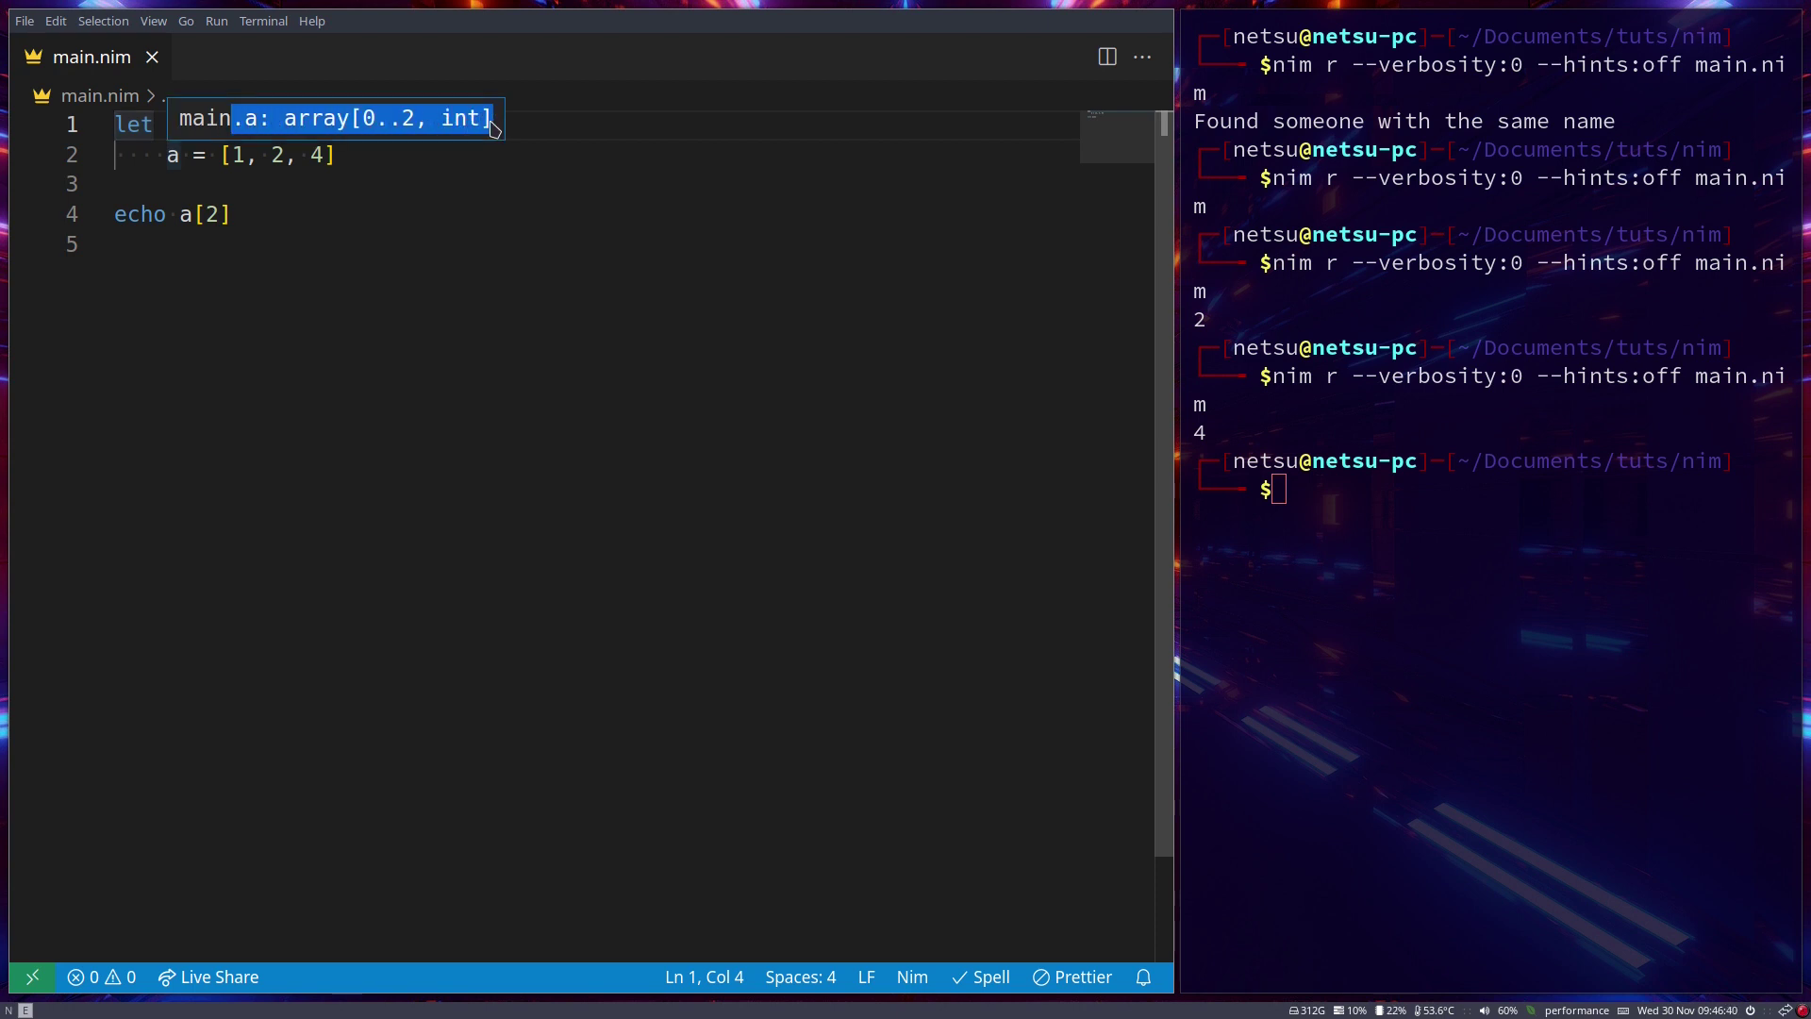
mouse_move(373, 151)
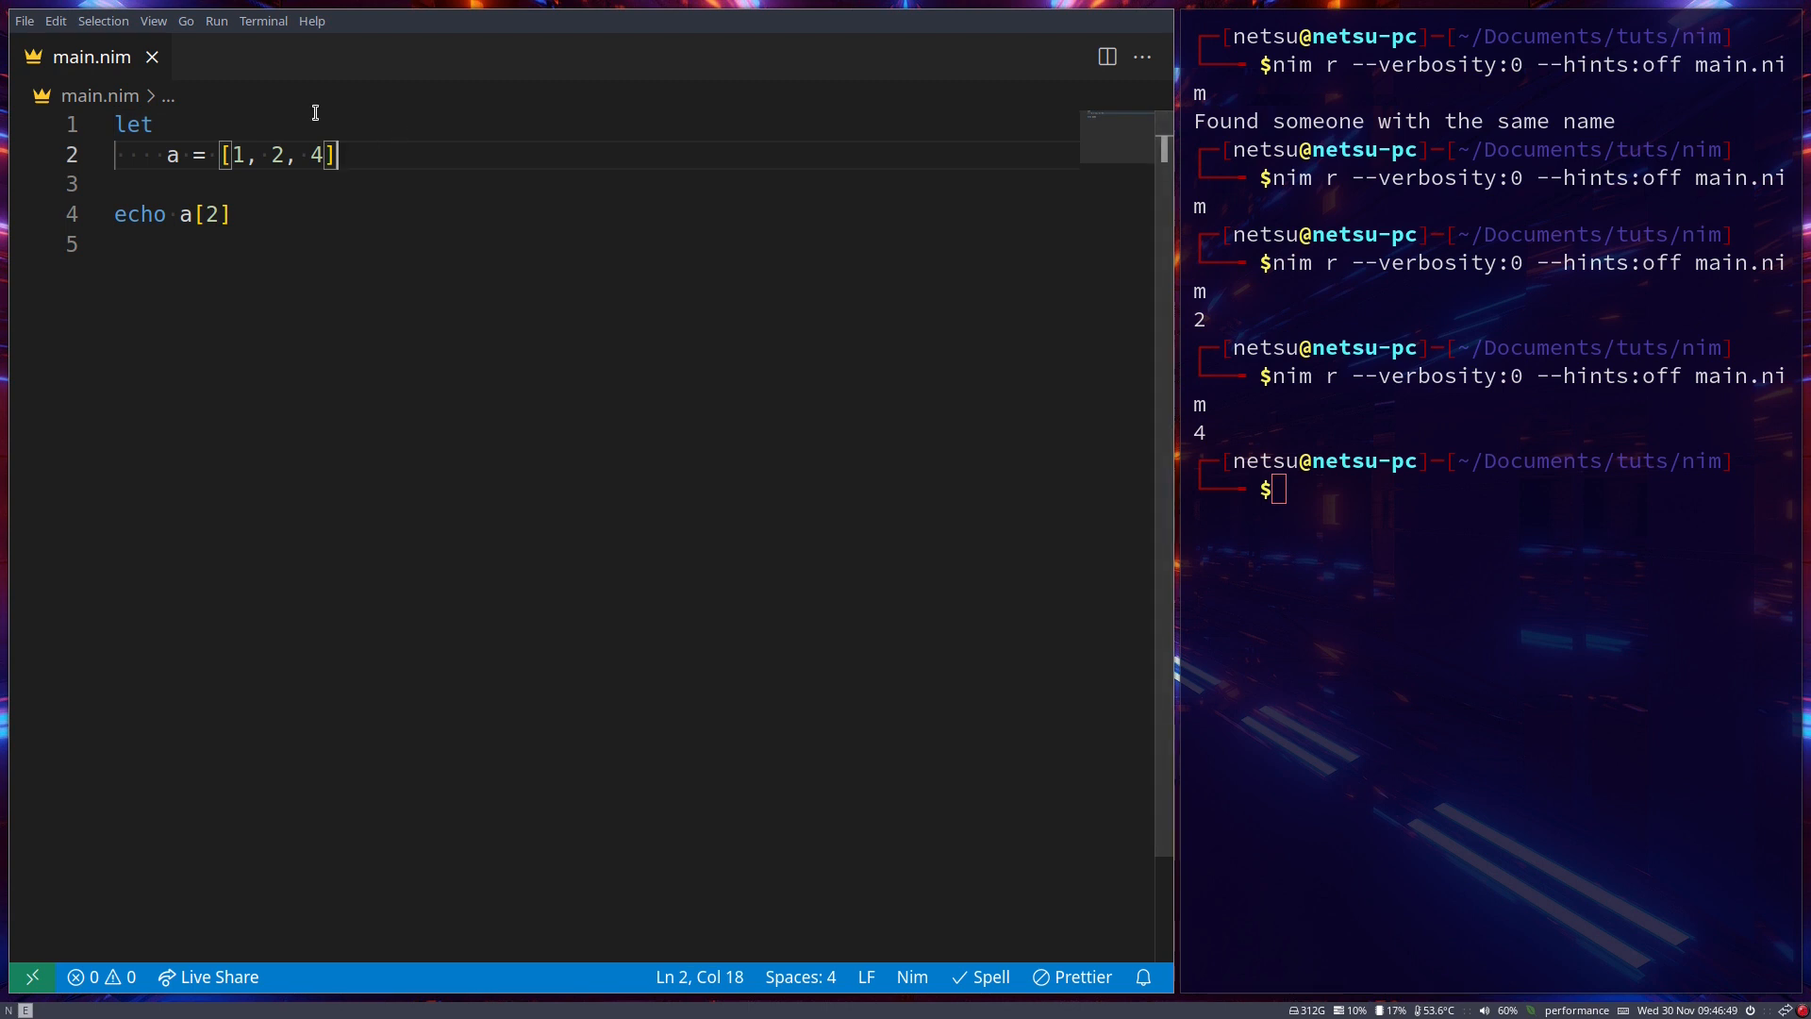
mouse_move(402, 183)
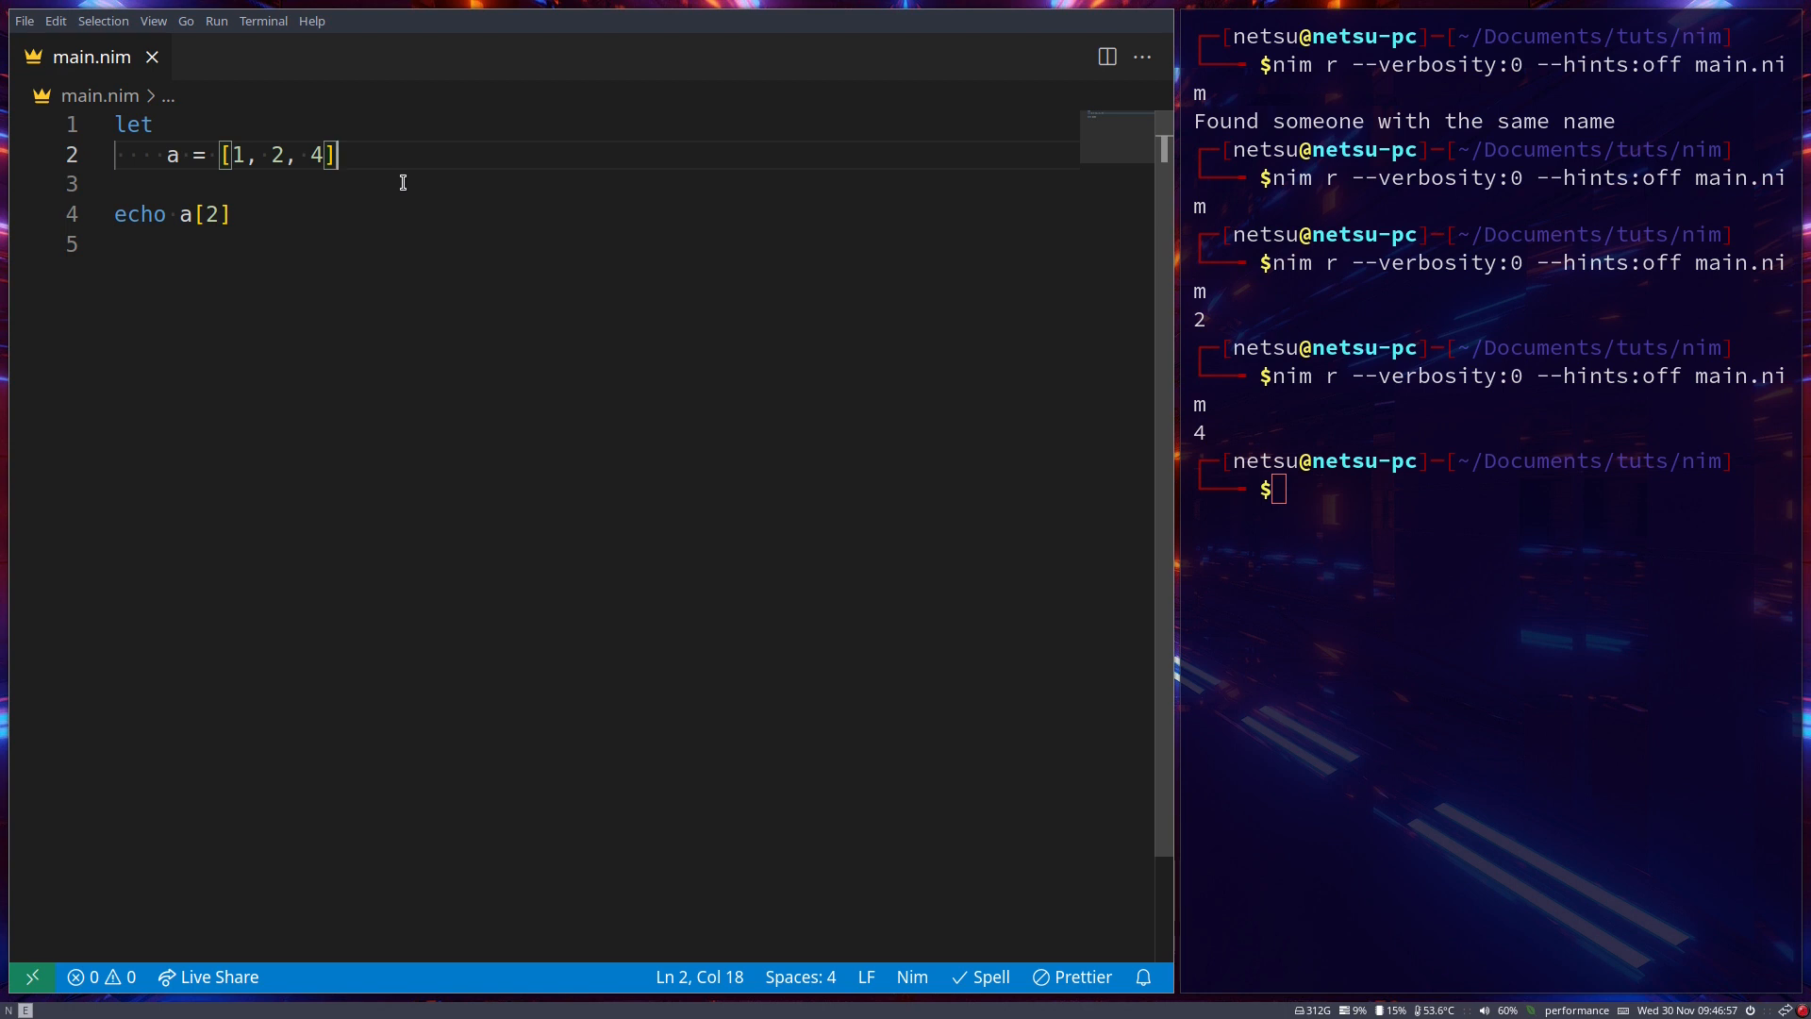
mouse_move(384, 162)
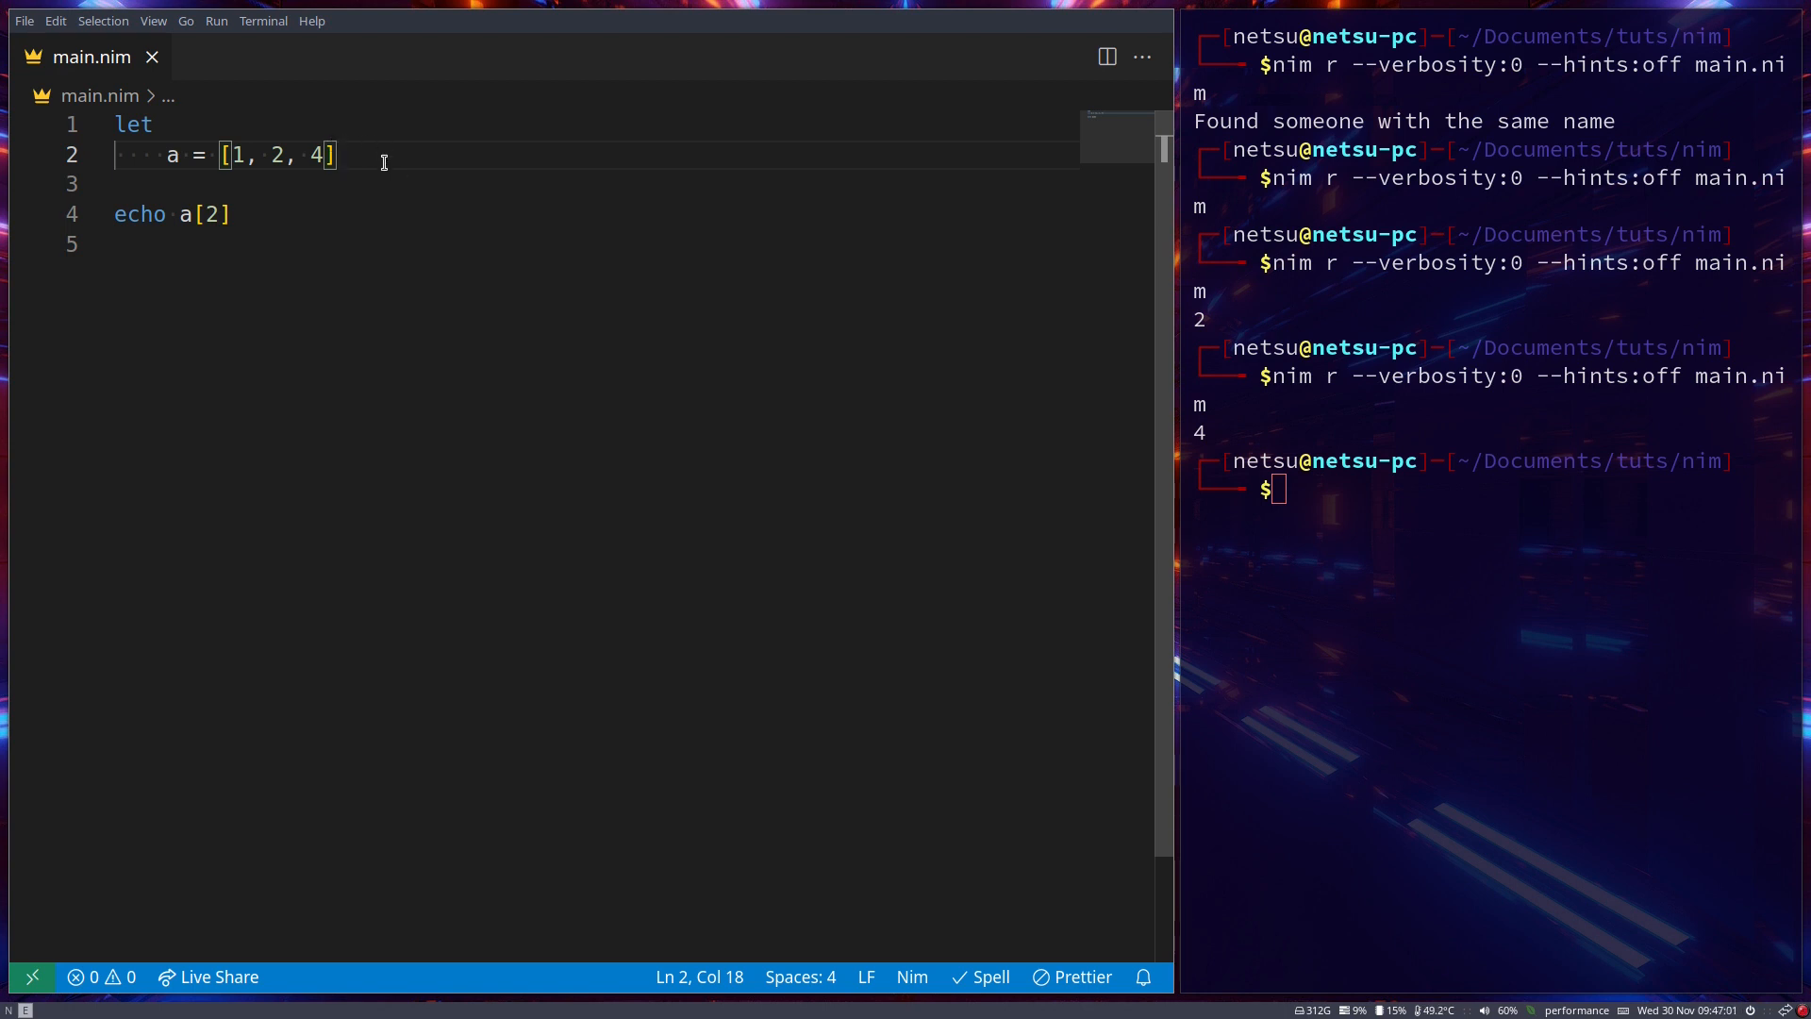
Add a var block declaring e: array[4, bool]
key(Enter)
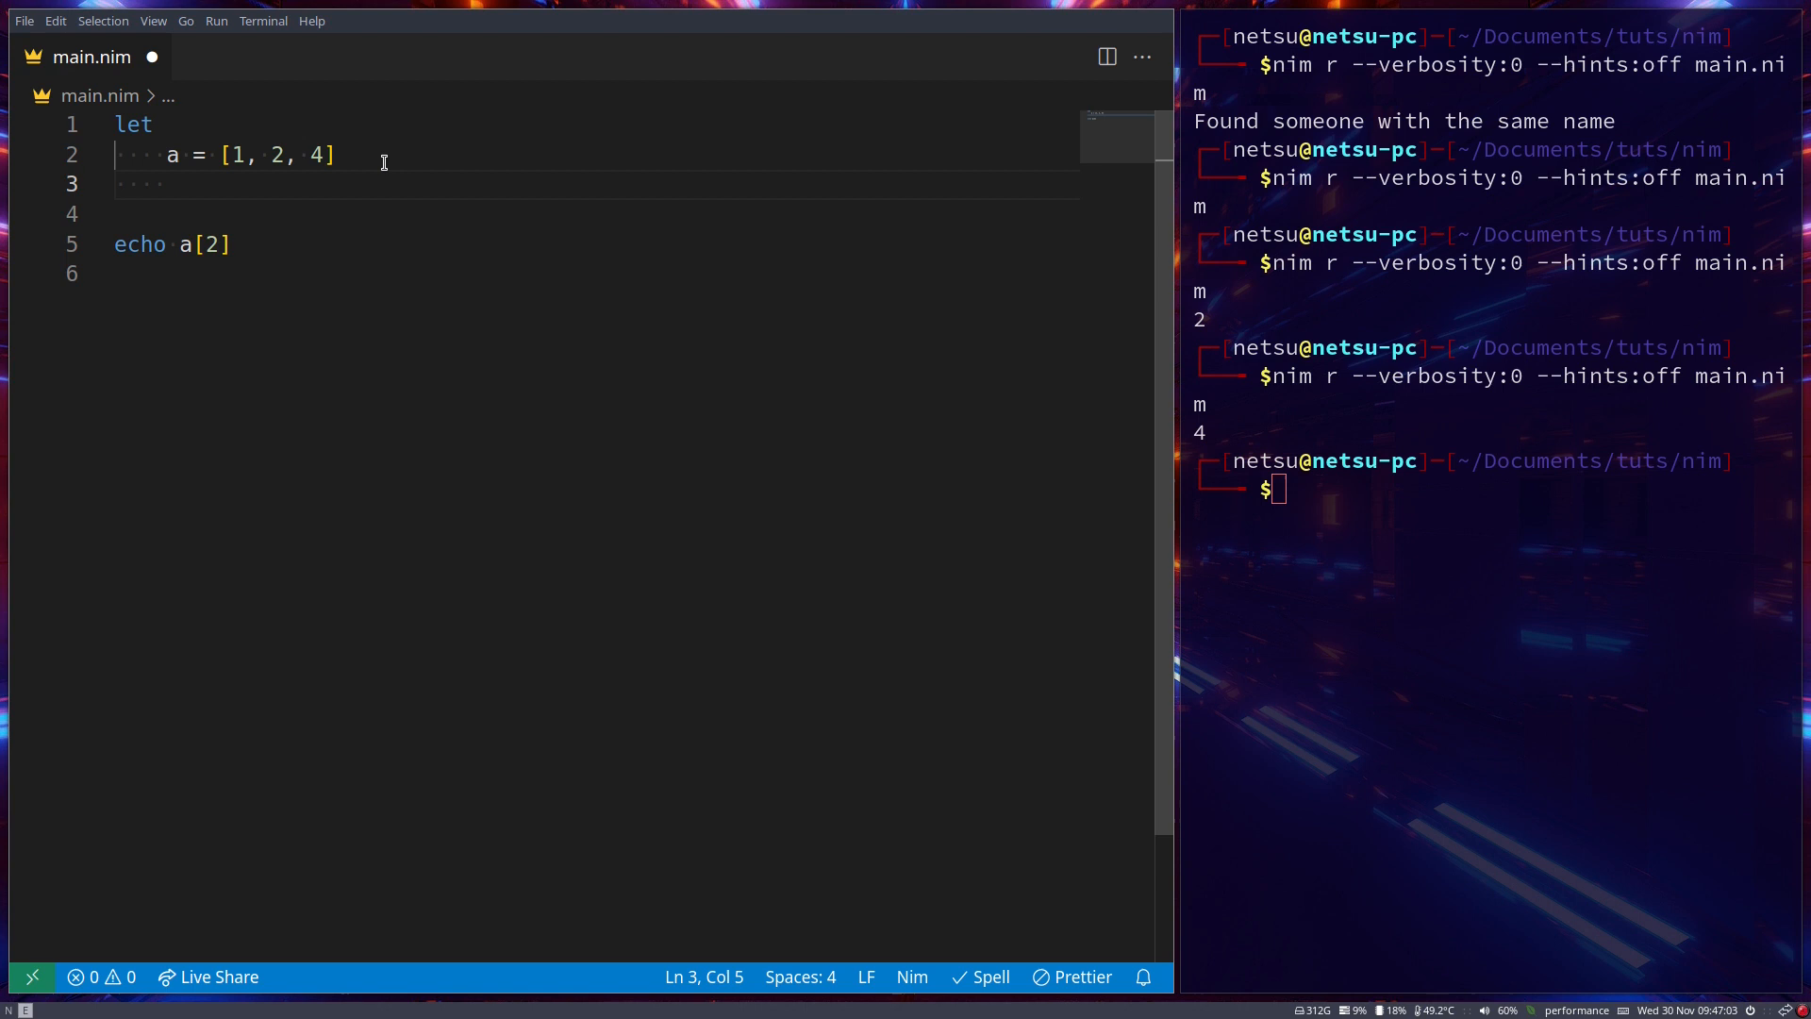
text(e)
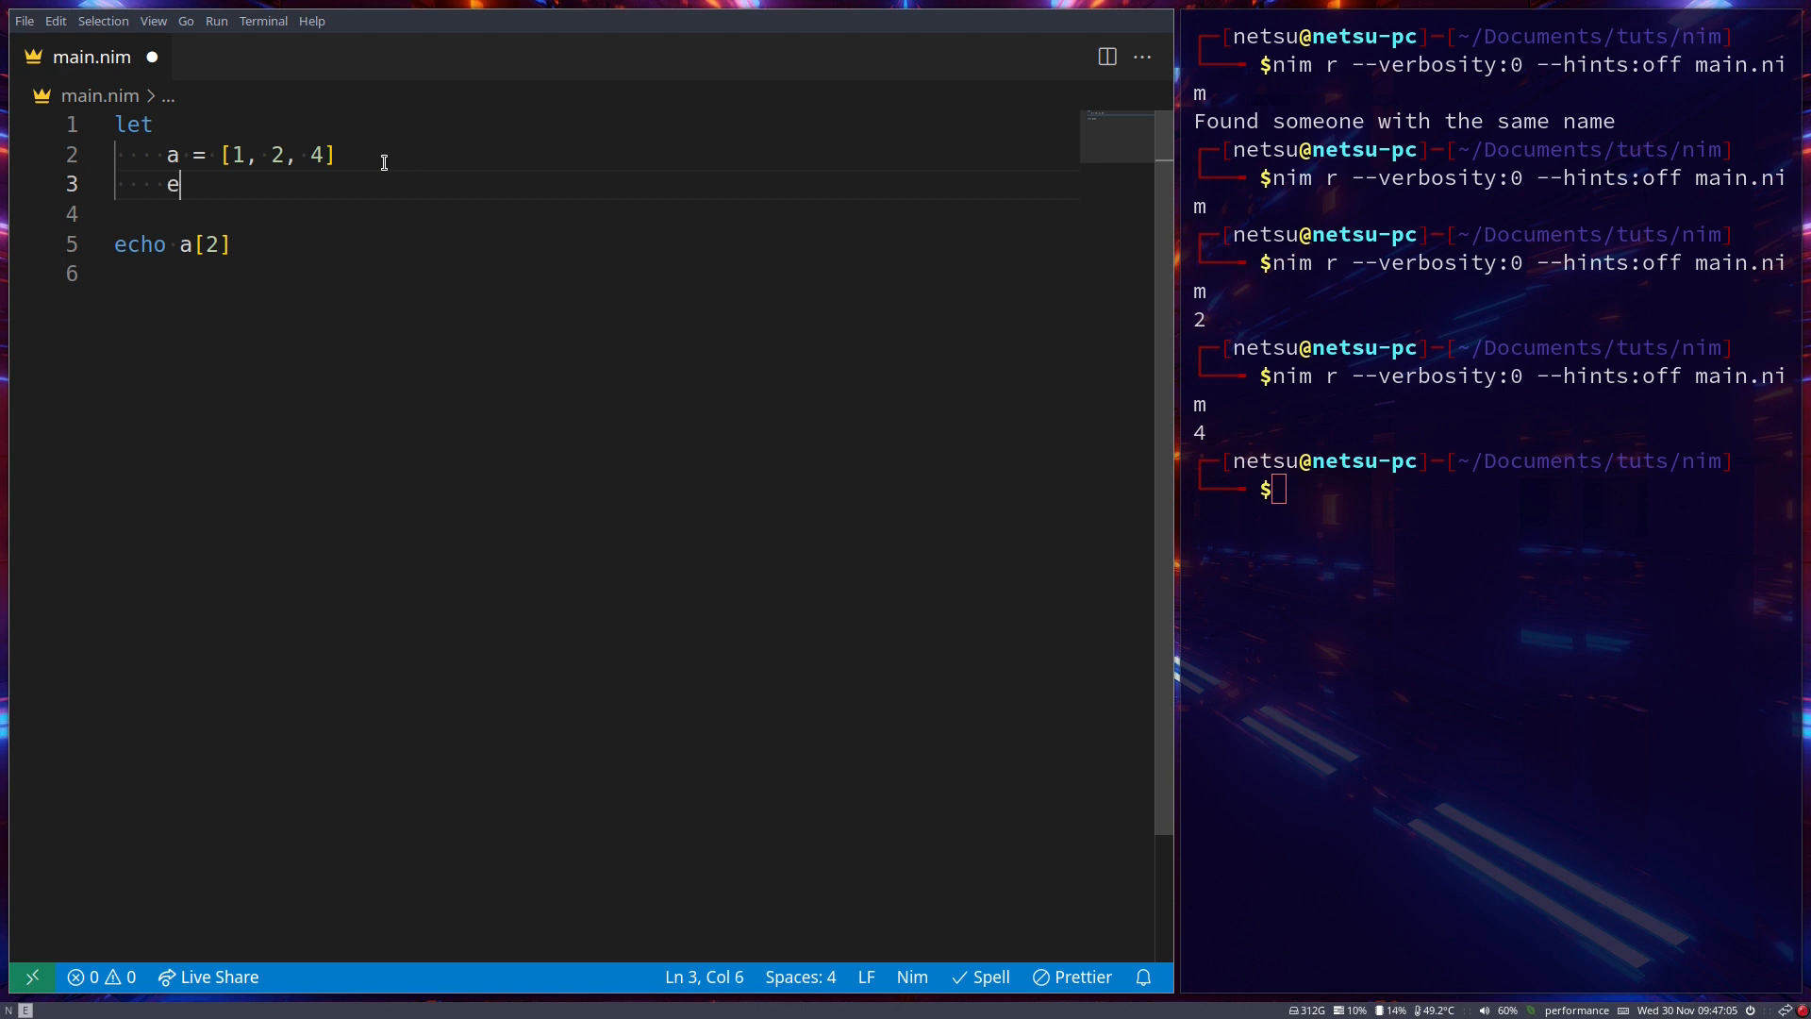
text(:)
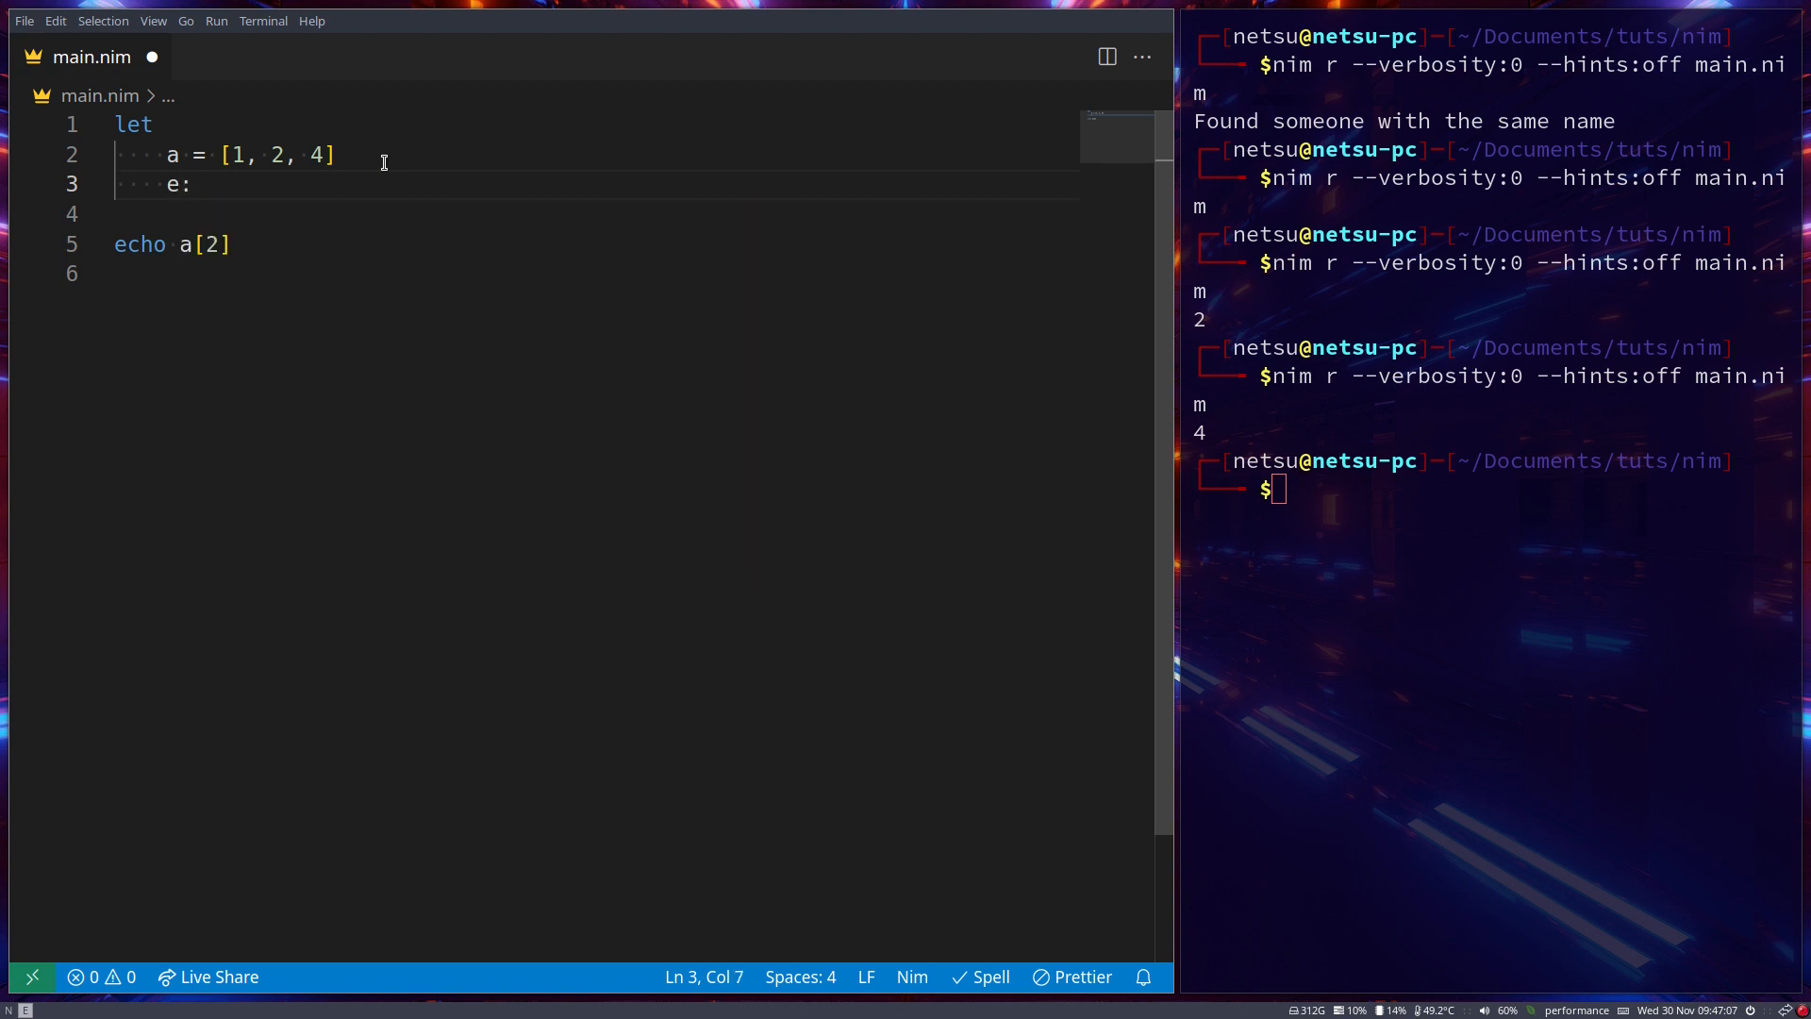
text(array)
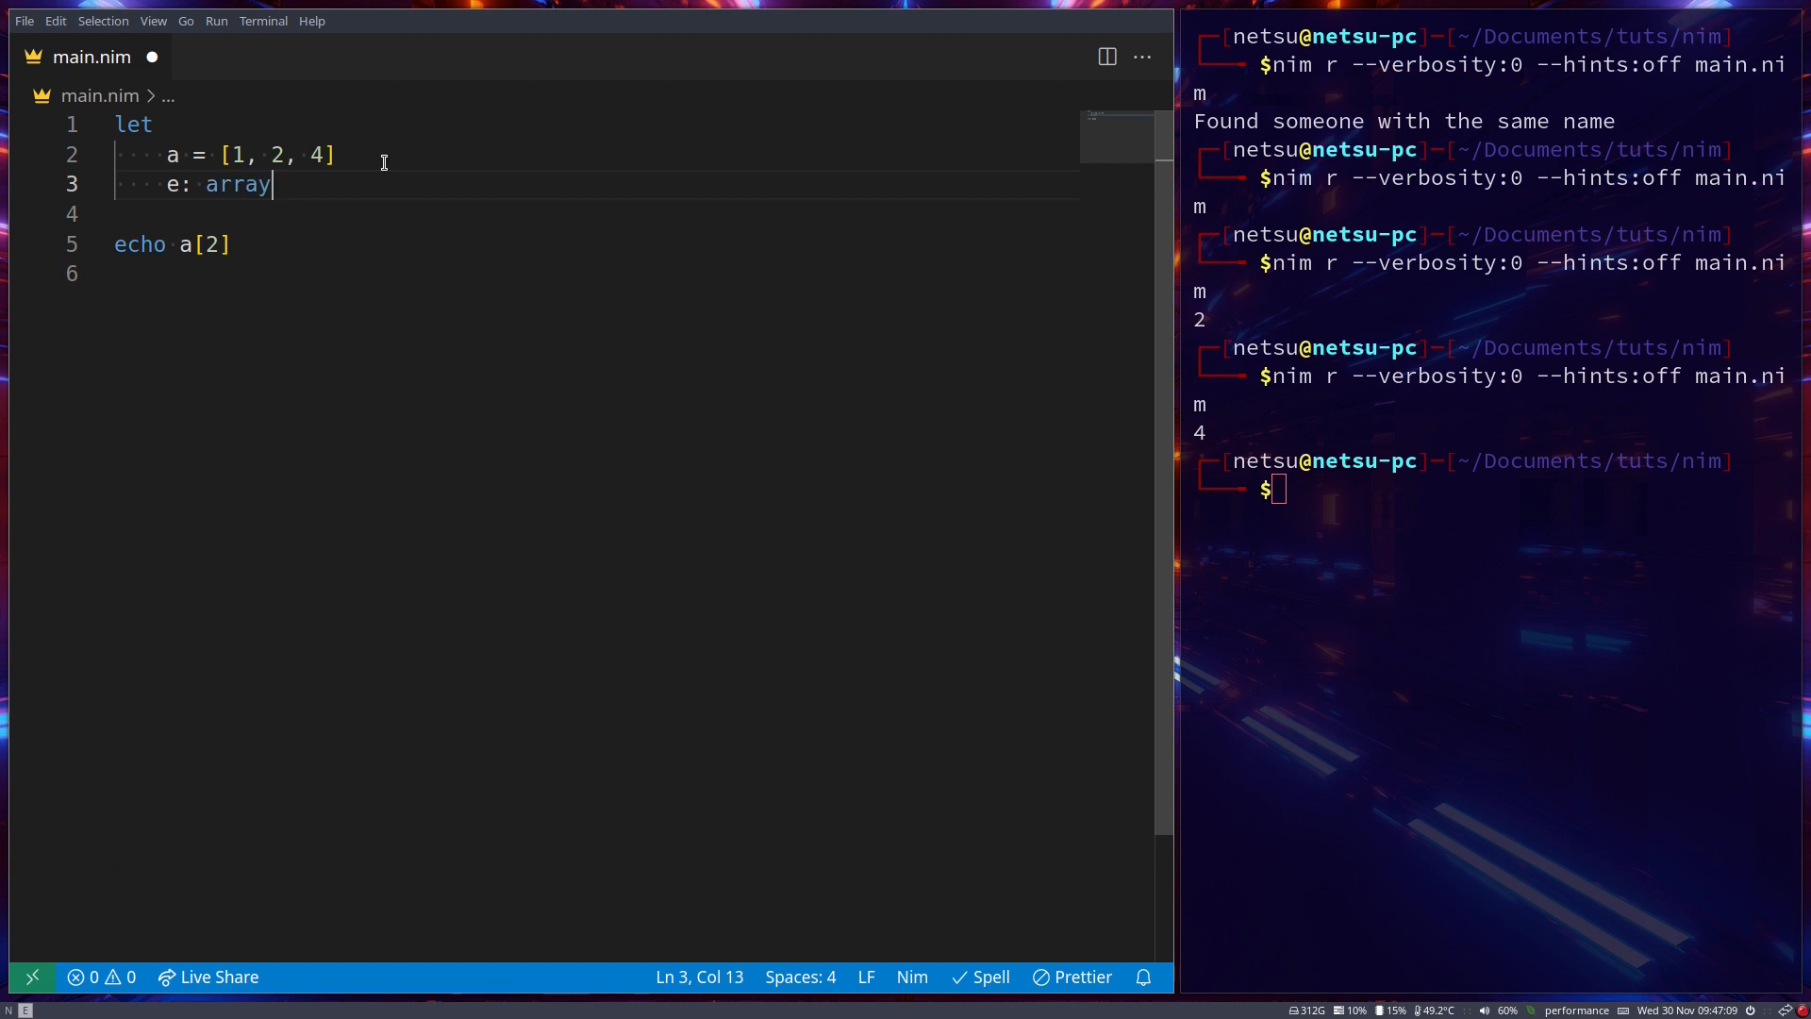
text([4])
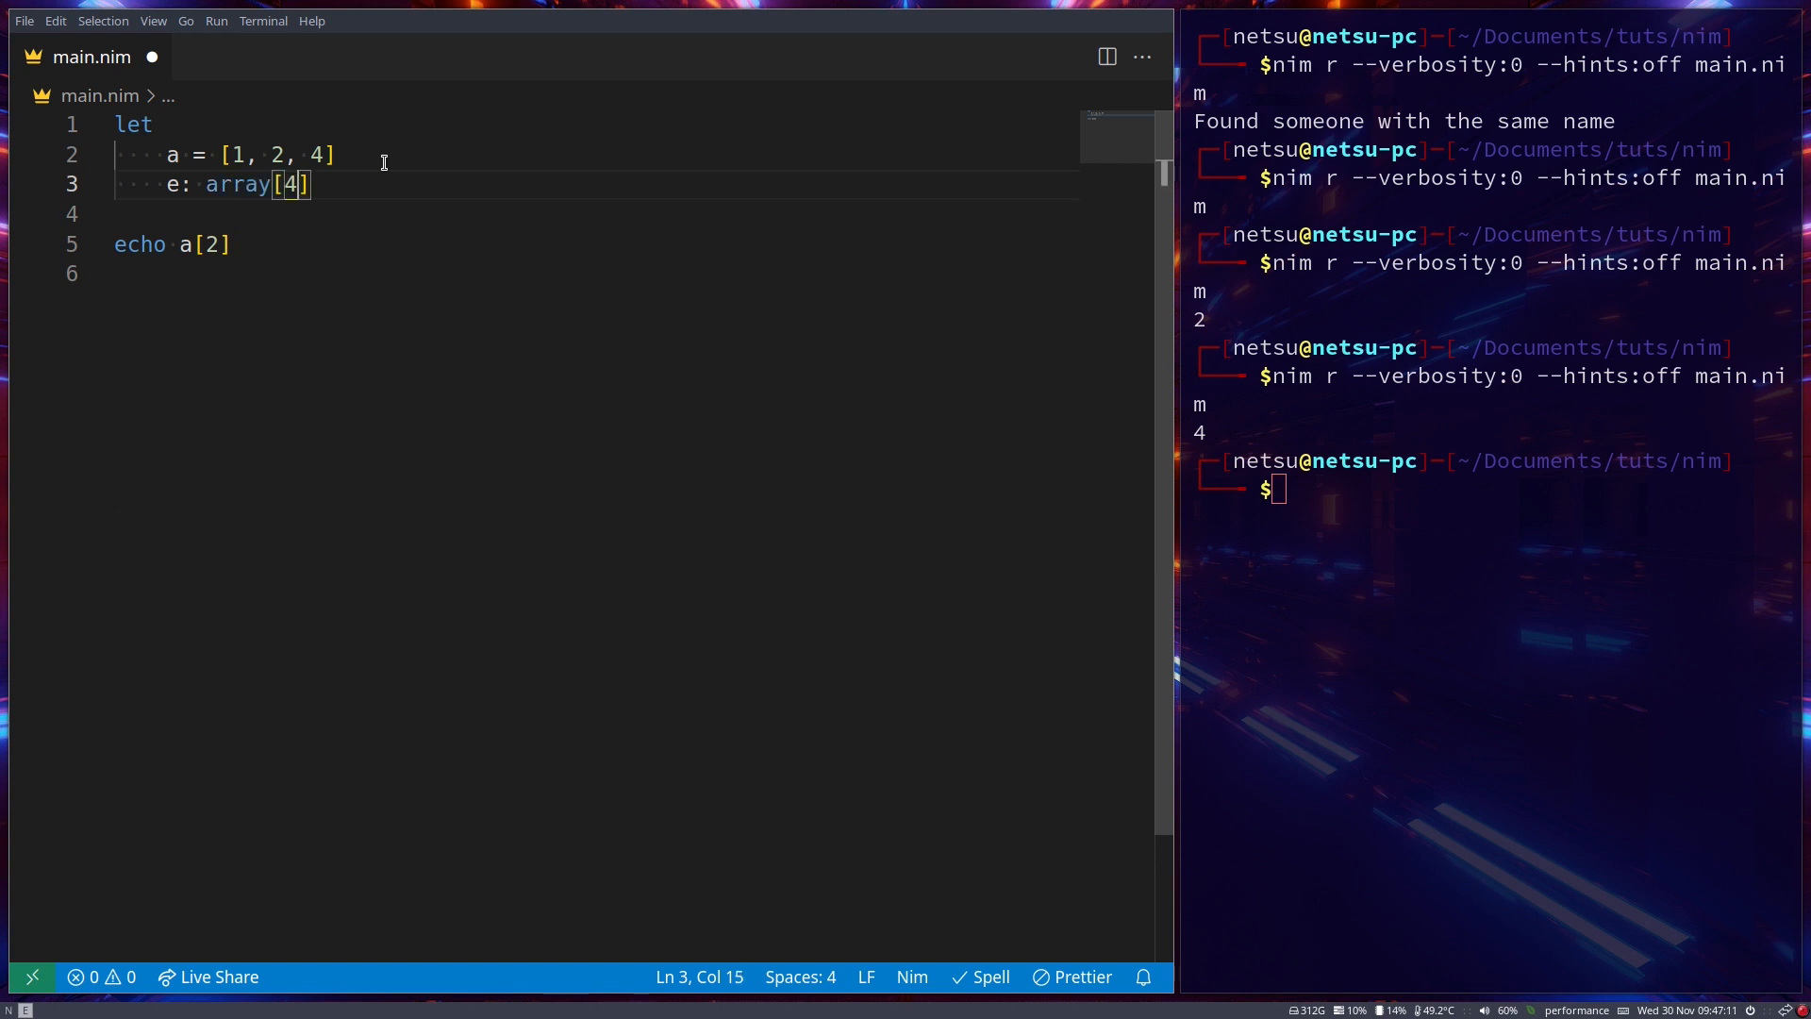
text(, bool)
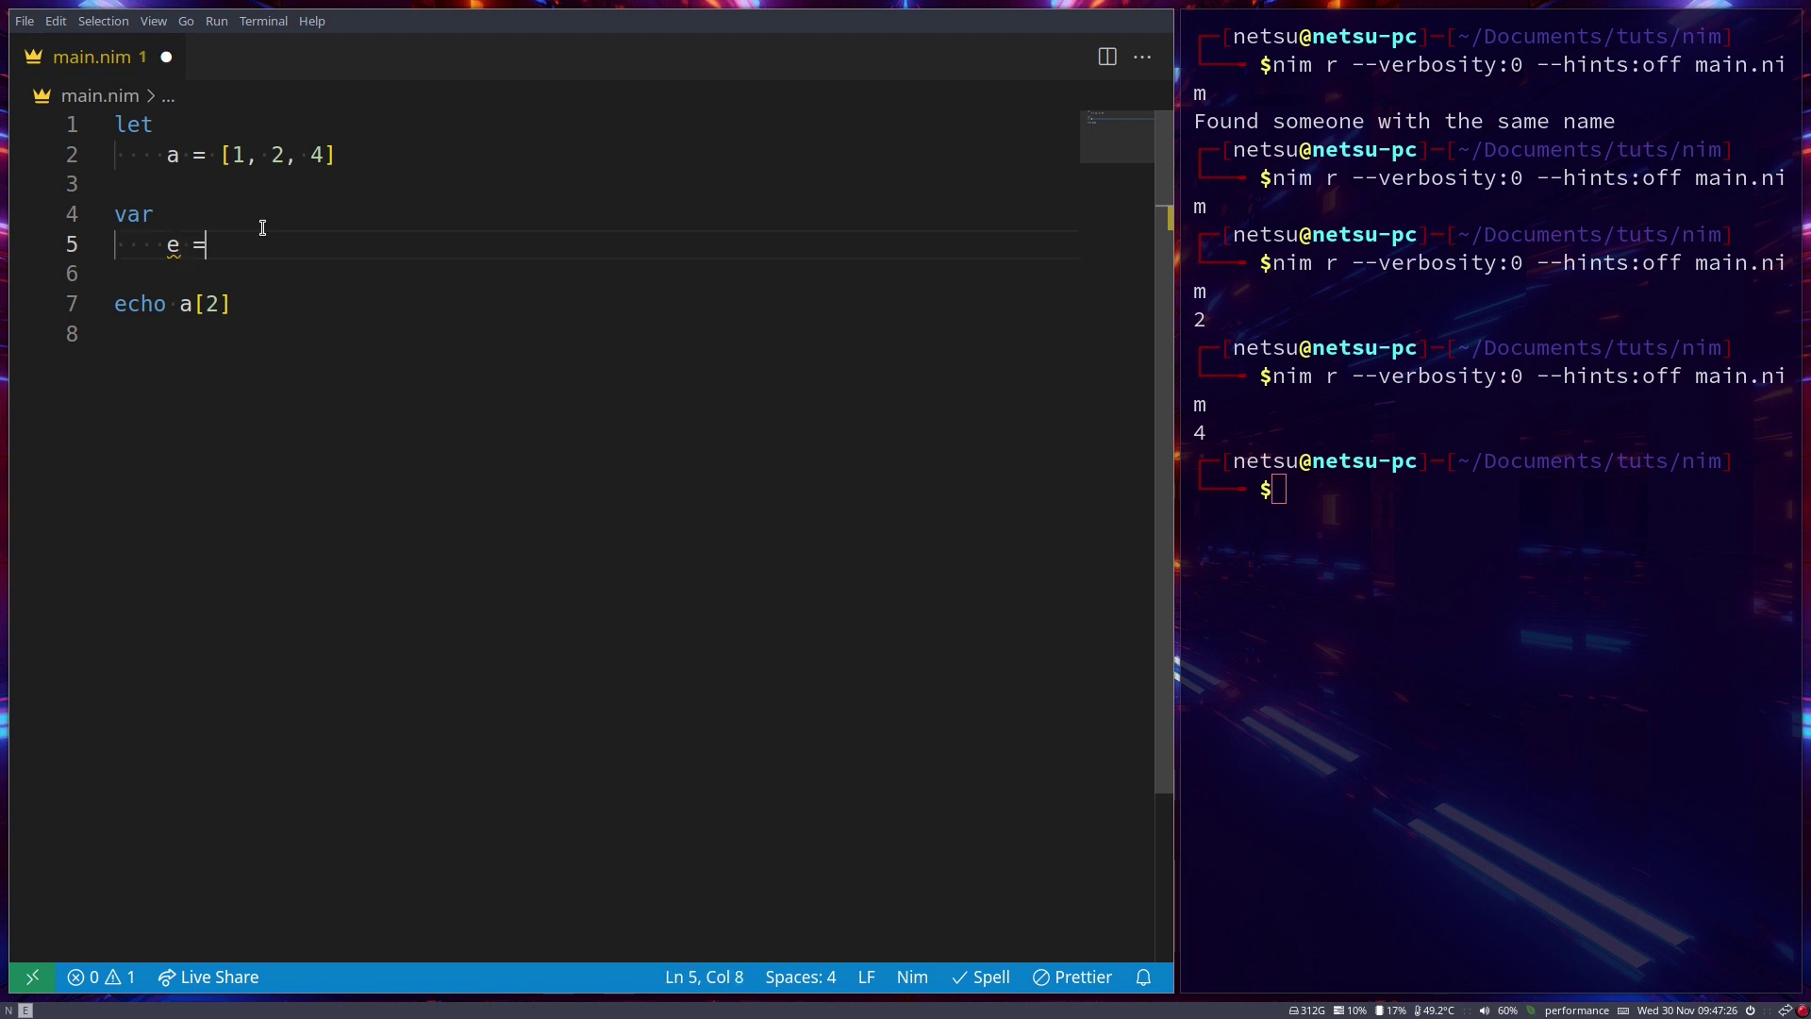
text([])
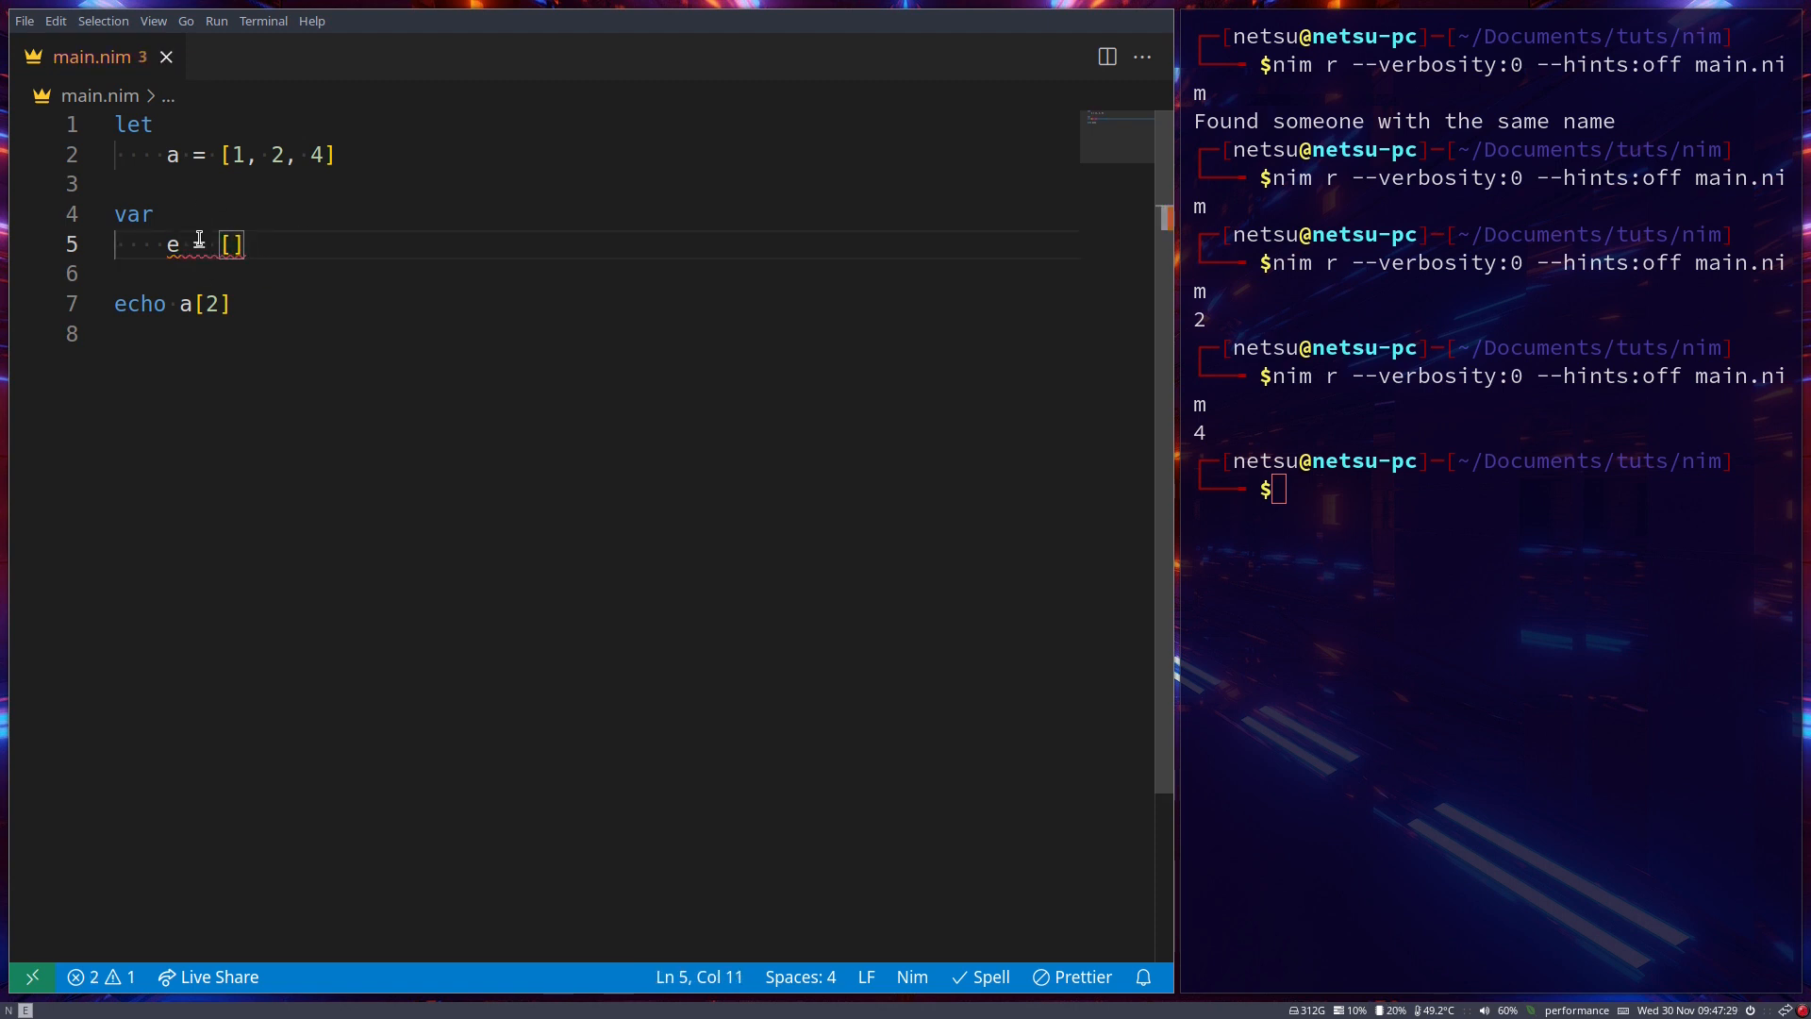
mouse_move(200, 243)
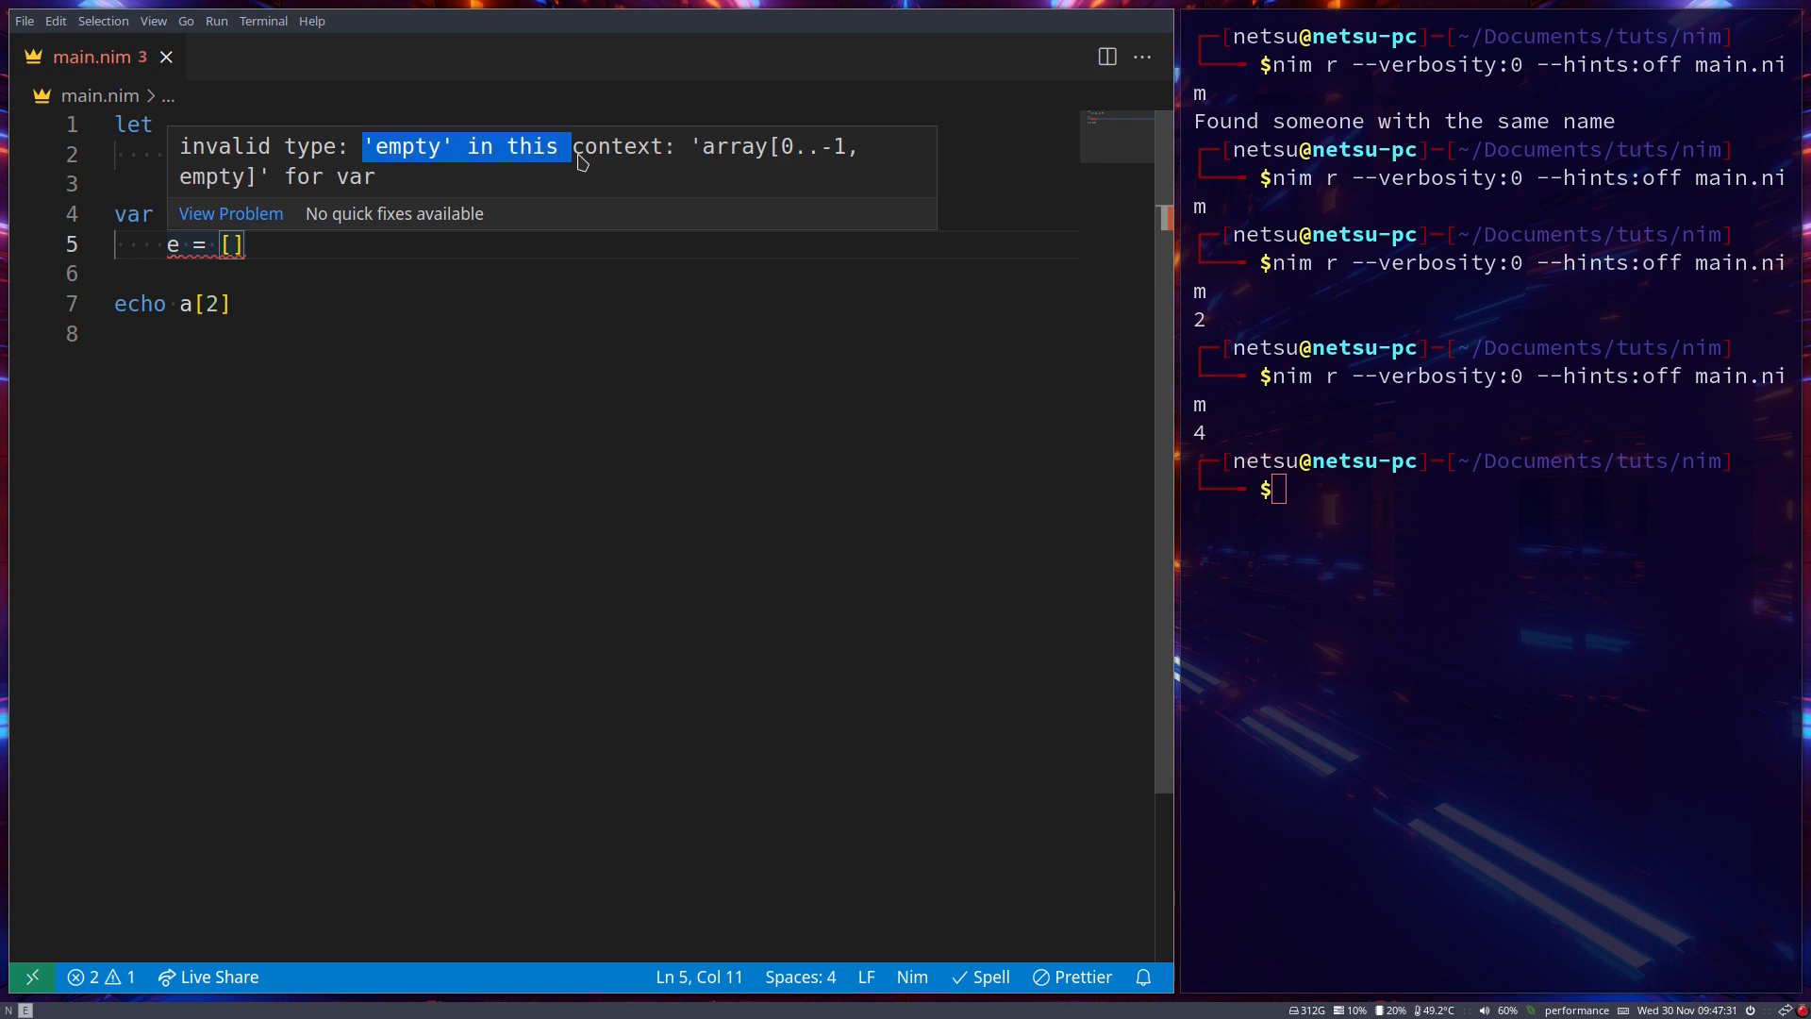
mouse_move(762, 162)
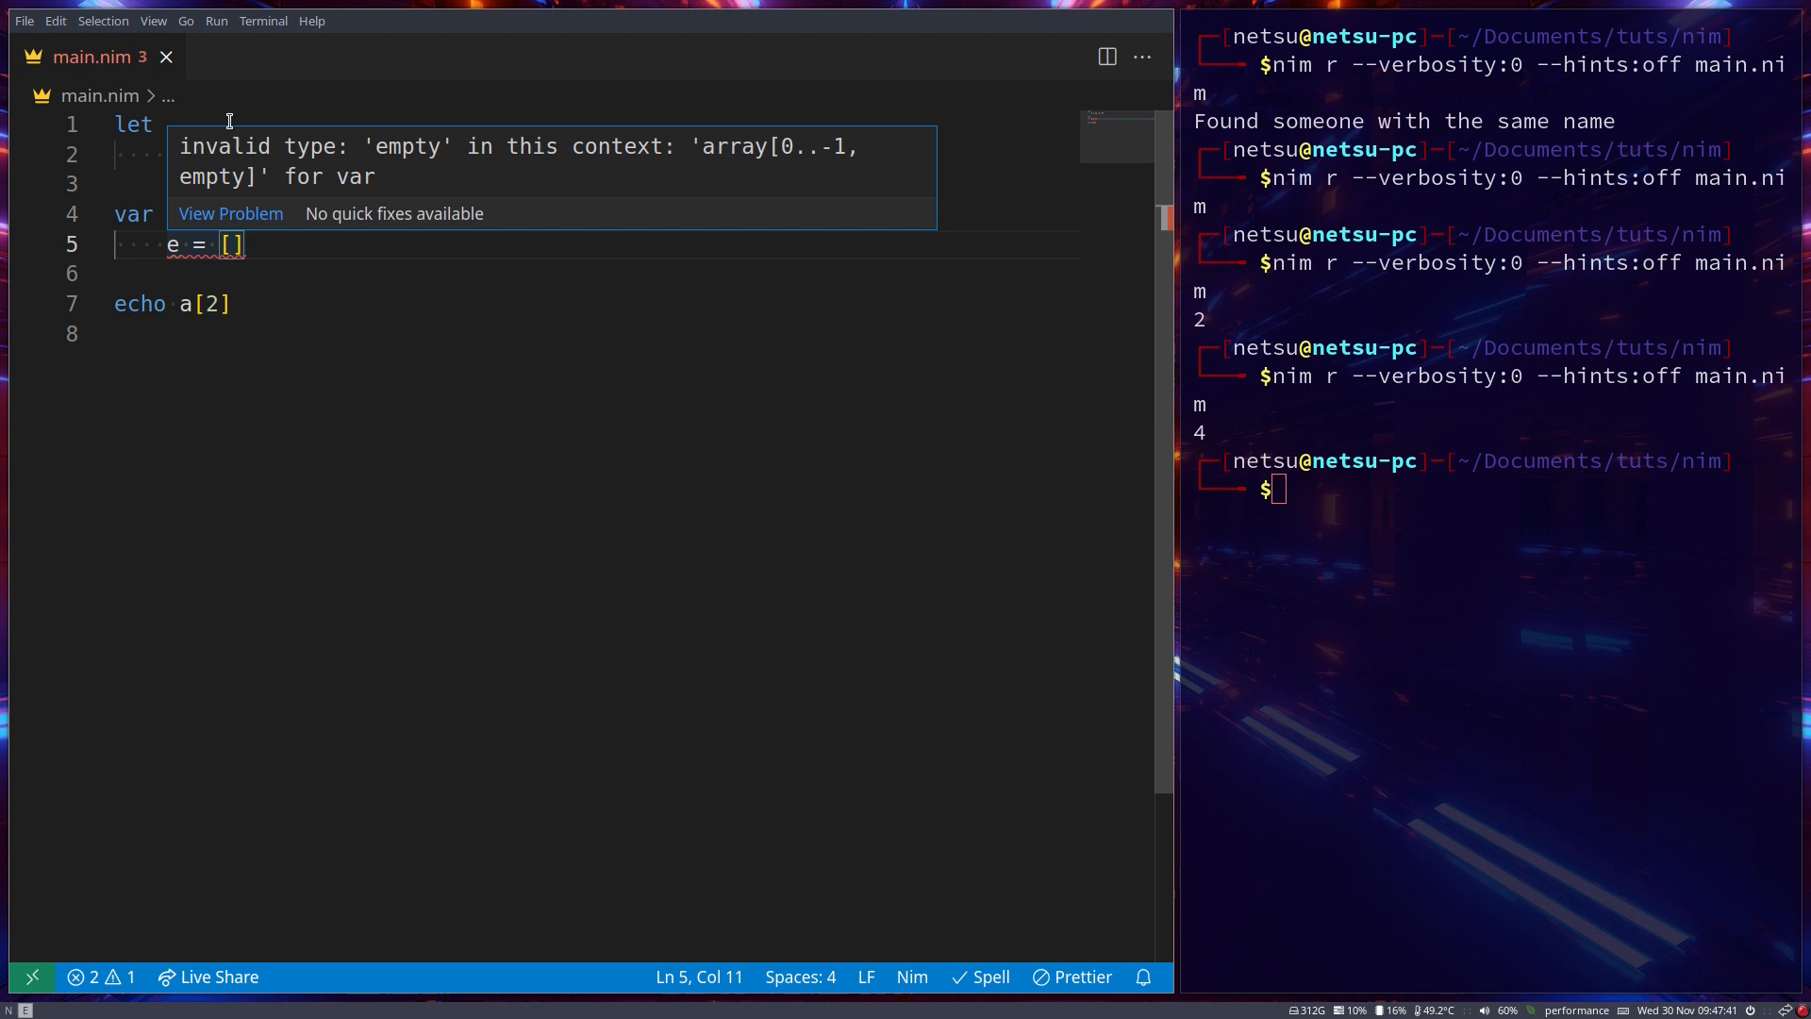
mouse_move(388, 219)
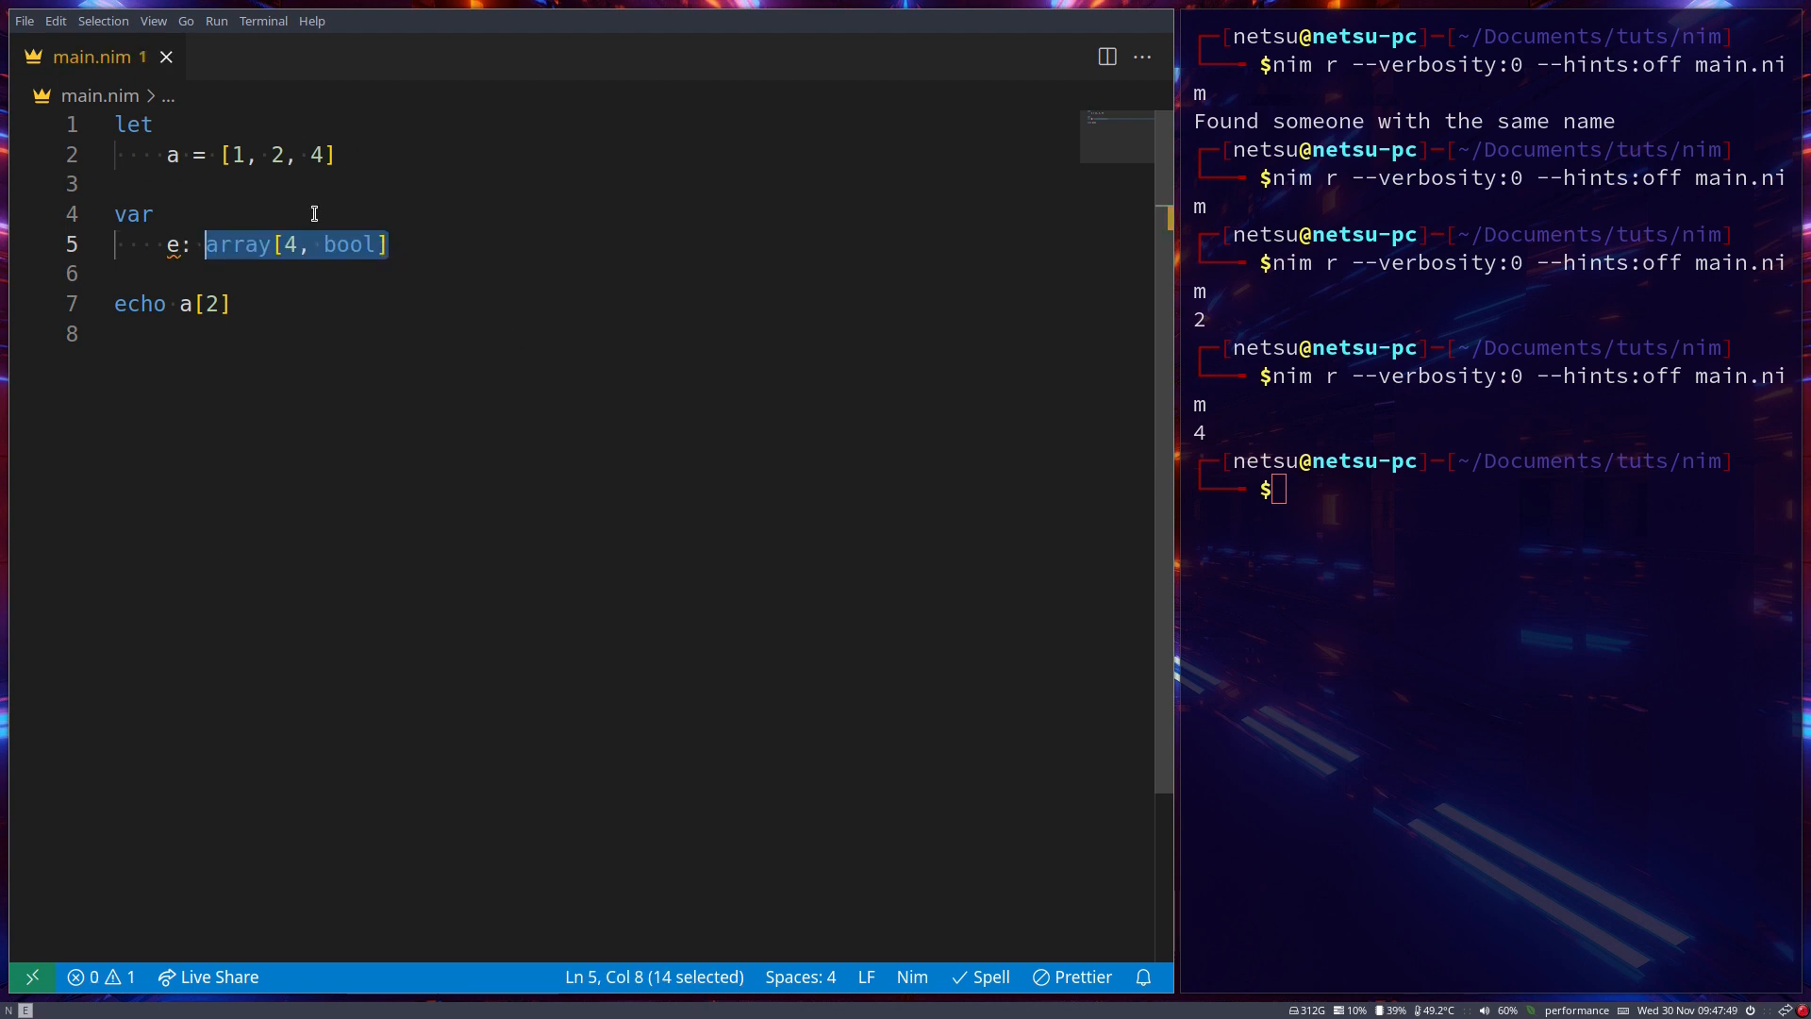
click(407, 245)
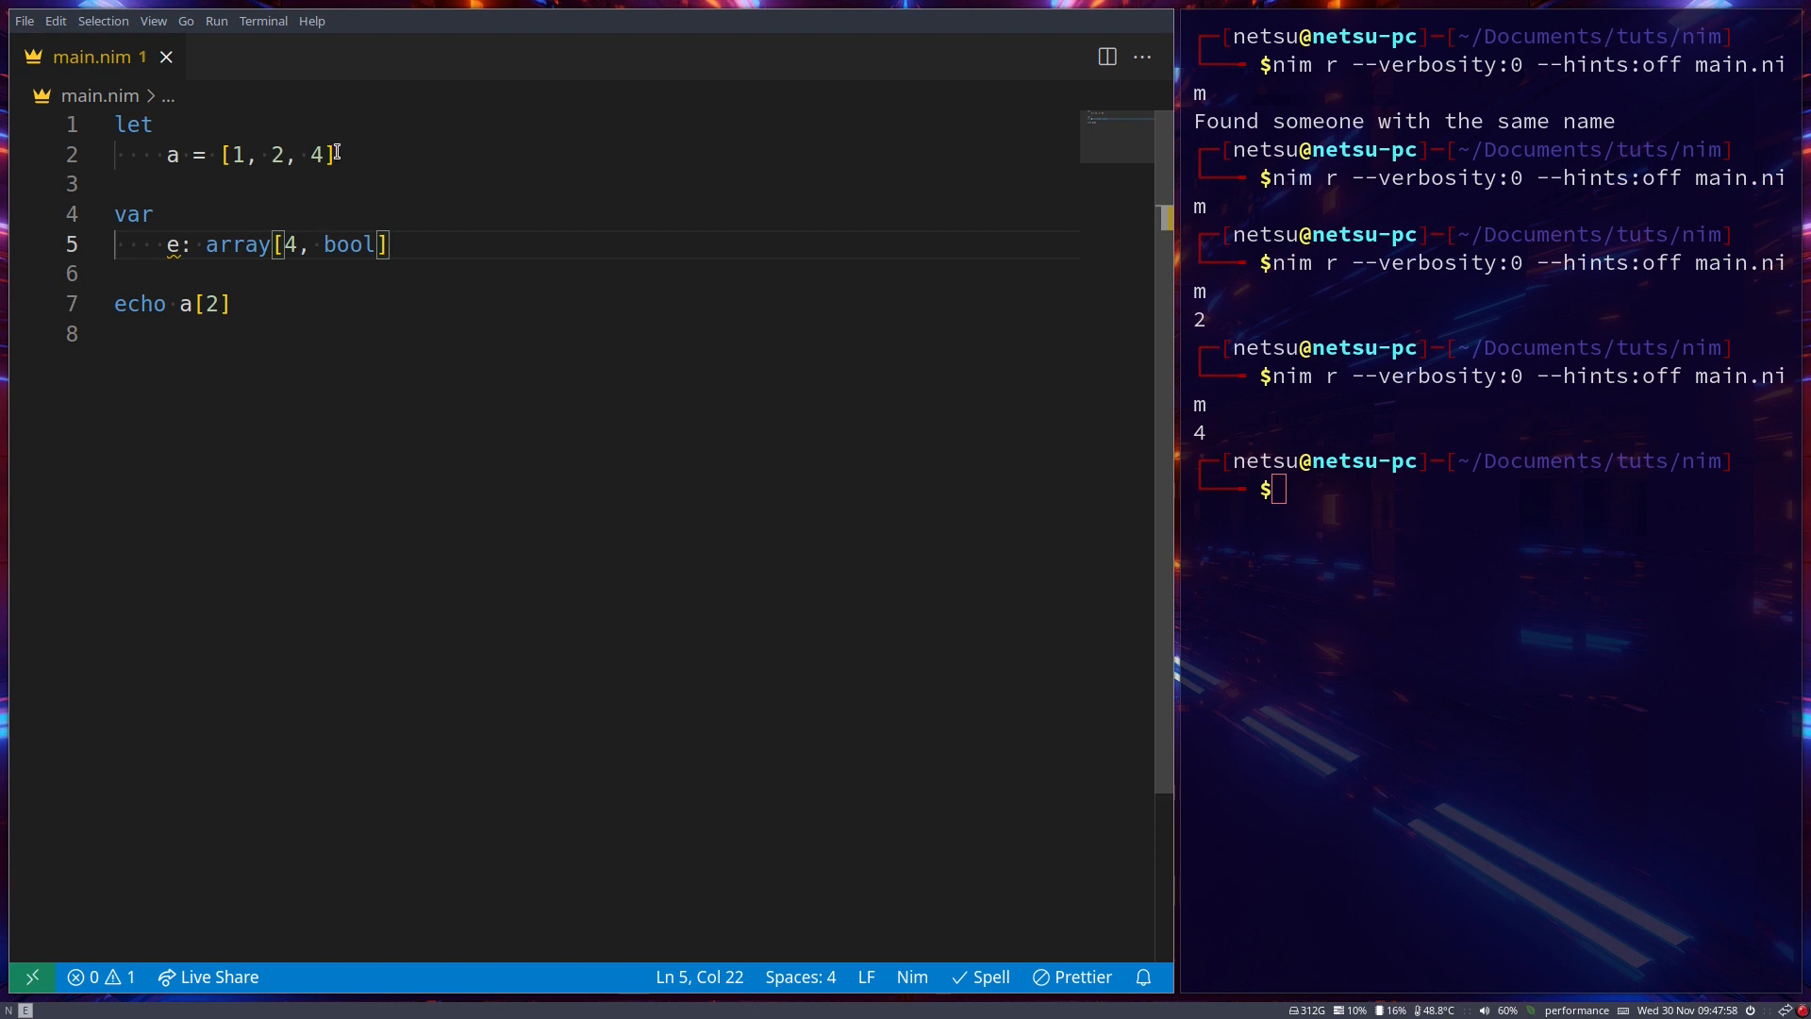
Declare z: array[2, array[3, int]] in the let block
key(Enter)
text(z:)
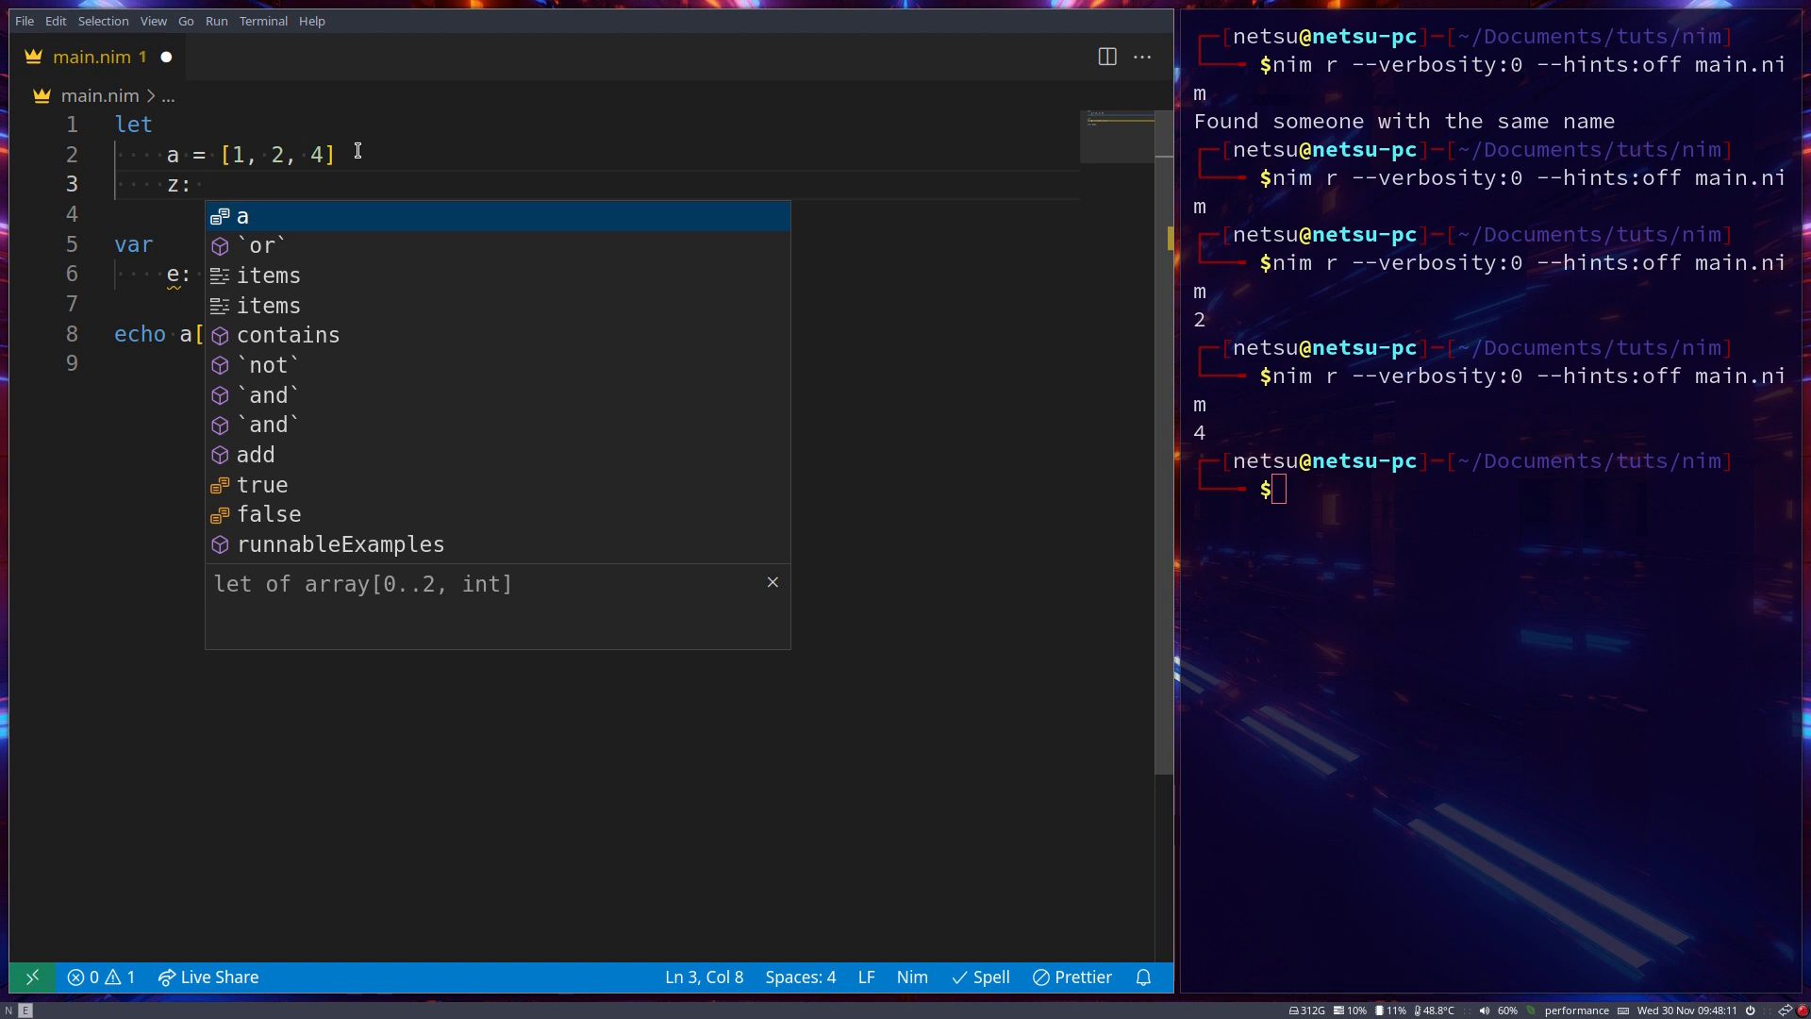
text(array[2)
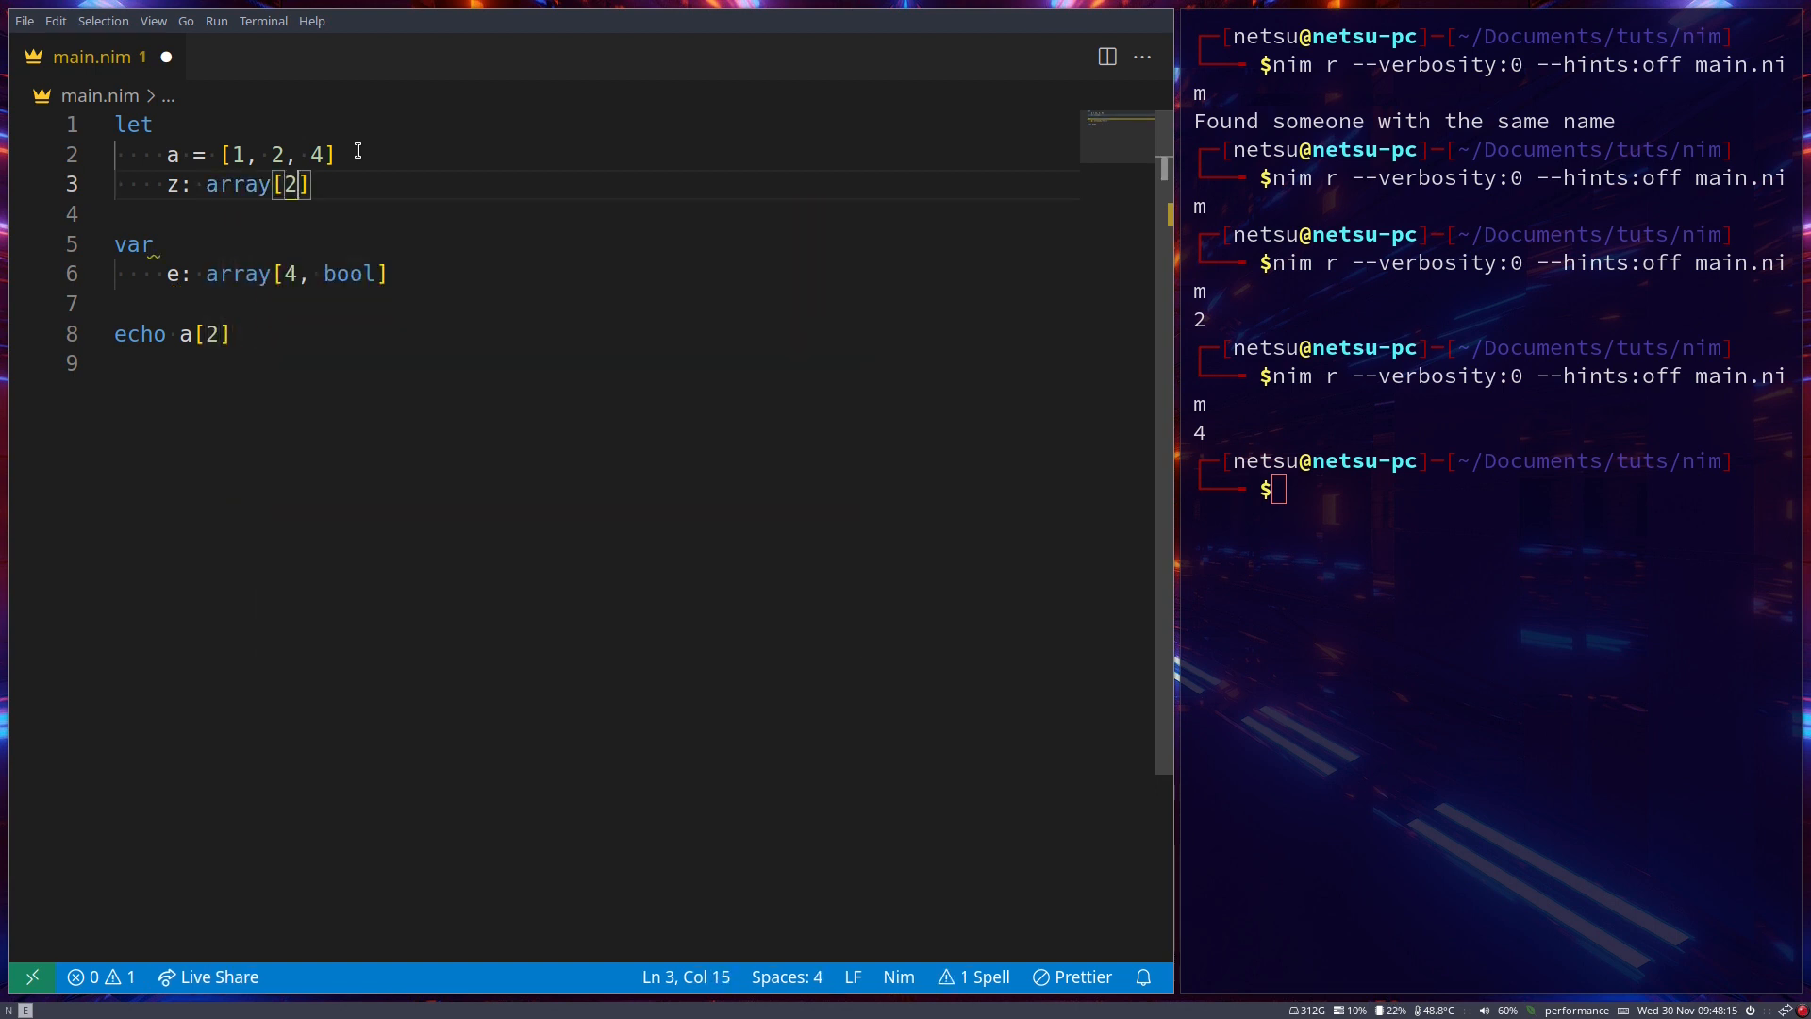
text(.)
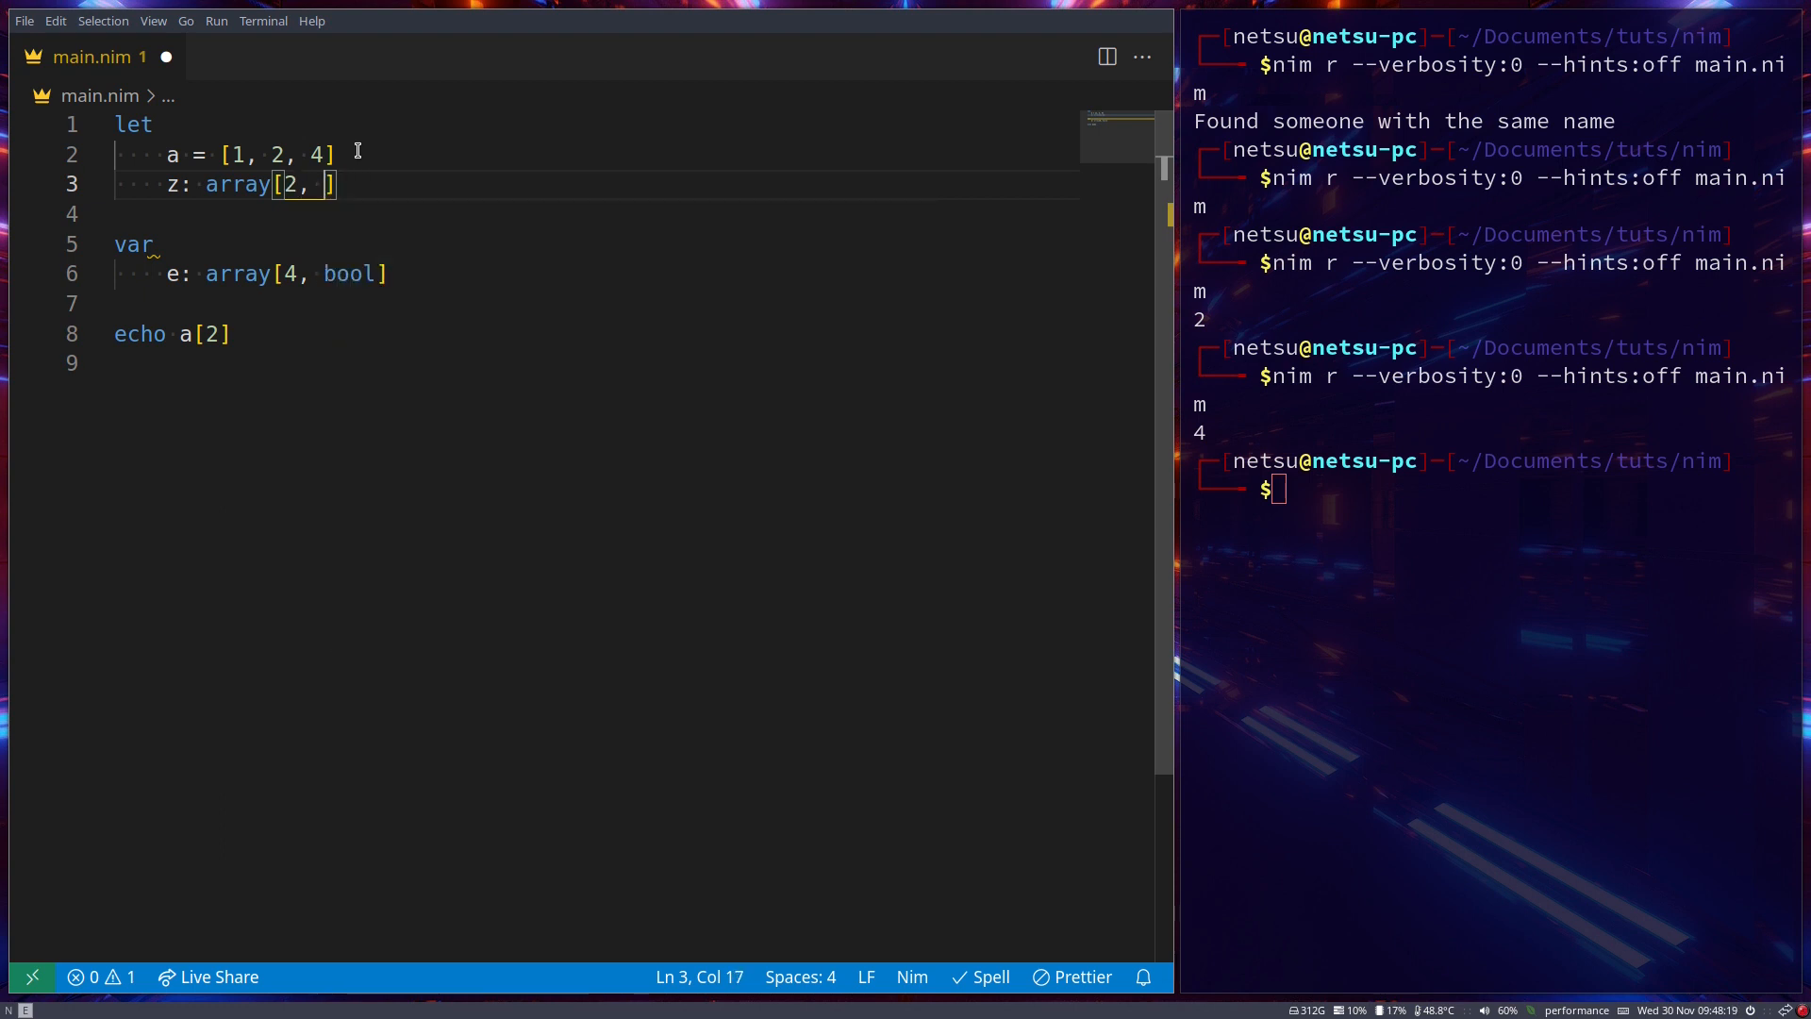
text(array)
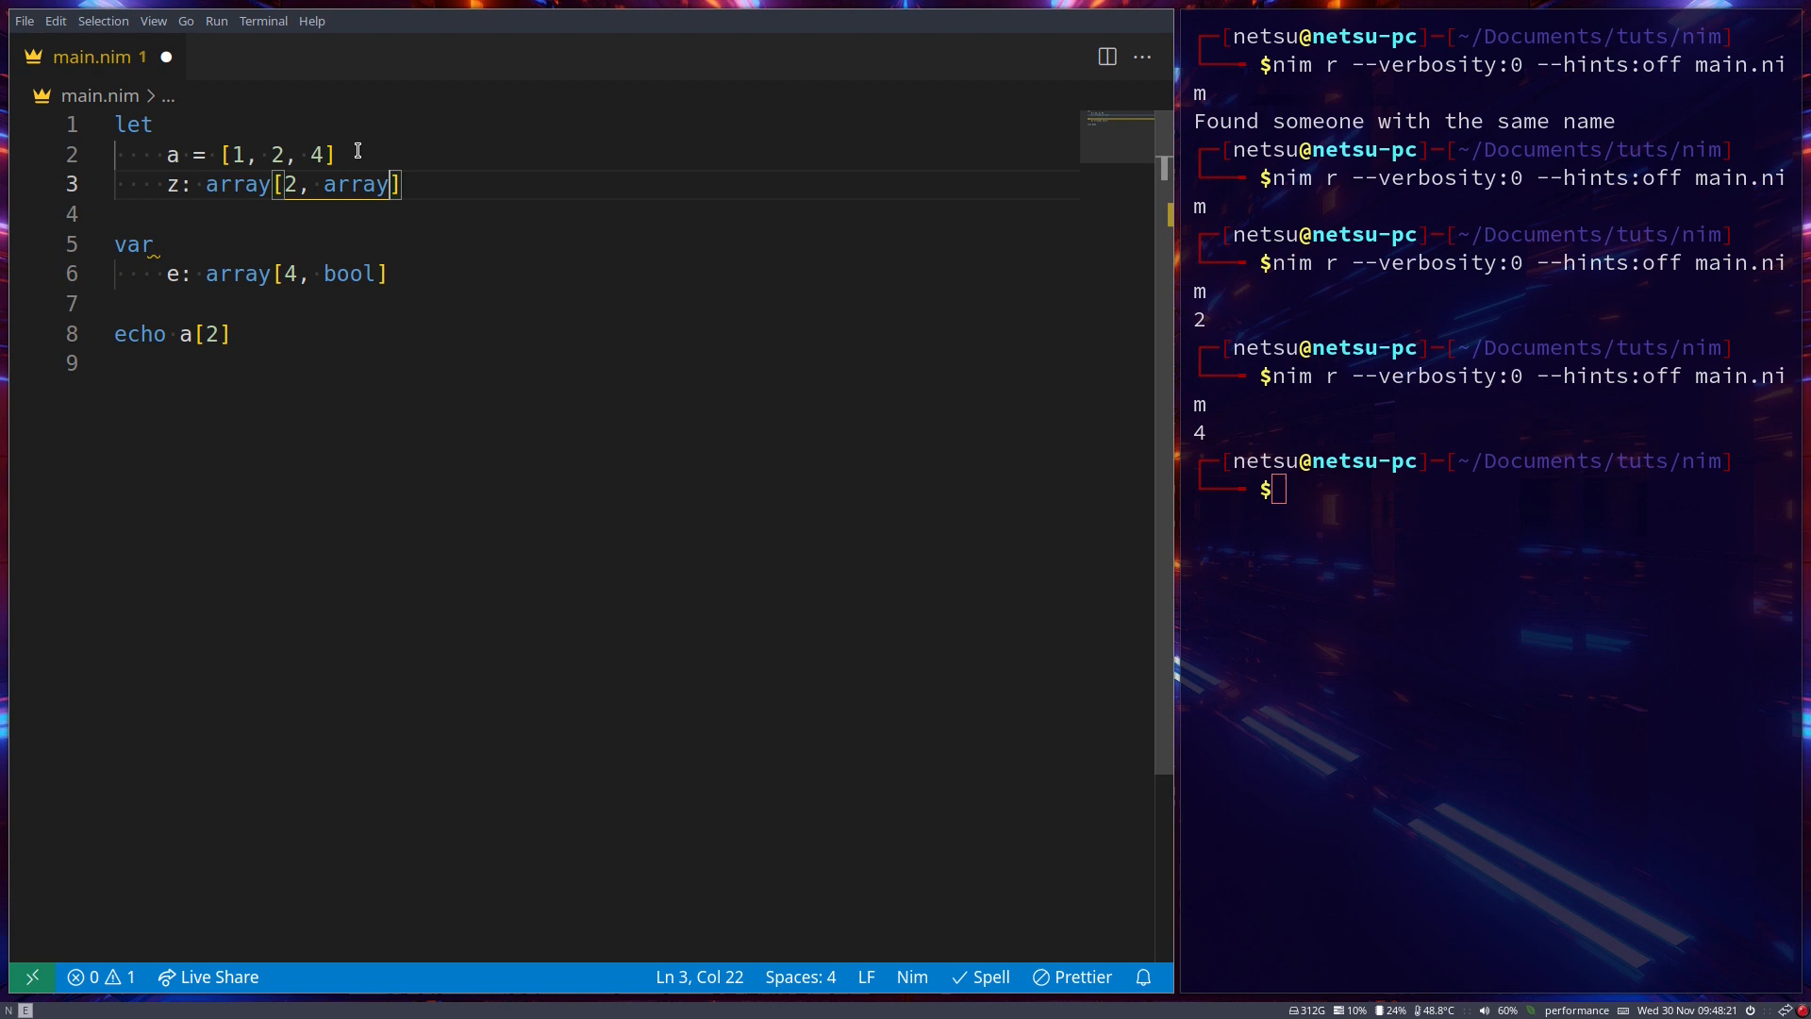
text([3,)
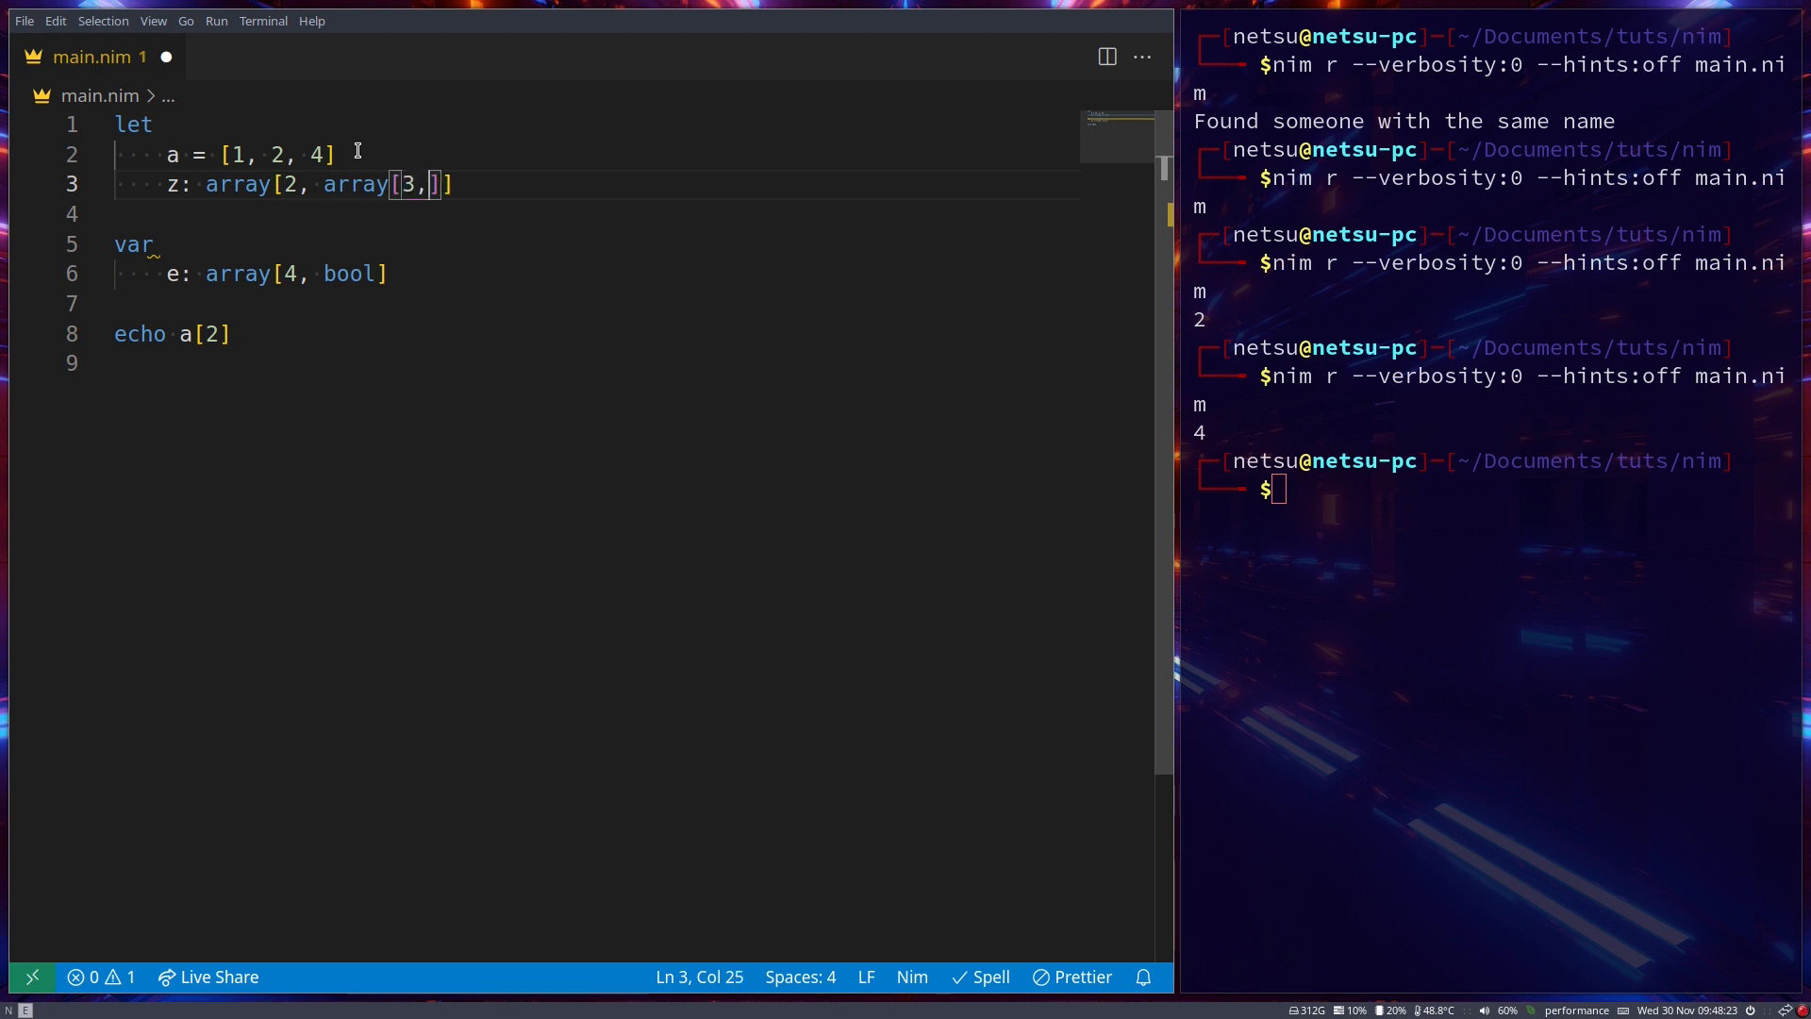
text(int)
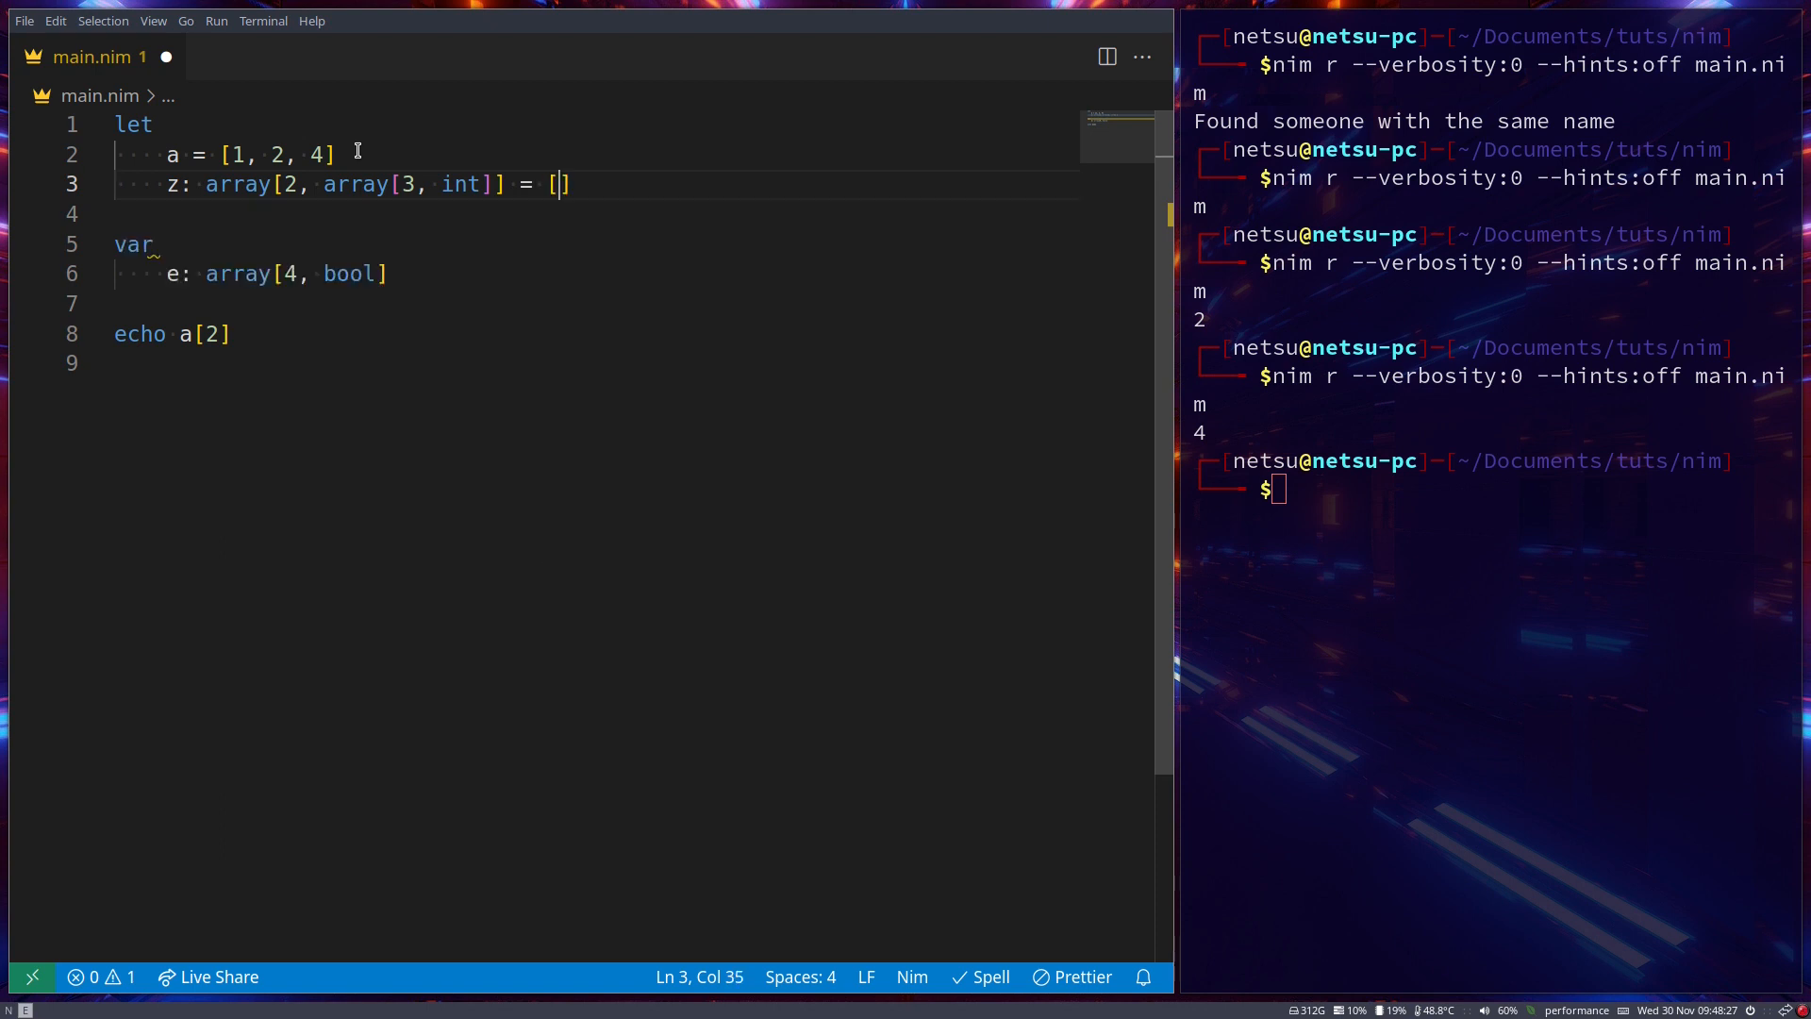
Fill z with rows [2, 4, 6] and [100, 200, 300] on separate lines
key(Enter)
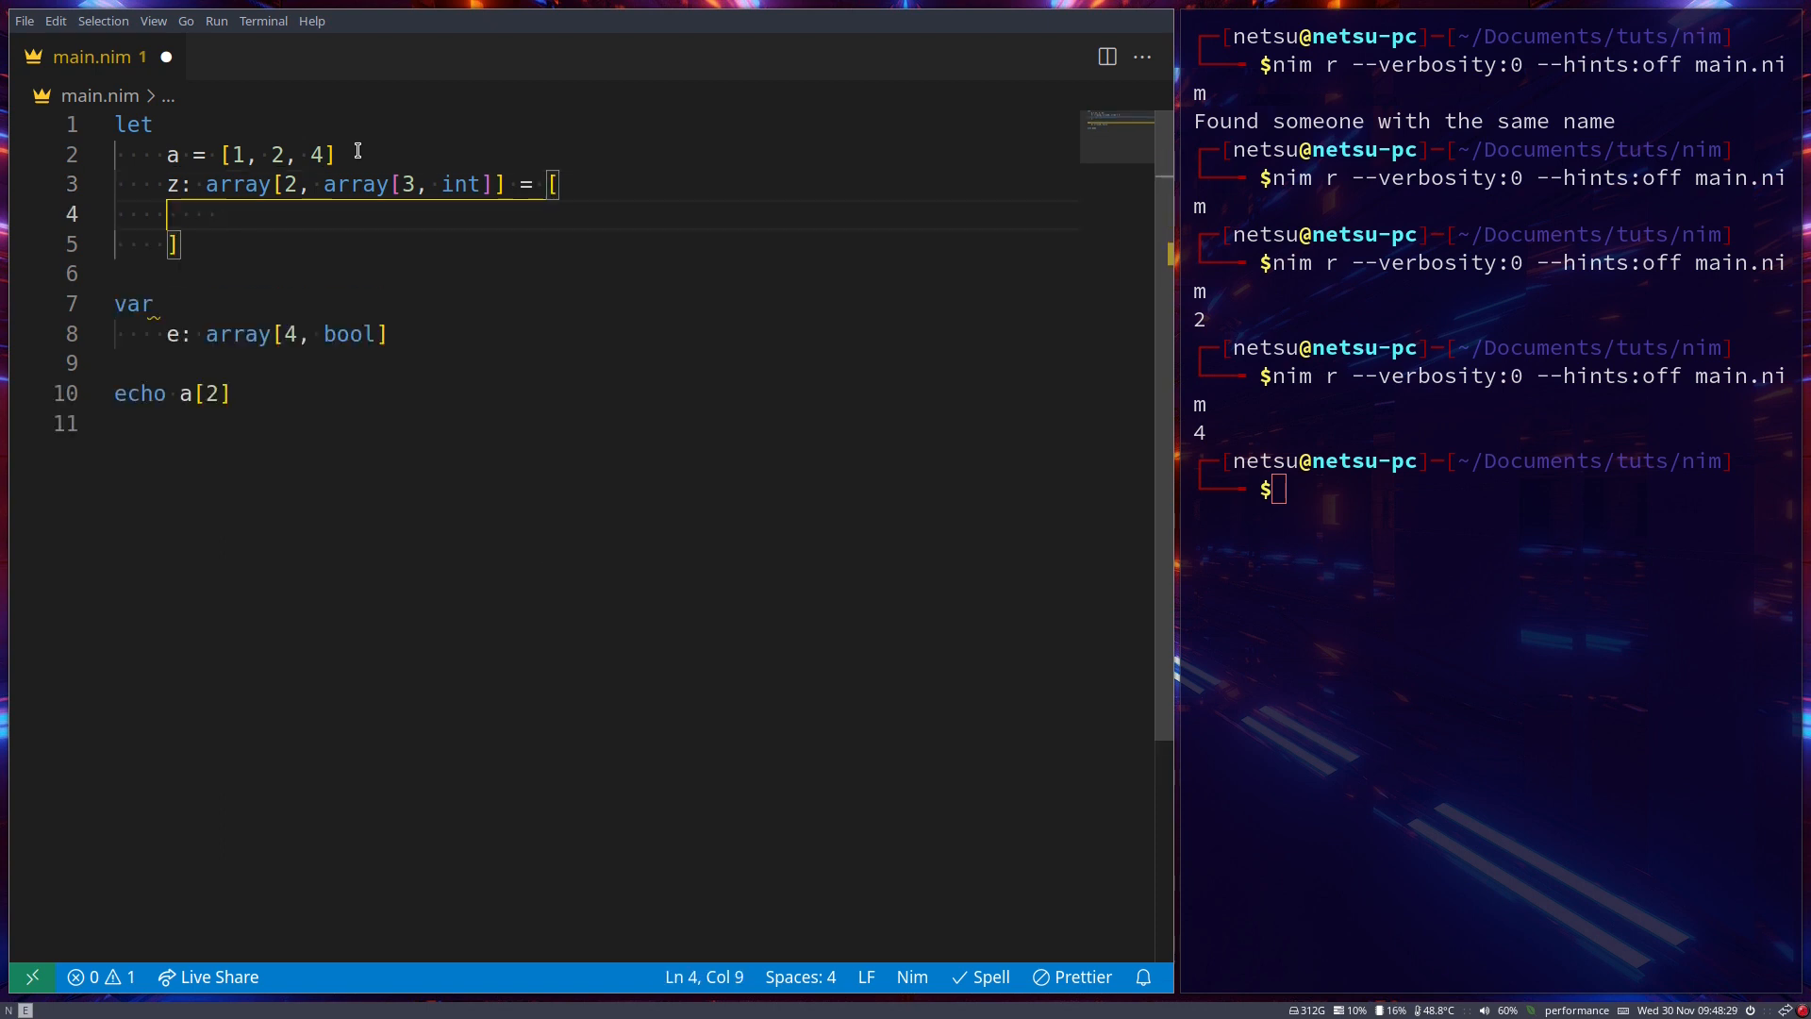
text([],)
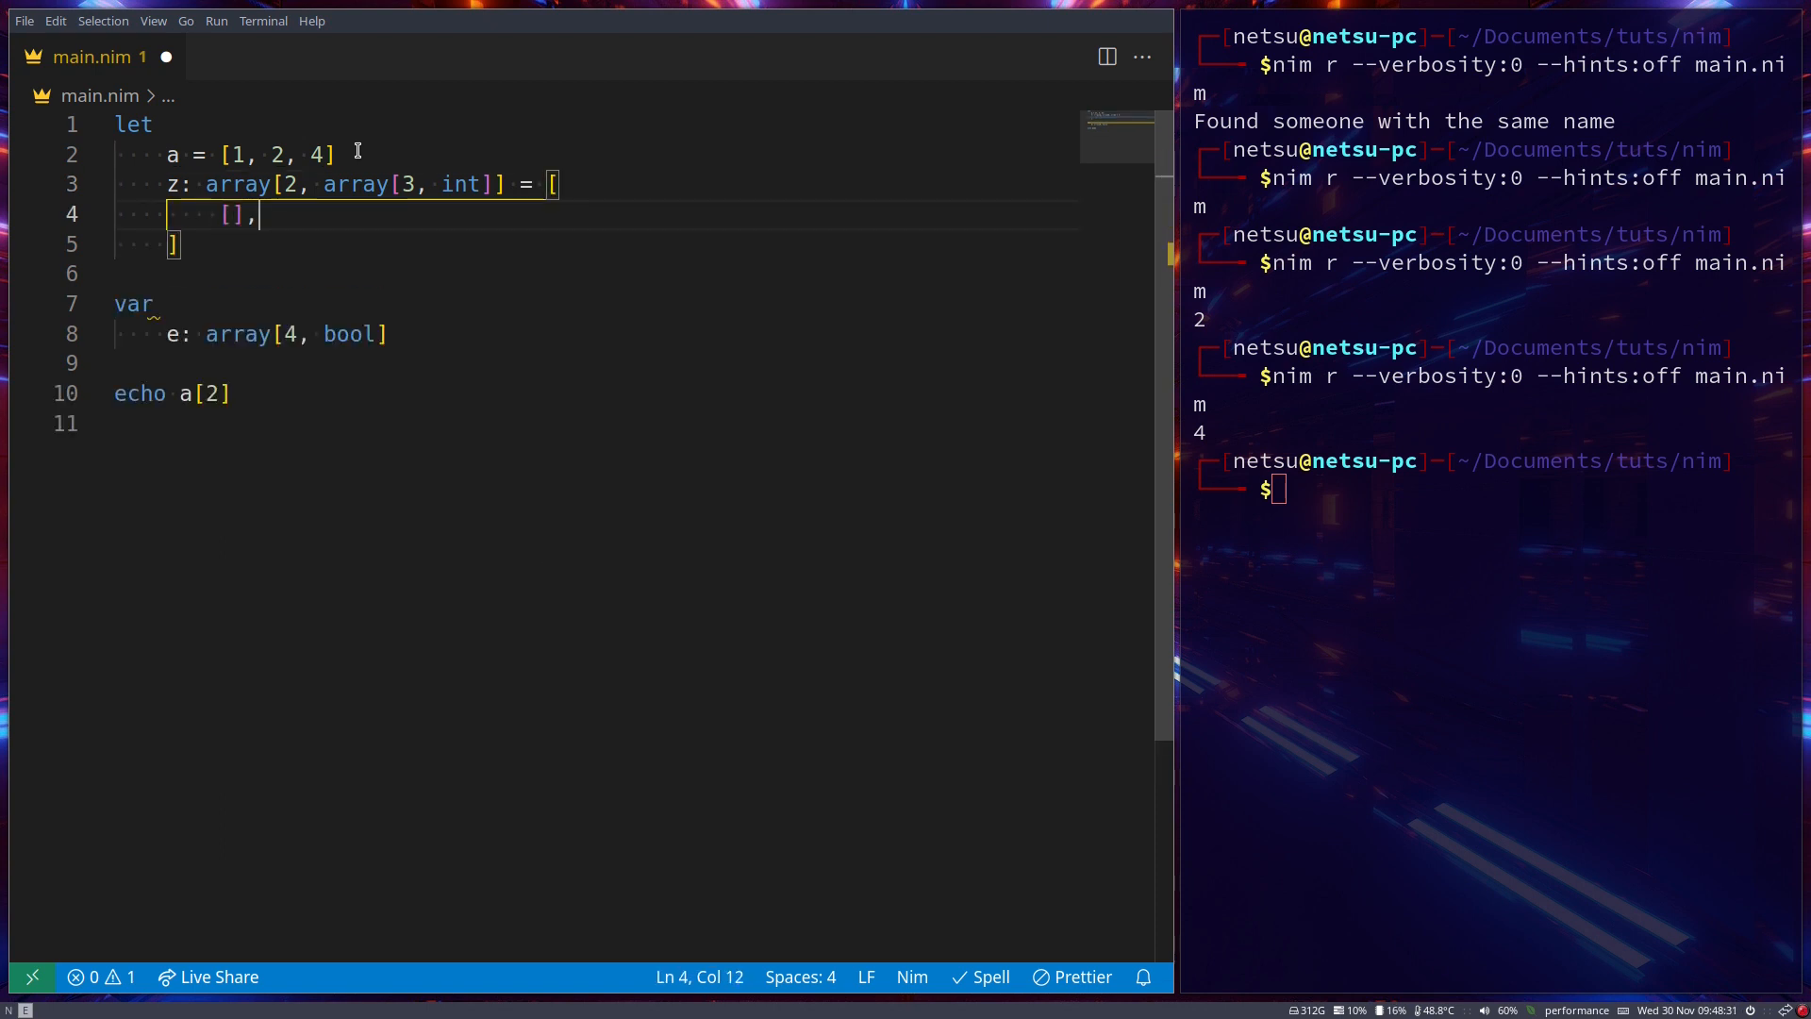
key(Enter)
text([])
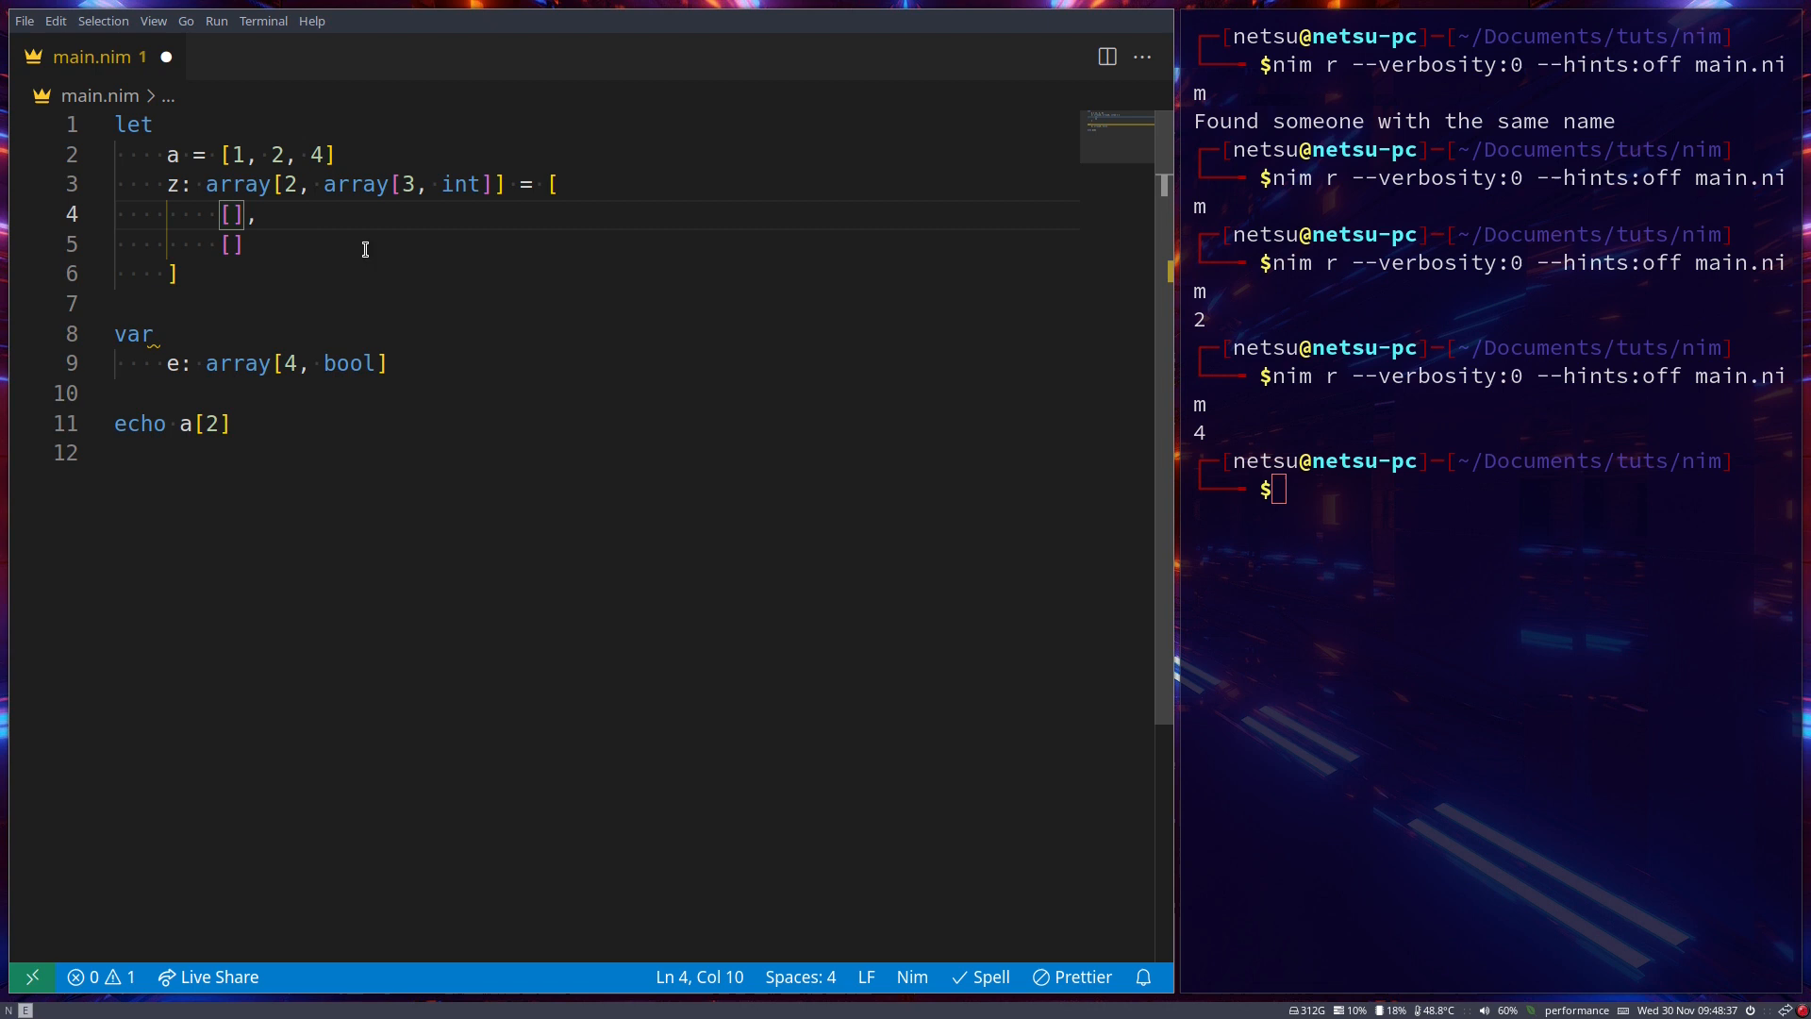
mouse_move(393, 240)
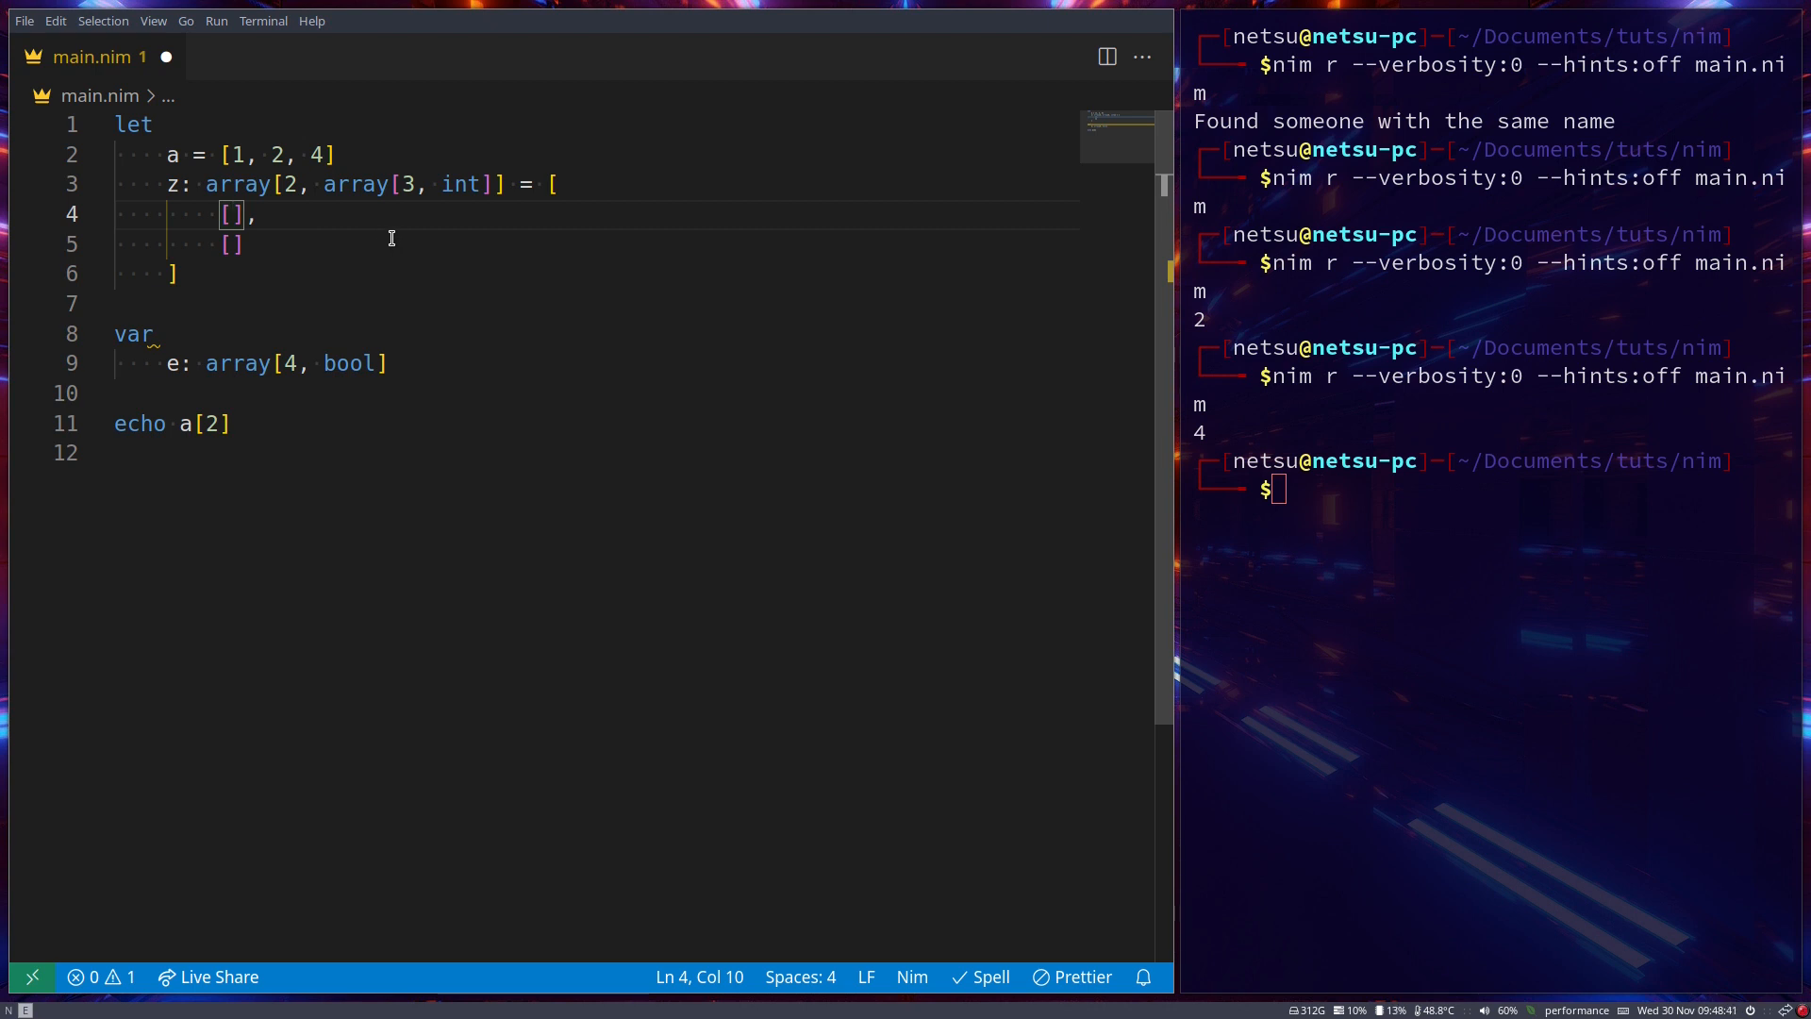
text(2, 4, 6)
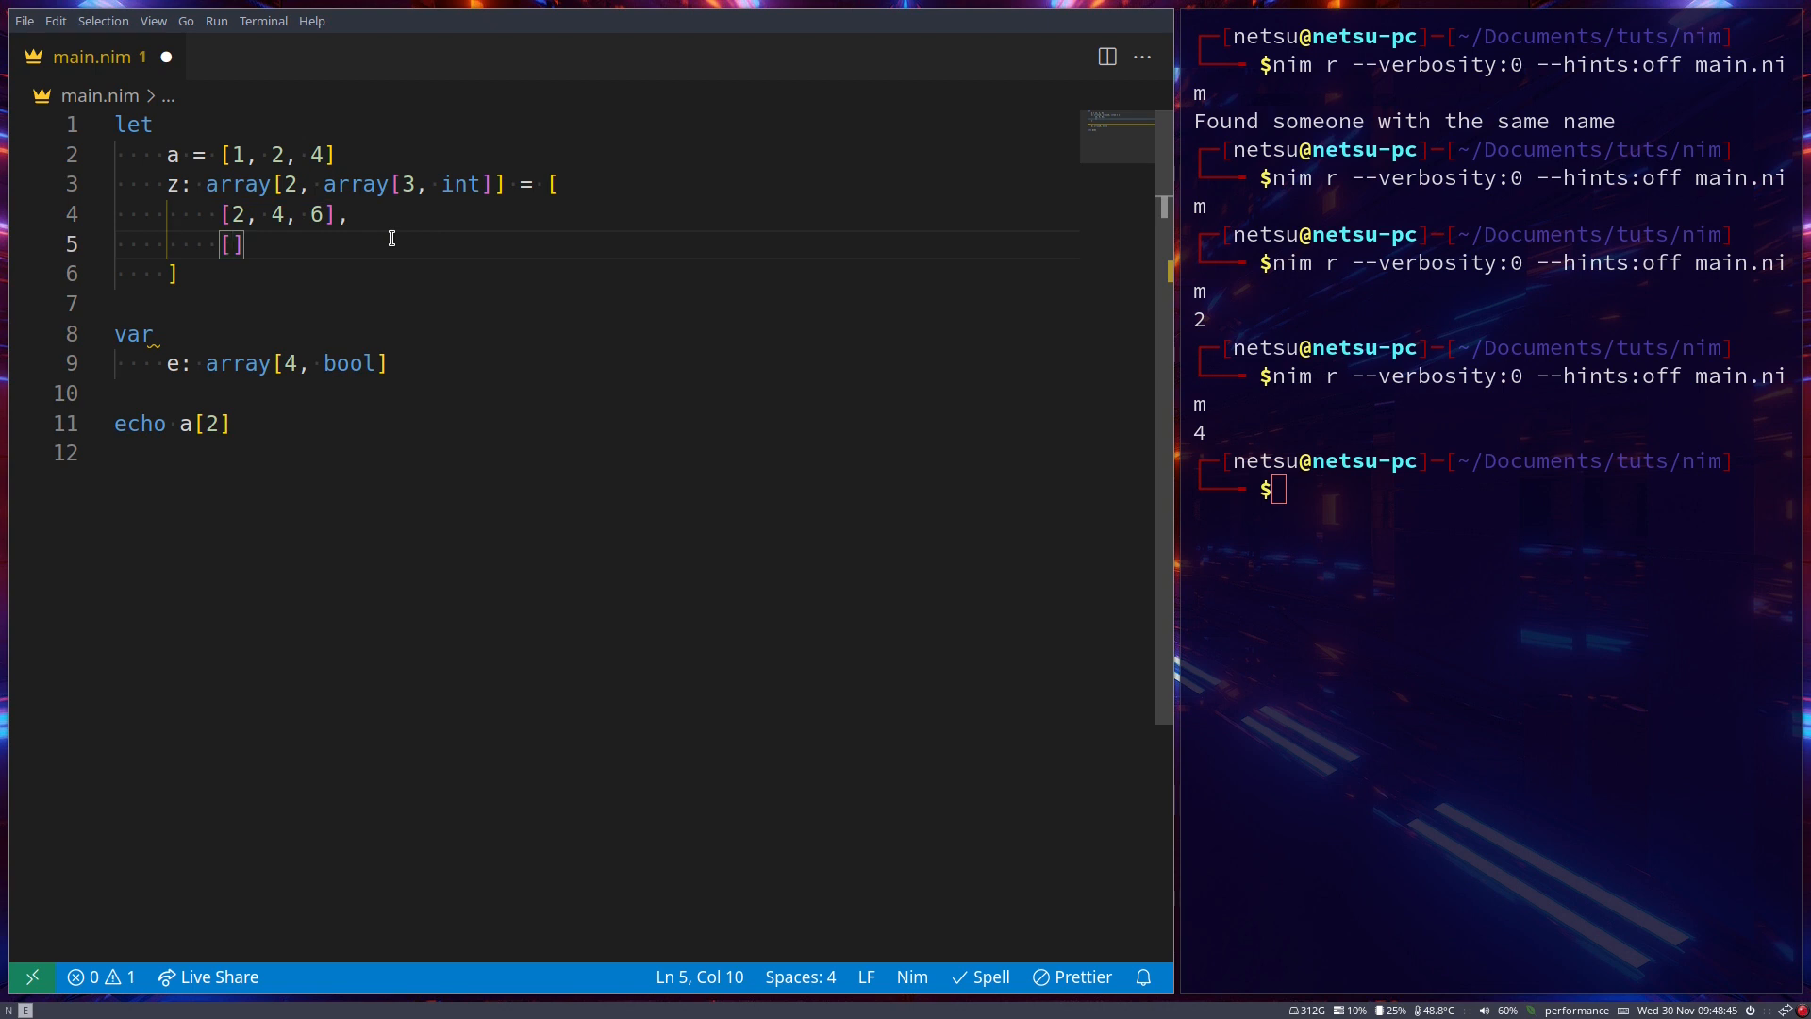
text(100, 200, 300)
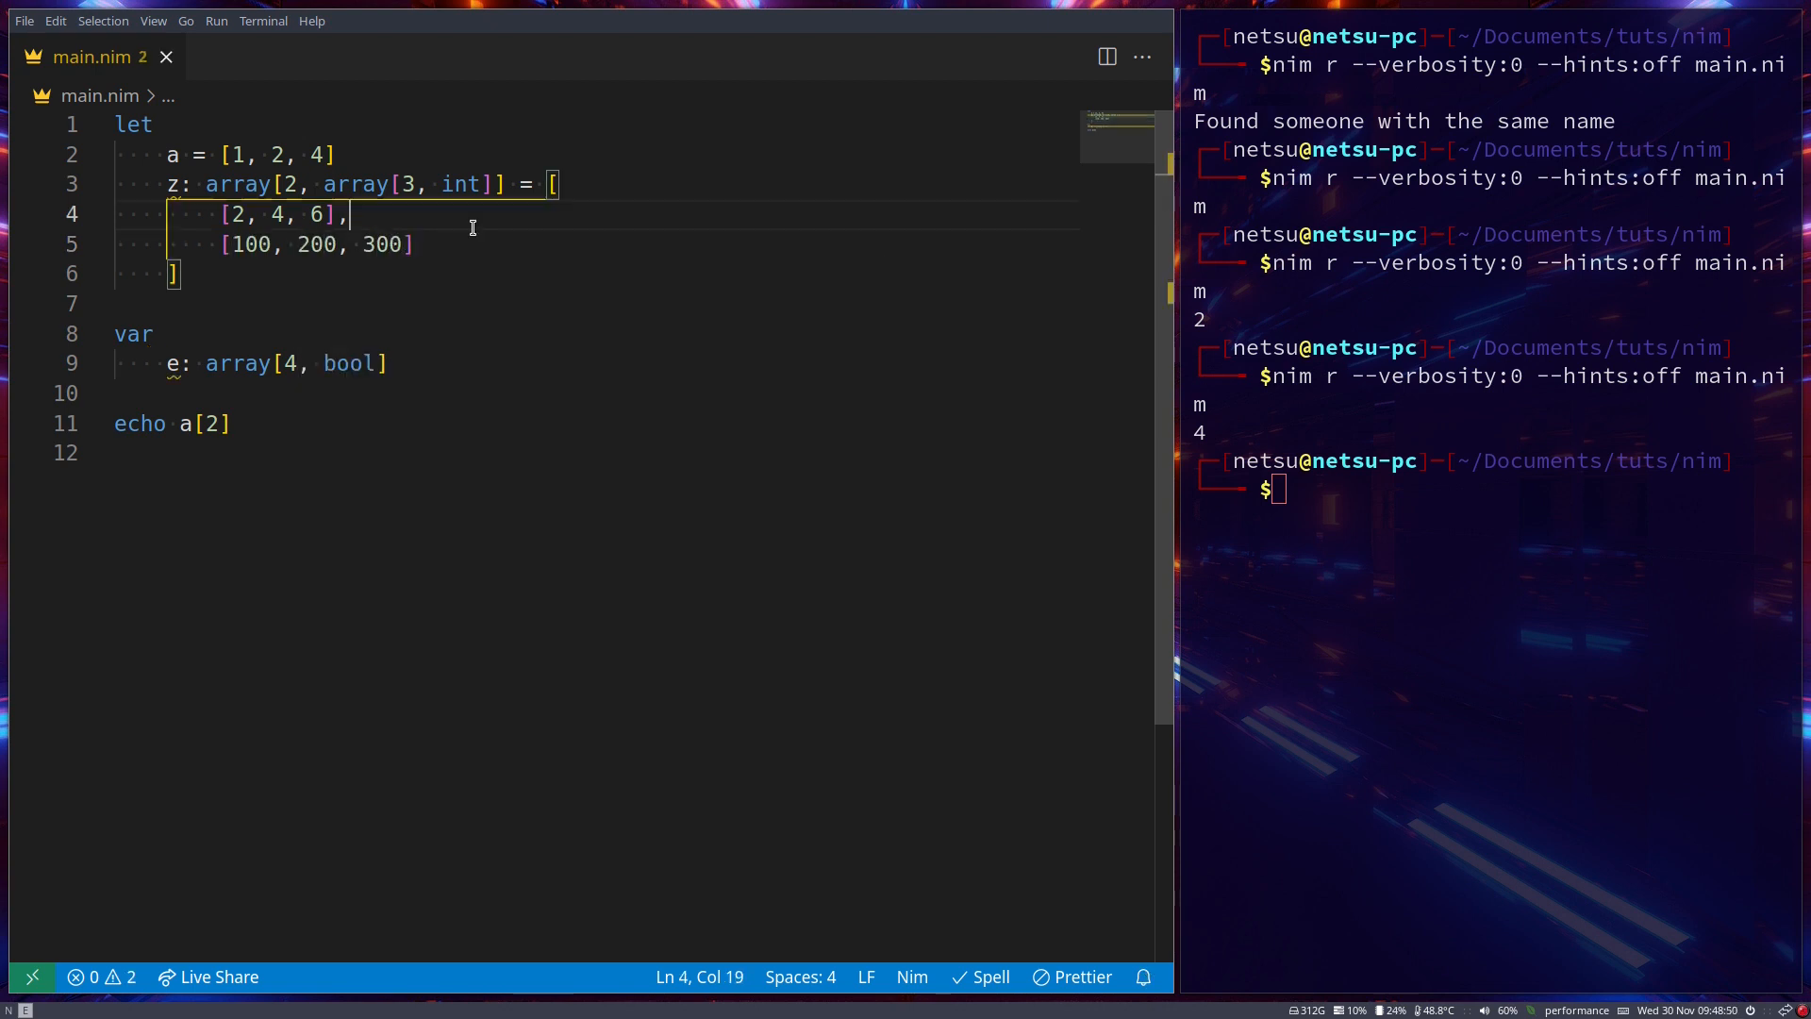
mouse_move(351, 304)
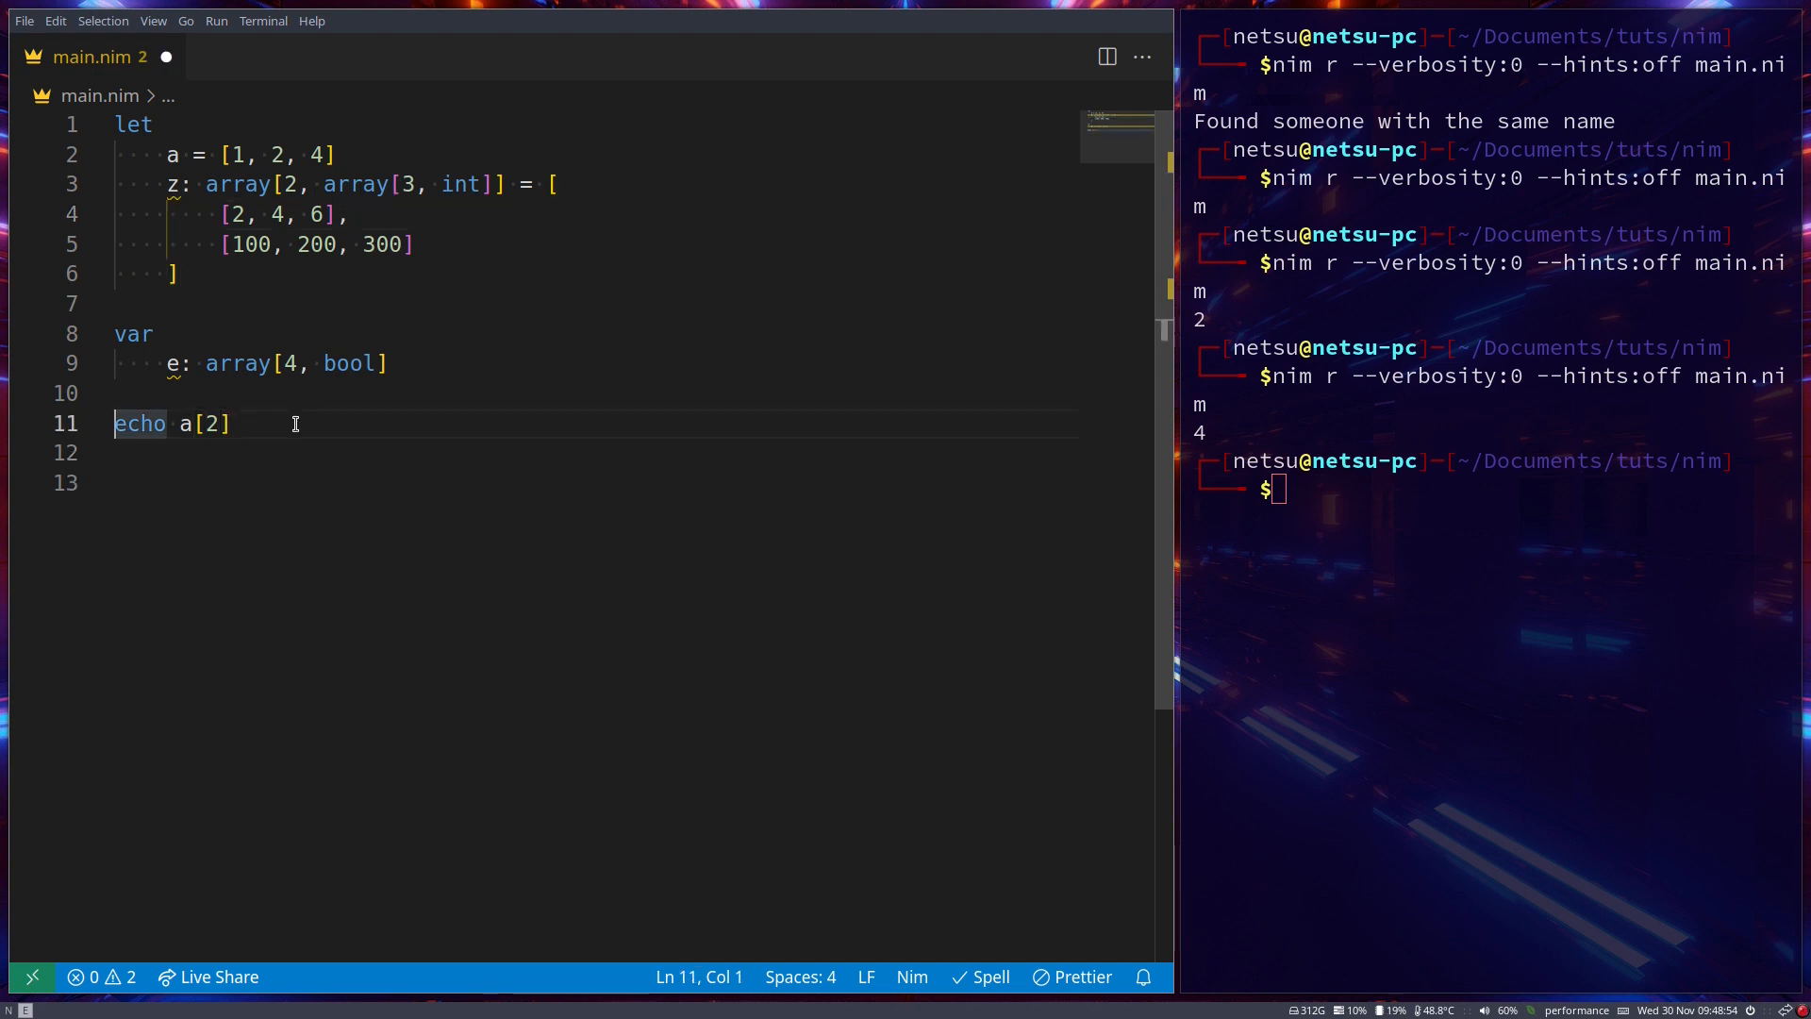
Echo z[0], comment the rows, then print z[0][1] and z[1][1] giving 200
text(z)
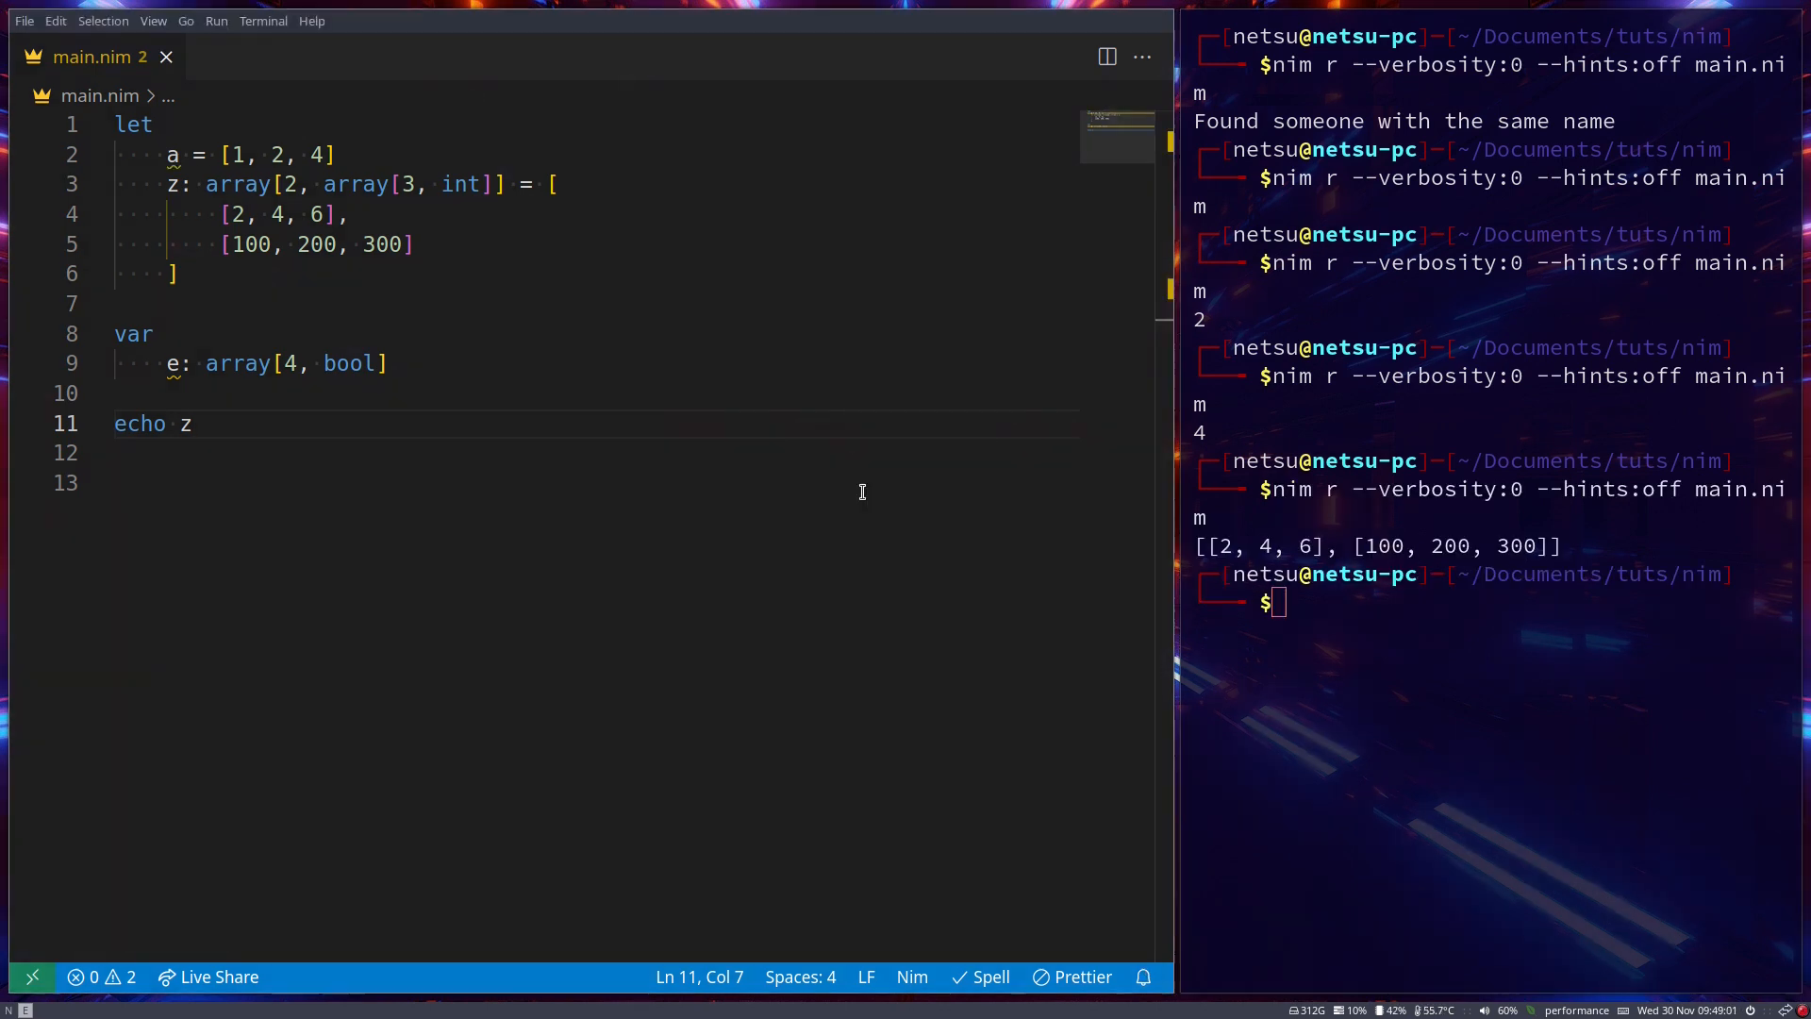
text([0])
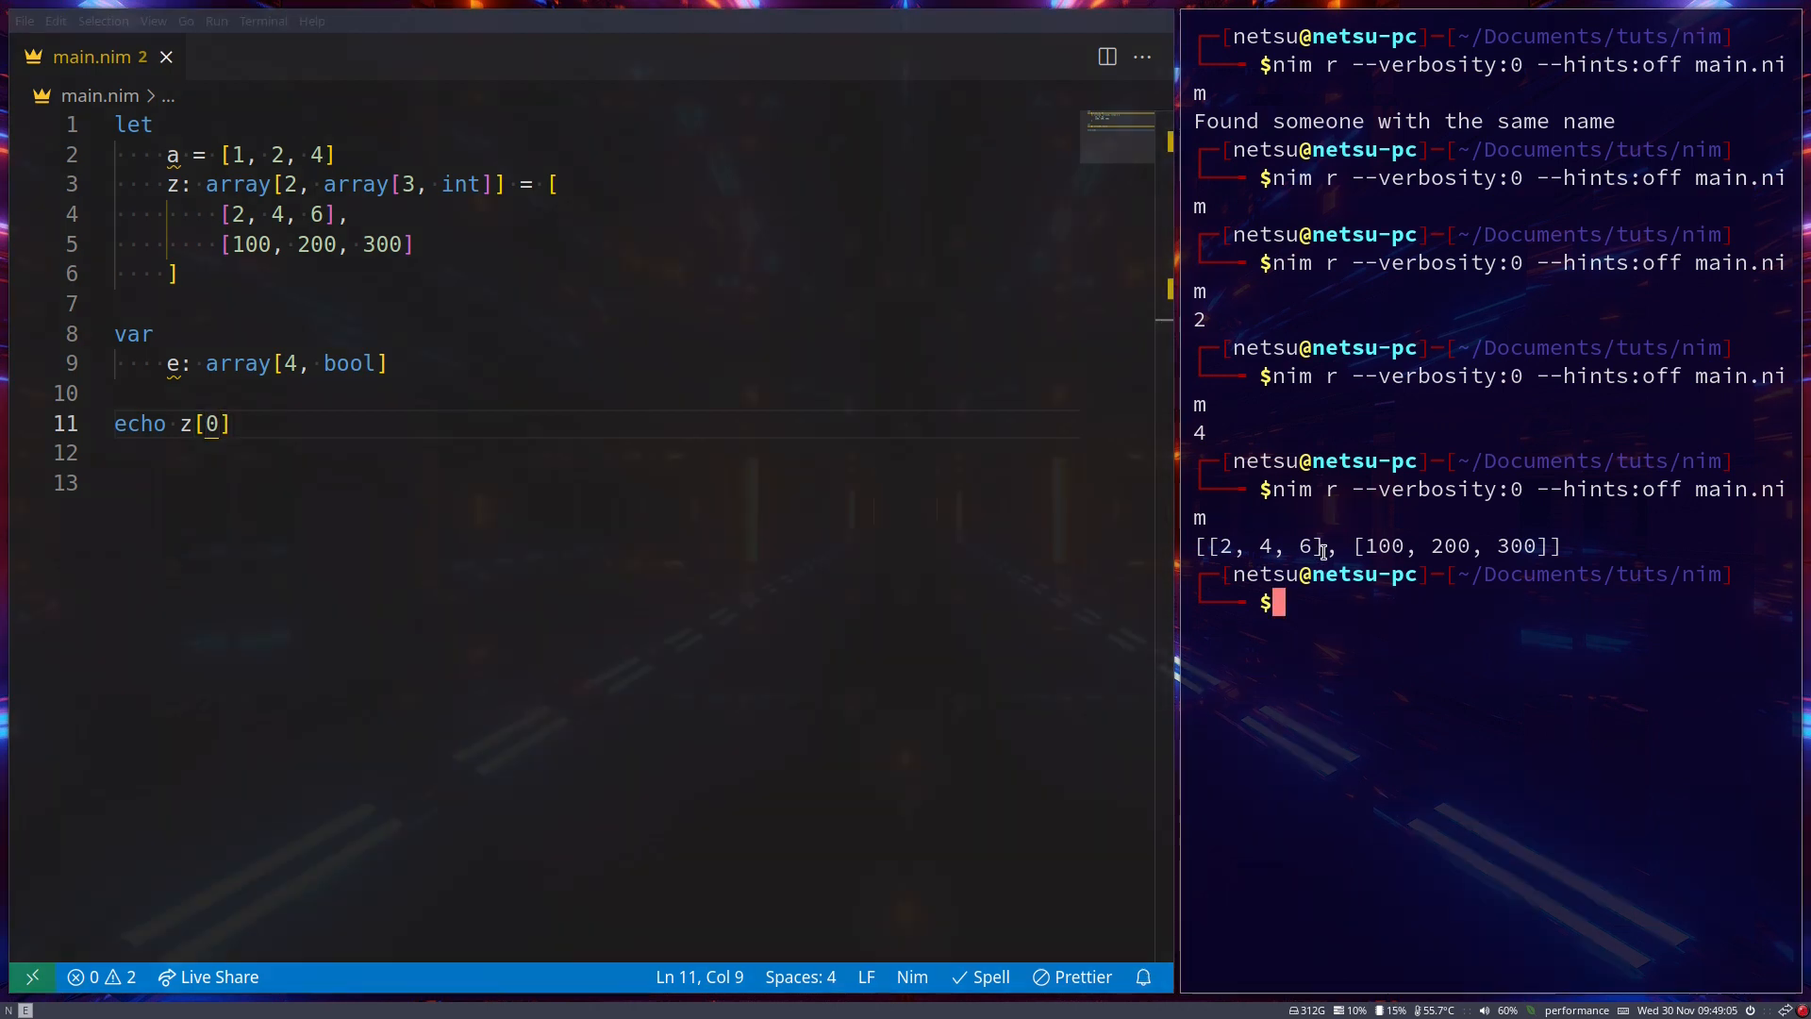
double_click(1260, 547)
text( # 0)
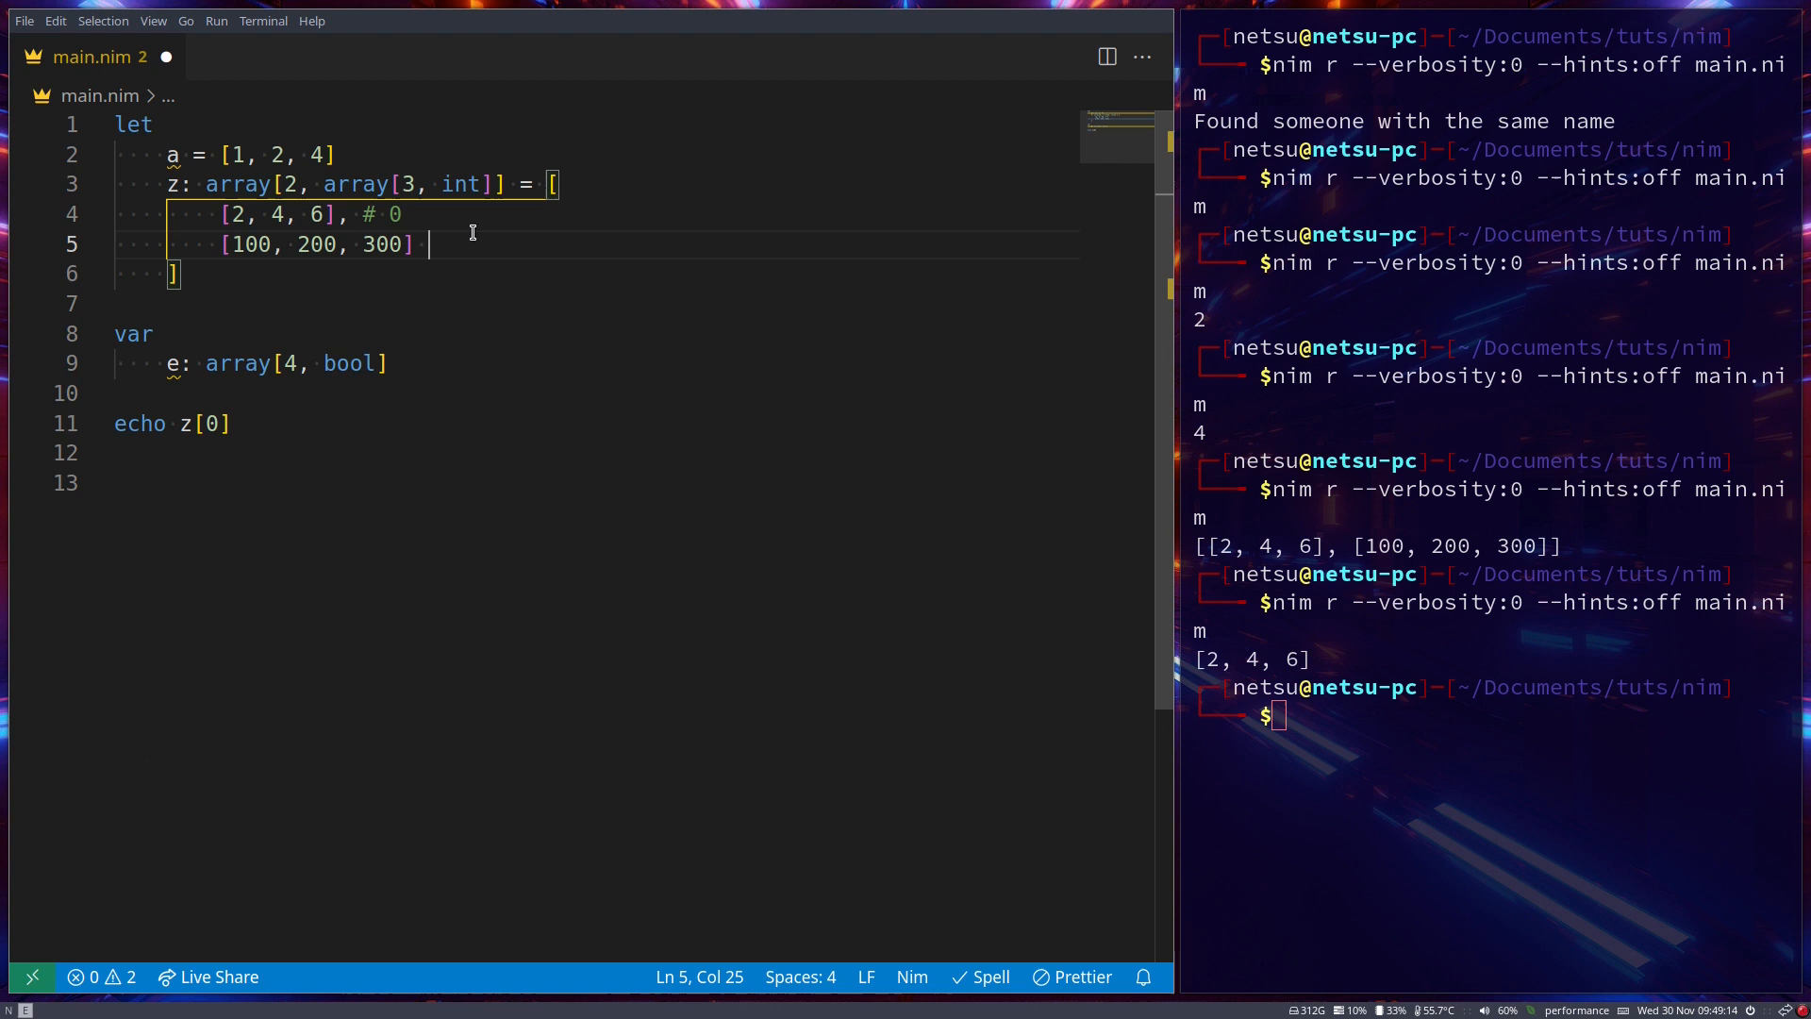
text(# 1)
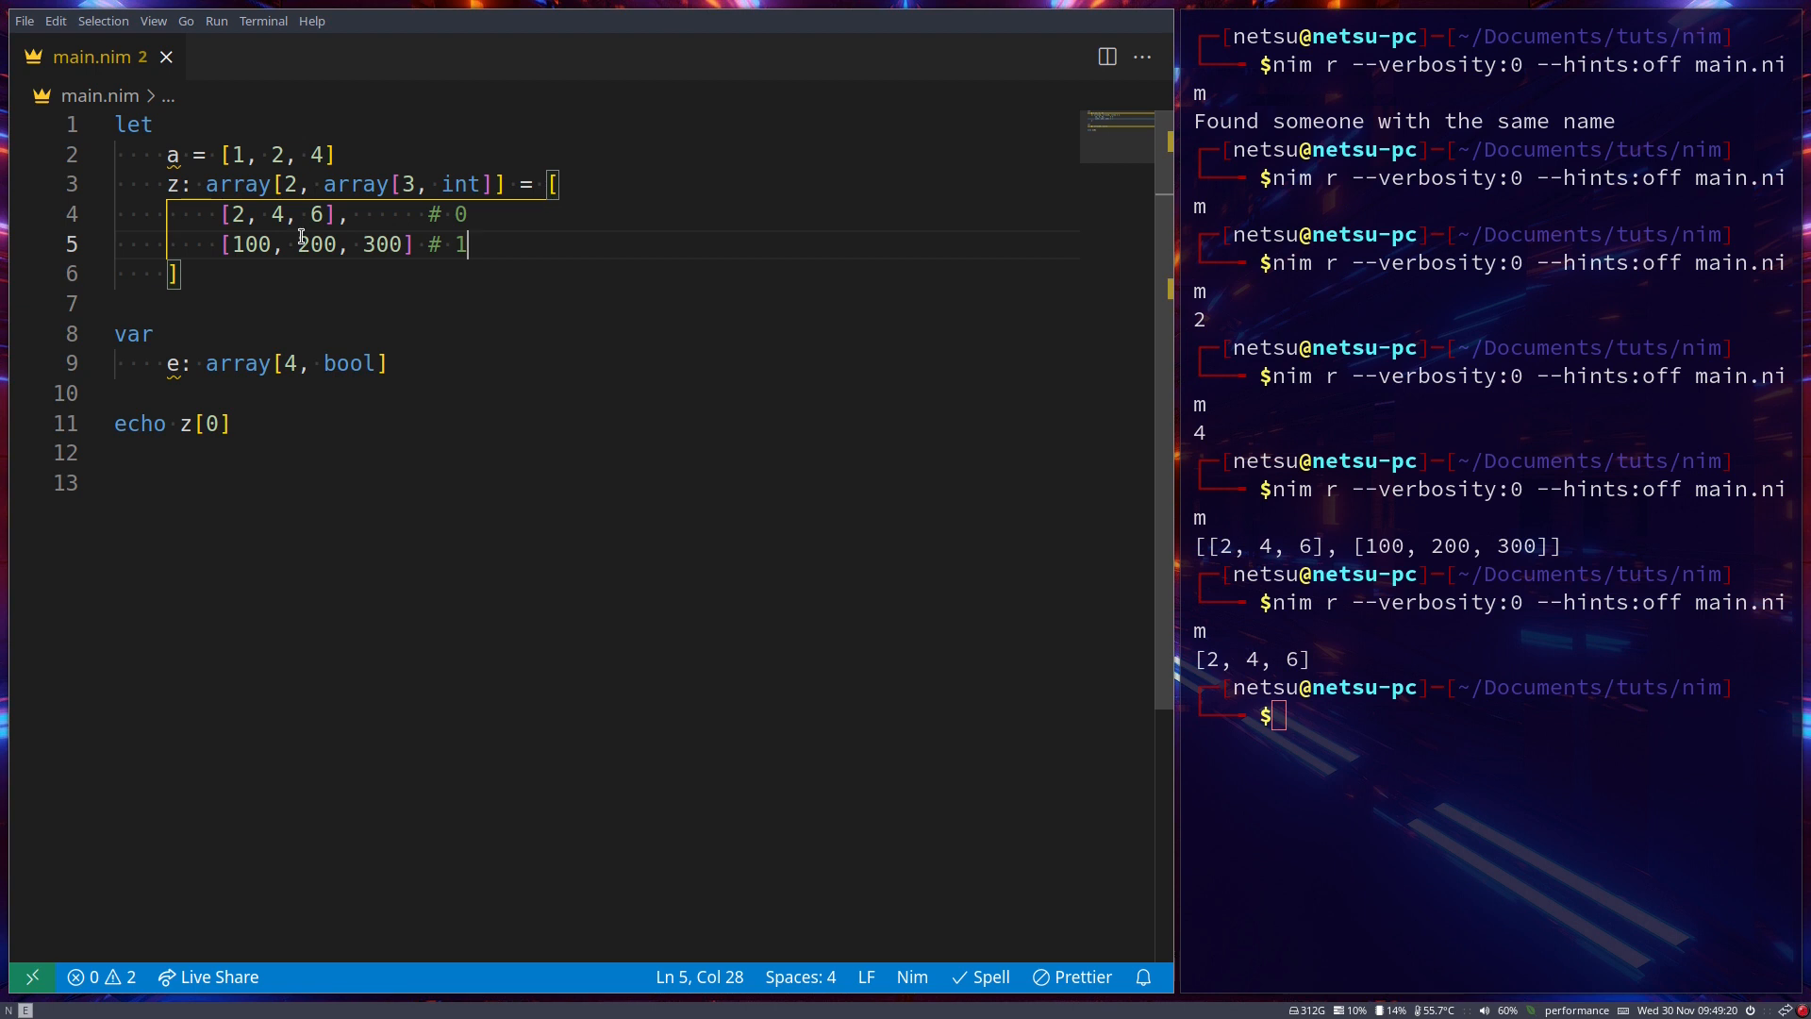
click(231, 423)
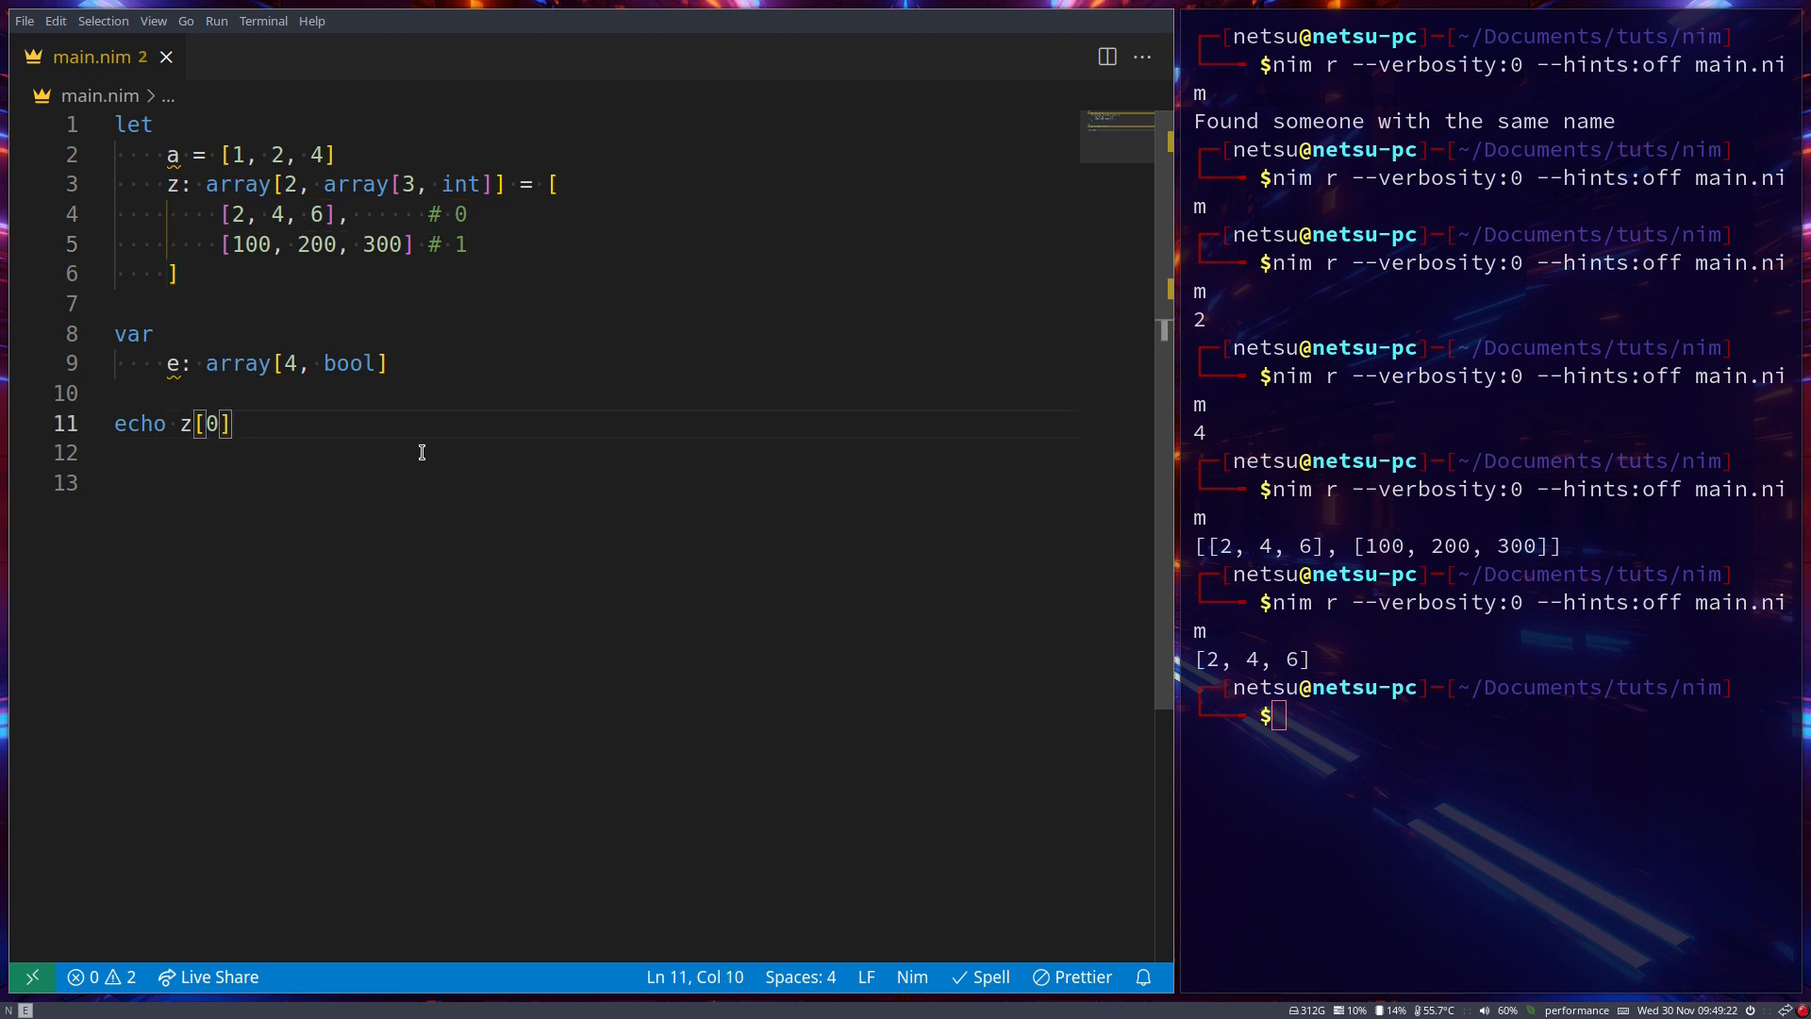
text([1])
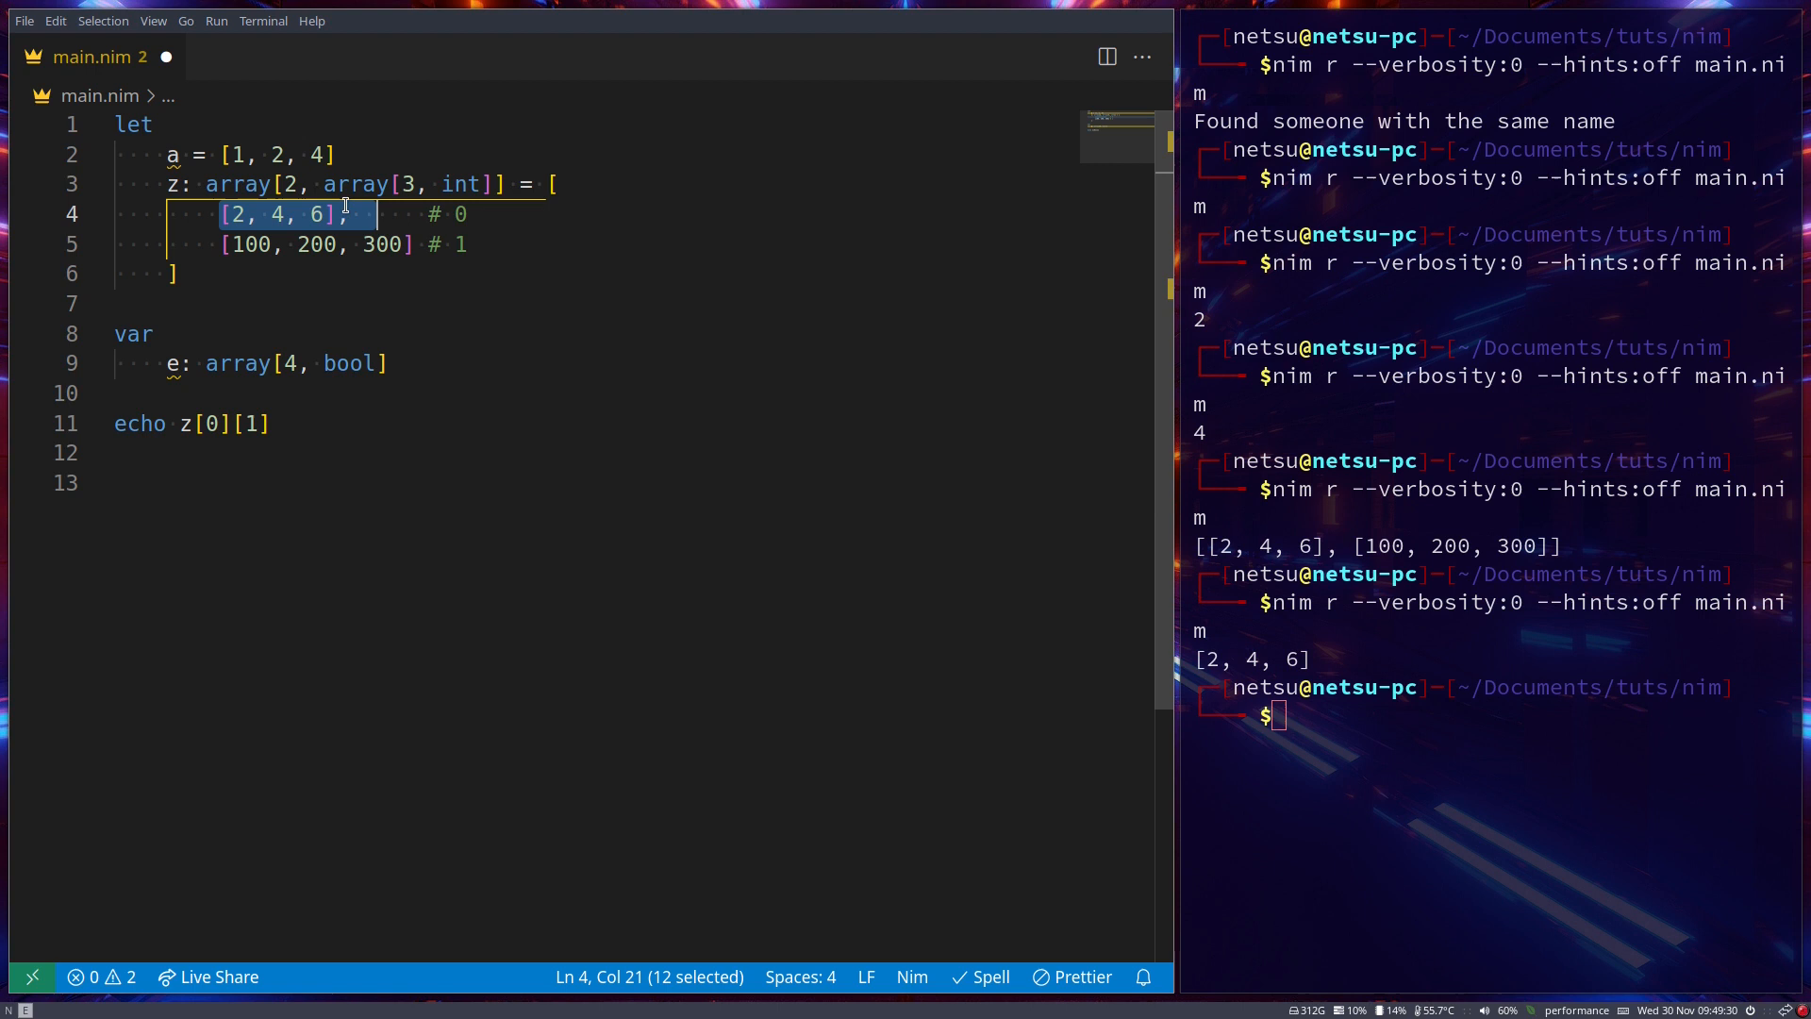
click(271, 213)
text(1)
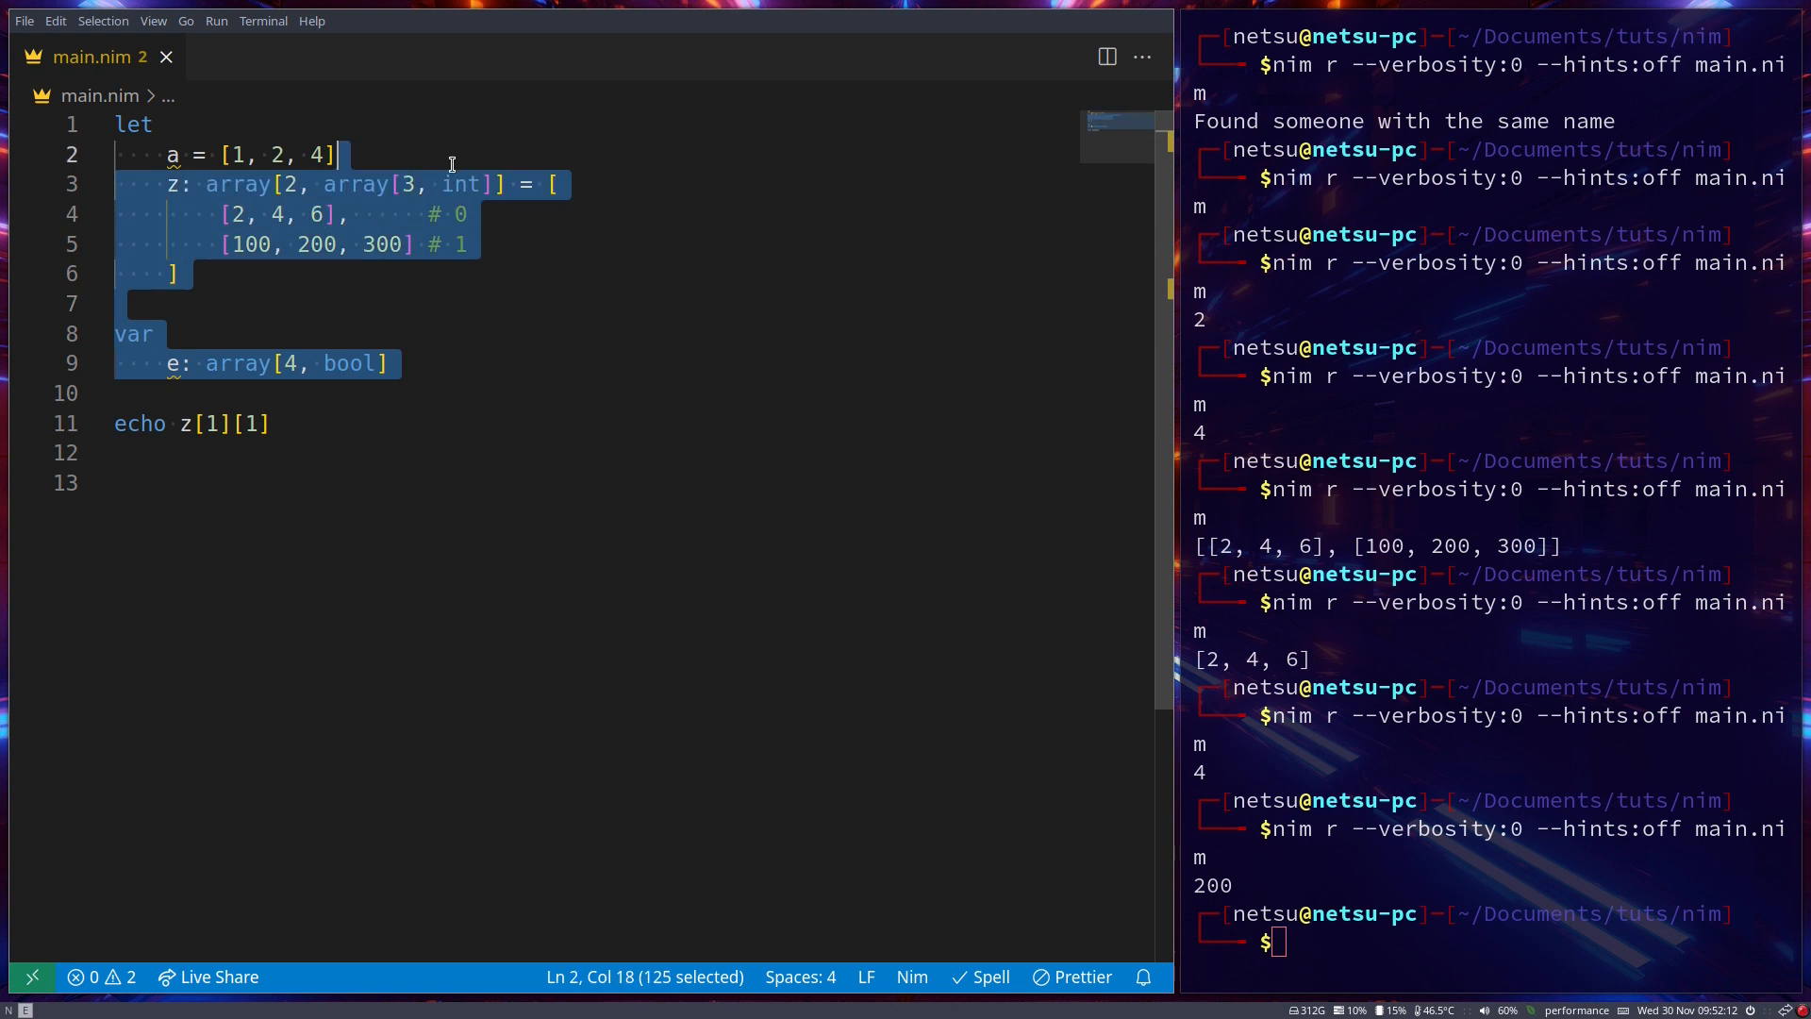
Rewrite the let block so a = [2, 4, 6, 8, 10, 12] and echo a[0]
key(Delete)
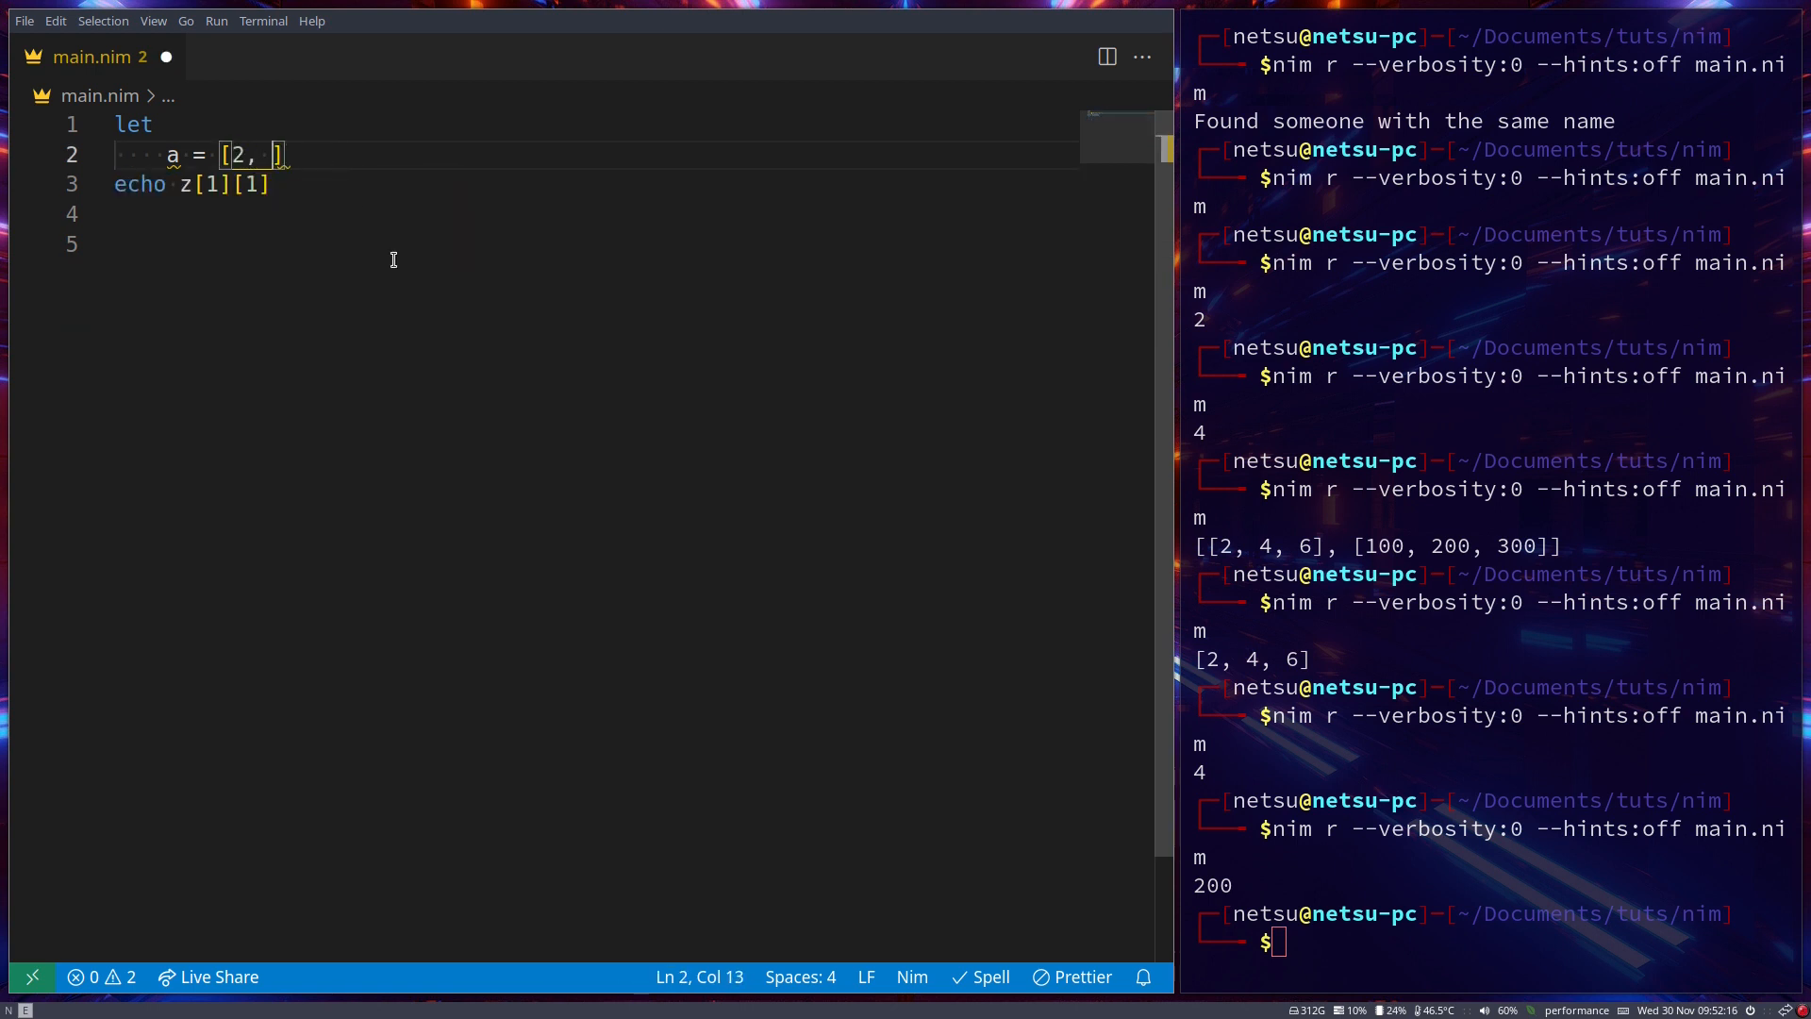
text(4, 6, 8, 10, 12)
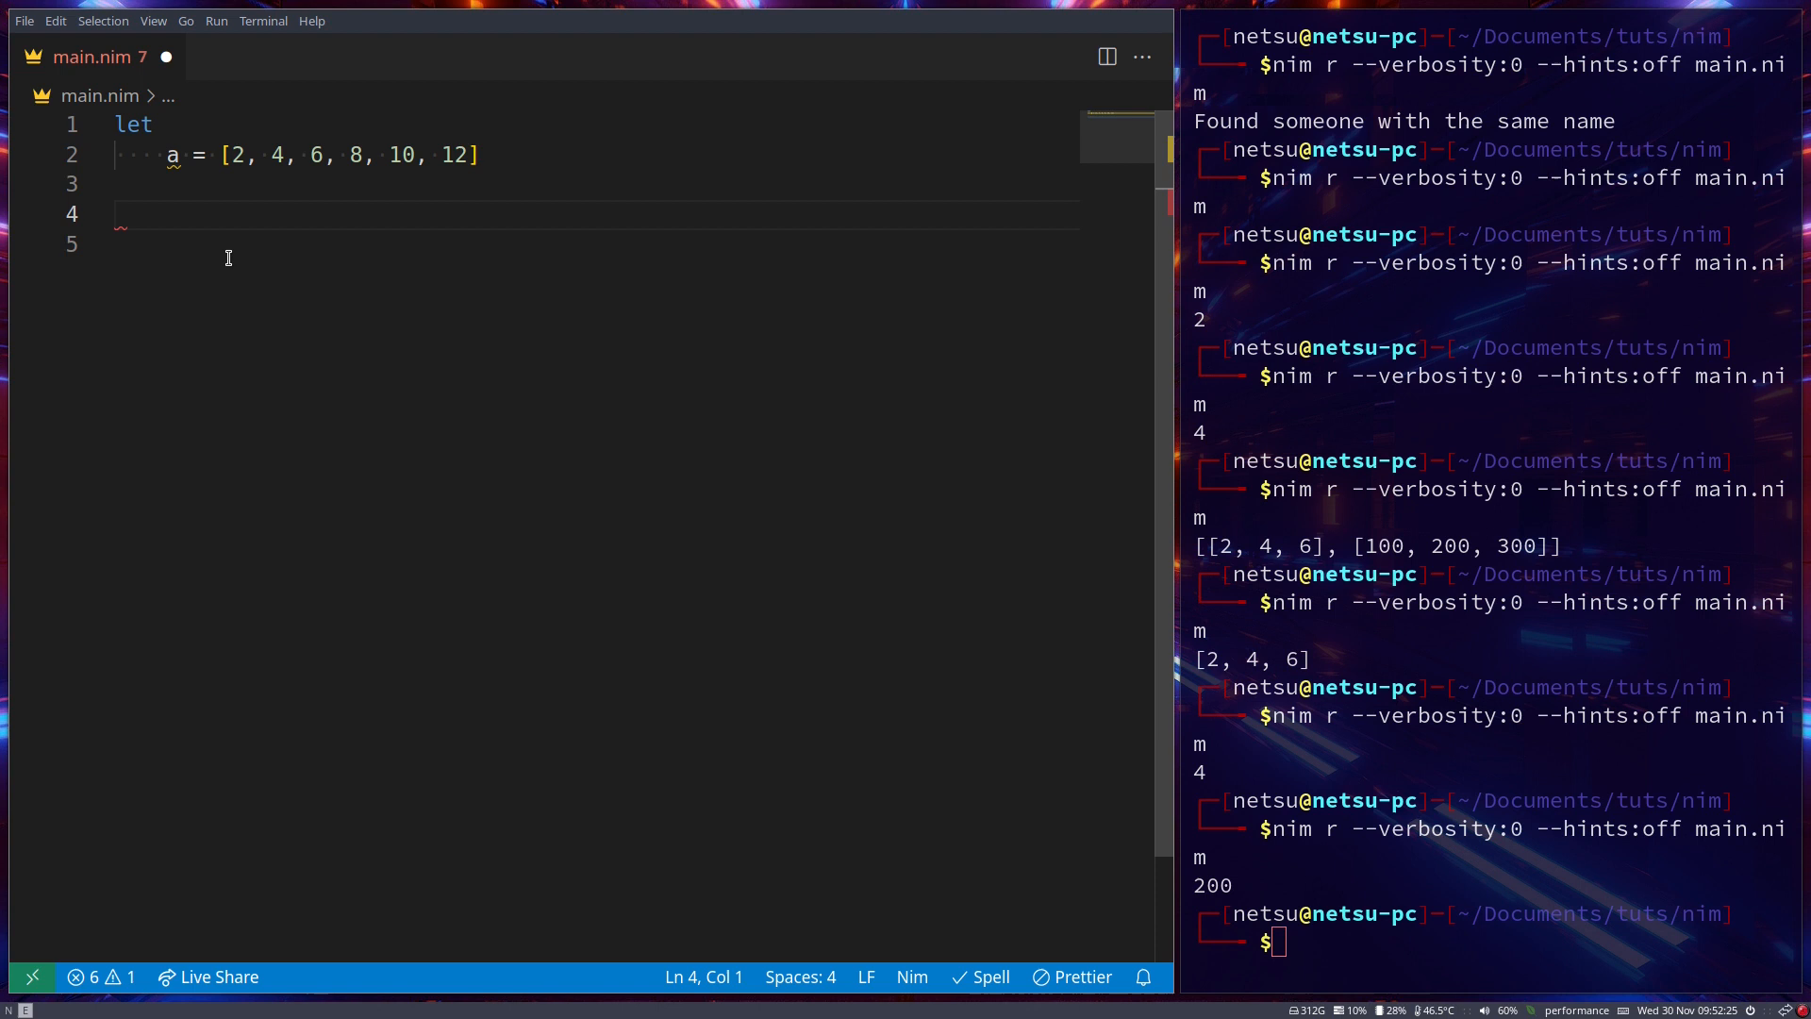
text(echo)
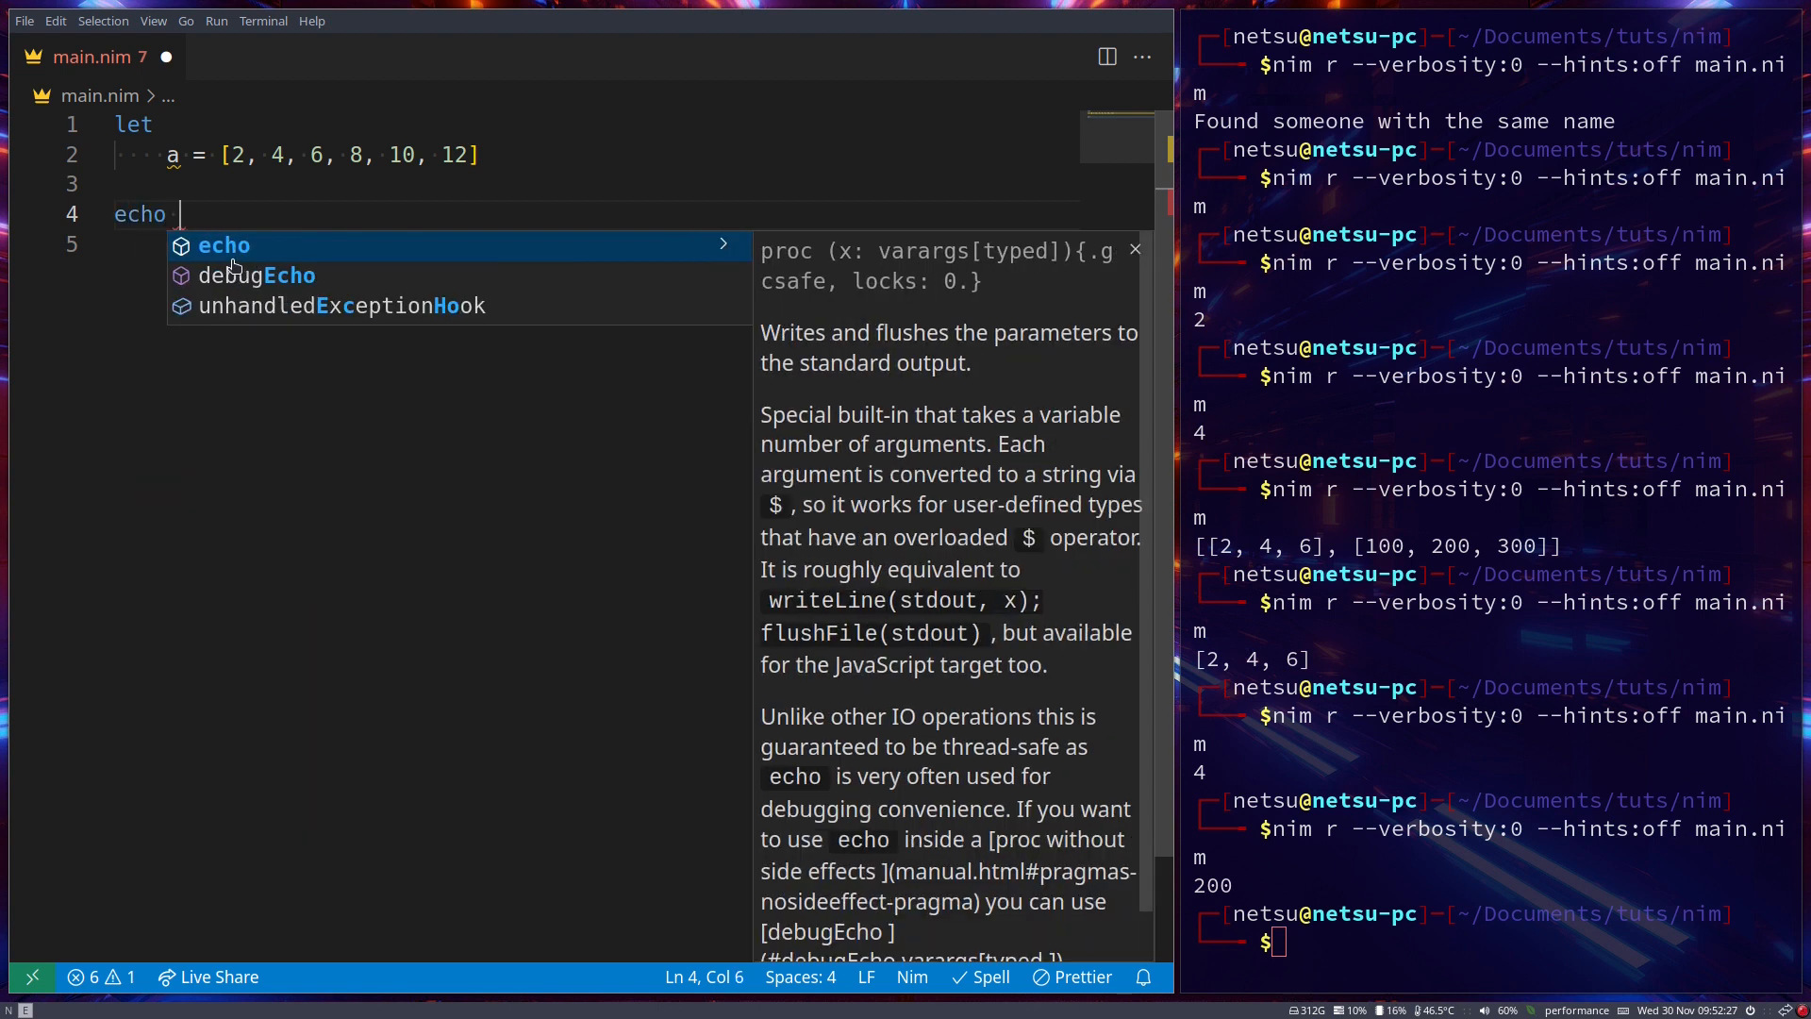
text(a [0])
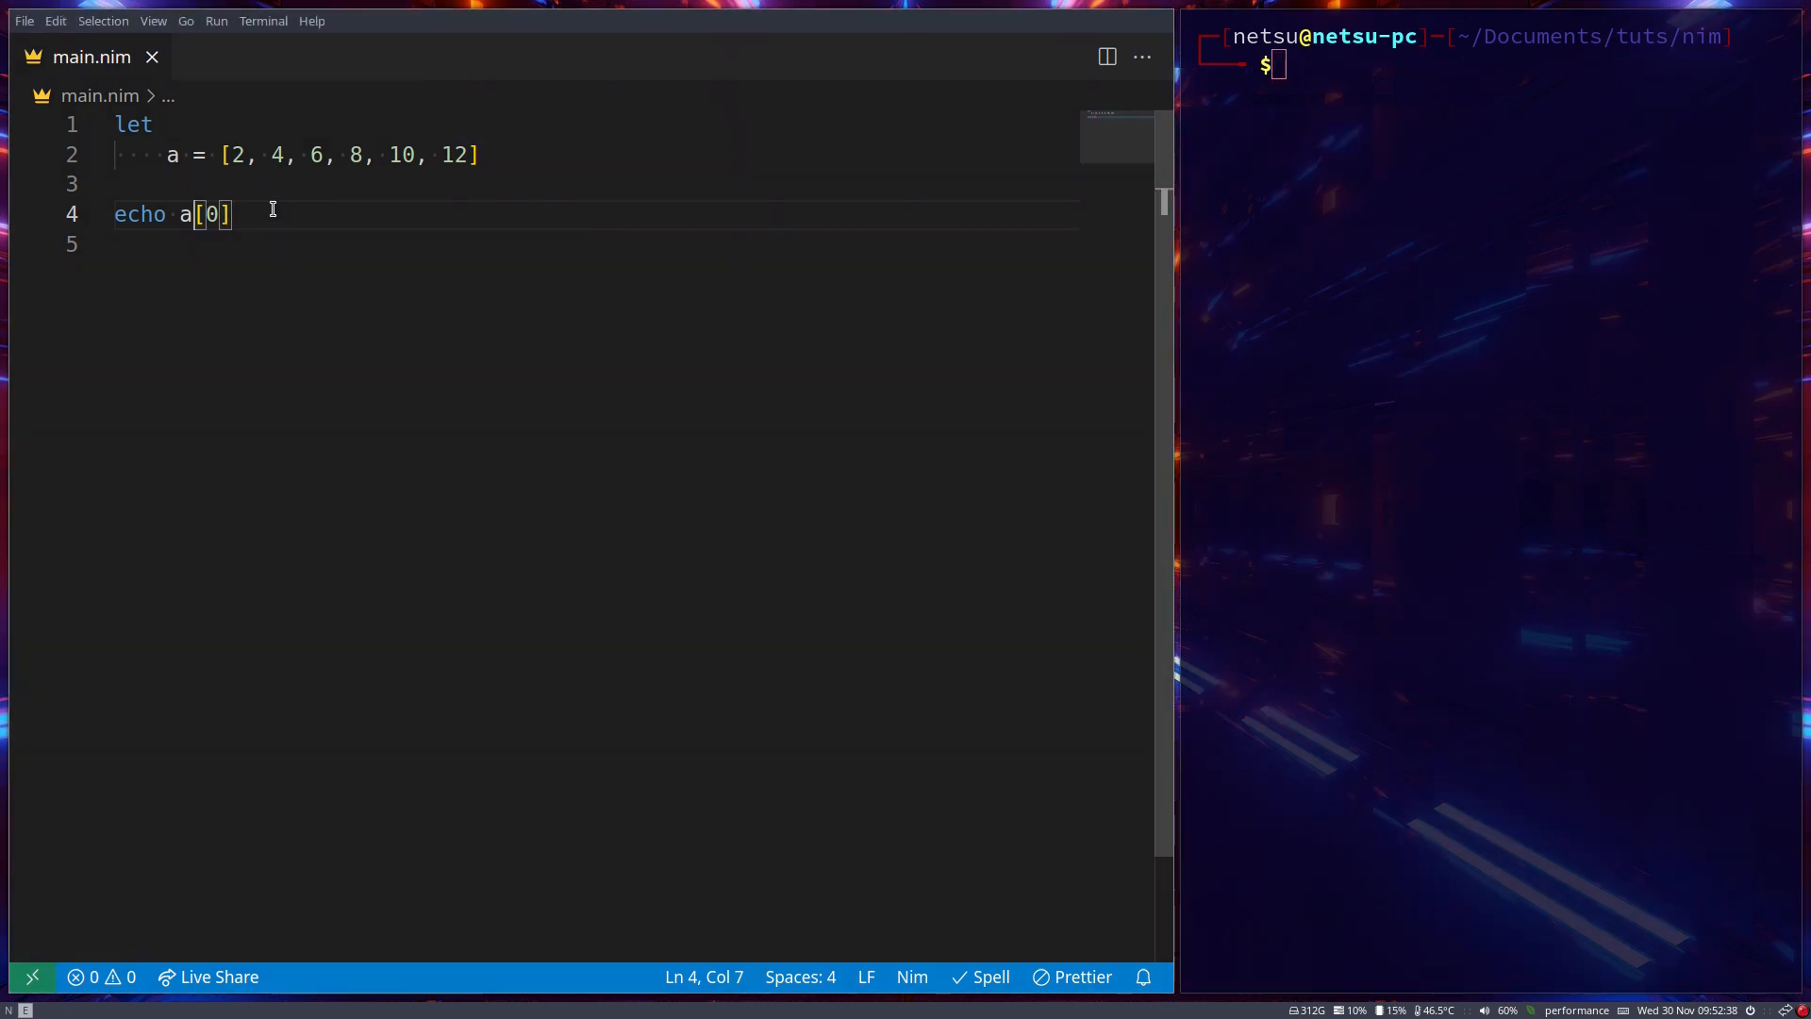
Switch the echo to backwards indexing, a[^1] printing 12 then a[^2] printing 10
text(^1)
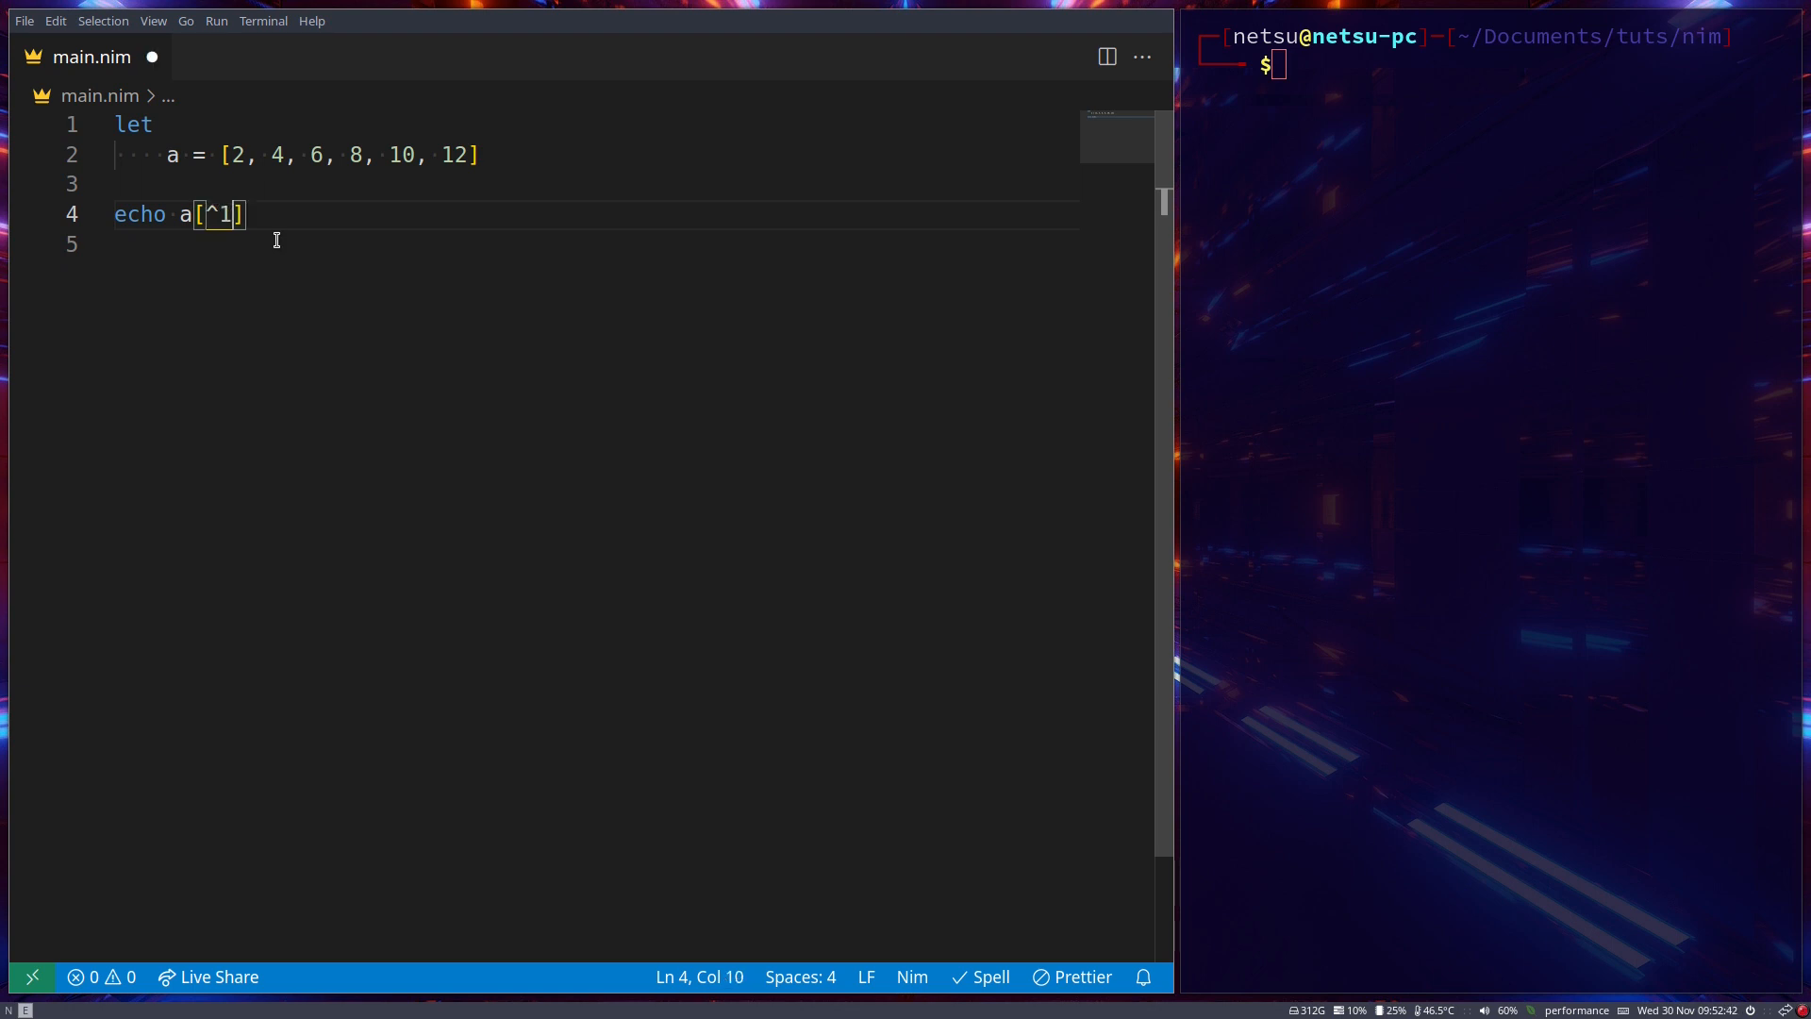
mouse_move(298, 256)
text(nim r --verbosity:0 --hints:off main.nim)
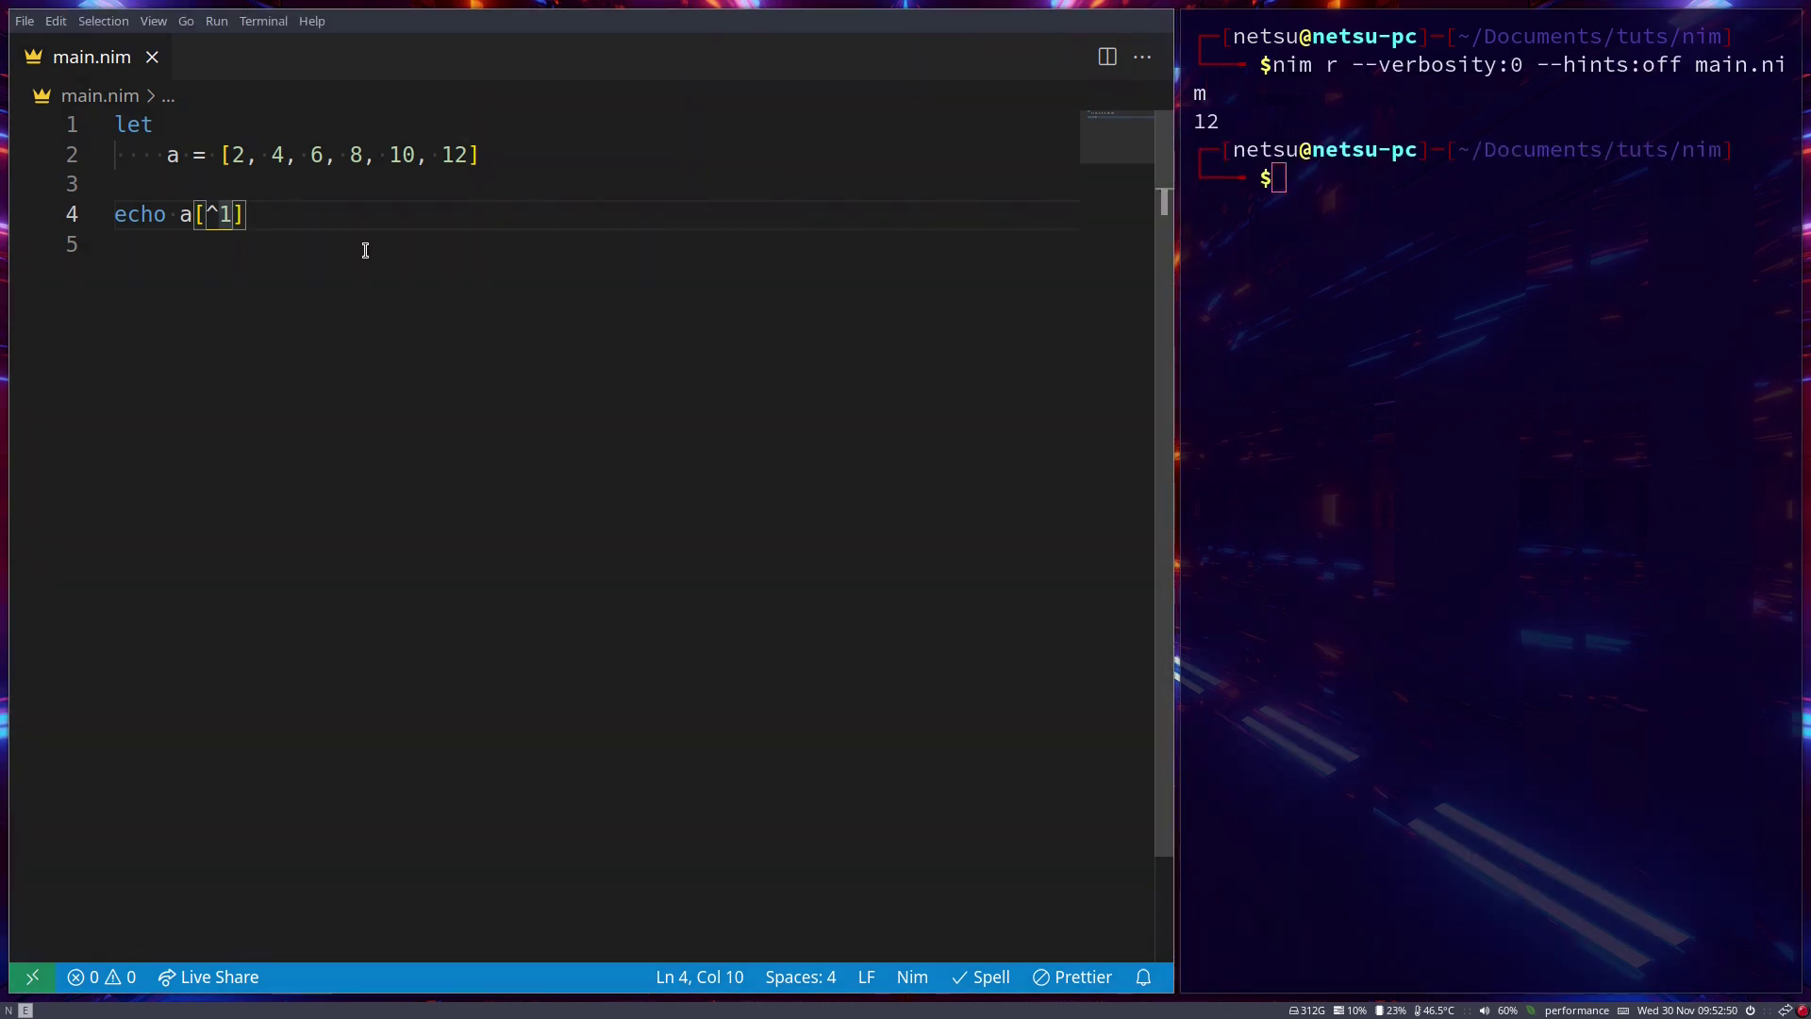
text(2)
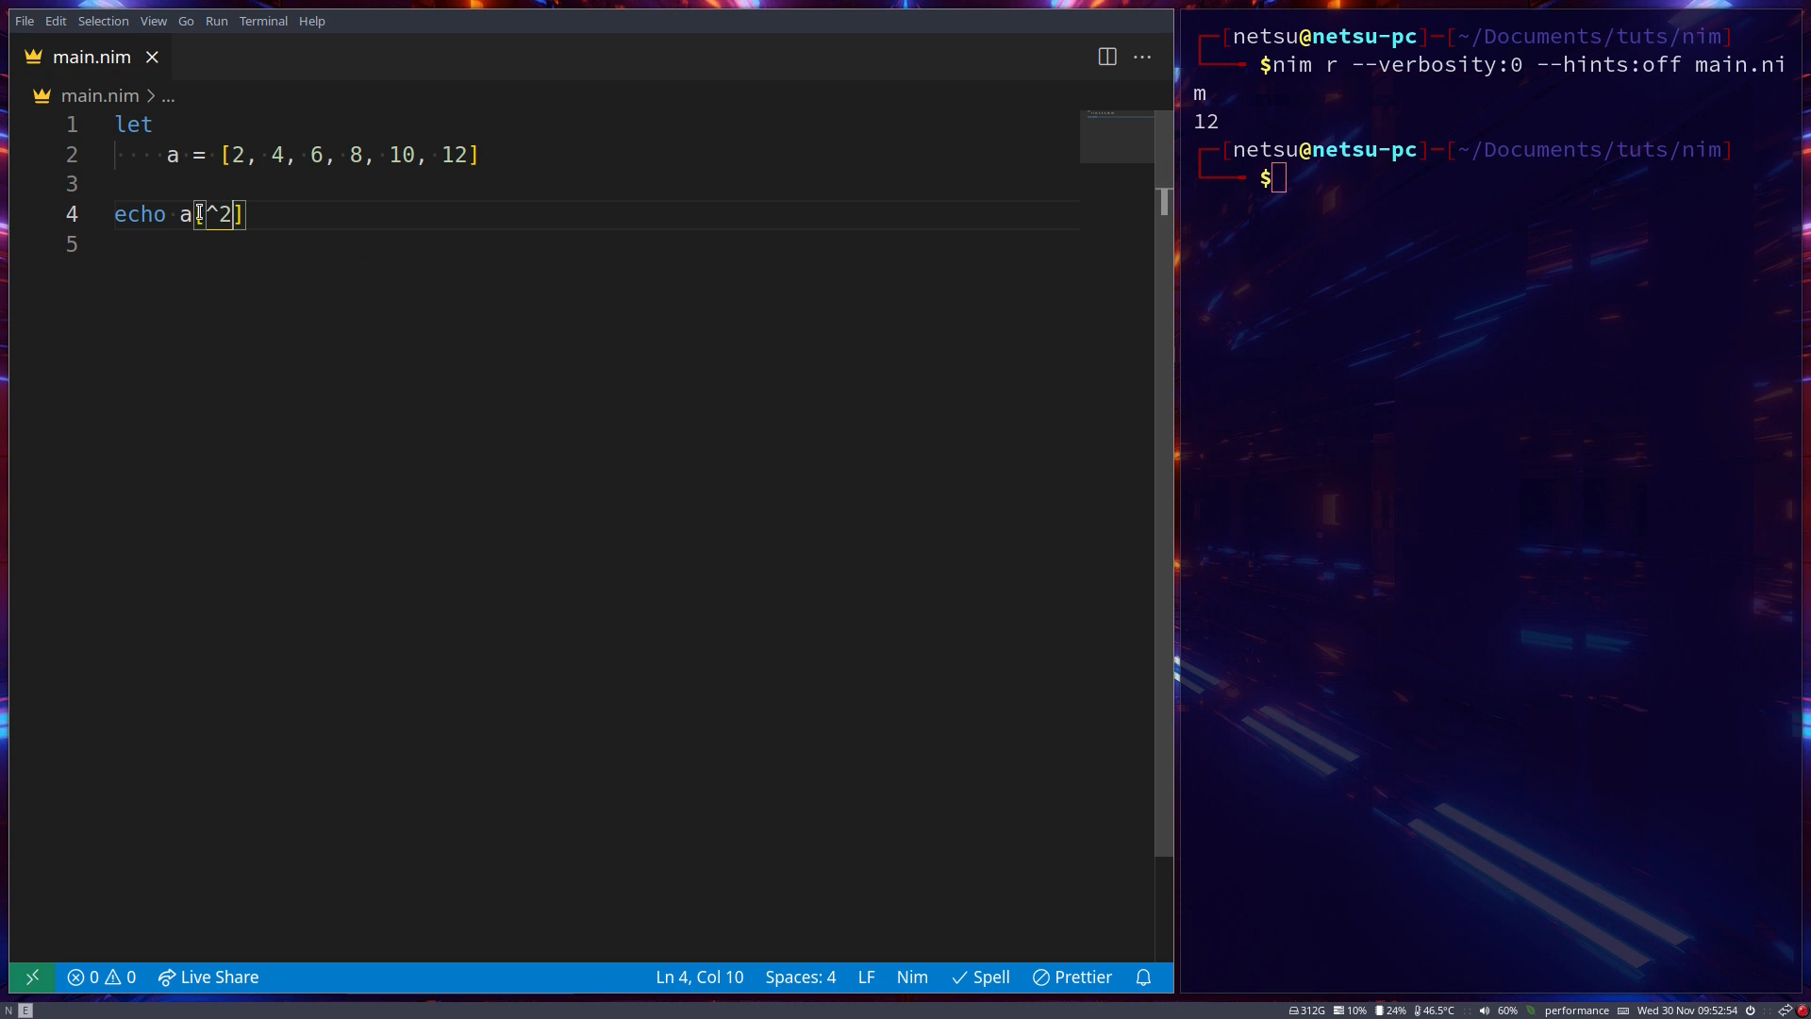
text(1)
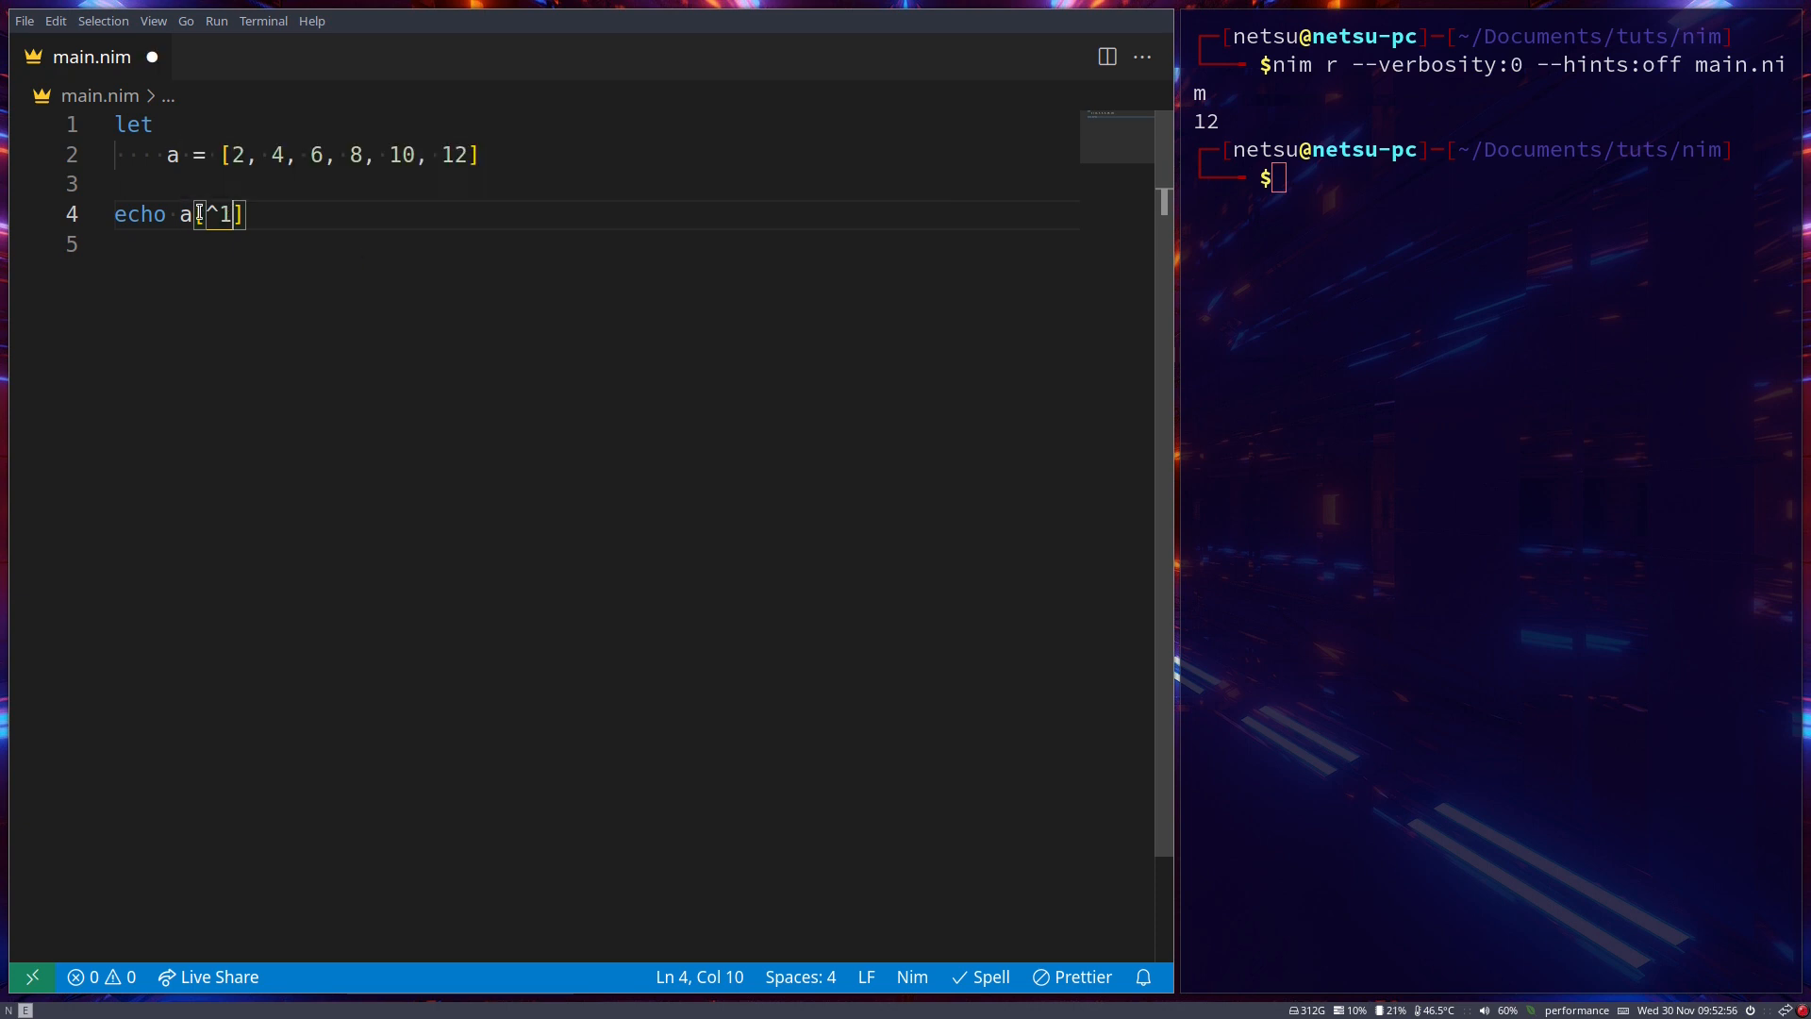
text(2)
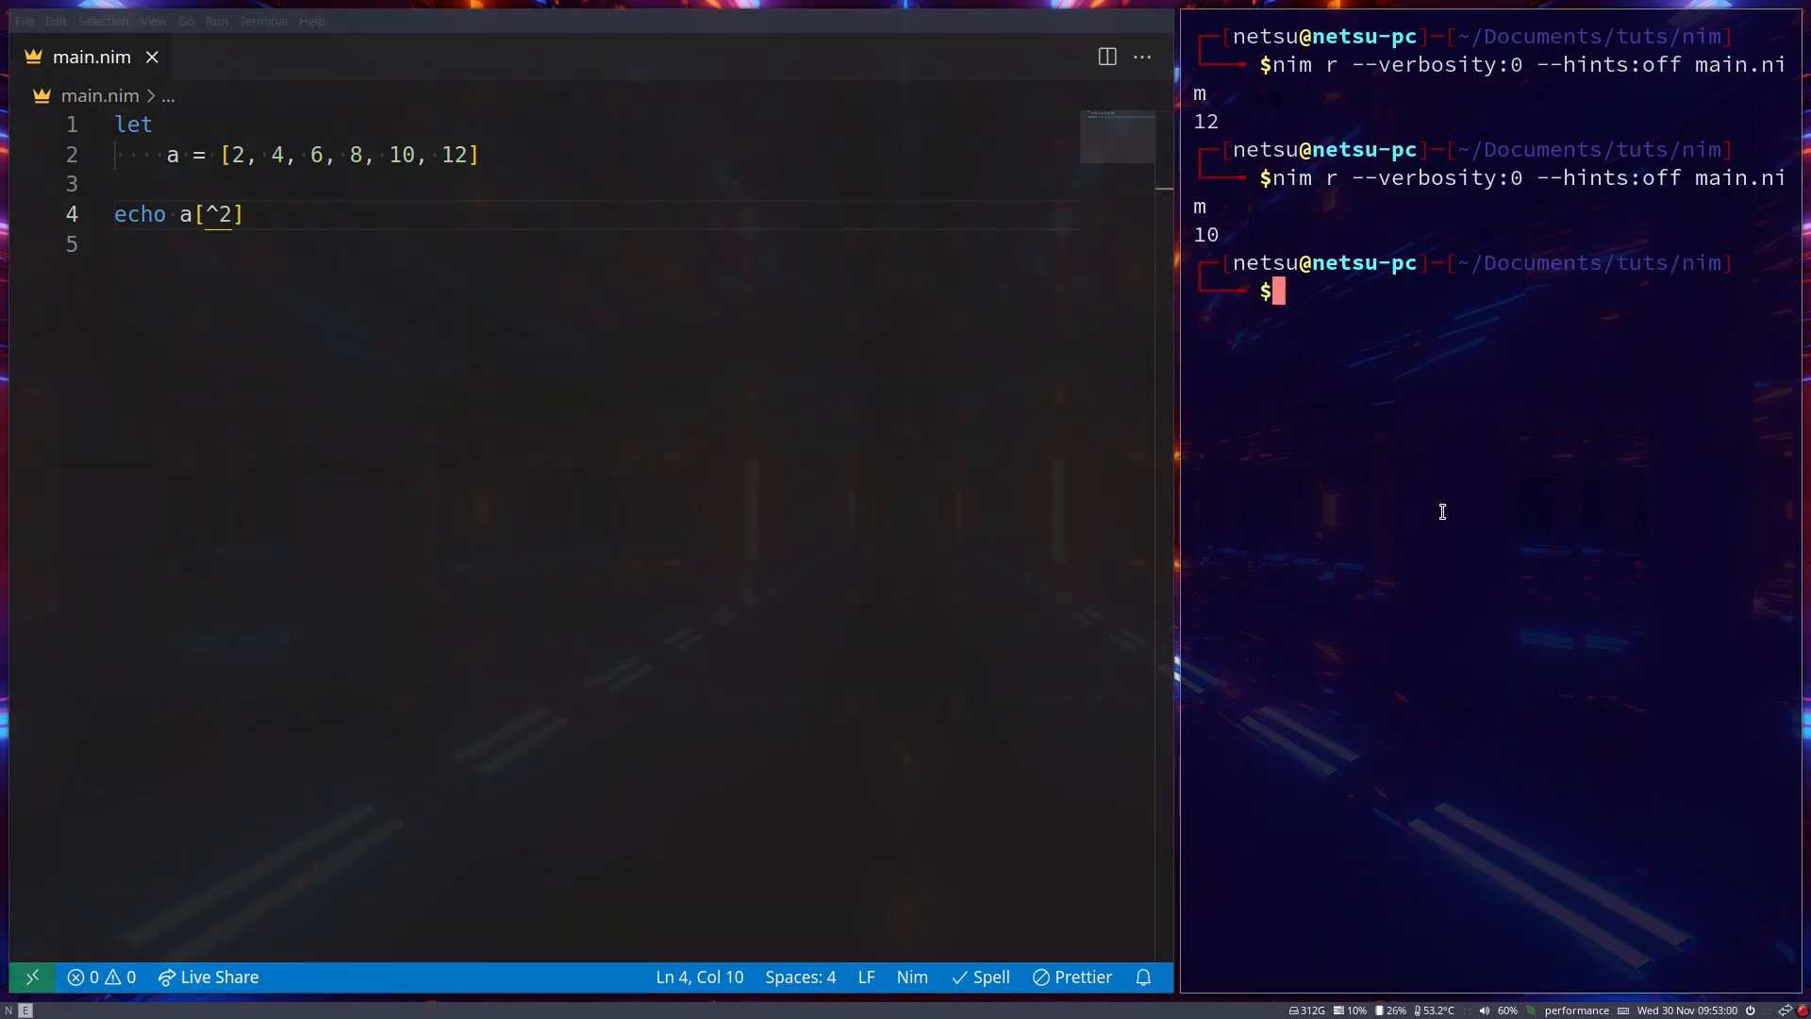
double_click(215, 213)
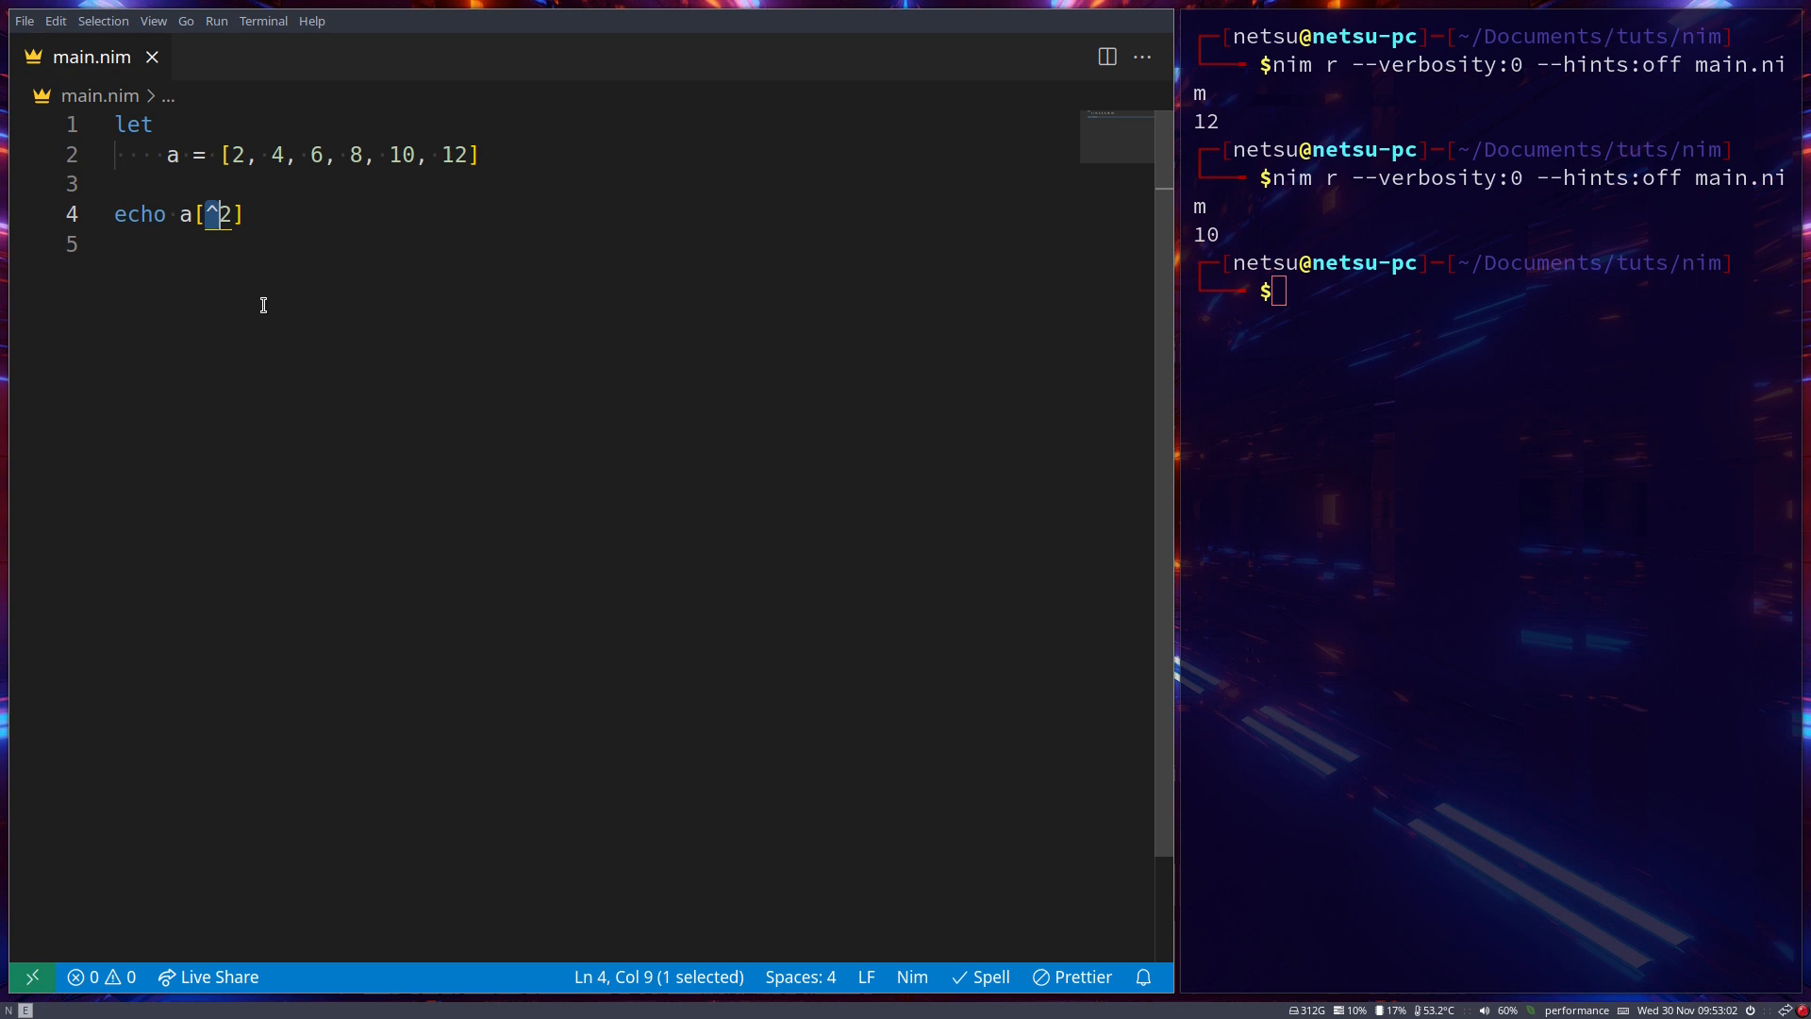
mouse_move(270, 302)
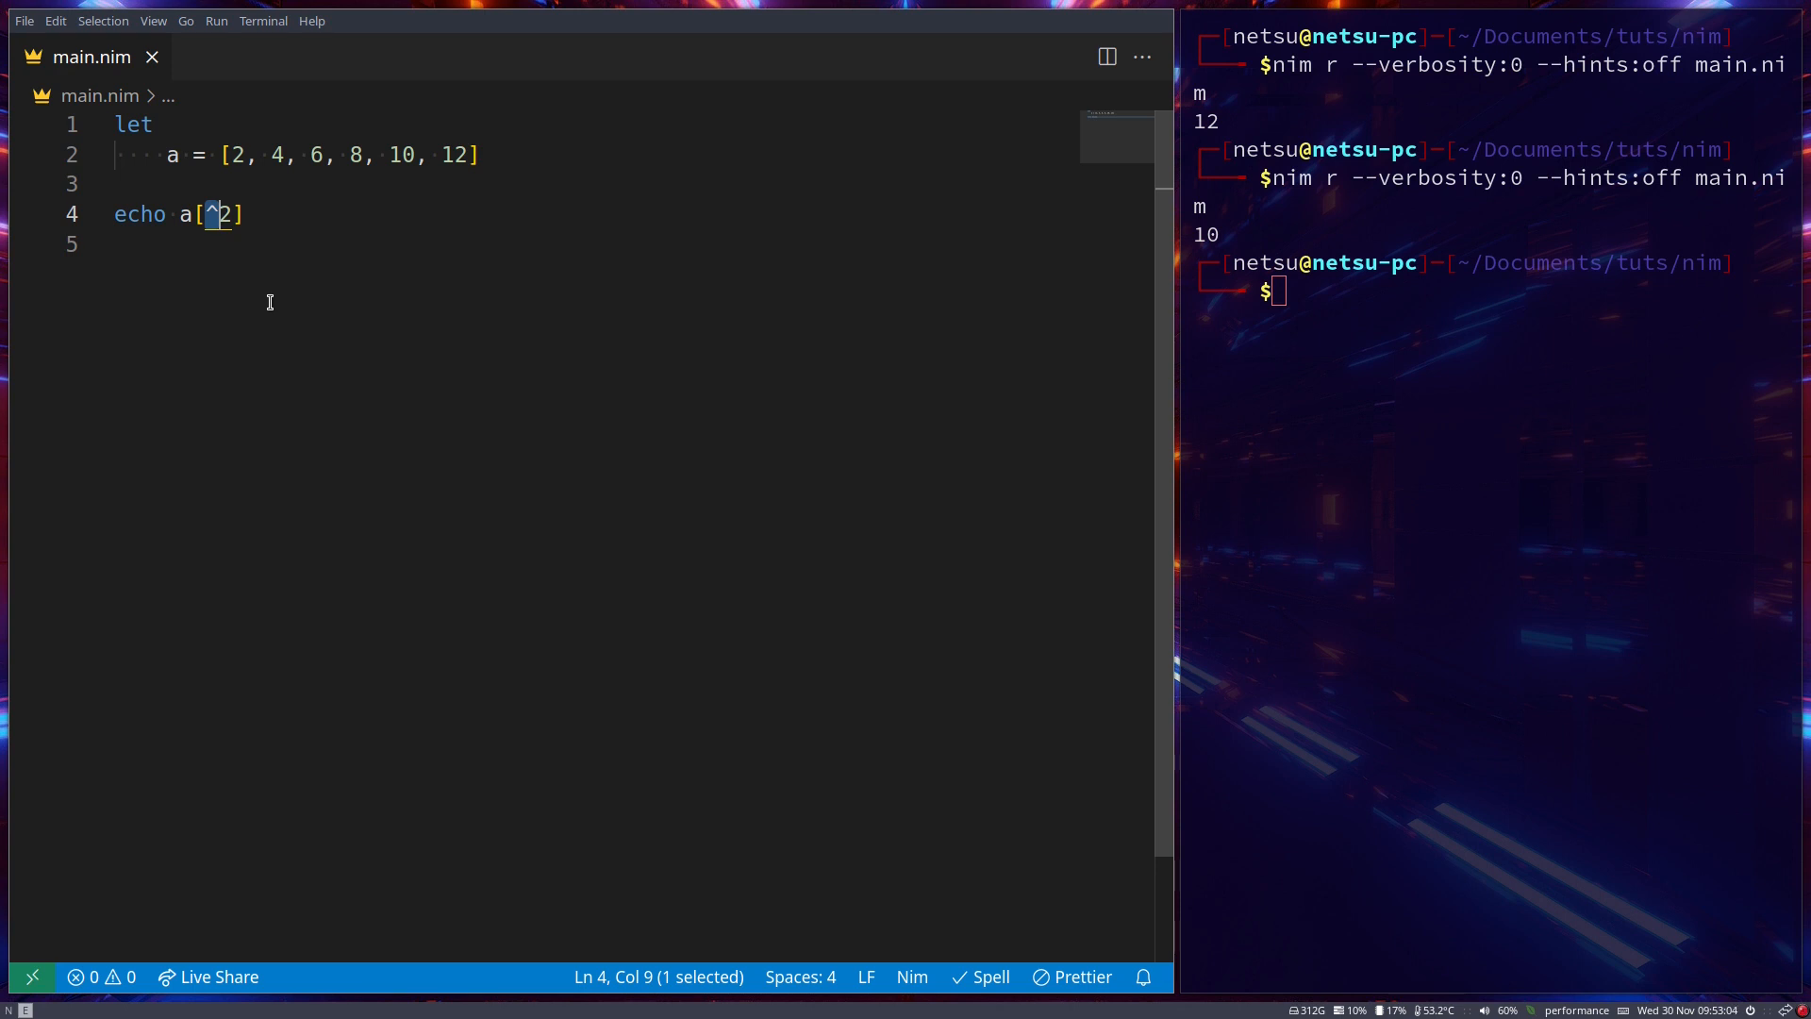
mouse_move(247, 280)
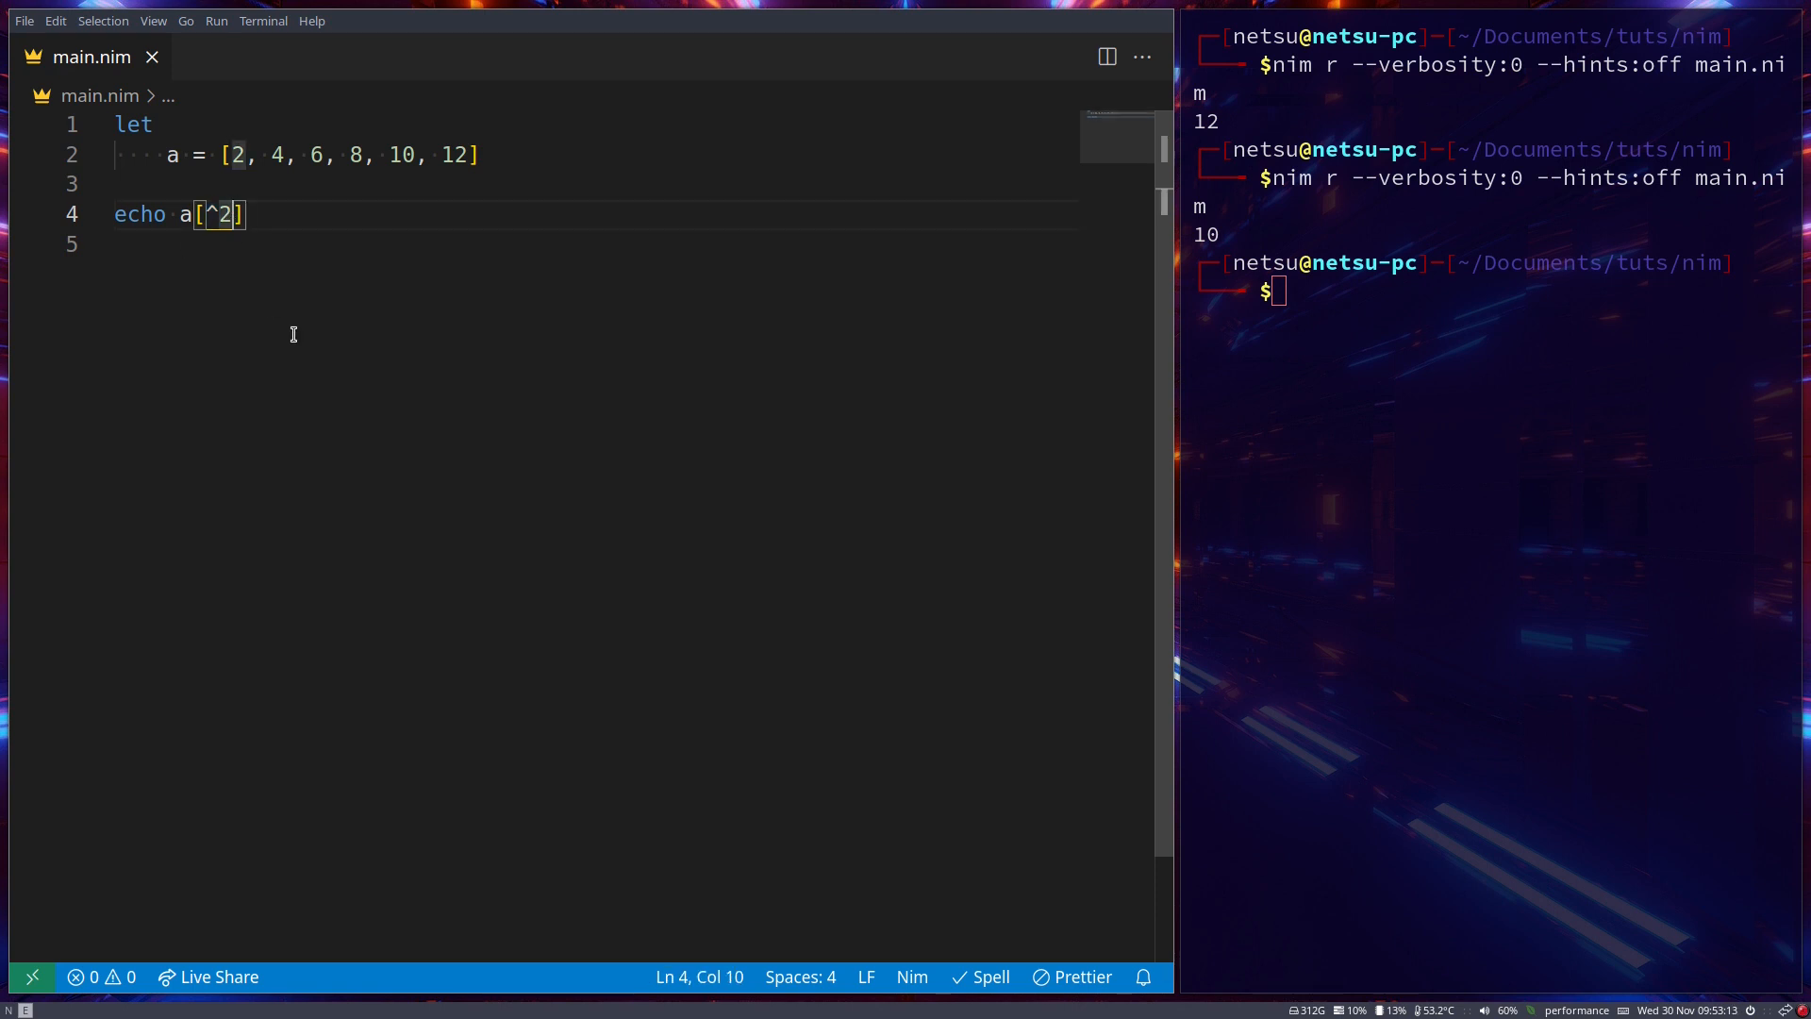
Echo slices of a: a[1 .. 3] giving @[4, 6, 8], then a[1 ..< ^1] giving @[4, 6, 8, 10]
key(Backspace)
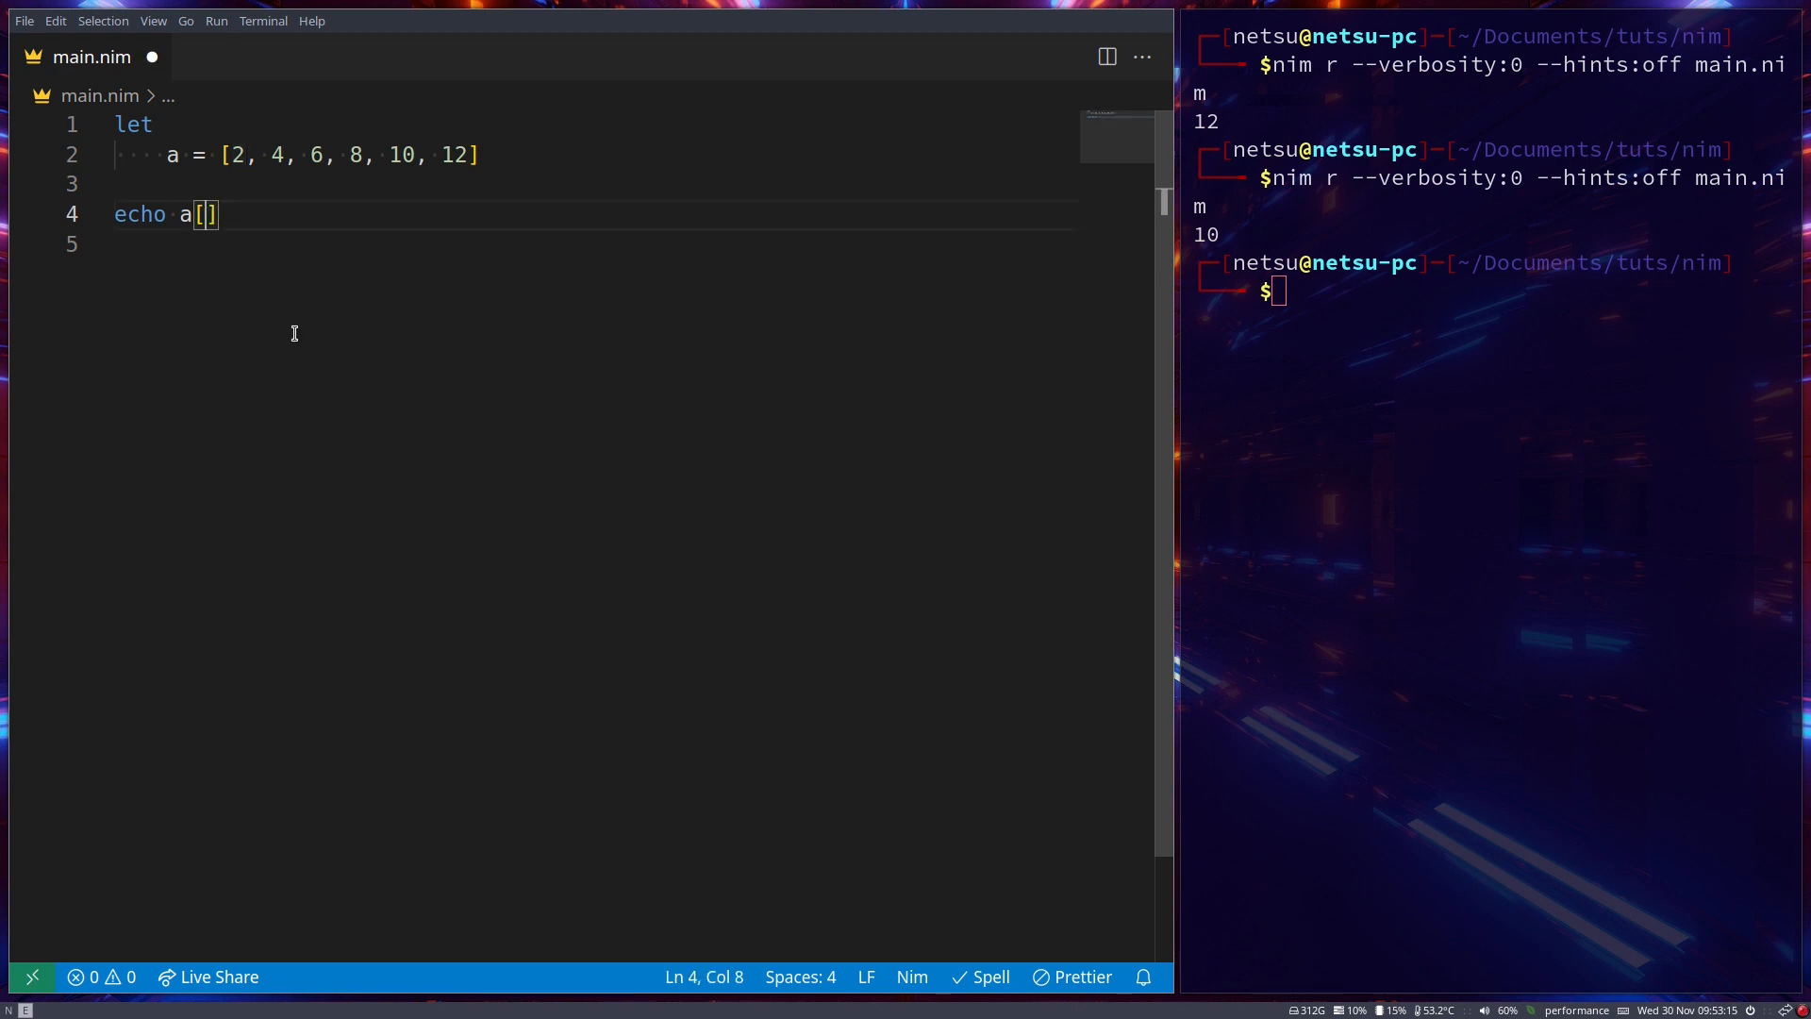
text(1 .. 3)
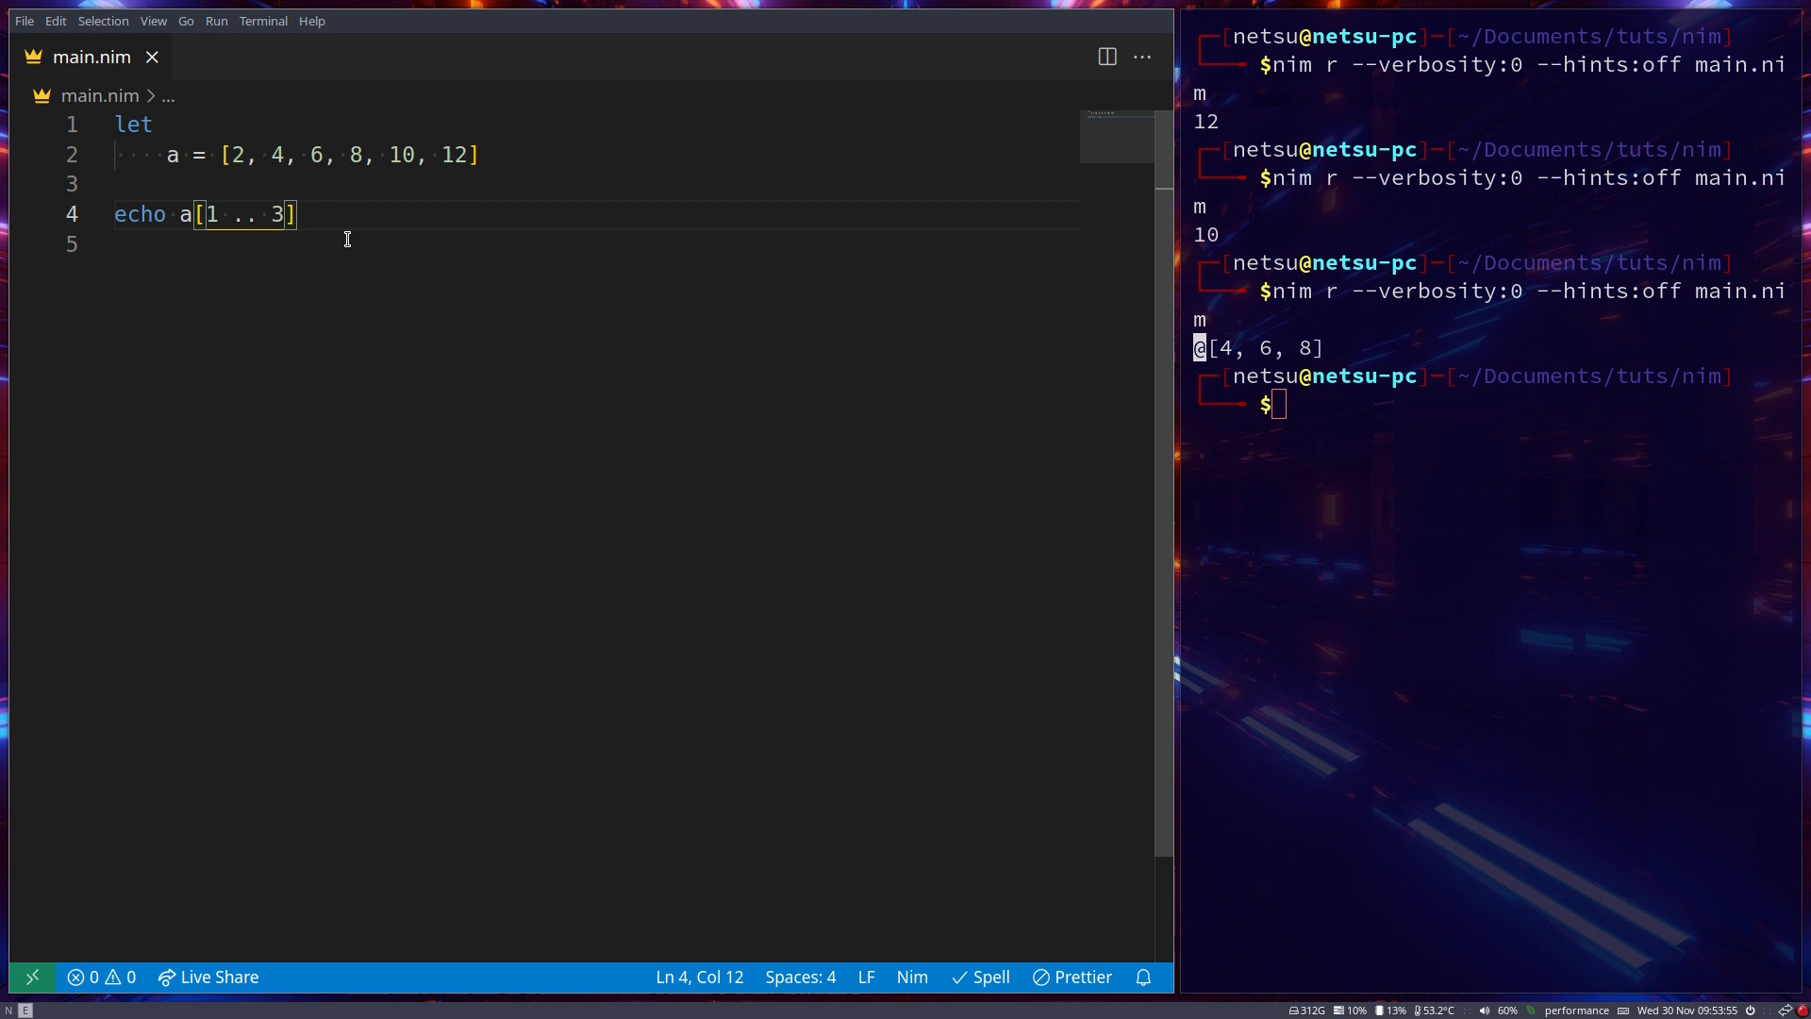
text(<)
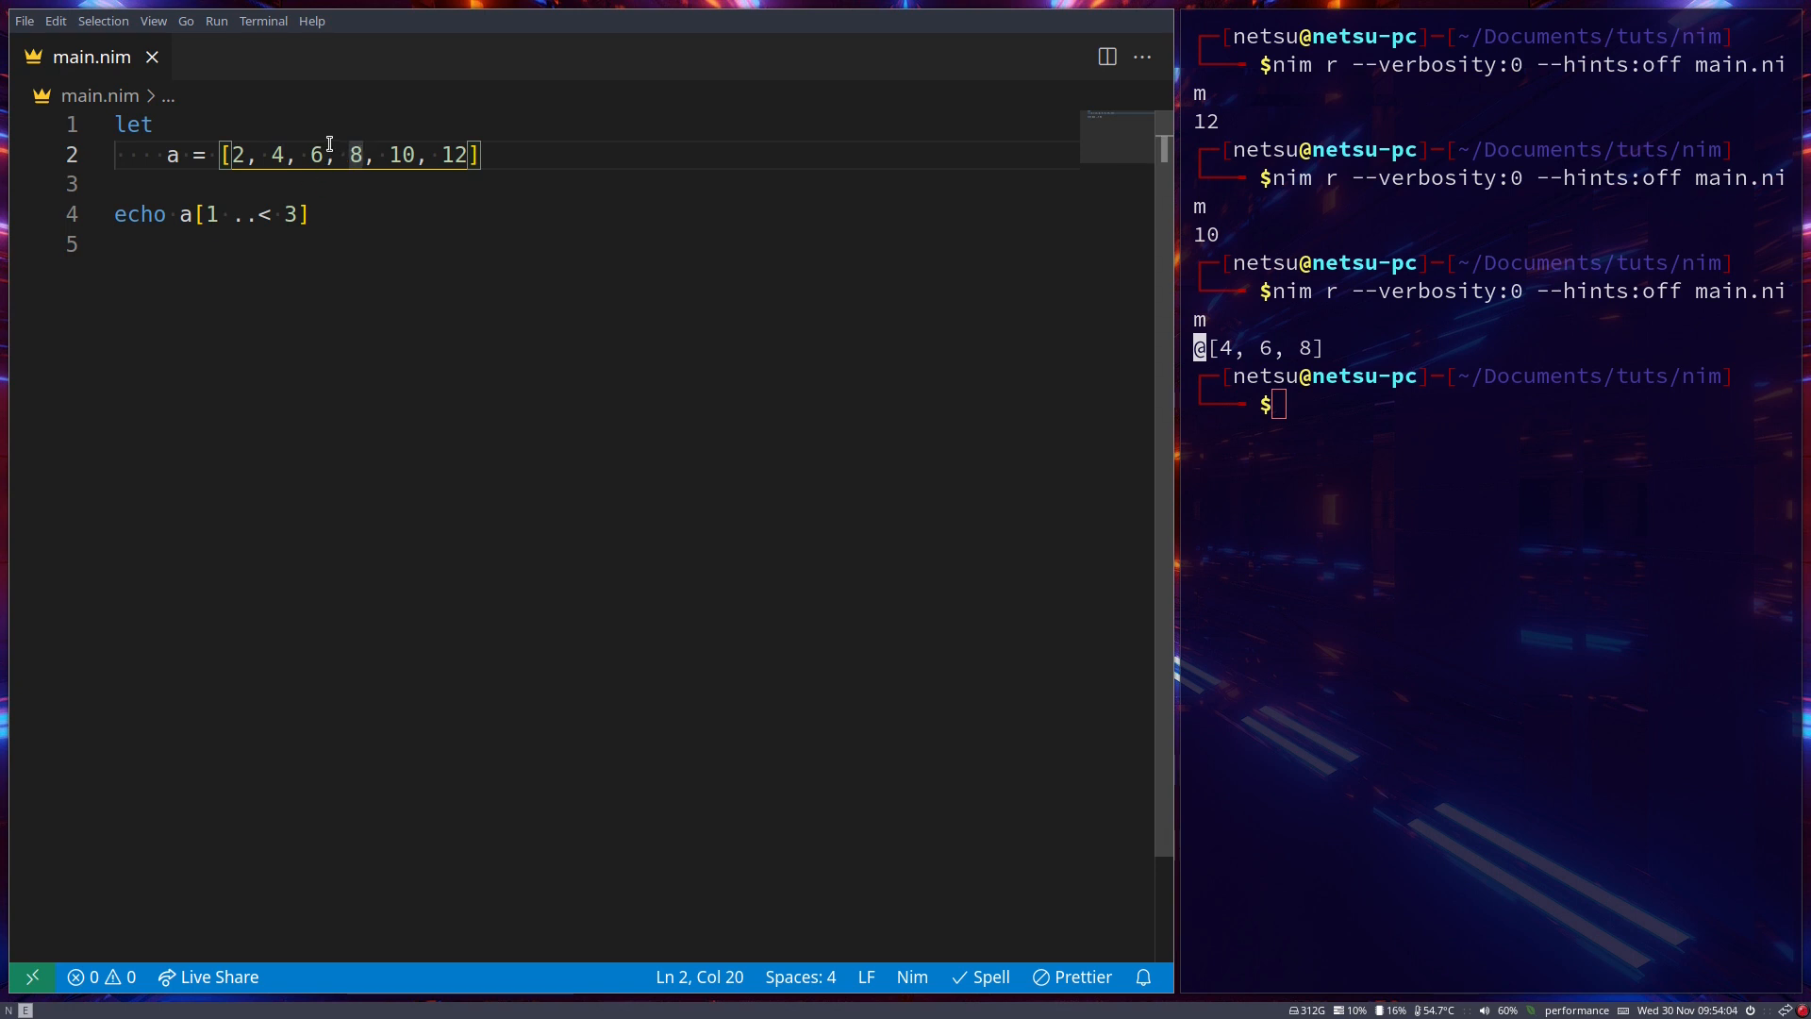
click(310, 155)
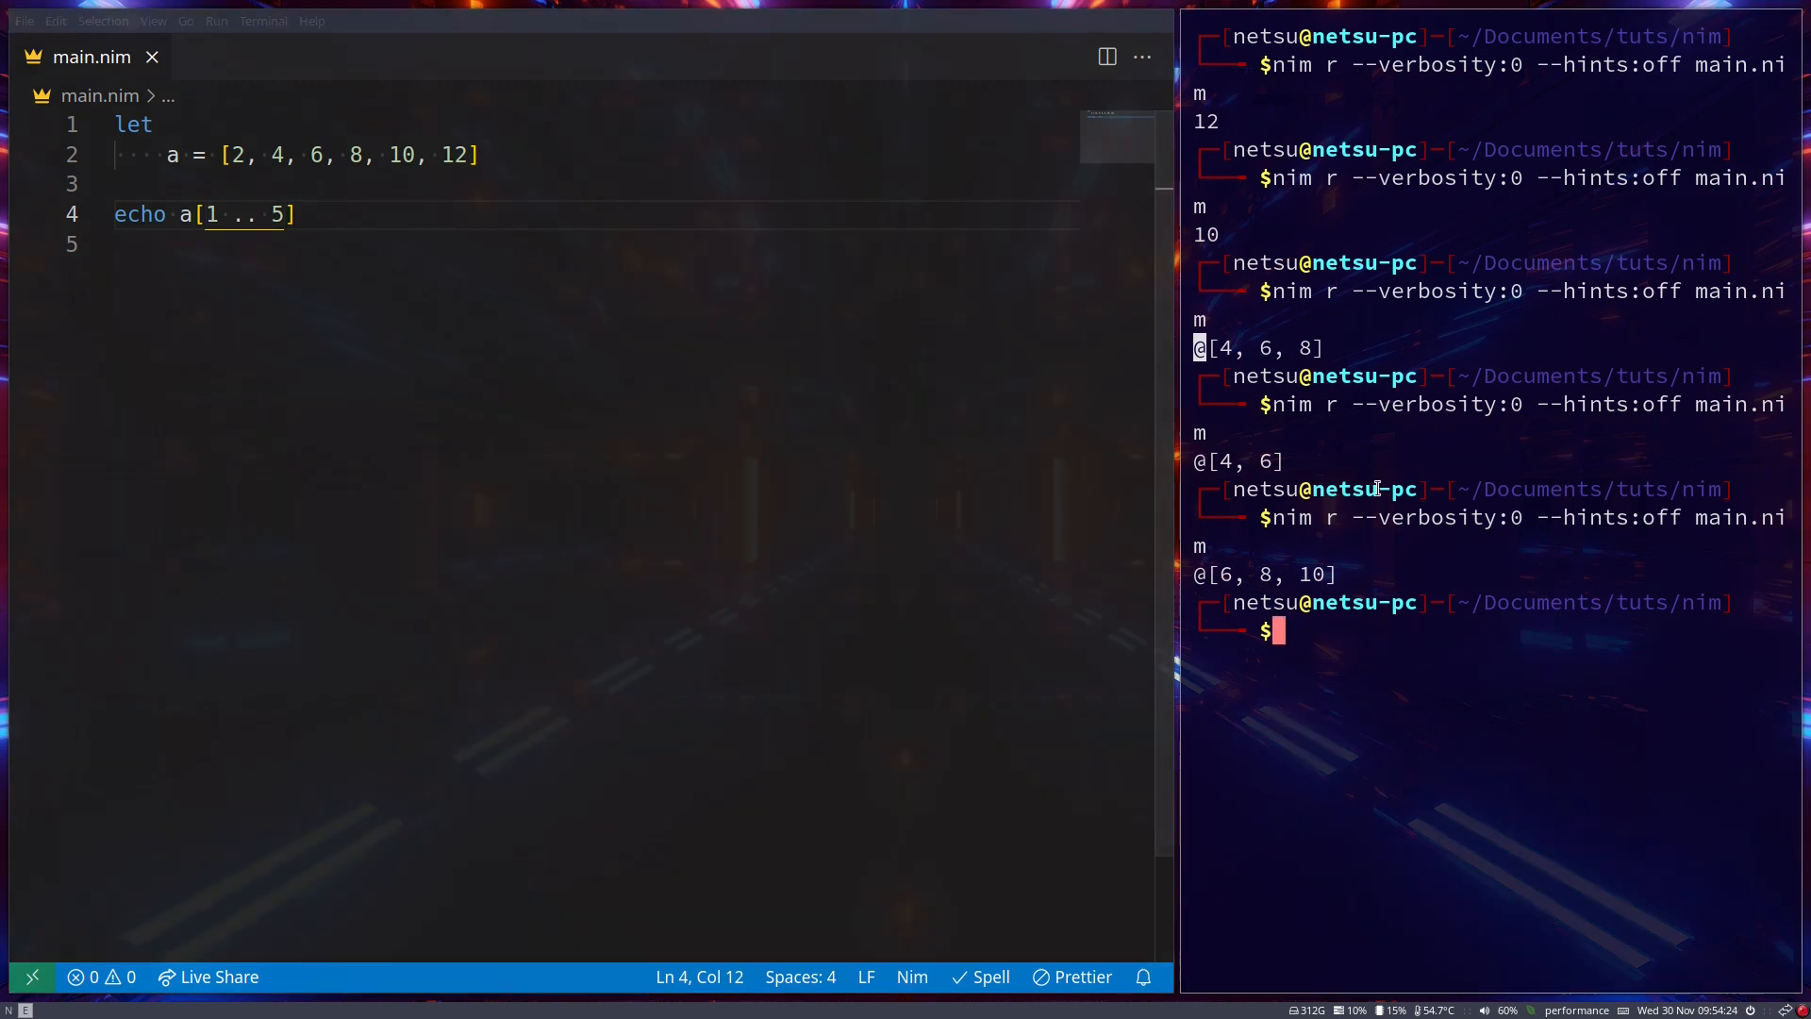
key(Enter)
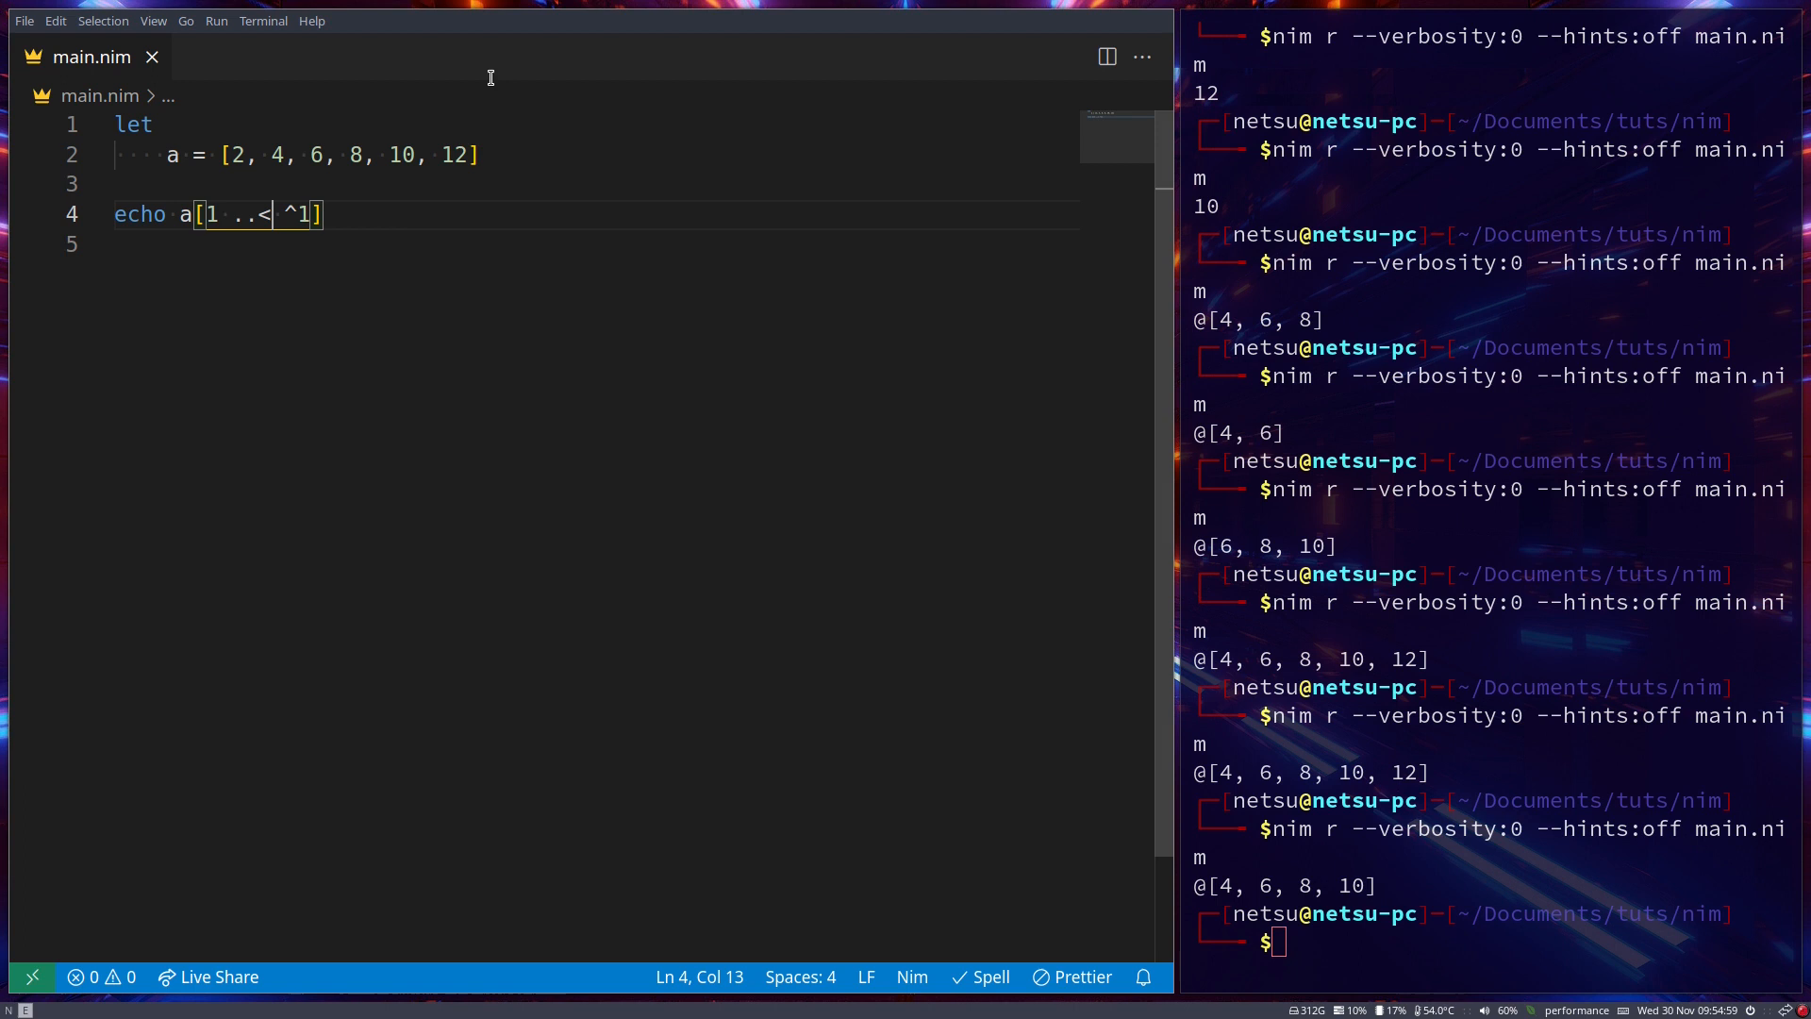
mouse_move(449, 294)
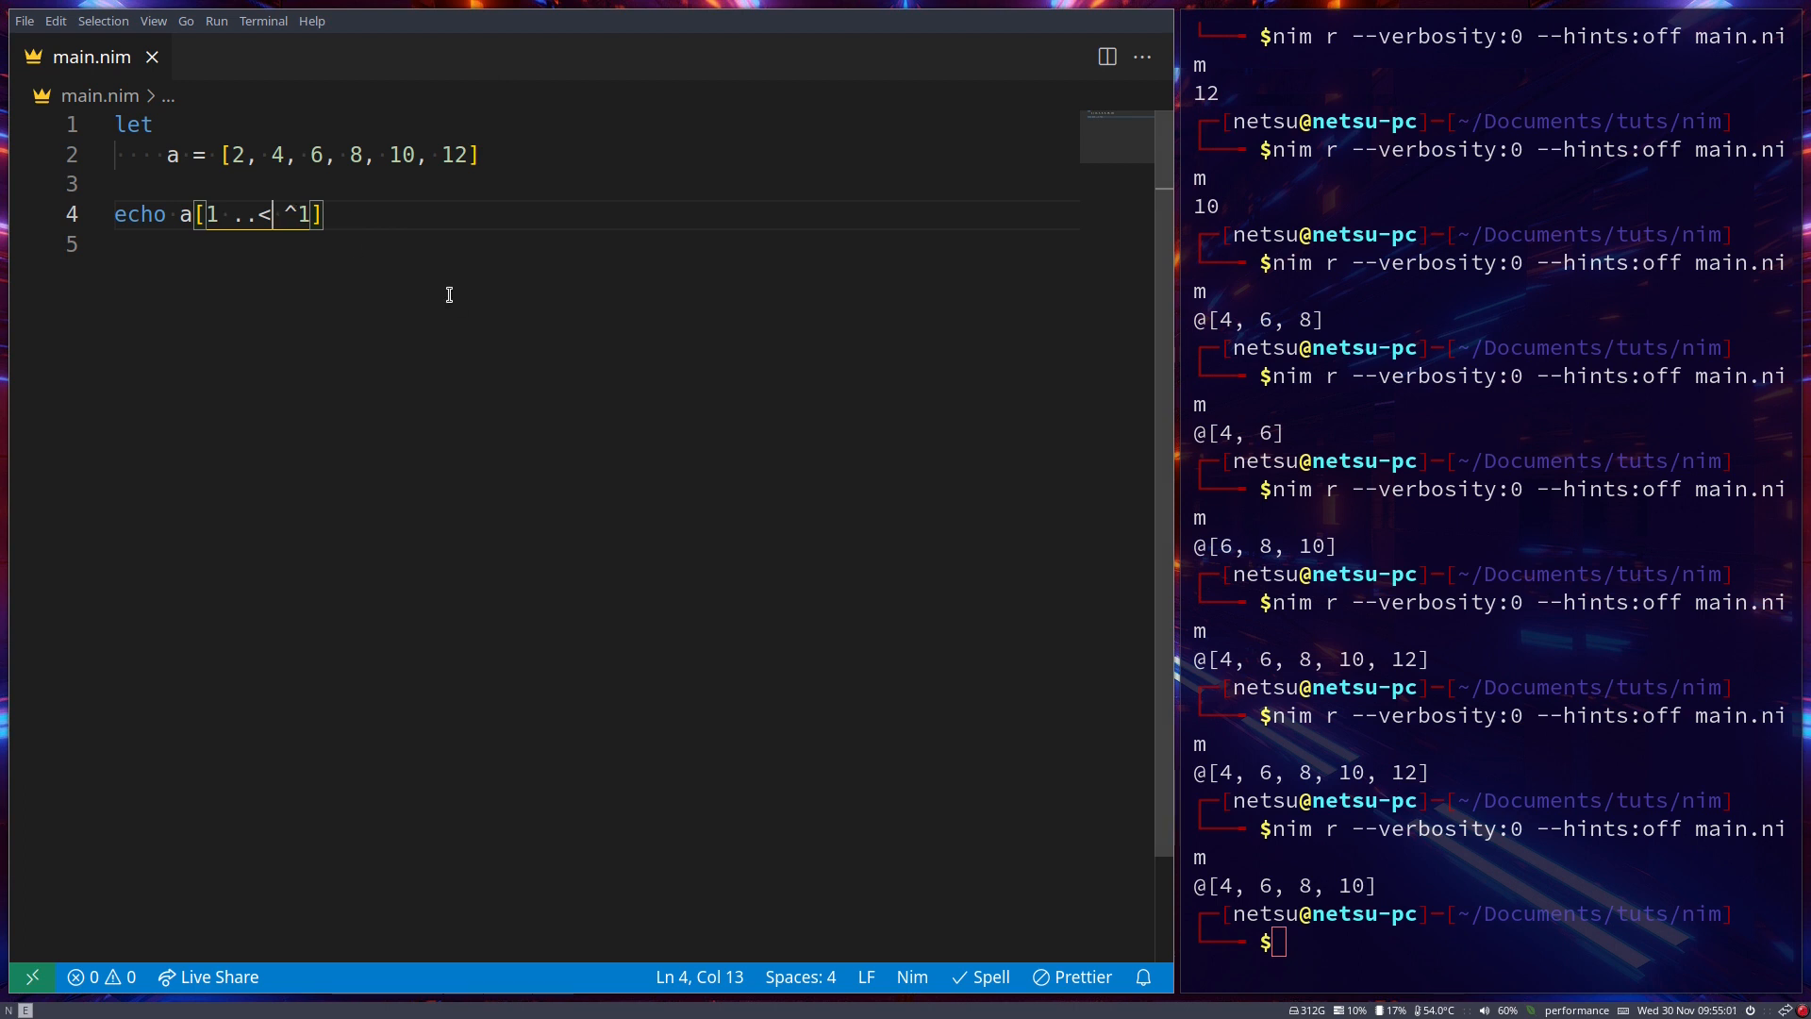
mouse_move(458, 234)
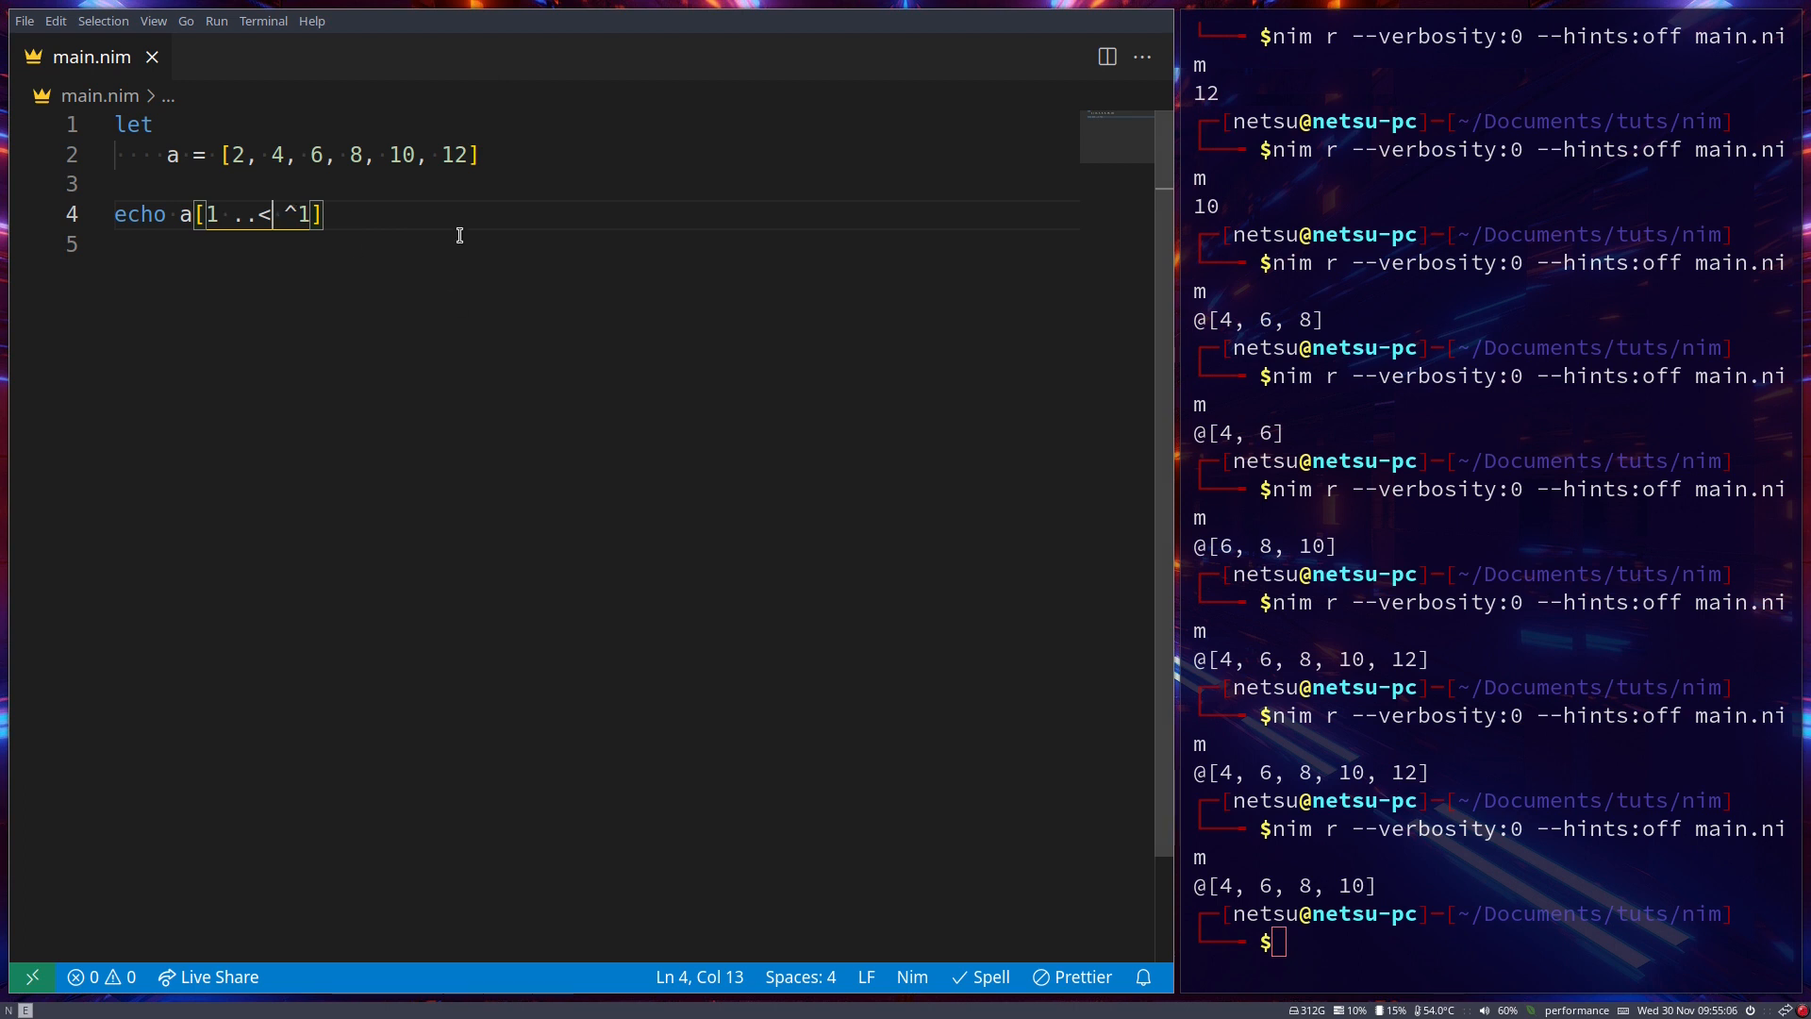
Add a var block declaring e: array[3, int] below the let block, dropping the slice echo
text(varargsLen)
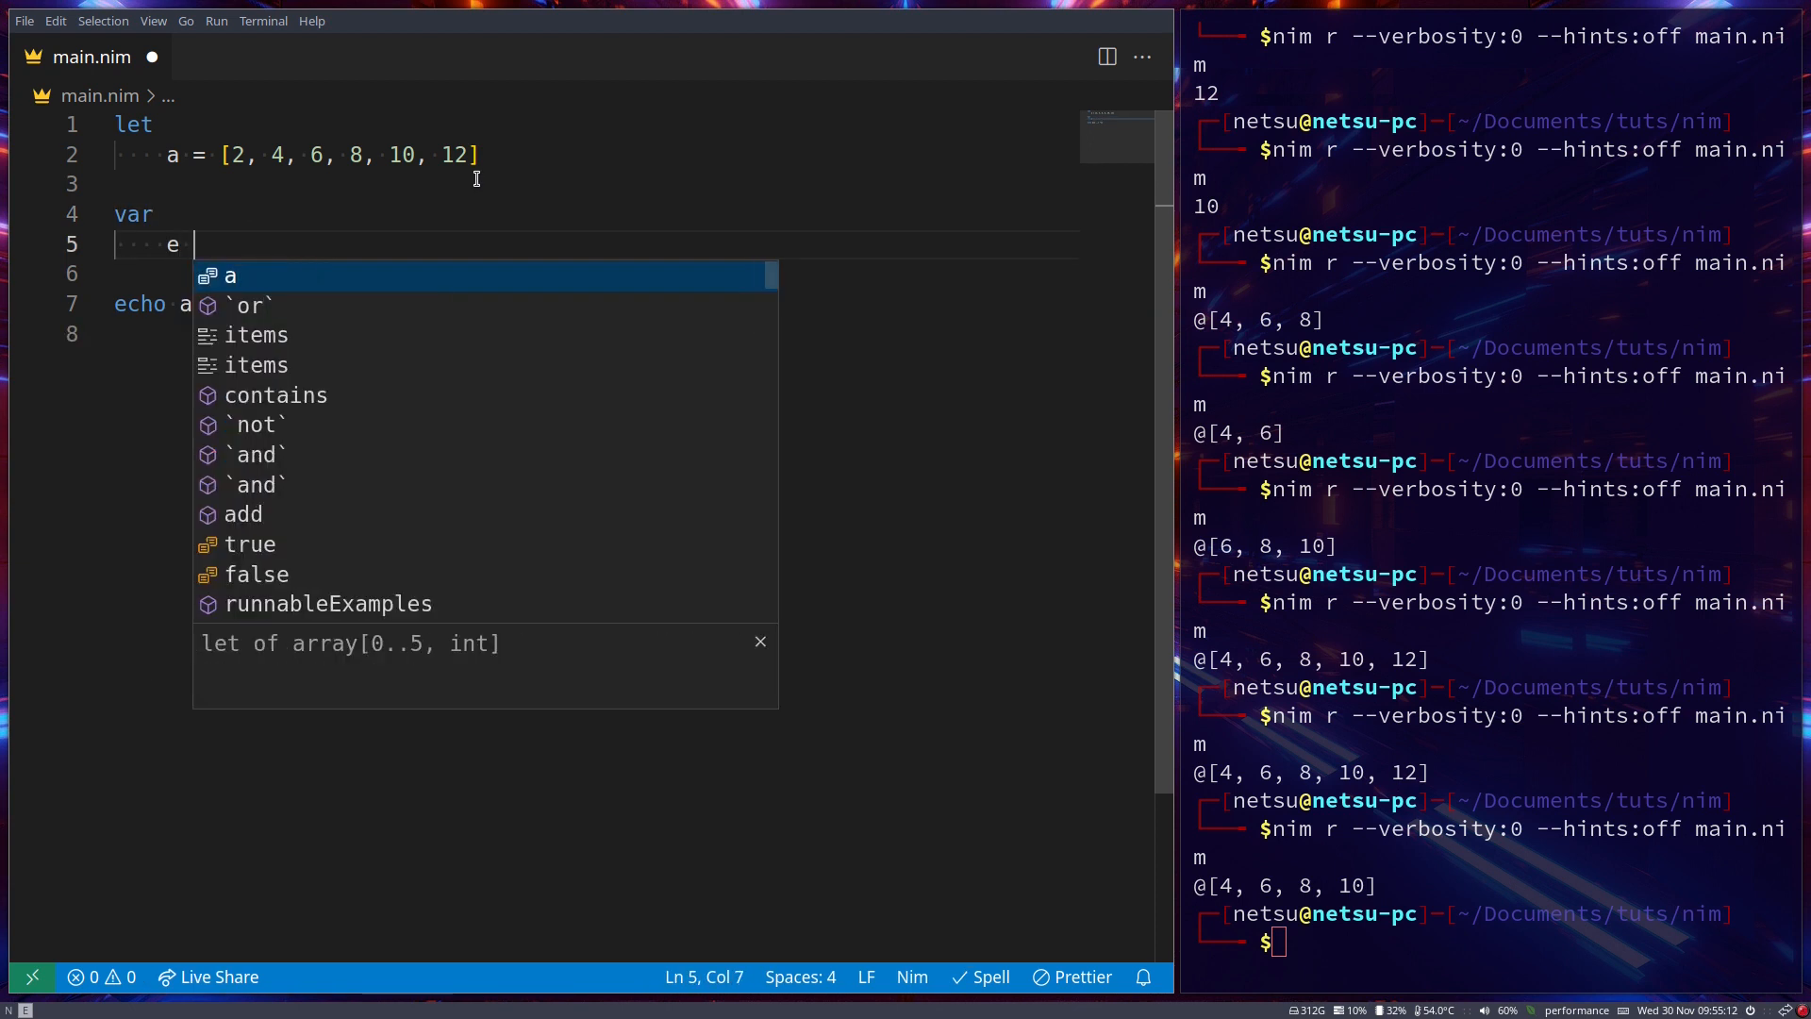
text(: array)
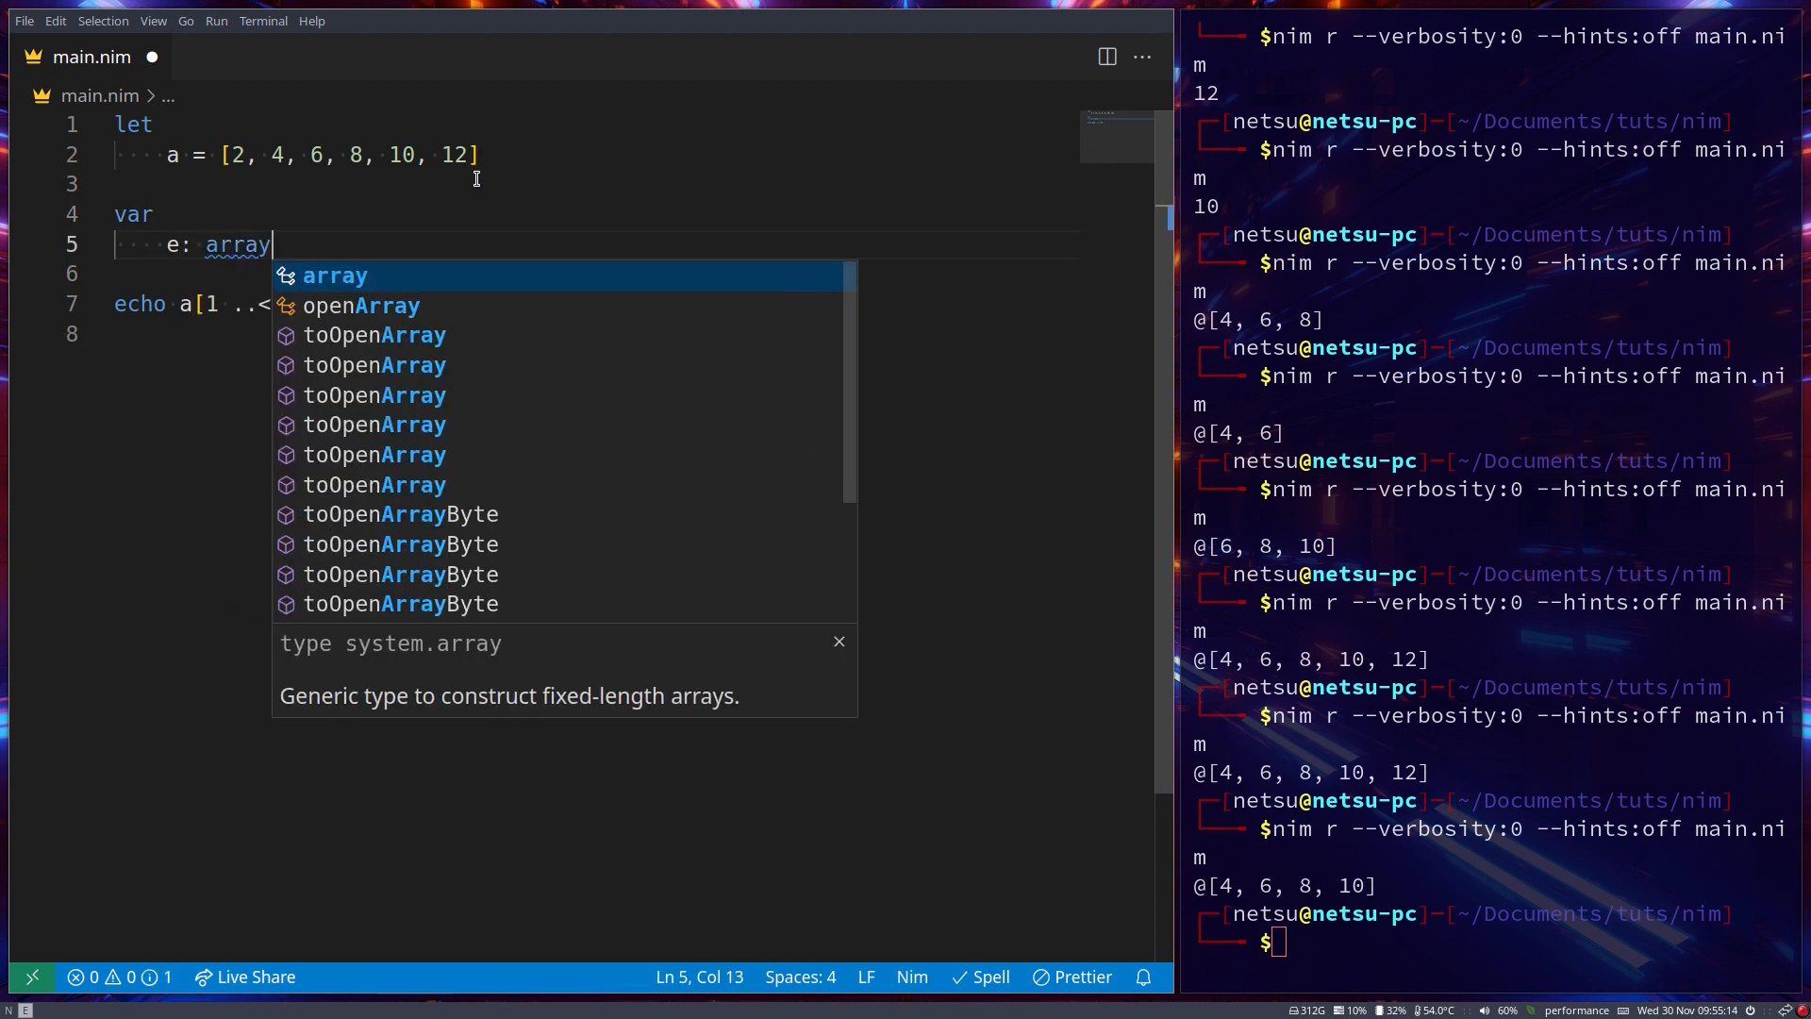
text([3, int])
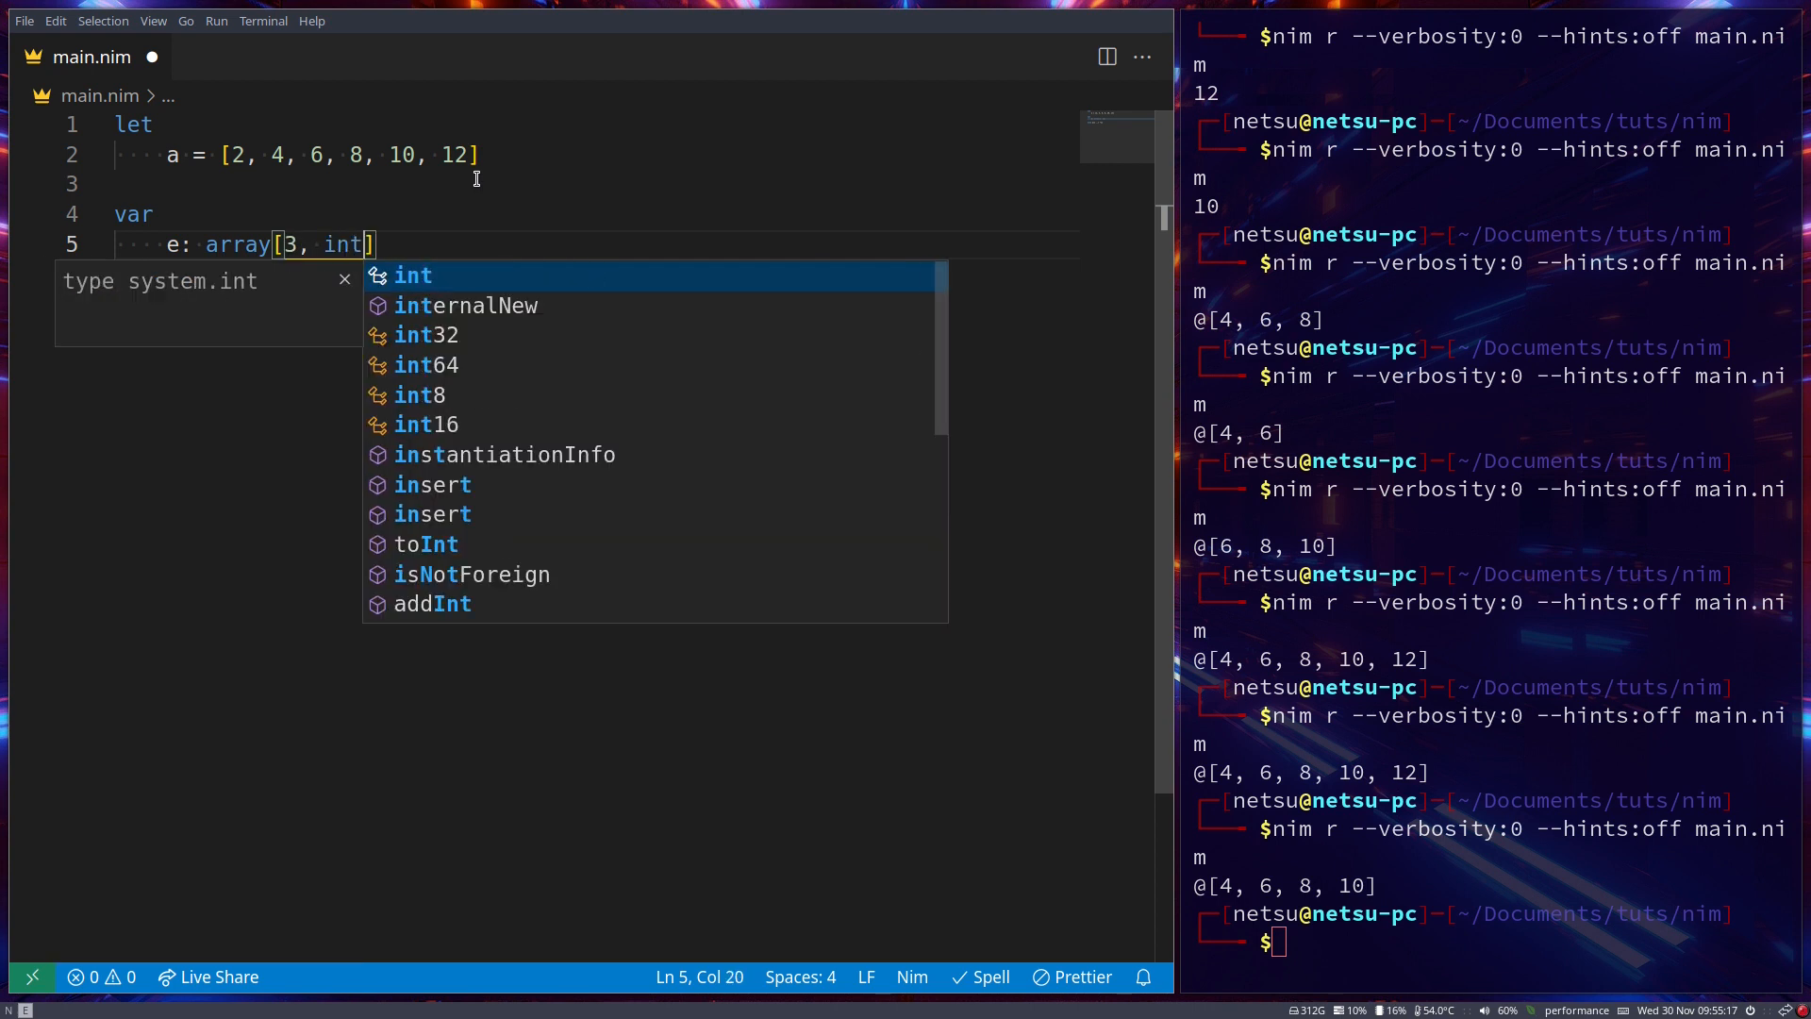
text(echo a[1 ..< ^1])
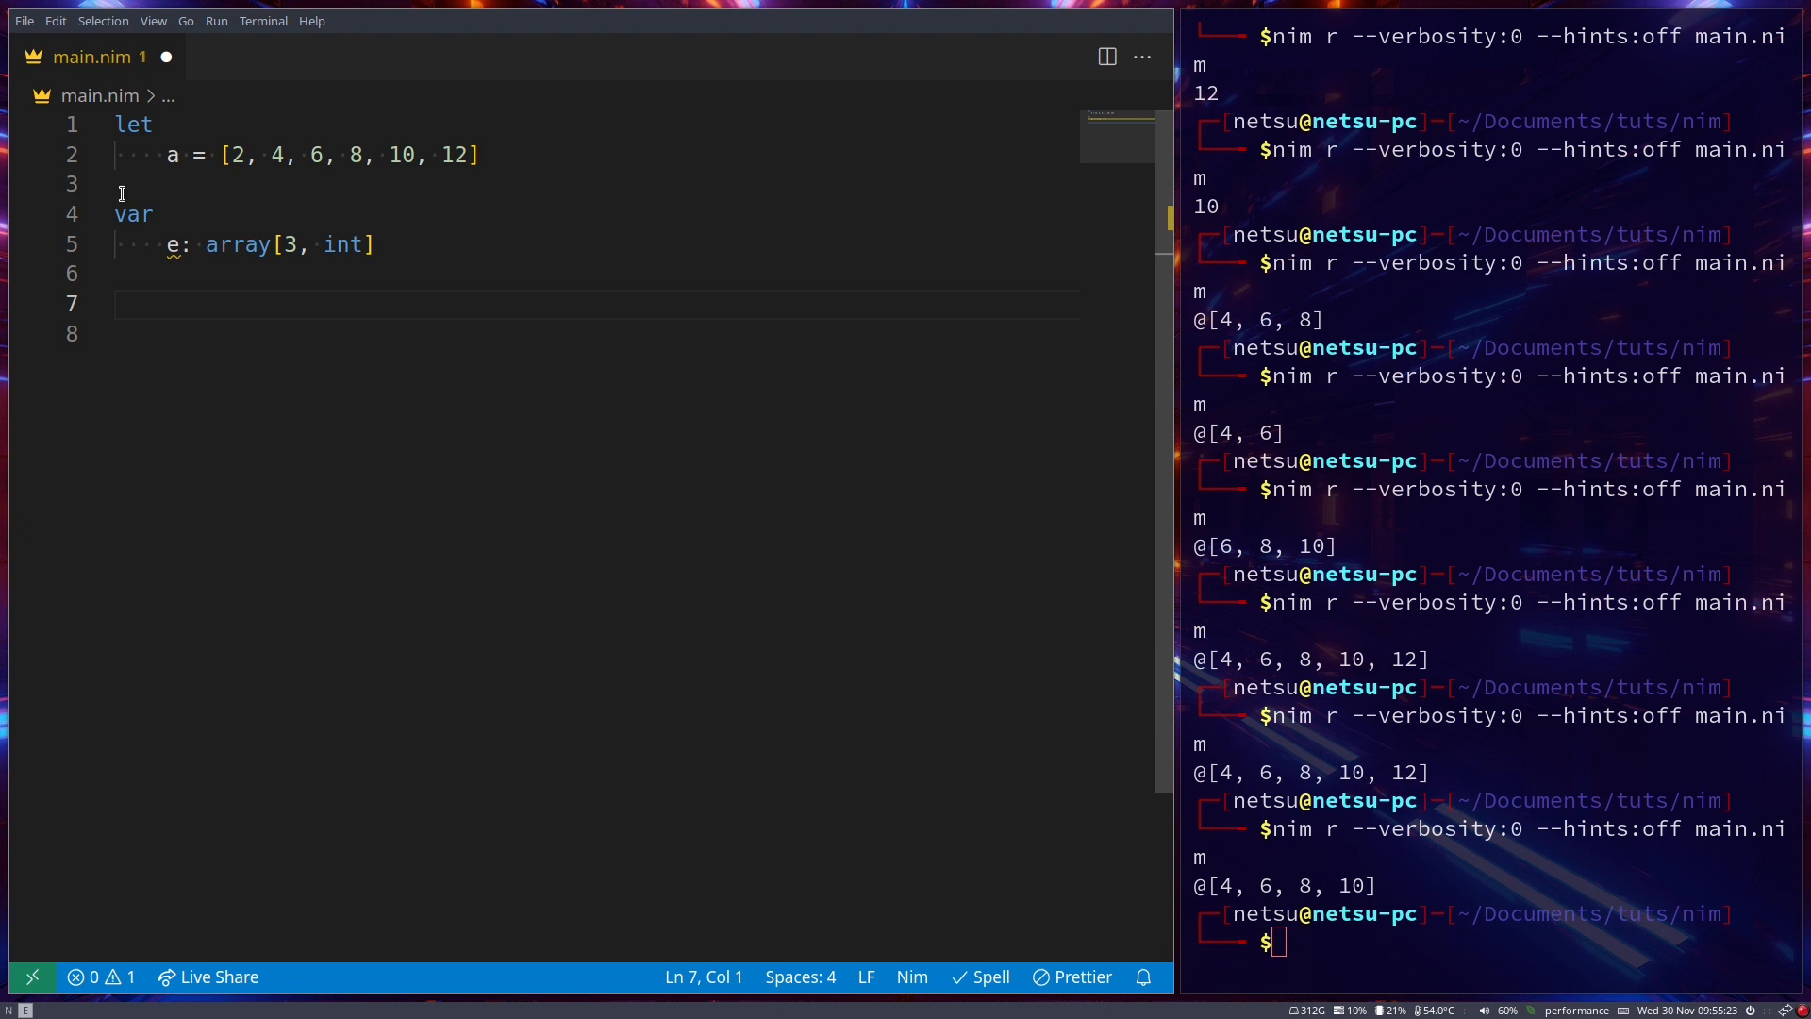
text(let)
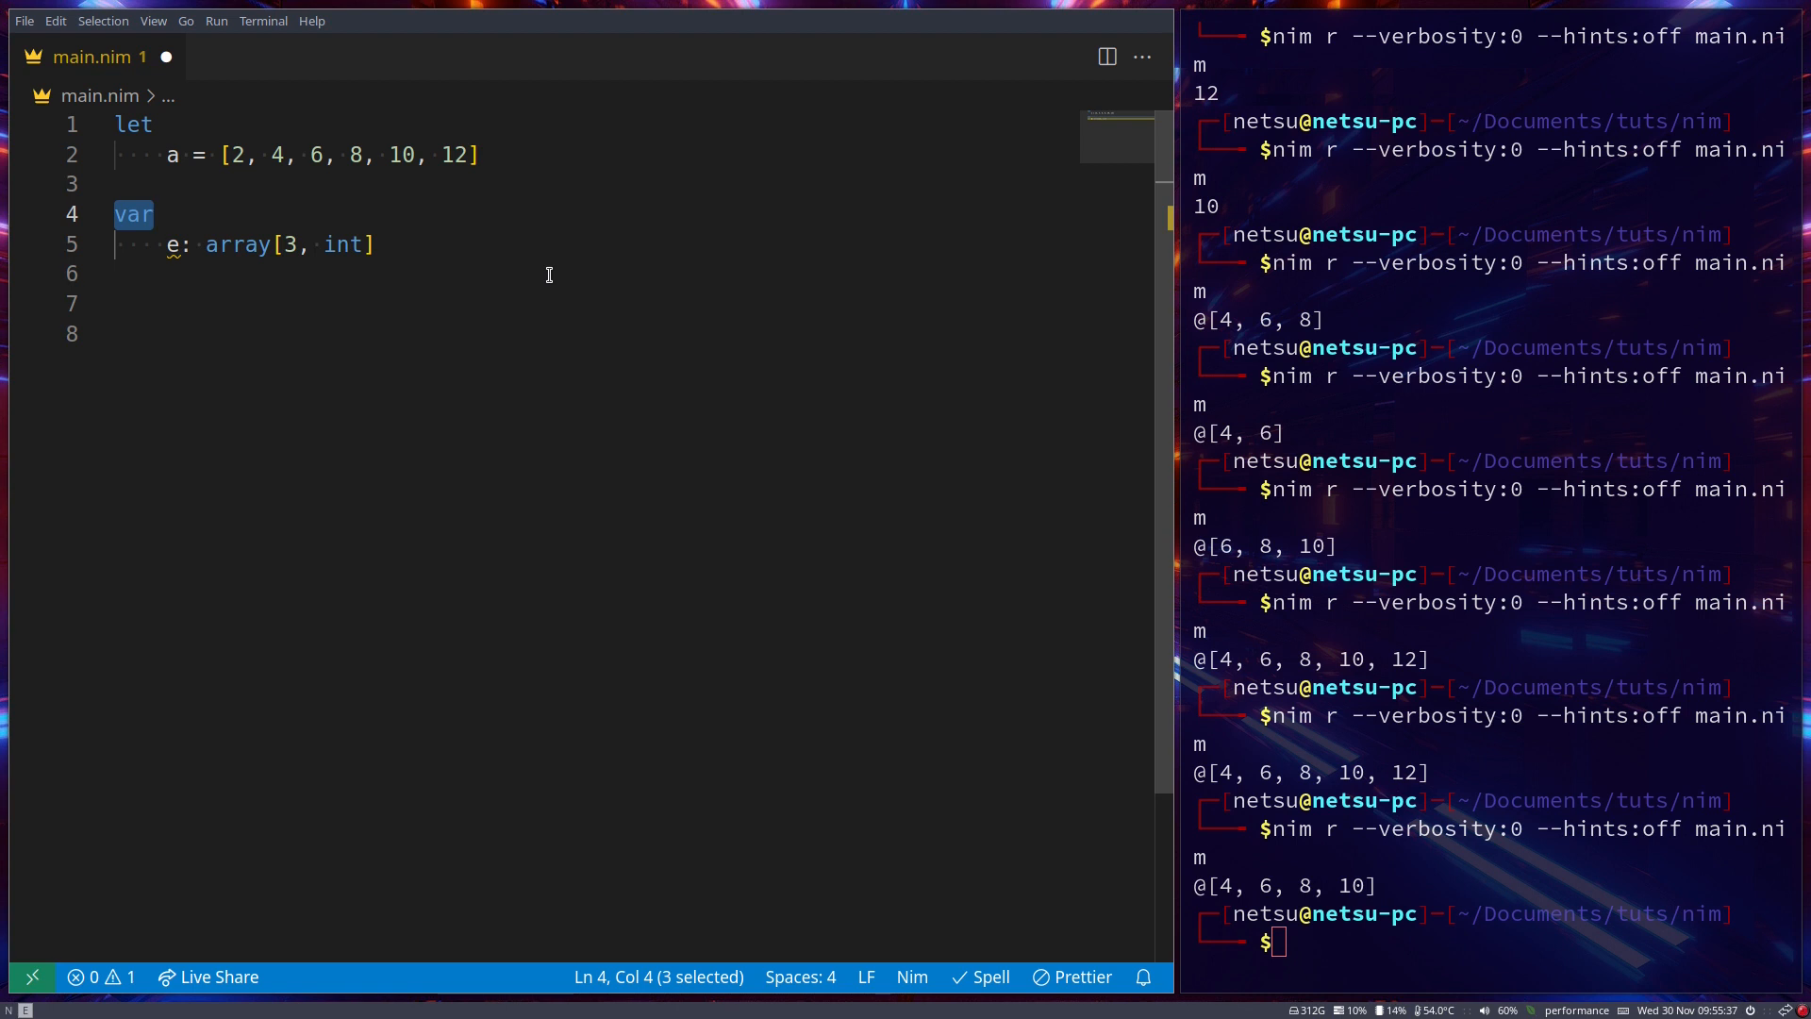
drag(168, 243, 377, 244)
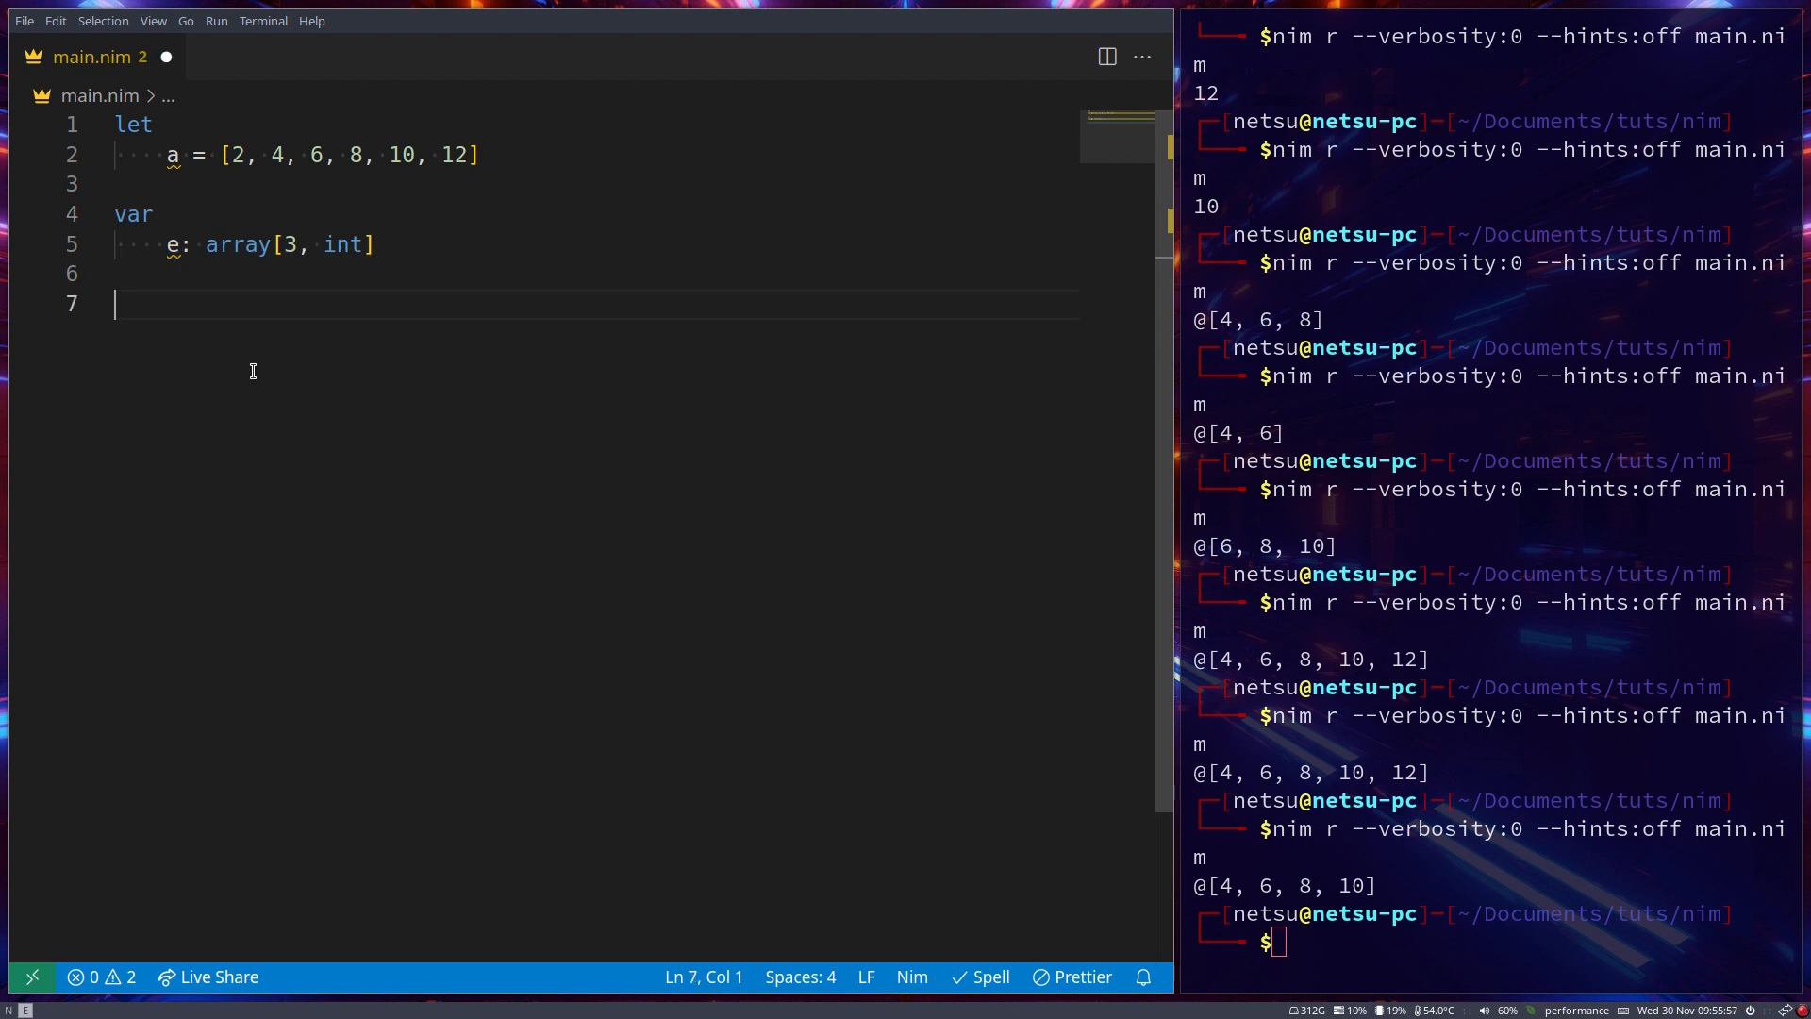
Echo e, assign e[0] = 10 and e[2] = 30, echo again; run to print [0, 0, 0] then [10, 0, 30]
text(echo)
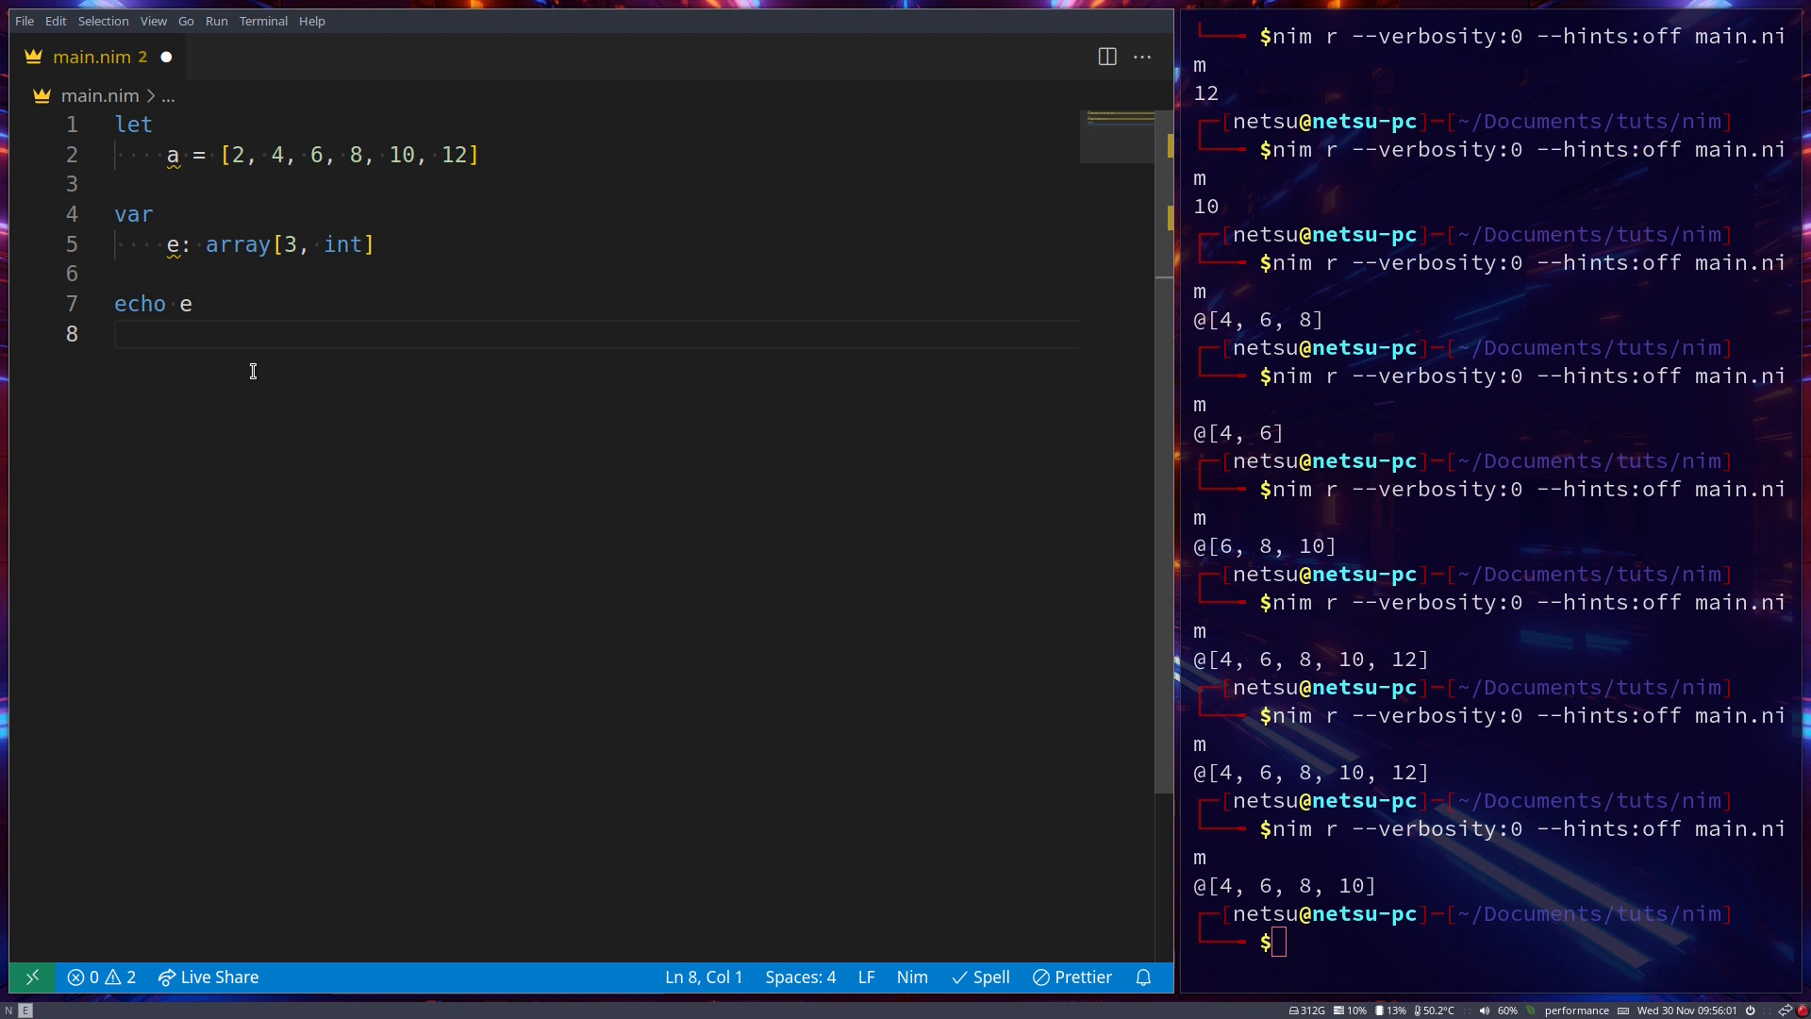
text(e[])
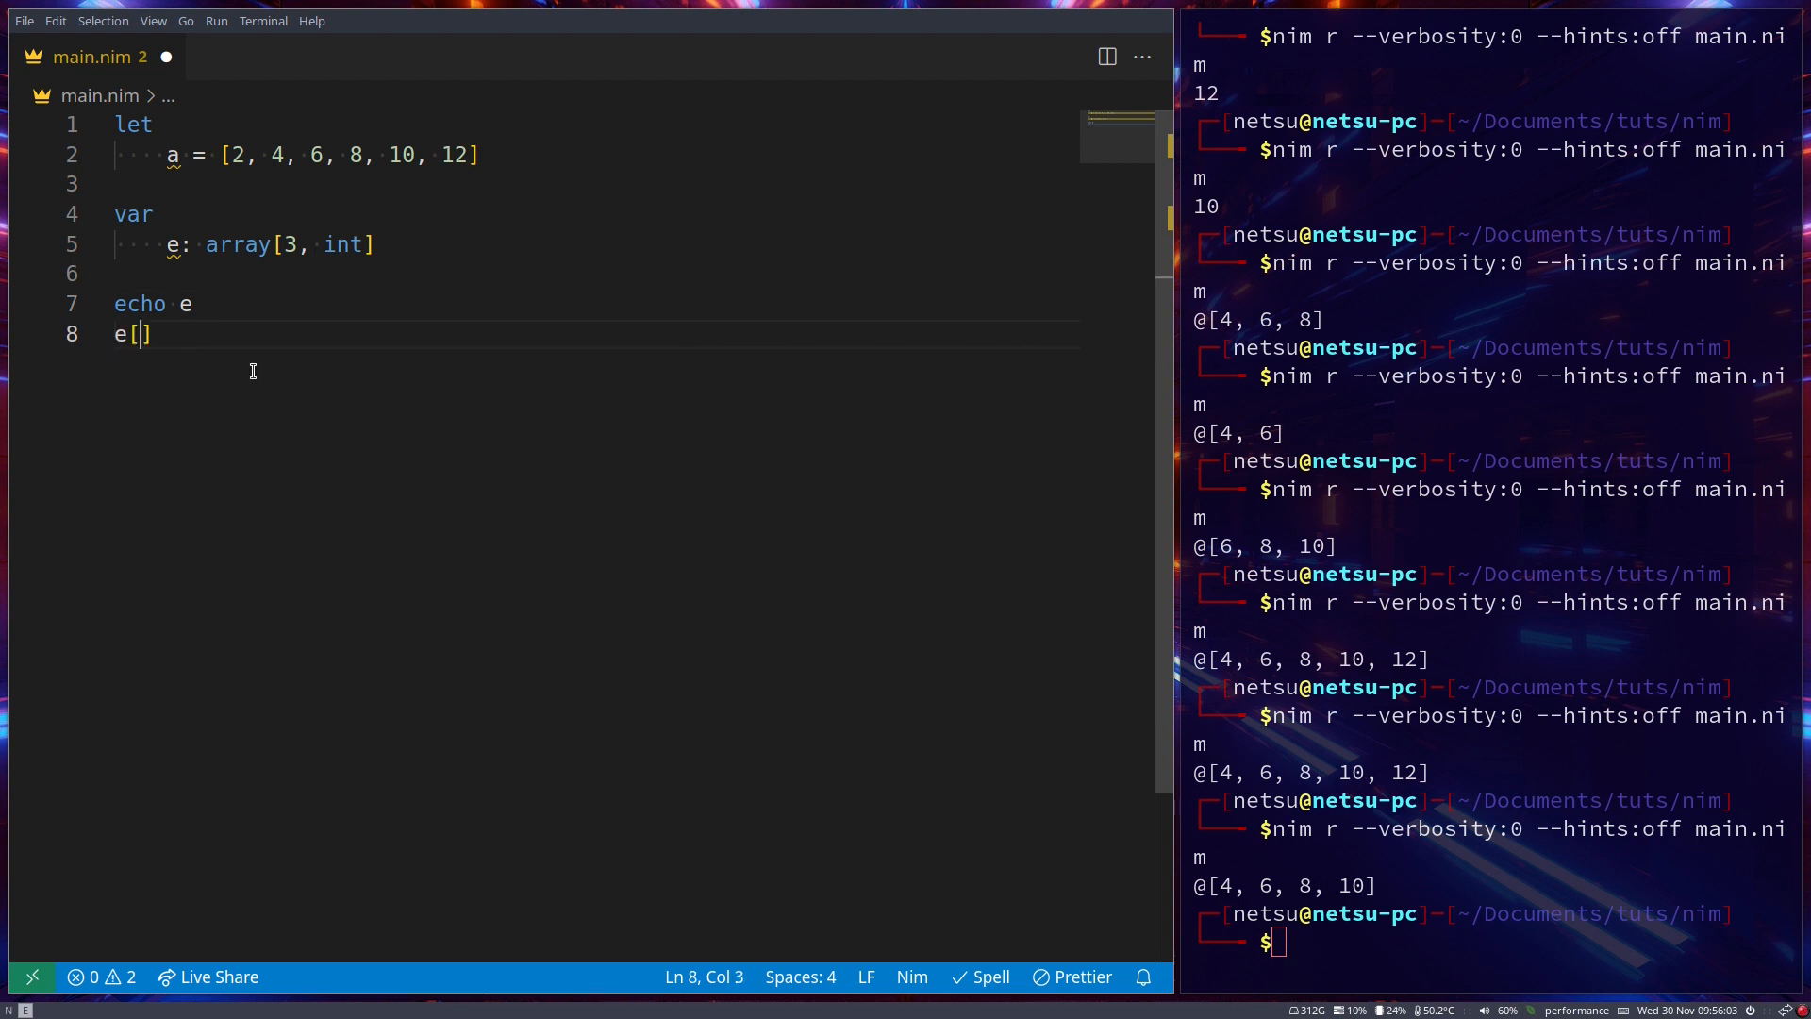
text(0] = 10)
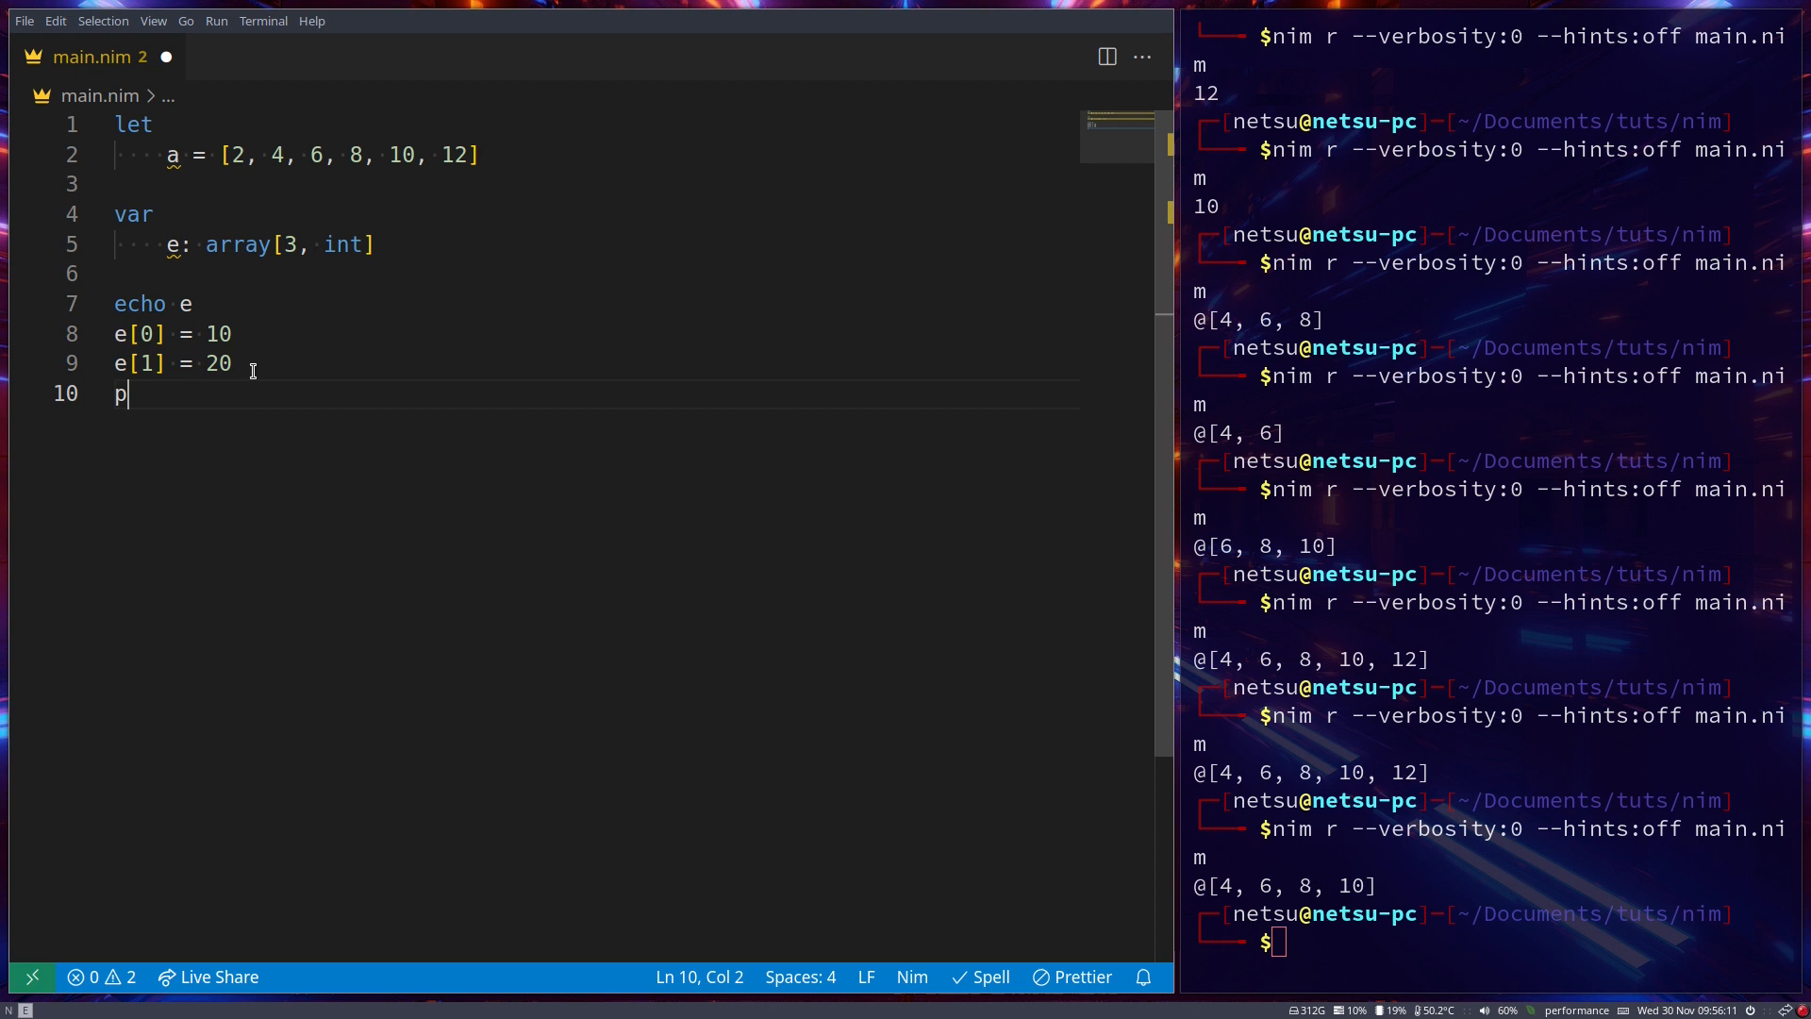
text(e[3])
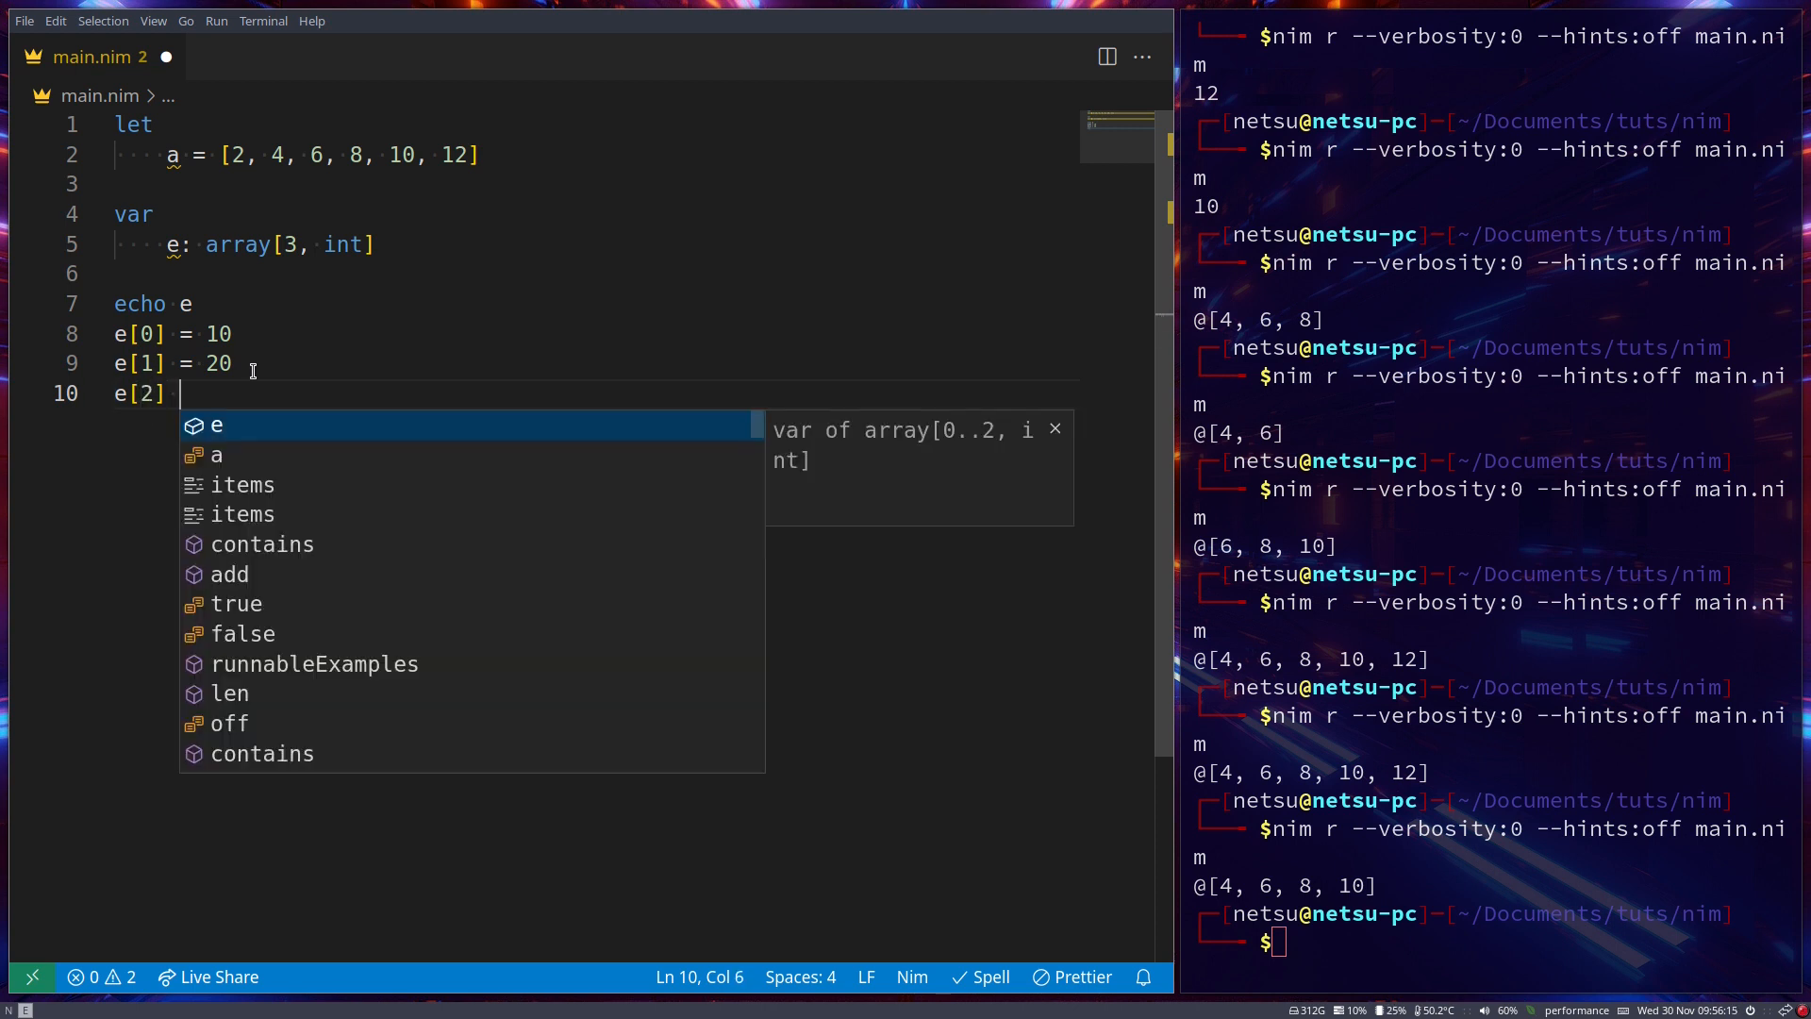
text(= 30)
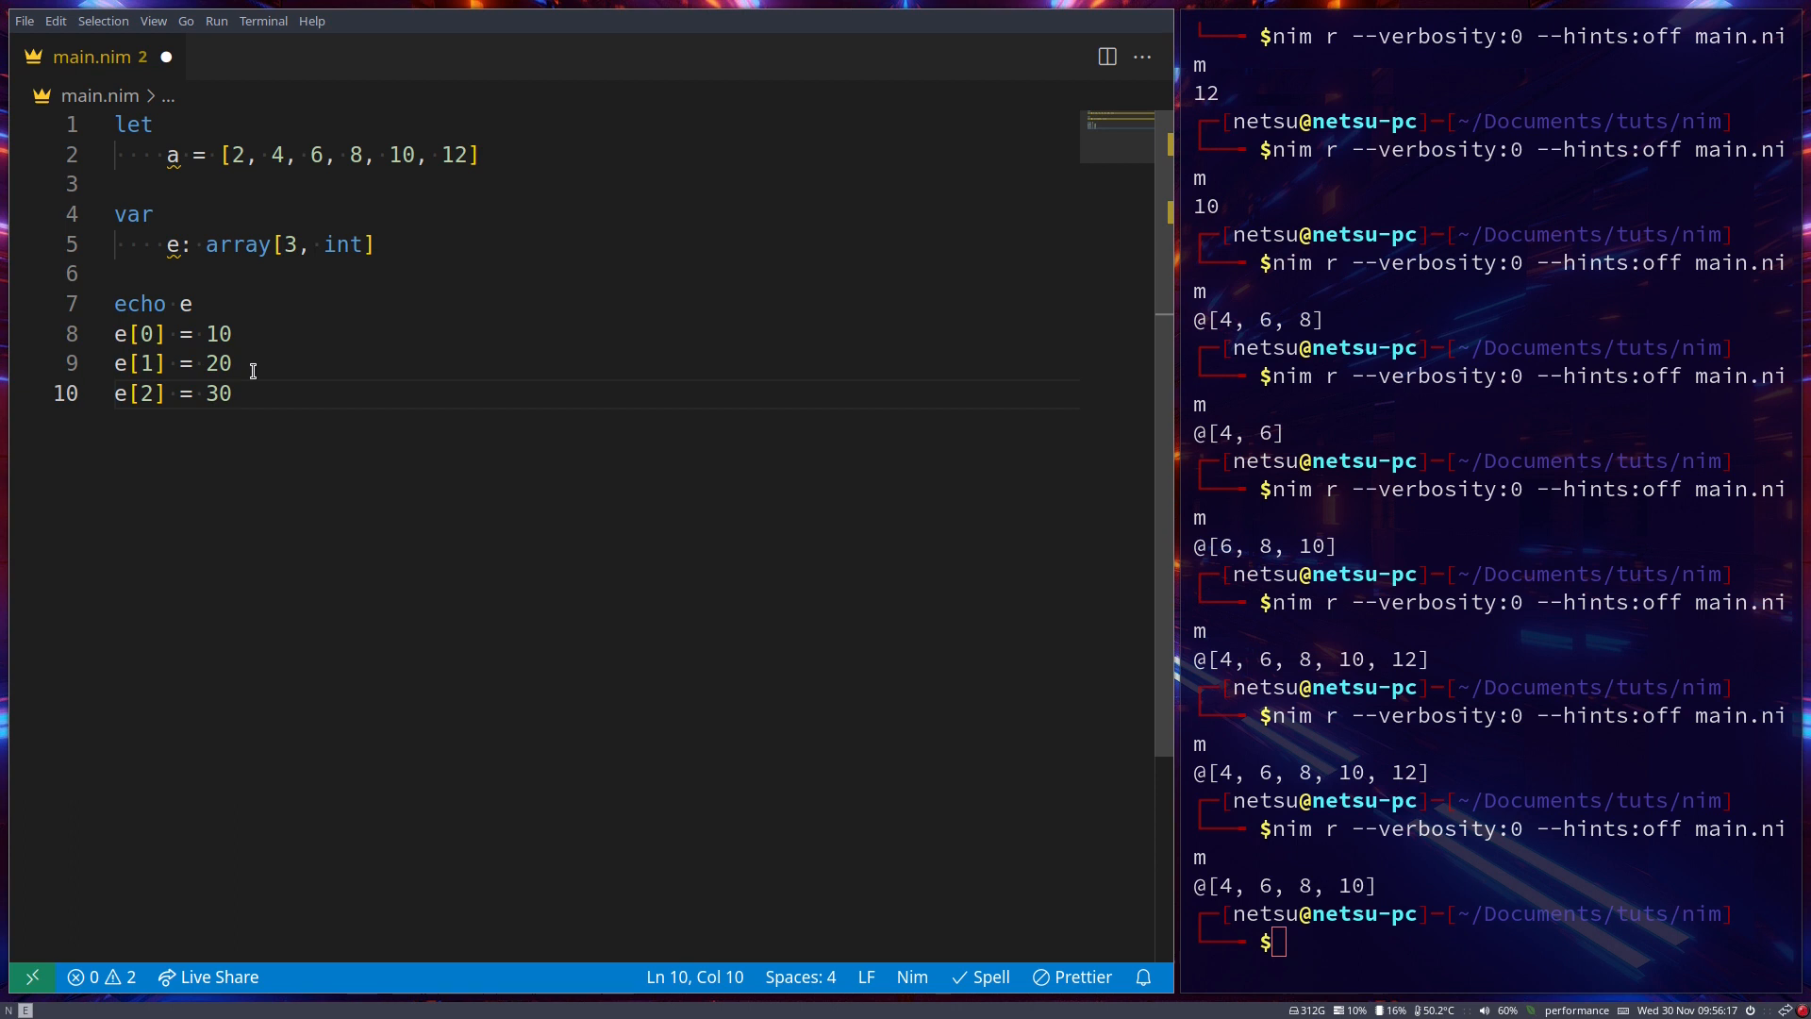
text(ech o)
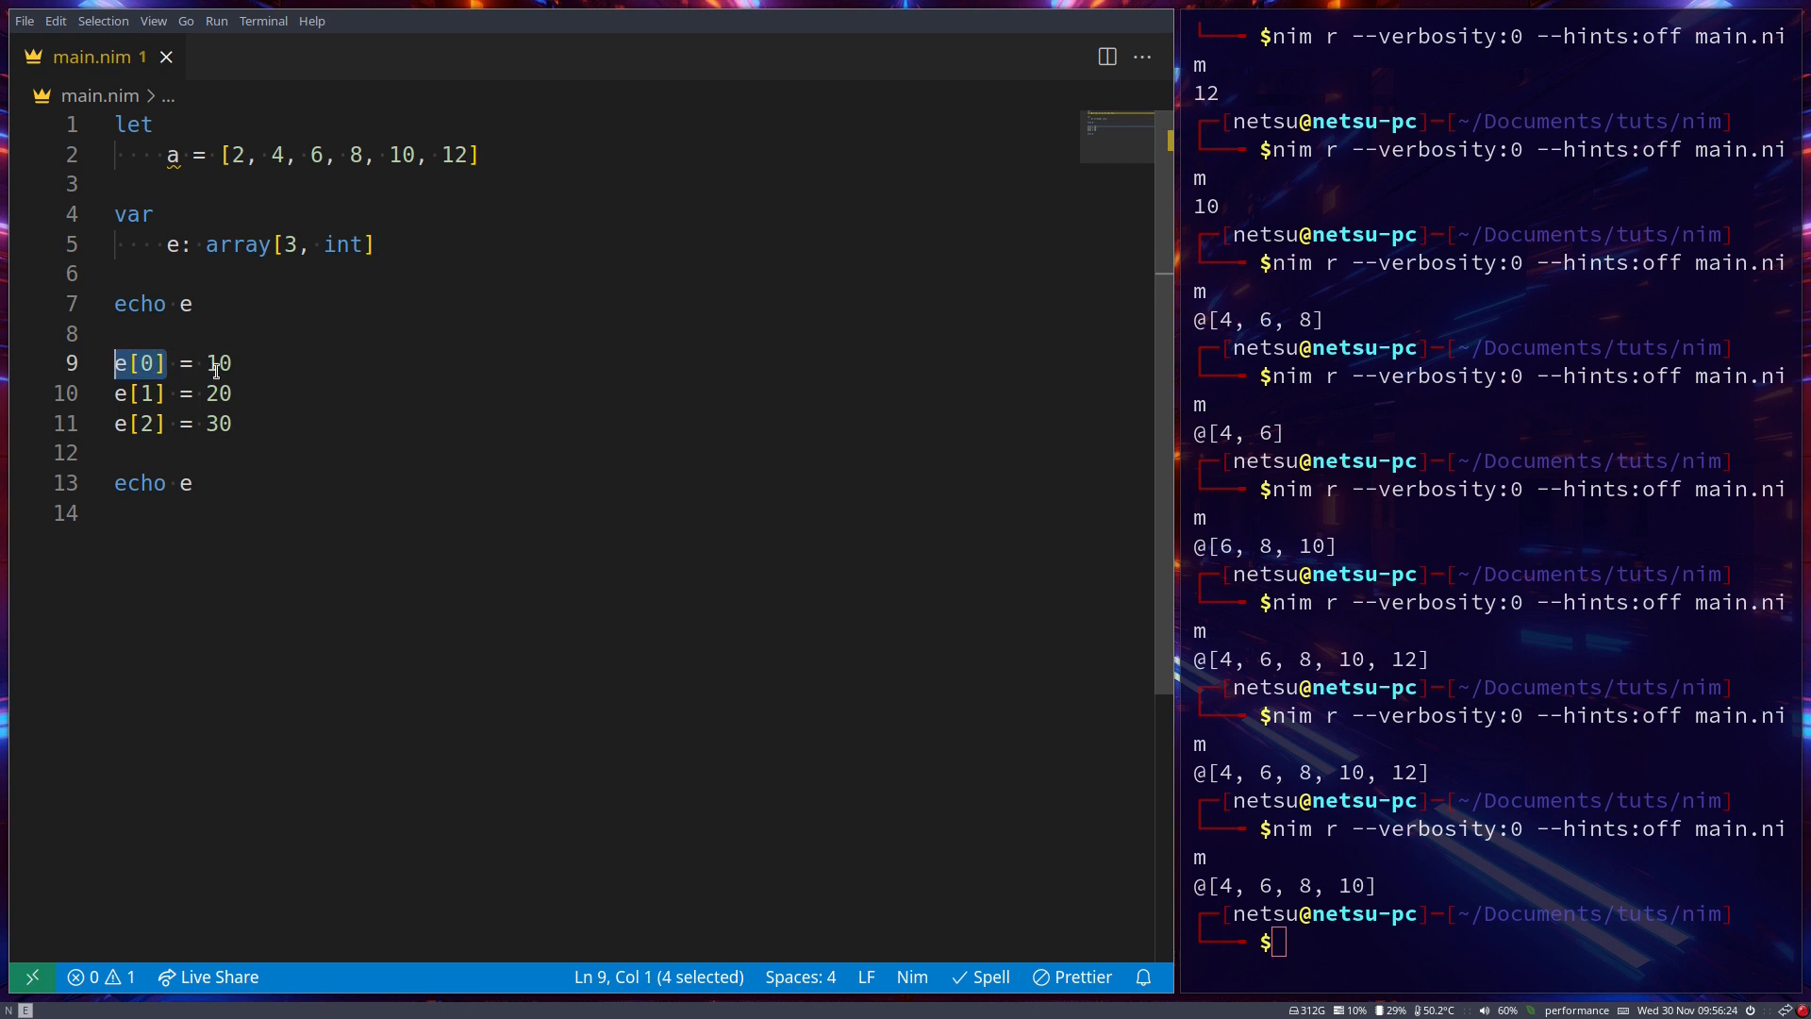
mouse_move(309, 377)
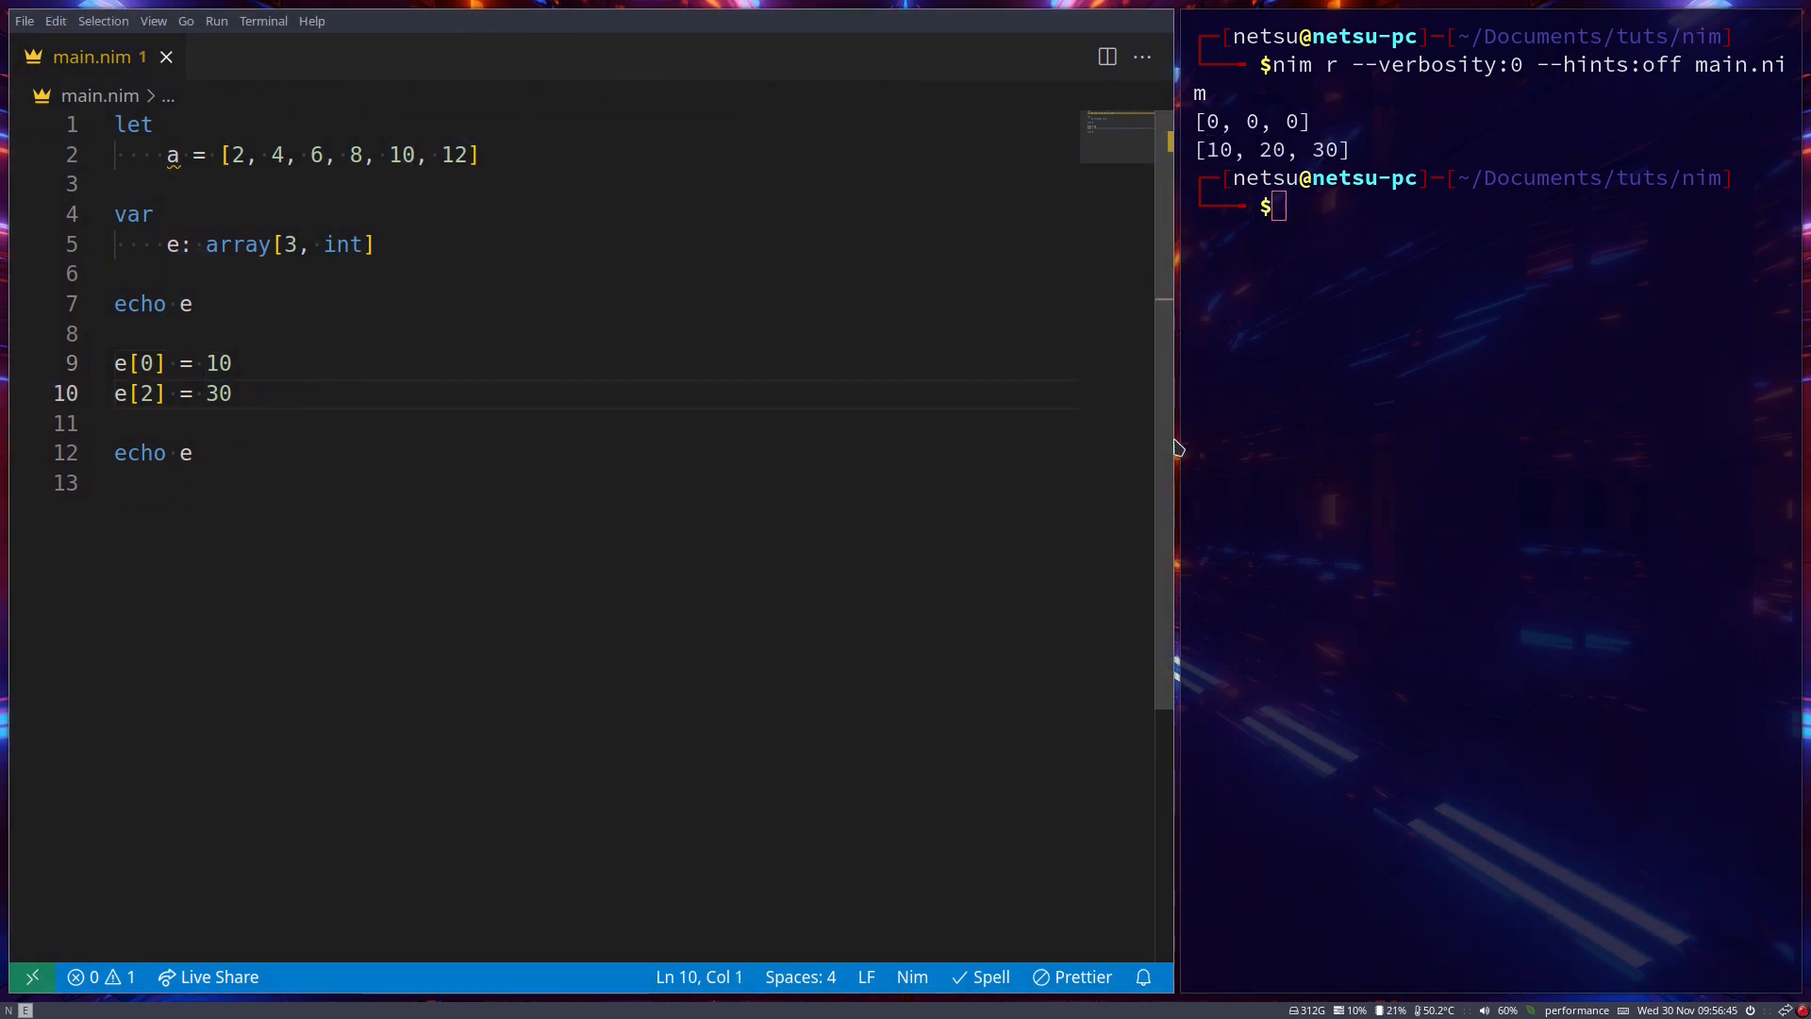
key(Enter)
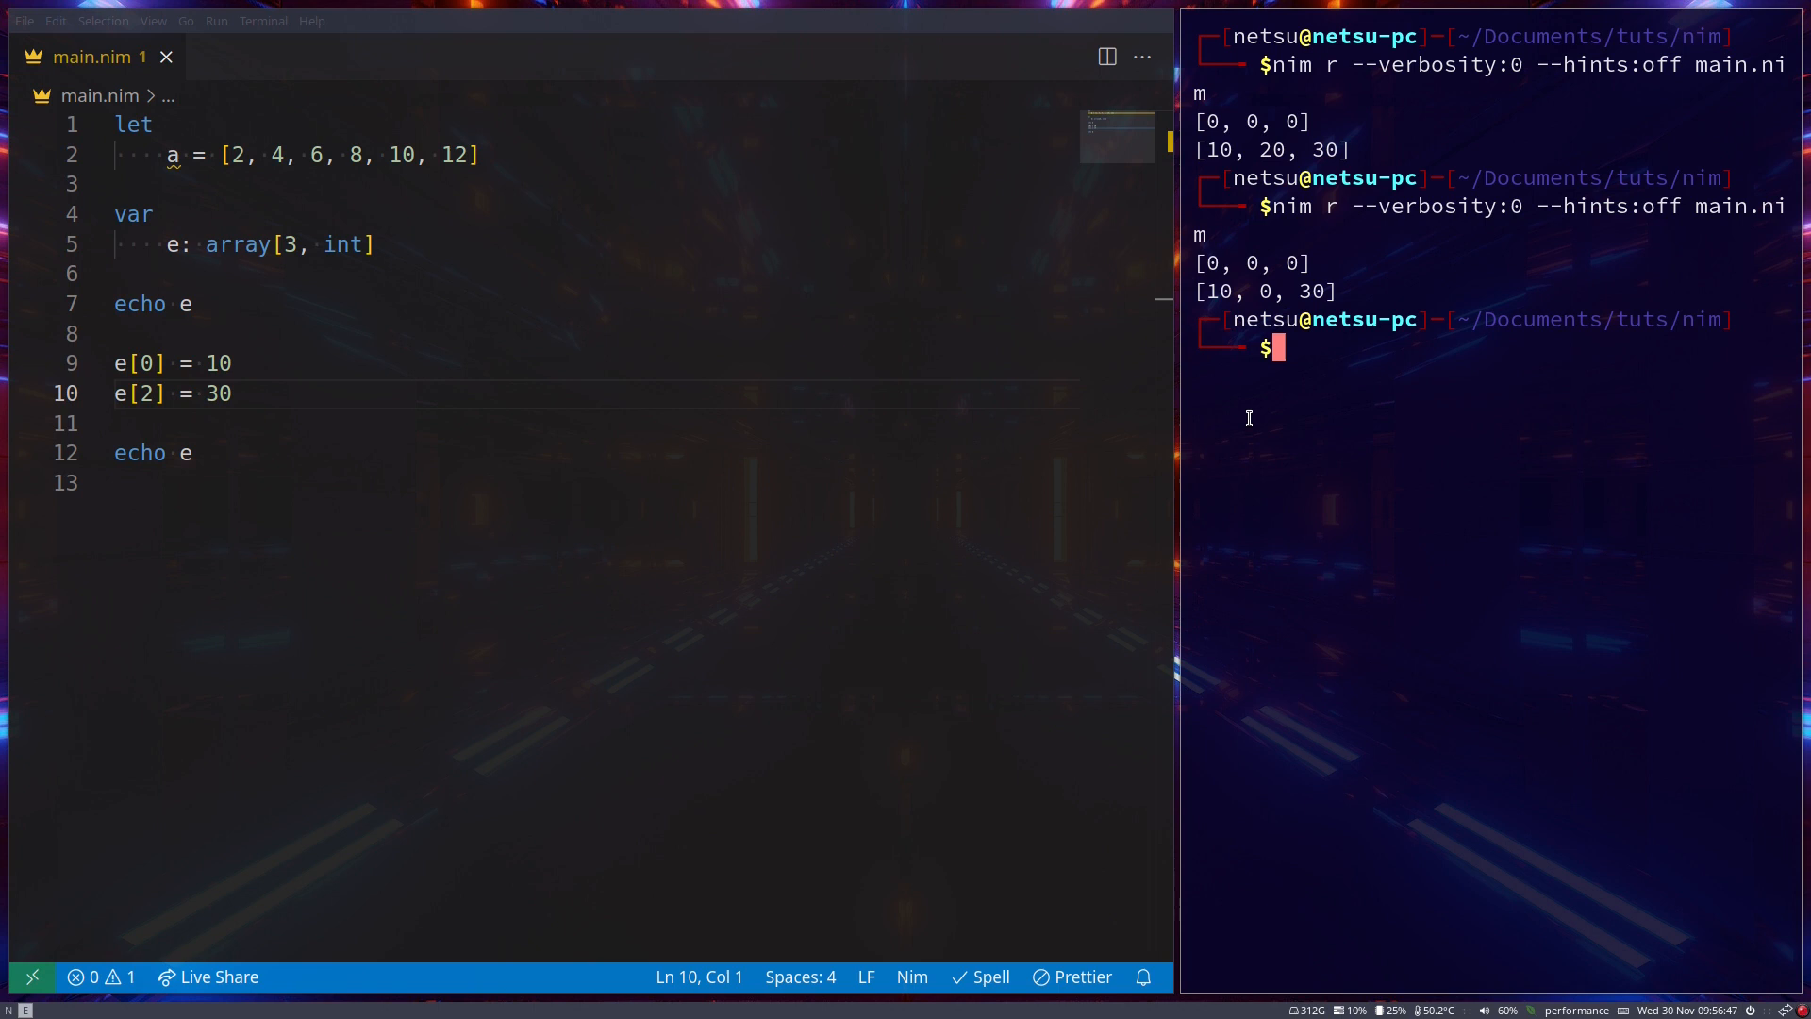